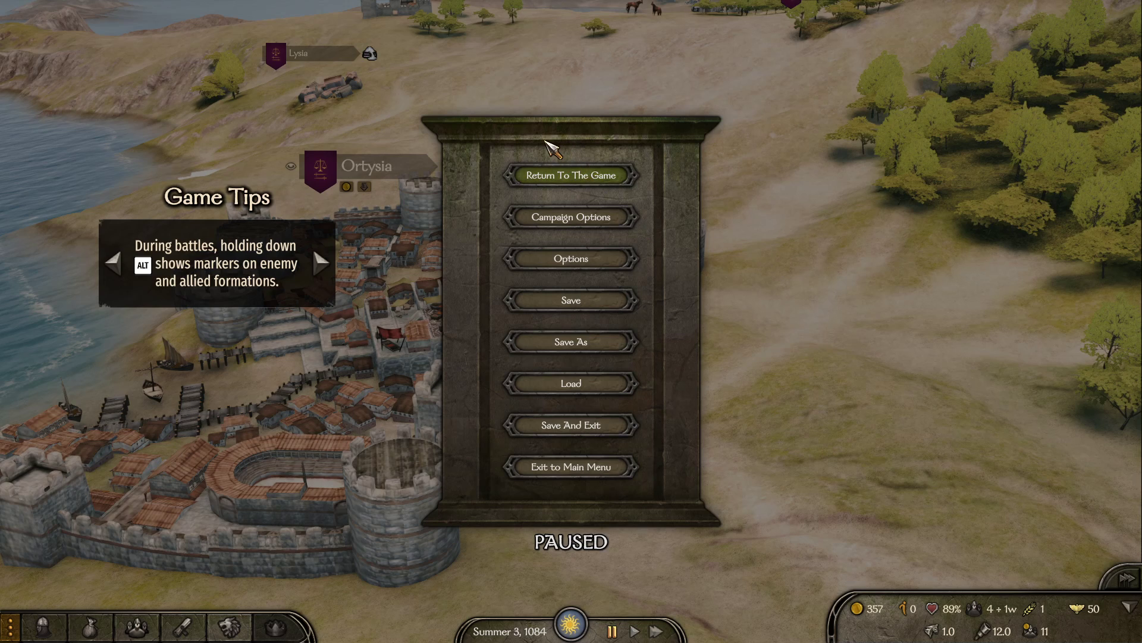
{"action": "mouse_move", "coordinate": [549, 157]}
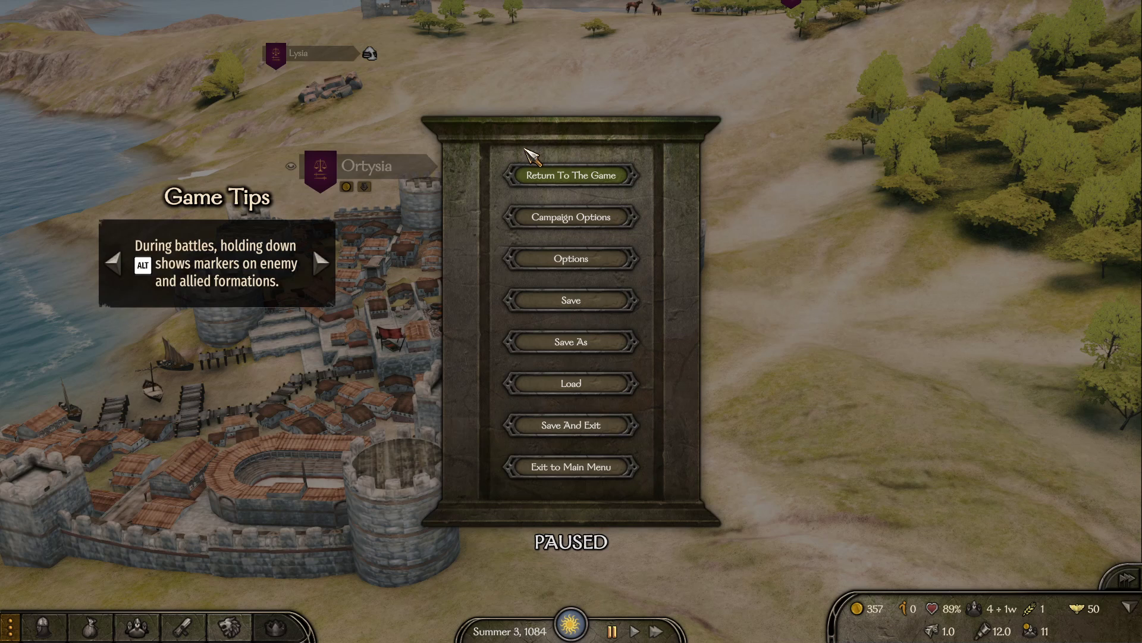
{"action": "mouse_move", "coordinate": [597, 189]}
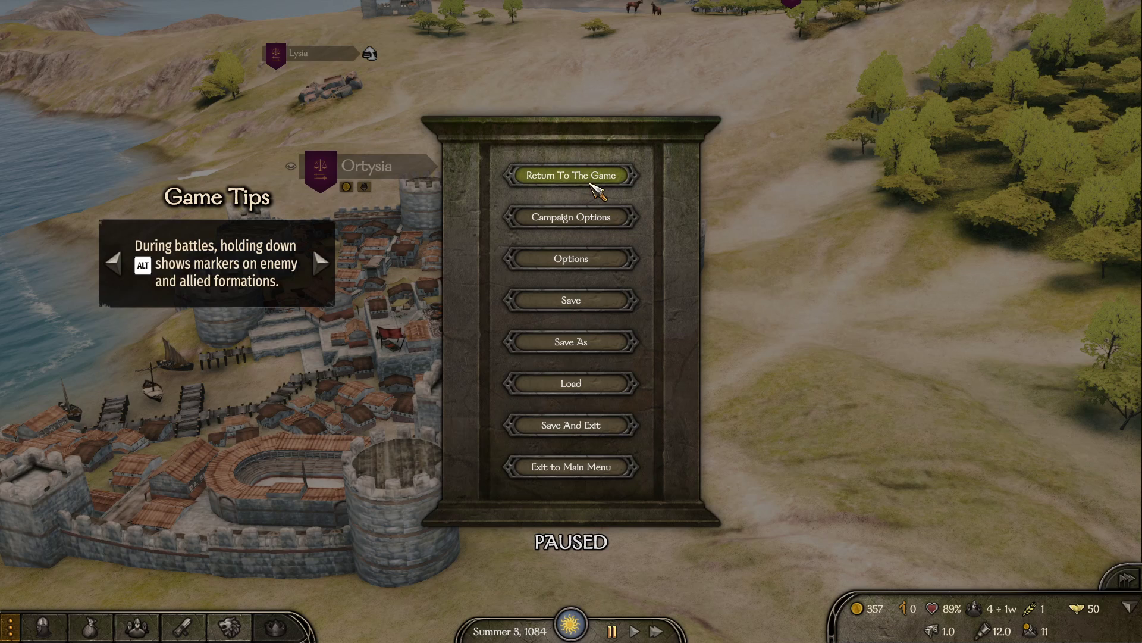
{"action": "mouse_move", "coordinate": [574, 90]}
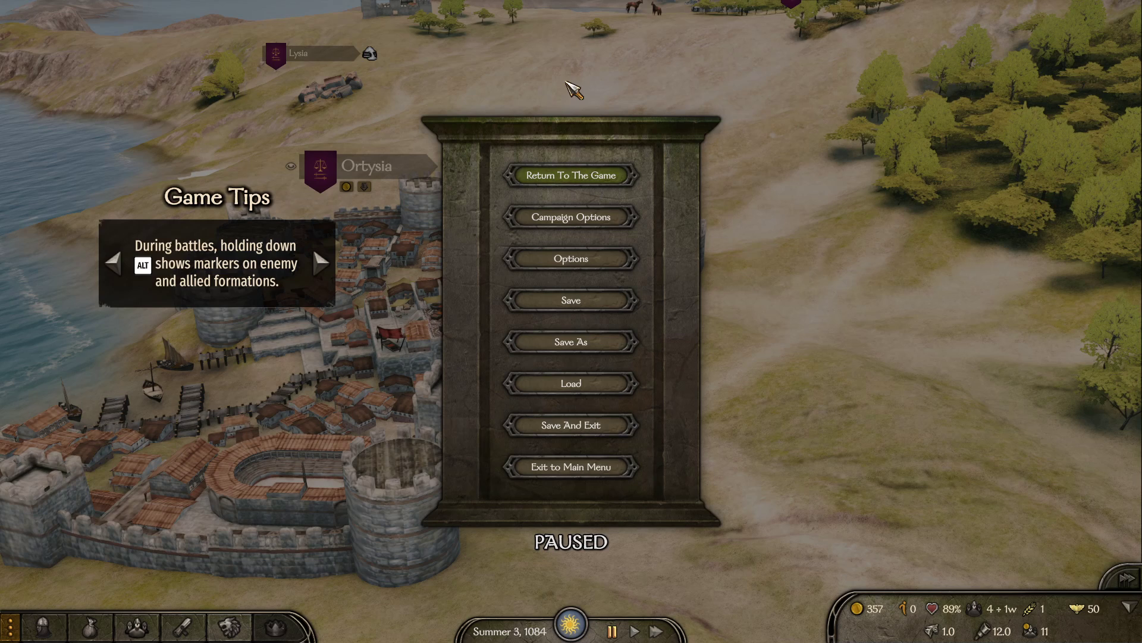
{"action": "mouse_move", "coordinate": [531, 7]}
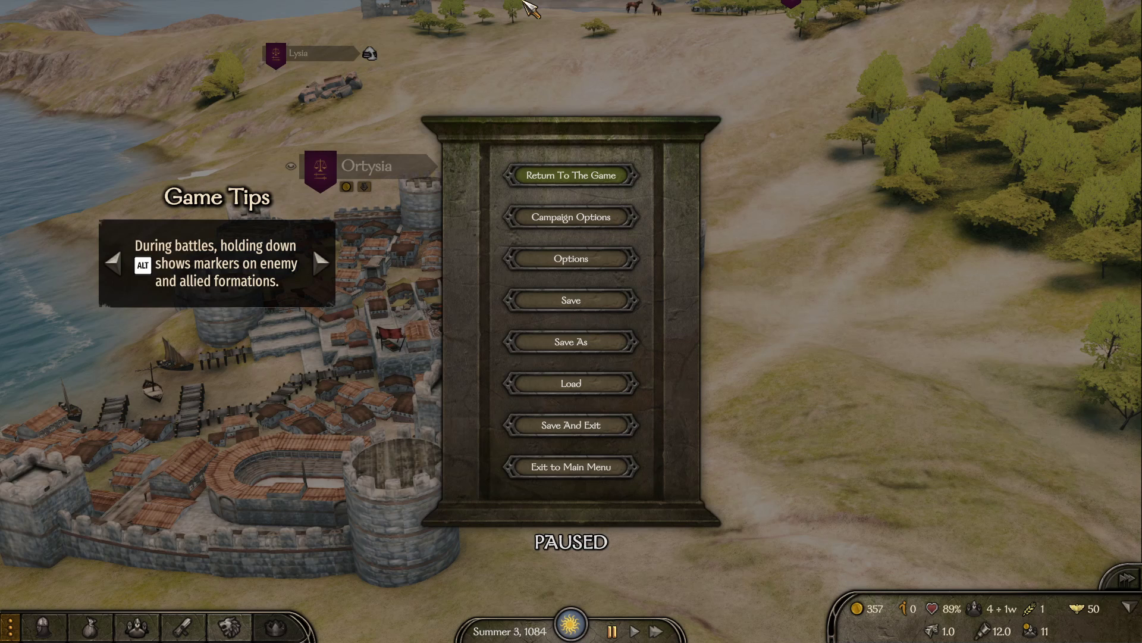
{"action": "mouse_move", "coordinate": [570, 175]}
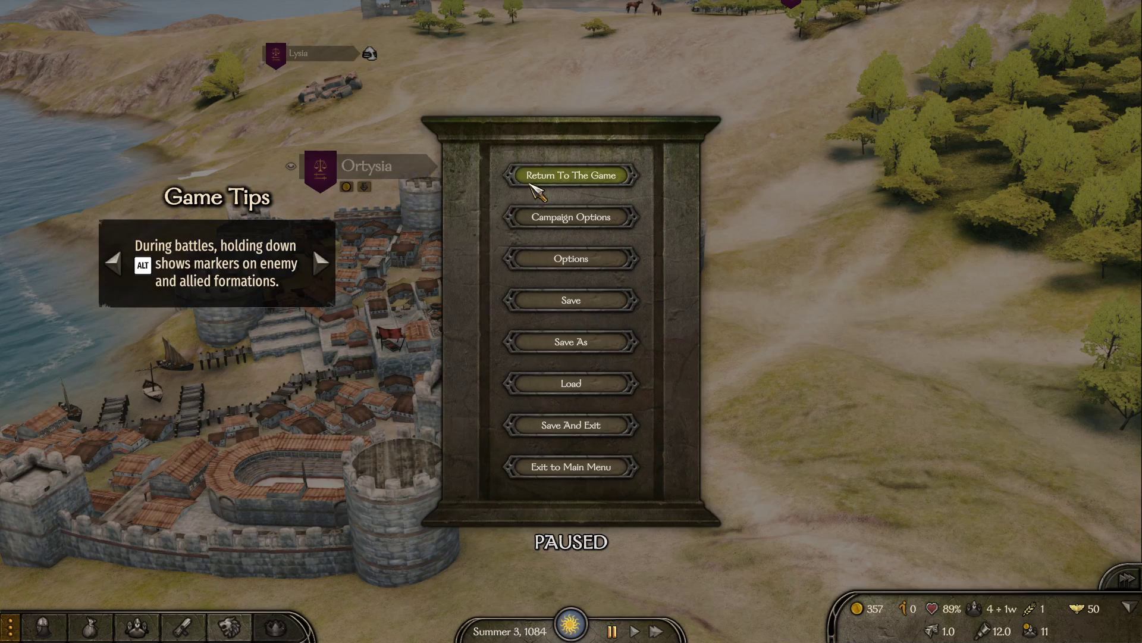
- Resume the paused campaign via Return To The Game, landing back beside Ortysia
{"action": "left_click", "coordinate": [570, 175]}
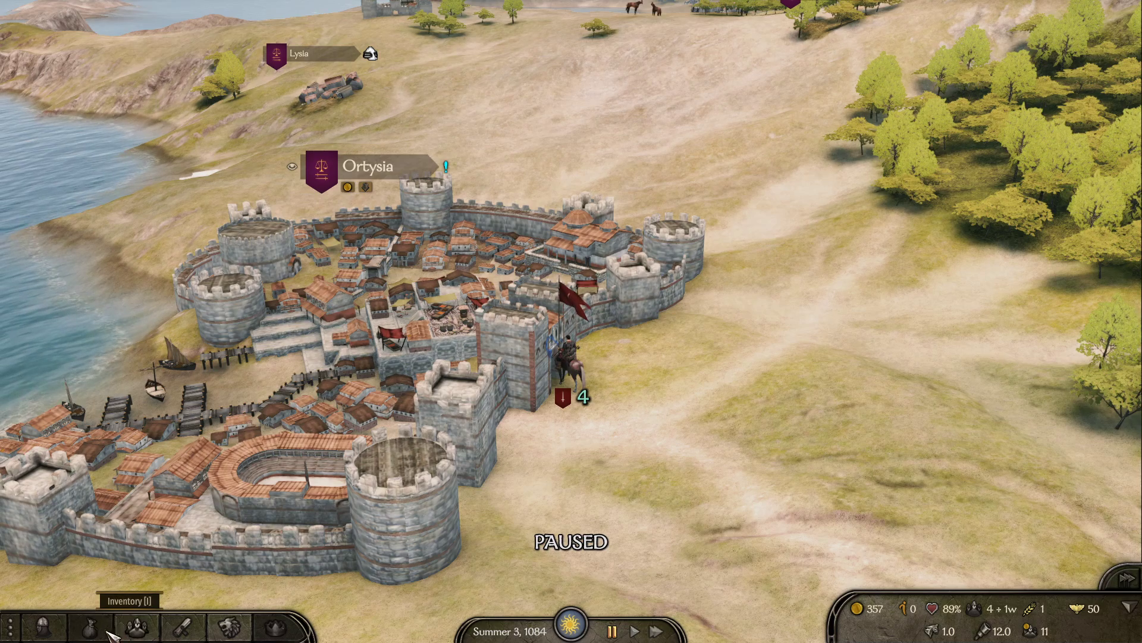
- Bring up Anbard's party inventory from the bottom bar
{"action": "left_click", "coordinate": [136, 627]}
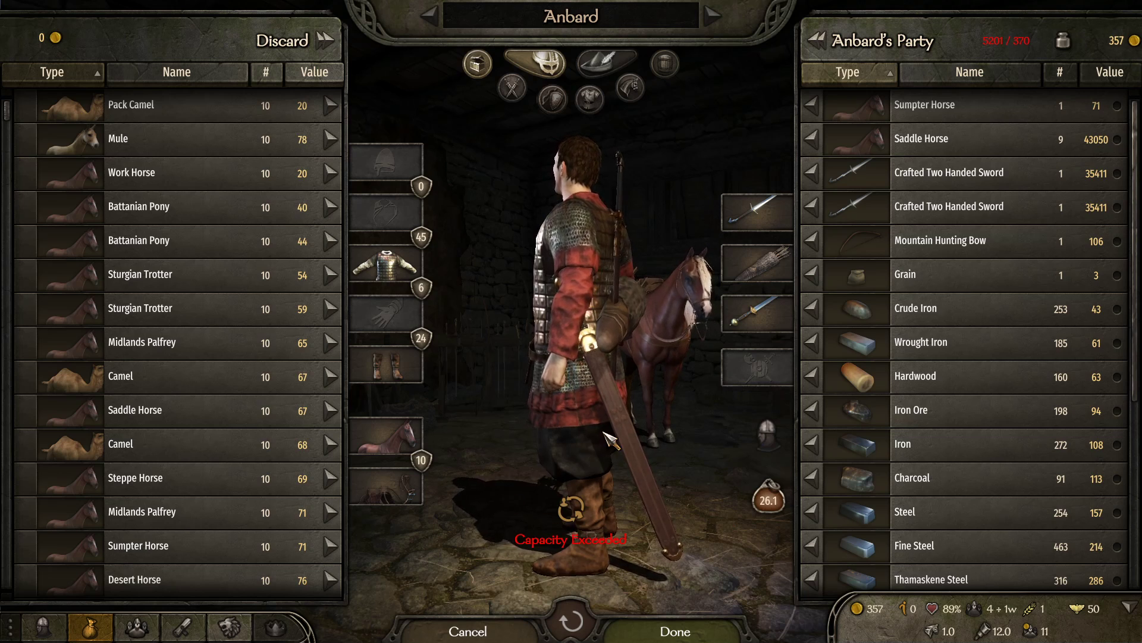
{"action": "mouse_move", "coordinate": [219, 289]}
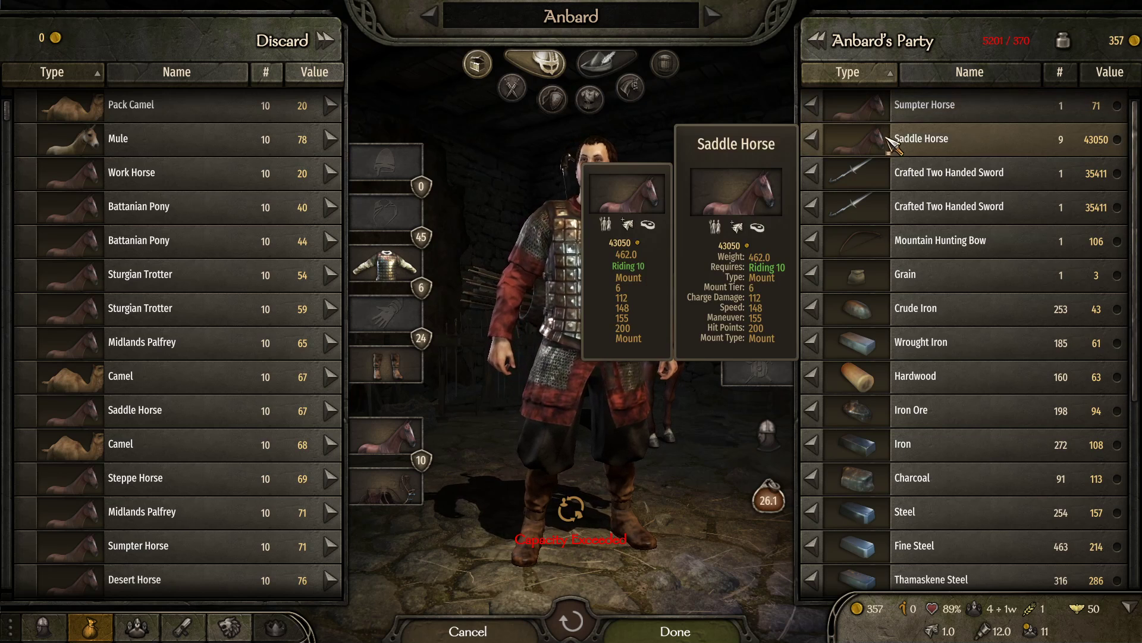
{"action": "mouse_move", "coordinate": [882, 183]}
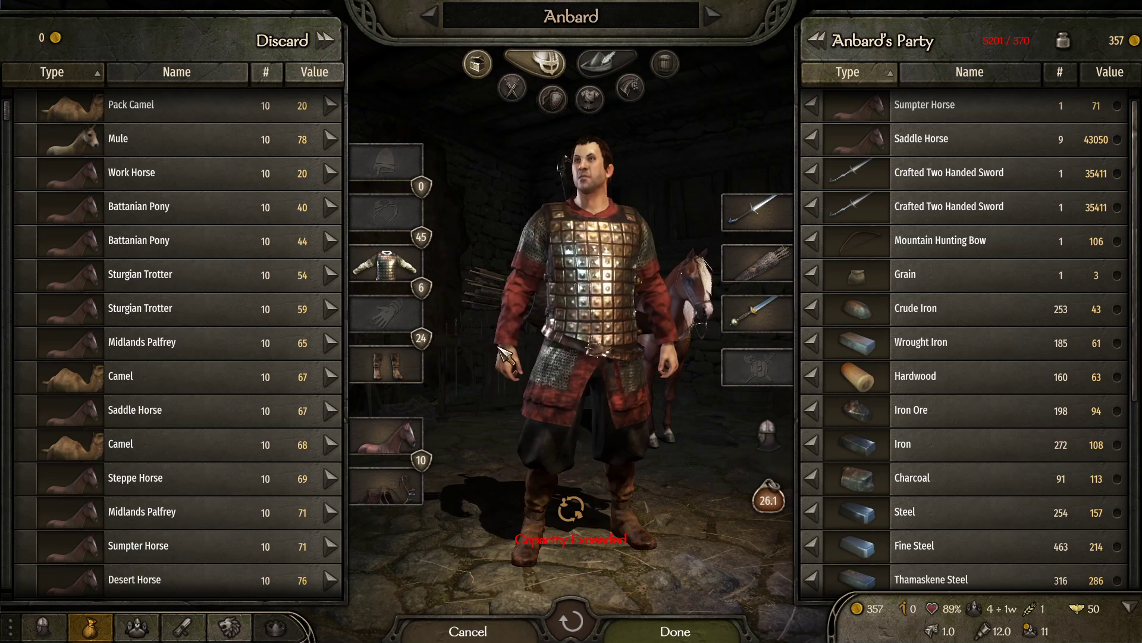
{"action": "mouse_move", "coordinate": [758, 313]}
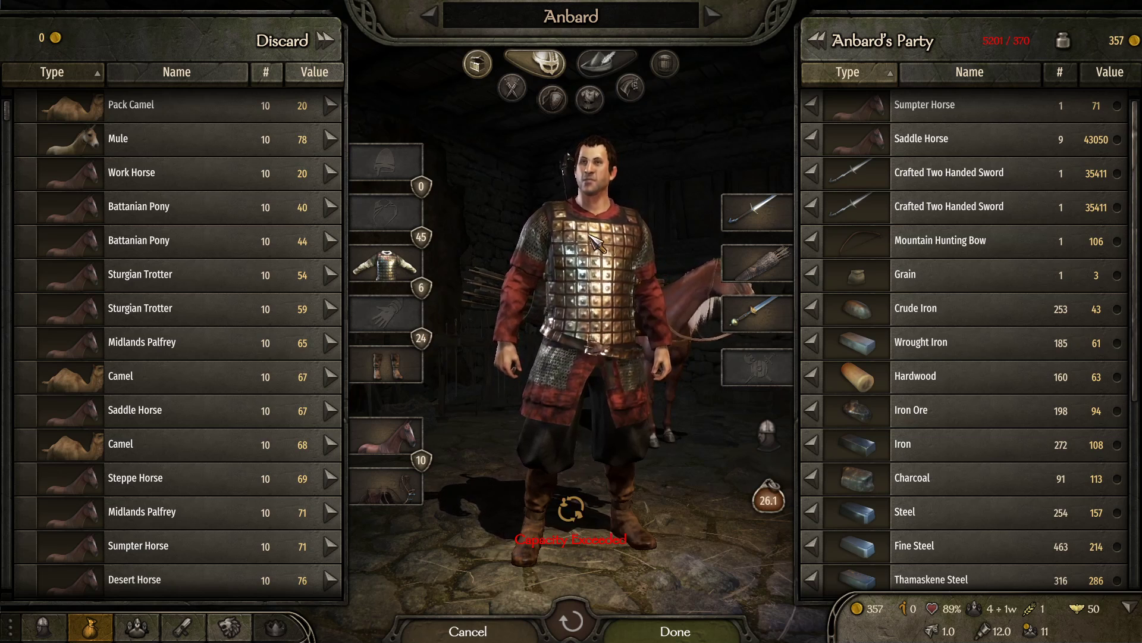
- Switch away from the game to the File Explorer window on the Modules folder
{"action": "key", "text": "alt+tab"}
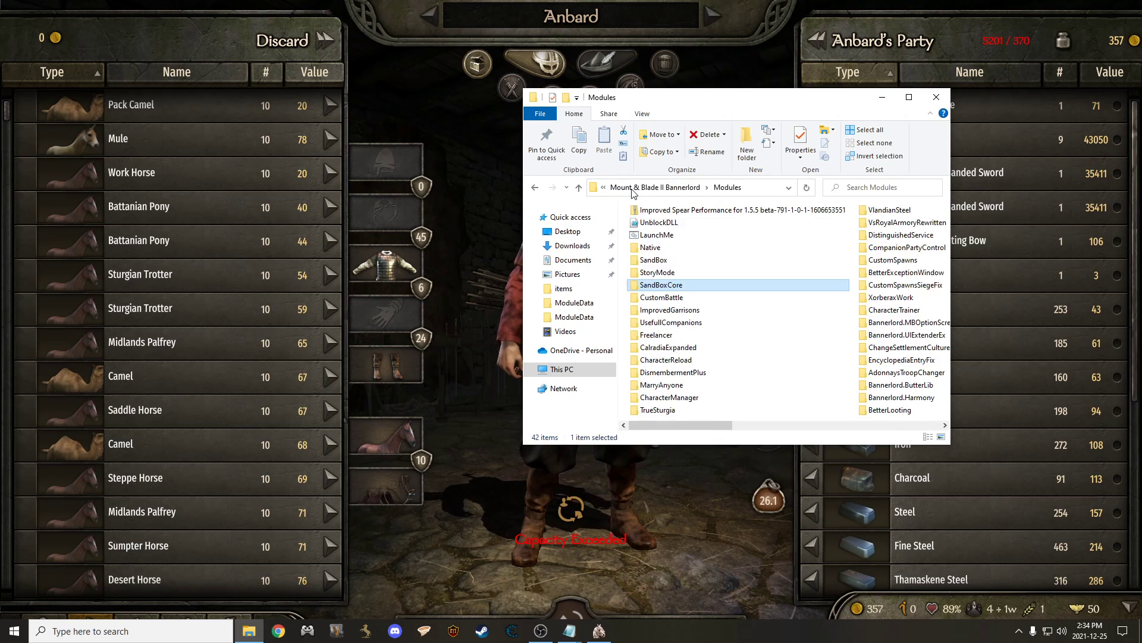
- Navigate from the steam folder through steamapps and the Bannerlord folder into Modules
{"action": "left_click", "coordinate": [578, 187]}
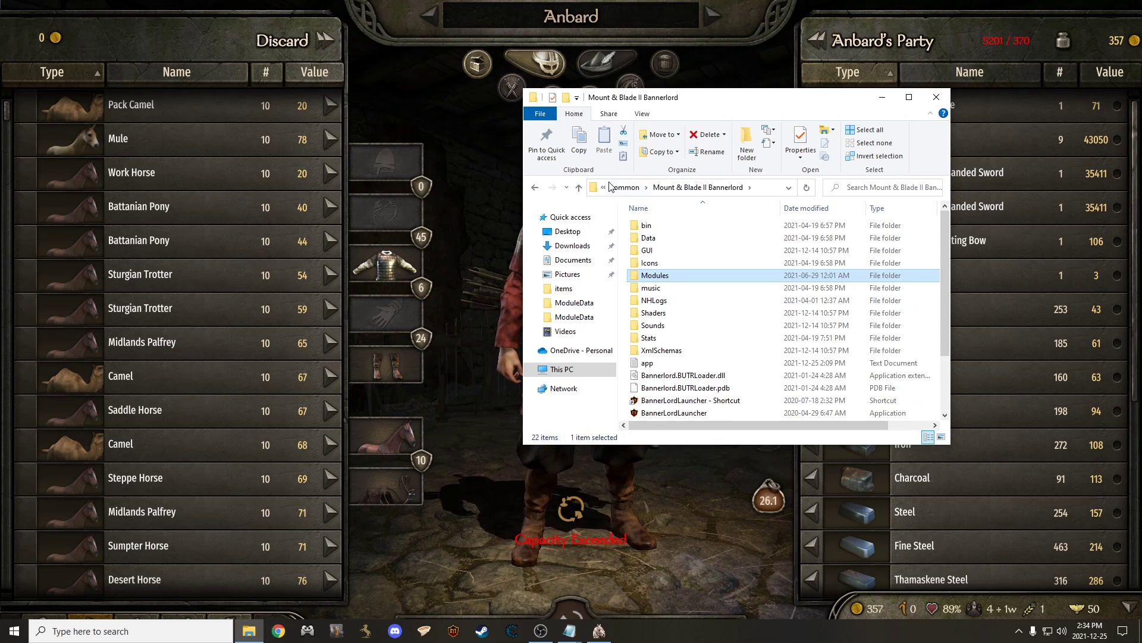
{"action": "left_click", "coordinate": [622, 187]}
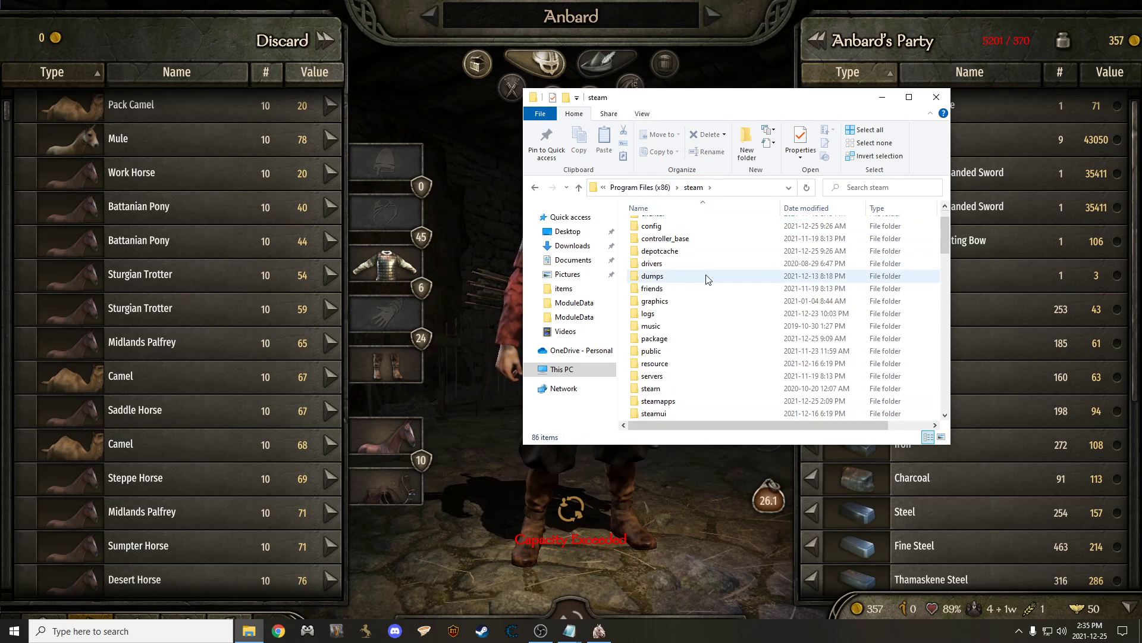
{"action": "scroll", "scroll_direction": "down", "scroll_amount": 3}
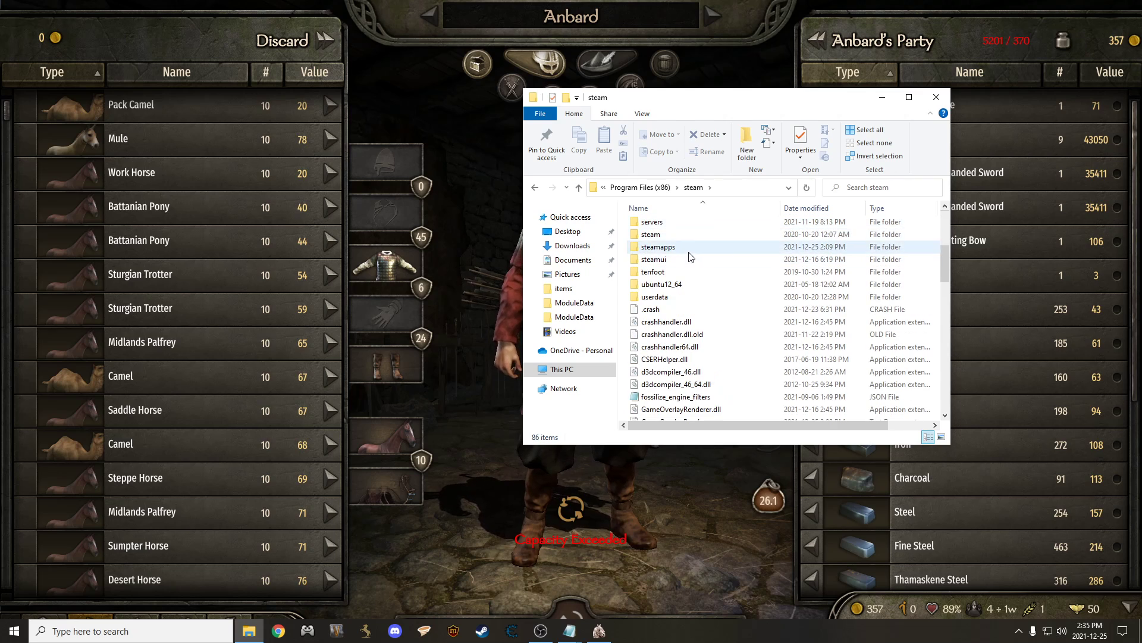
{"action": "double_click", "coordinate": [657, 247]}
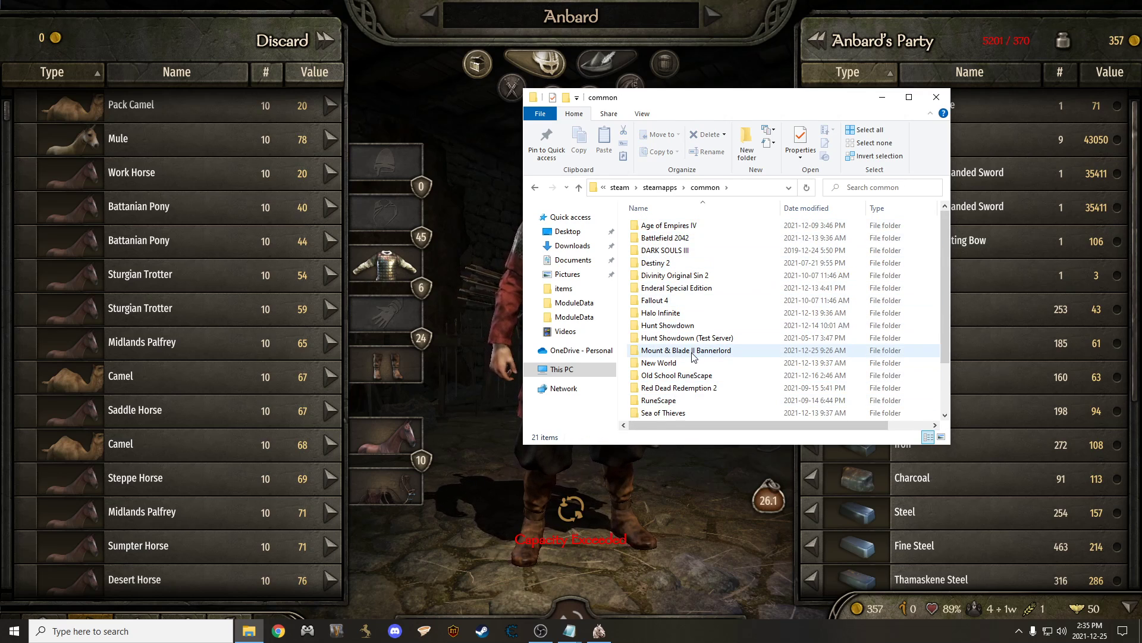
{"action": "double_click", "coordinate": [685, 350]}
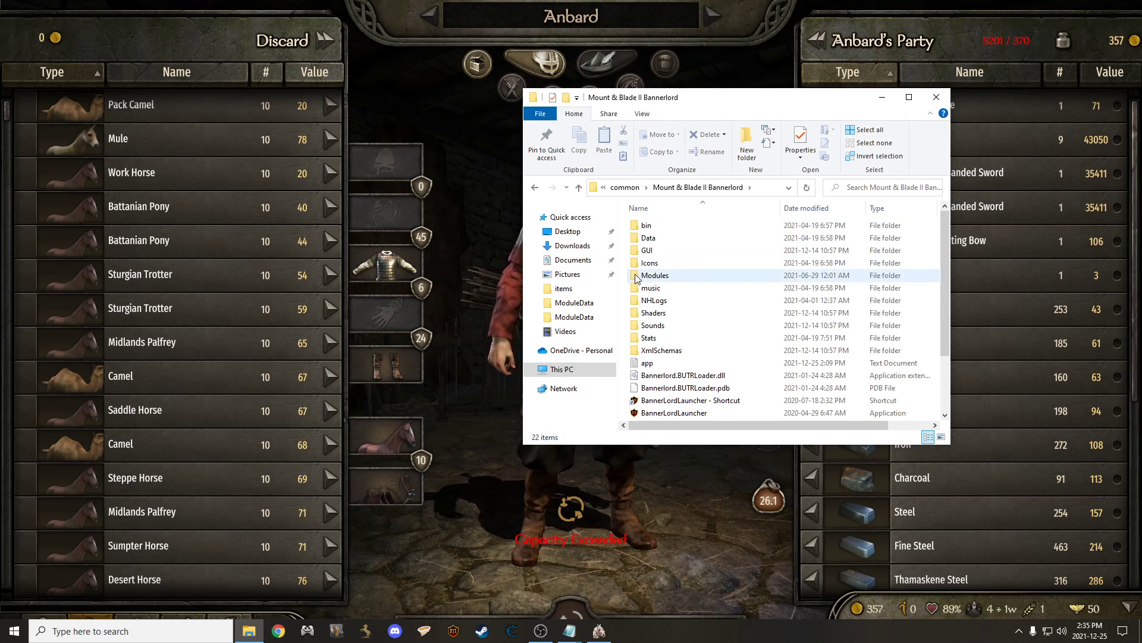
{"action": "double_click", "coordinate": [654, 275]}
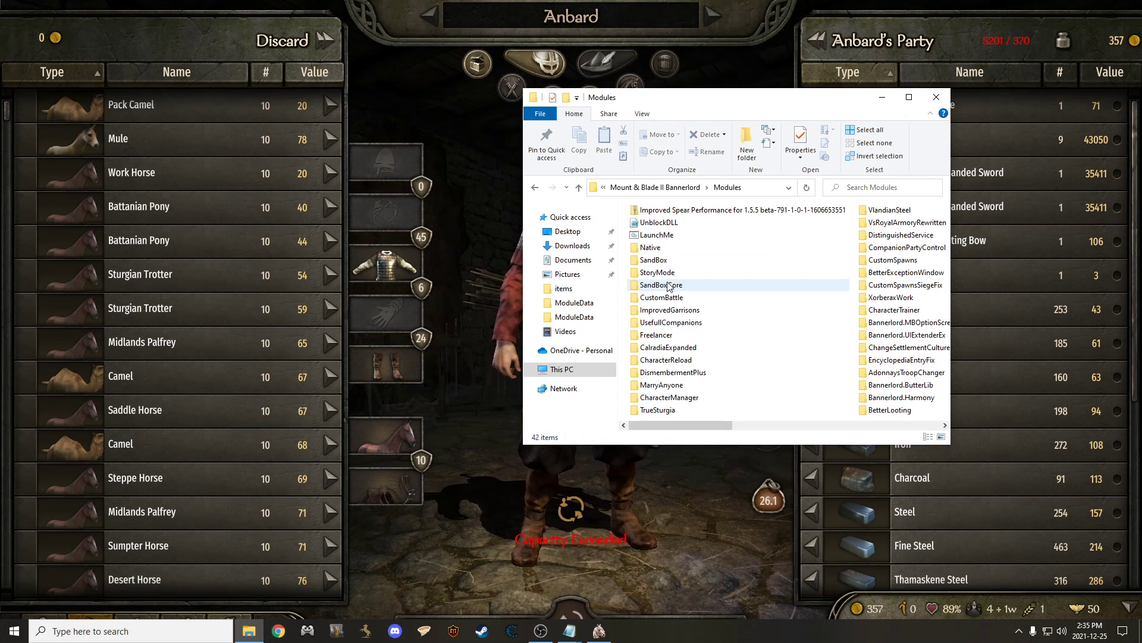
{"action": "left_click", "coordinate": [657, 260]}
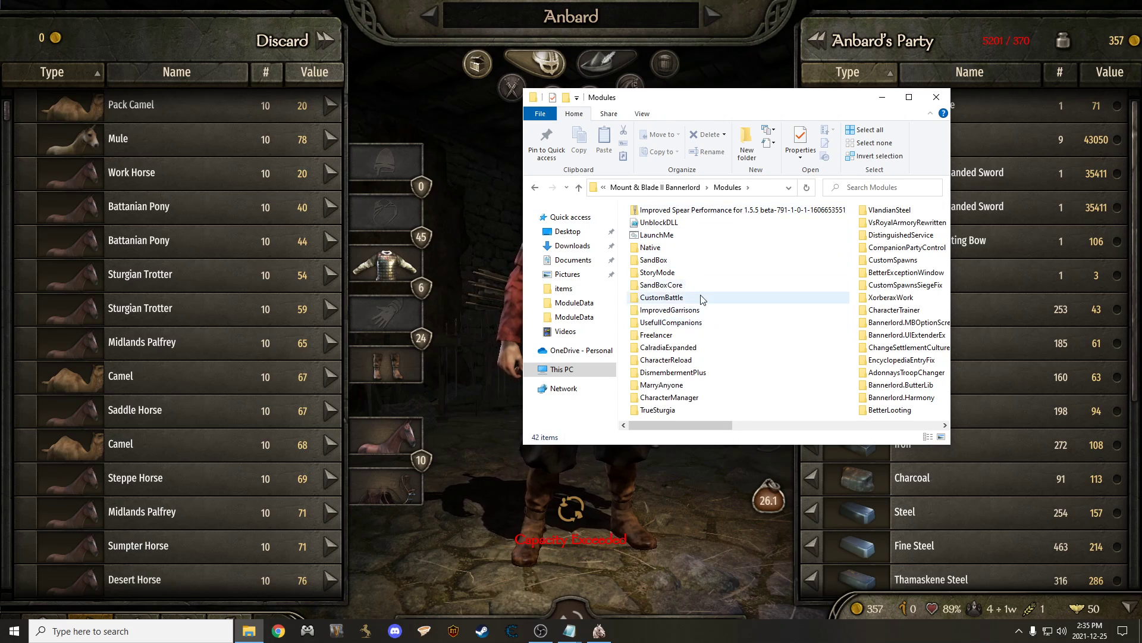
{"action": "mouse_move", "coordinate": [669, 322]}
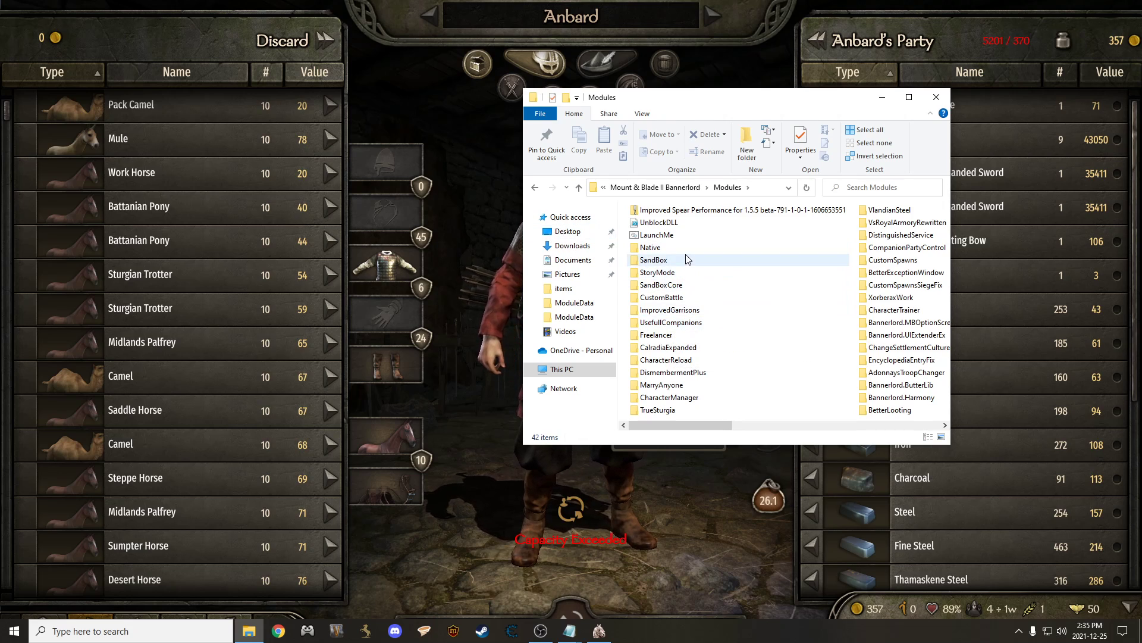
{"action": "mouse_move", "coordinate": [650, 248]}
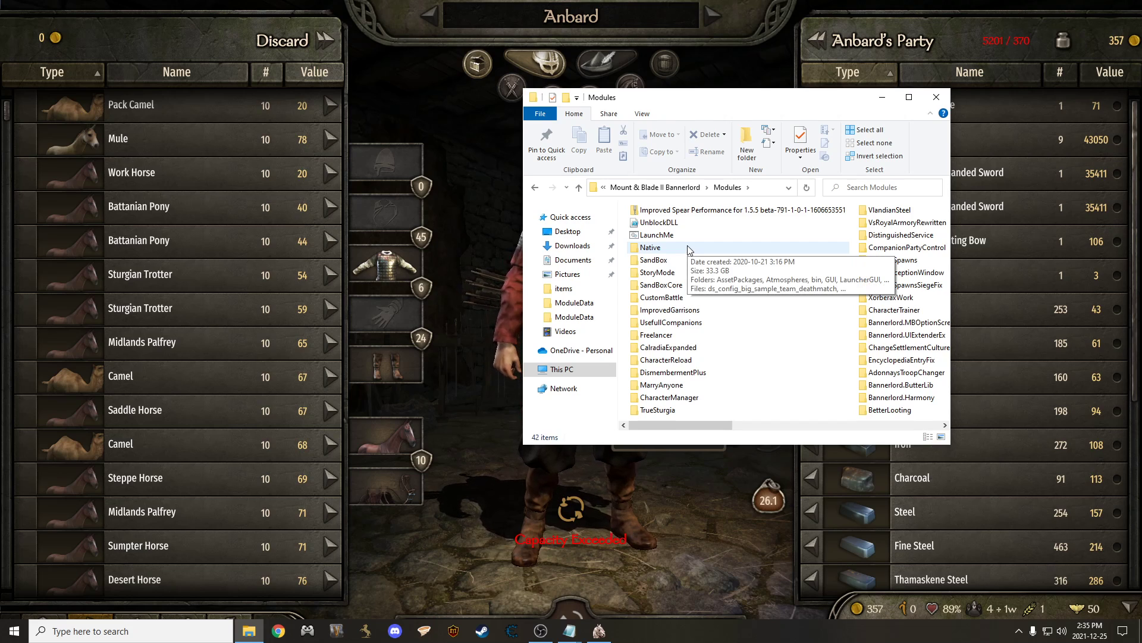
- Enter Native's ModuleData folder and open crafting_pieces for editing in Notepad
{"action": "left_click", "coordinate": [651, 247]}
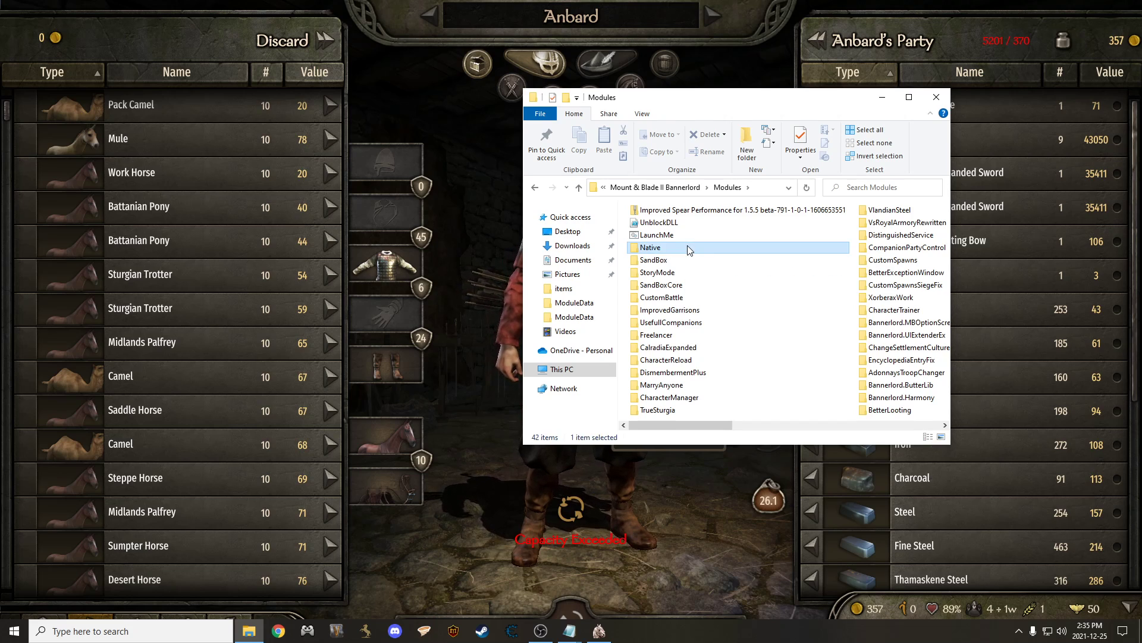
{"action": "double_click", "coordinate": [652, 247]}
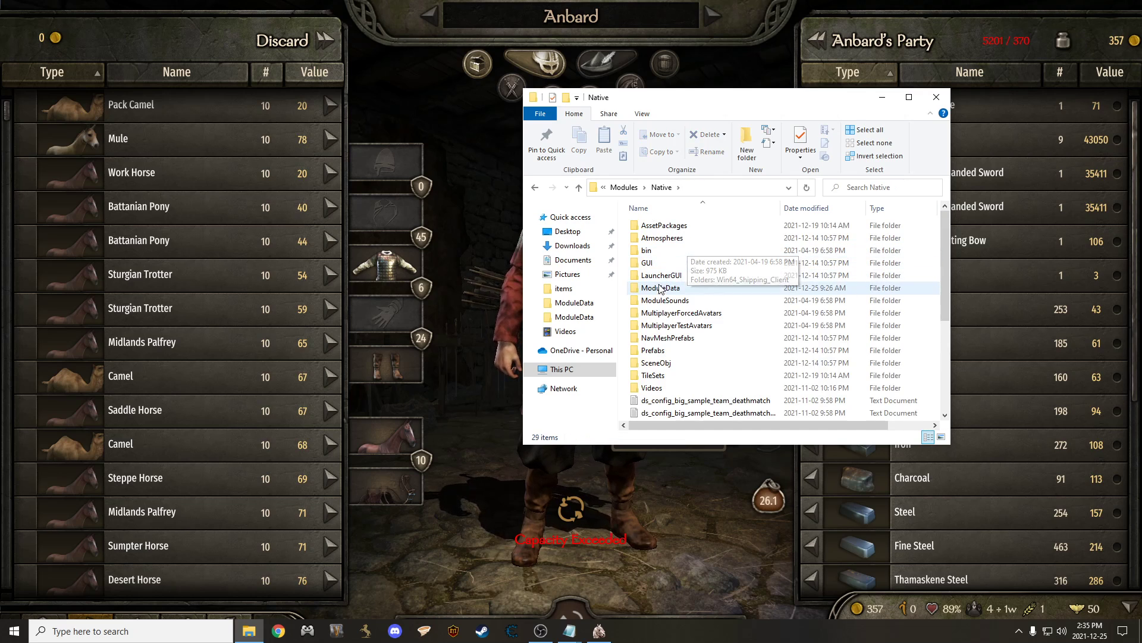
{"action": "double_click", "coordinate": [660, 288]}
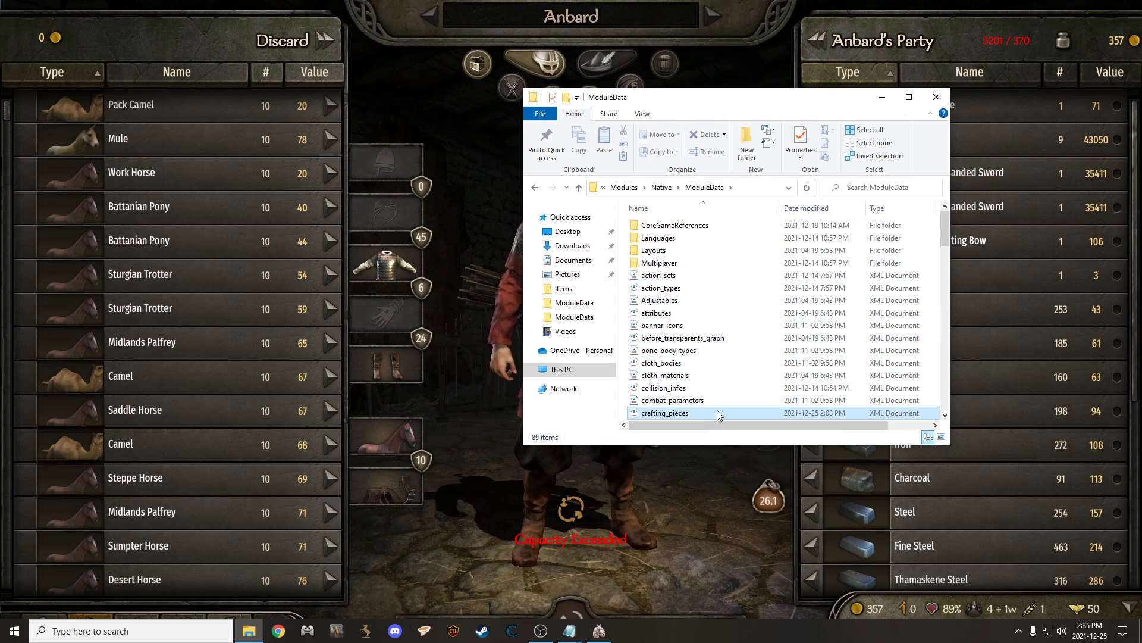
{"action": "left_click", "coordinate": [664, 413]}
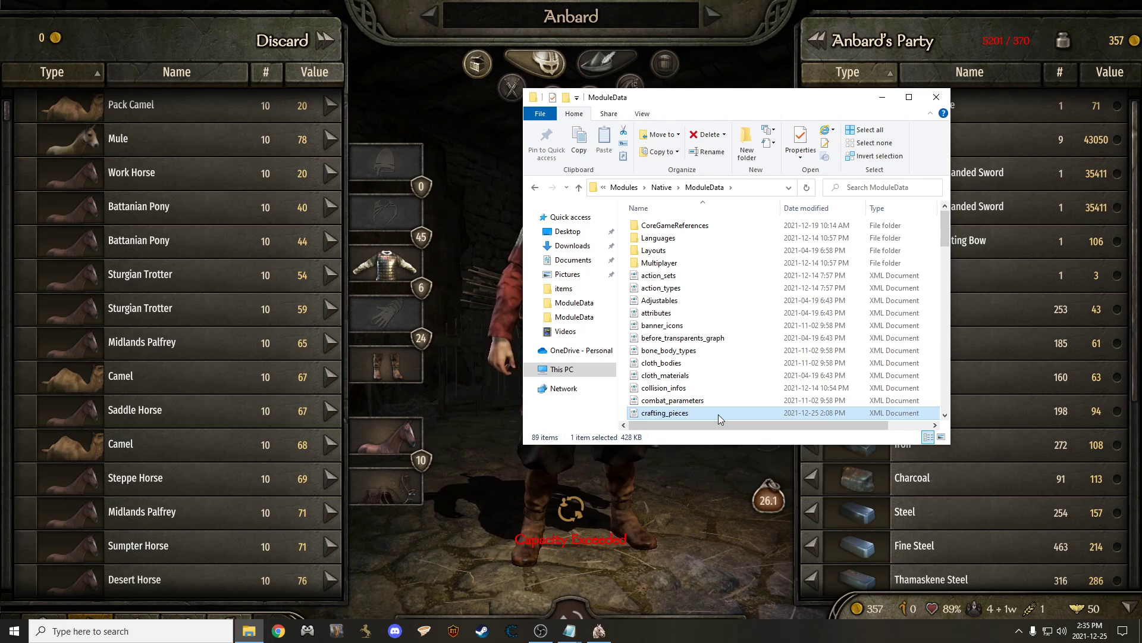
{"action": "right_click", "coordinate": [664, 413]}
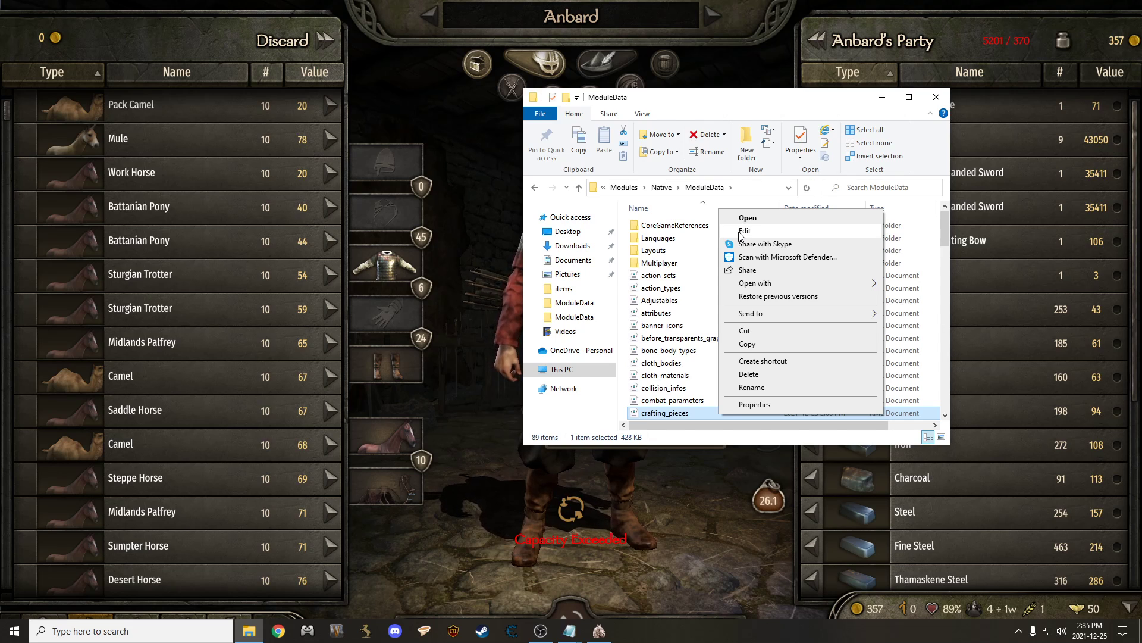
{"action": "left_click", "coordinate": [745, 230]}
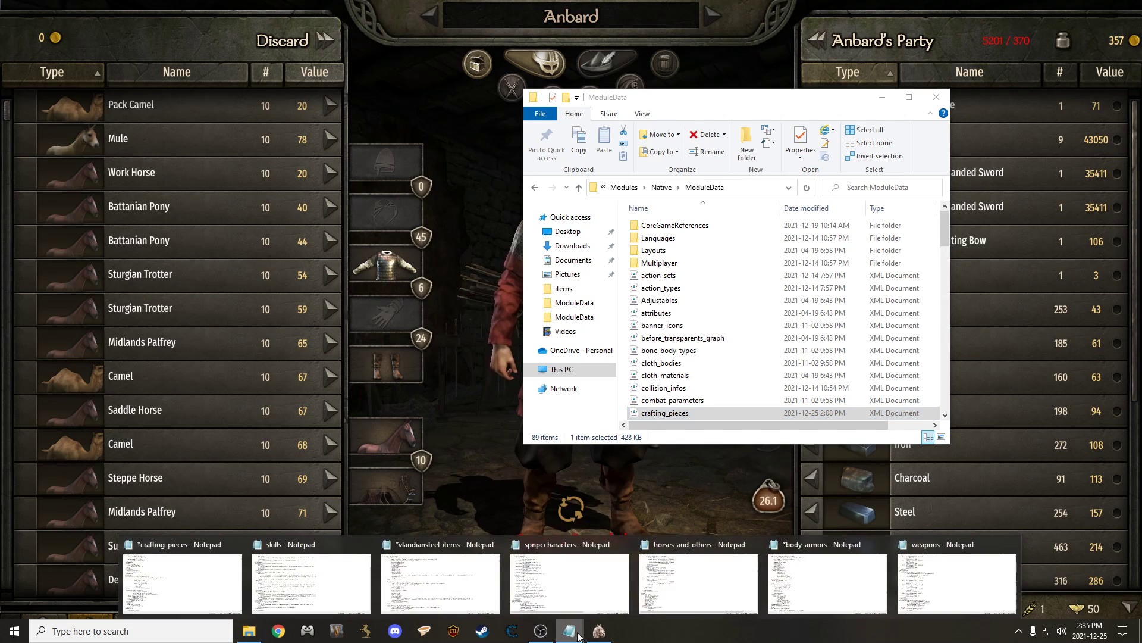
{"action": "mouse_move", "coordinate": [117, 520]}
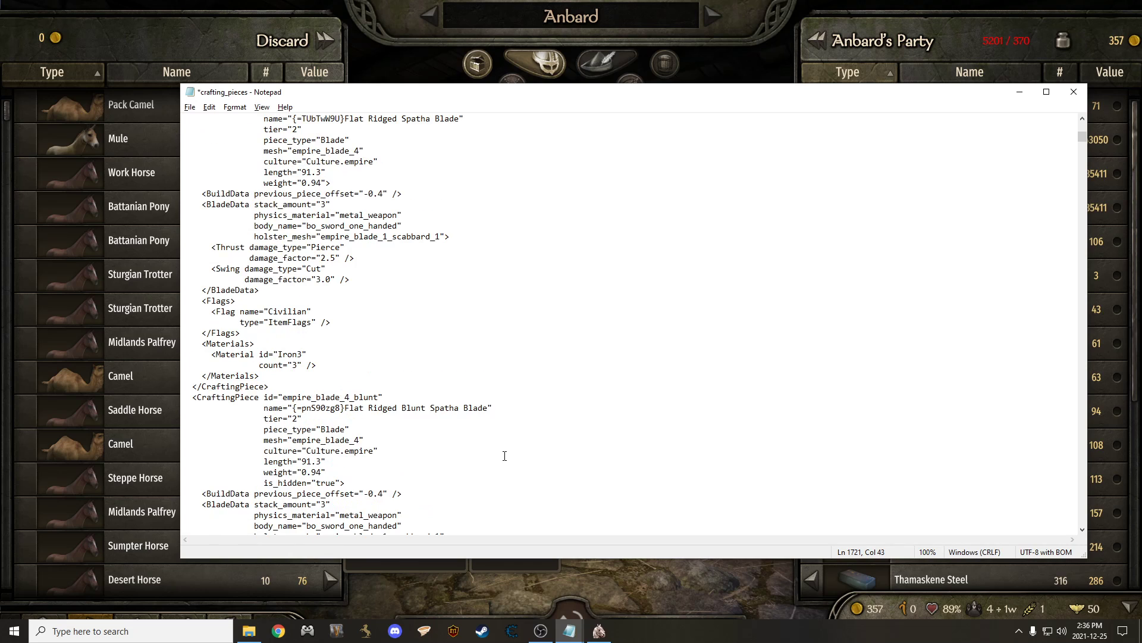
- Search crafting_pieces for 'steel' back and forth to reach the Fine Steel Spatha Blade entry
{"action": "scroll", "scroll_direction": "down", "scroll_amount": 3}
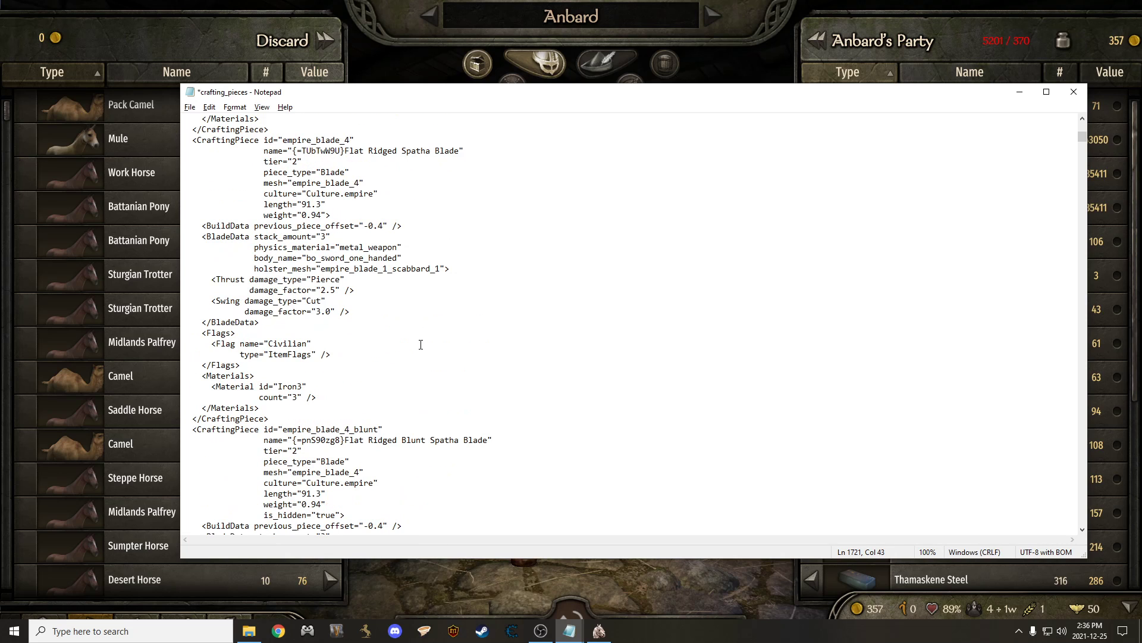
{"action": "scroll", "scroll_direction": "down", "scroll_amount": 3}
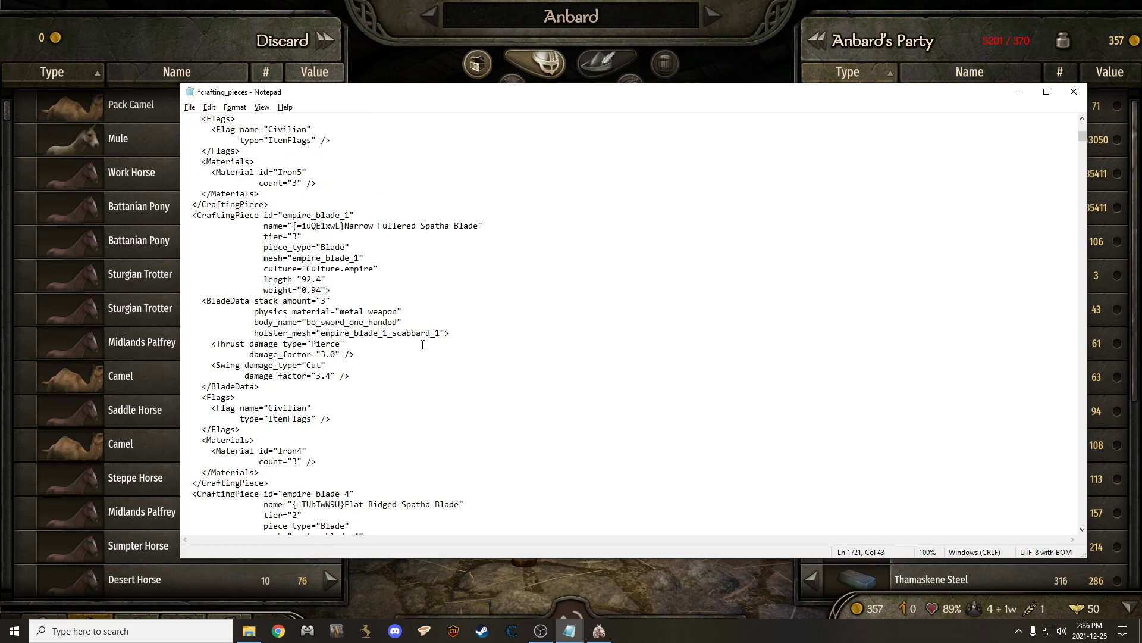
{"action": "key", "text": "ctrl+f"}
{"action": "type", "text": "fine"}
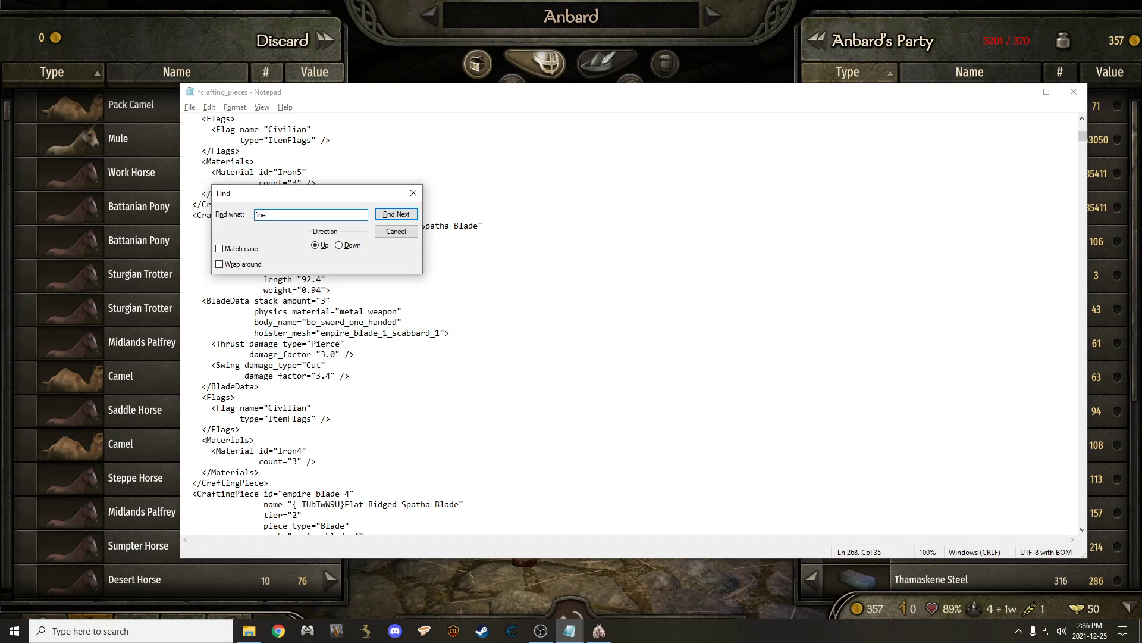
{"action": "type", "text": "steel"}
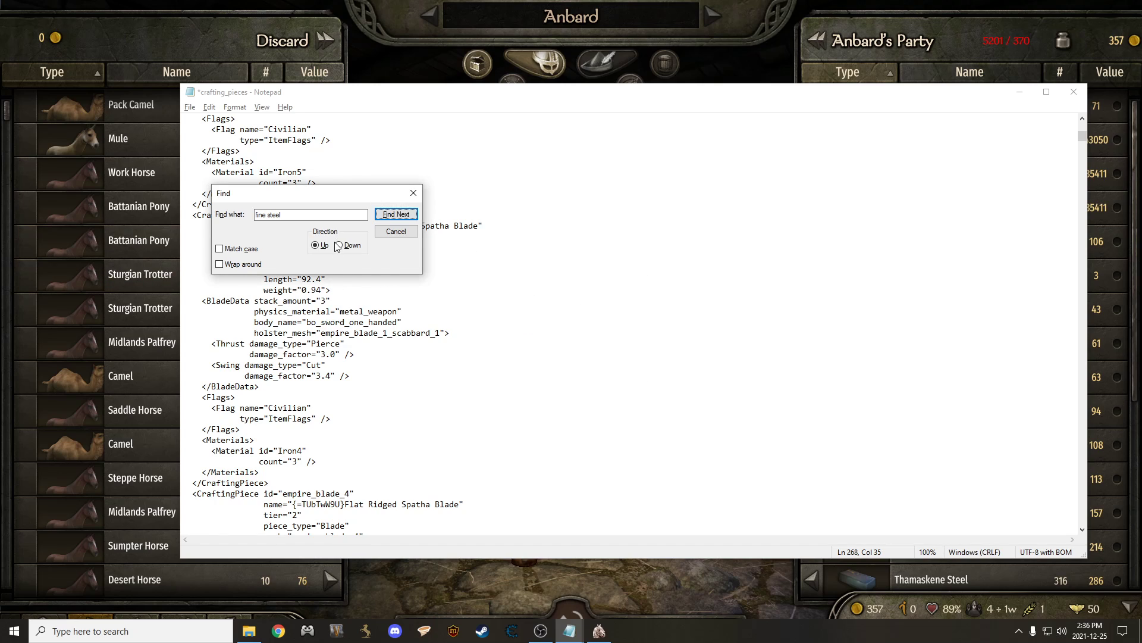
{"action": "left_click", "coordinate": [395, 213]}
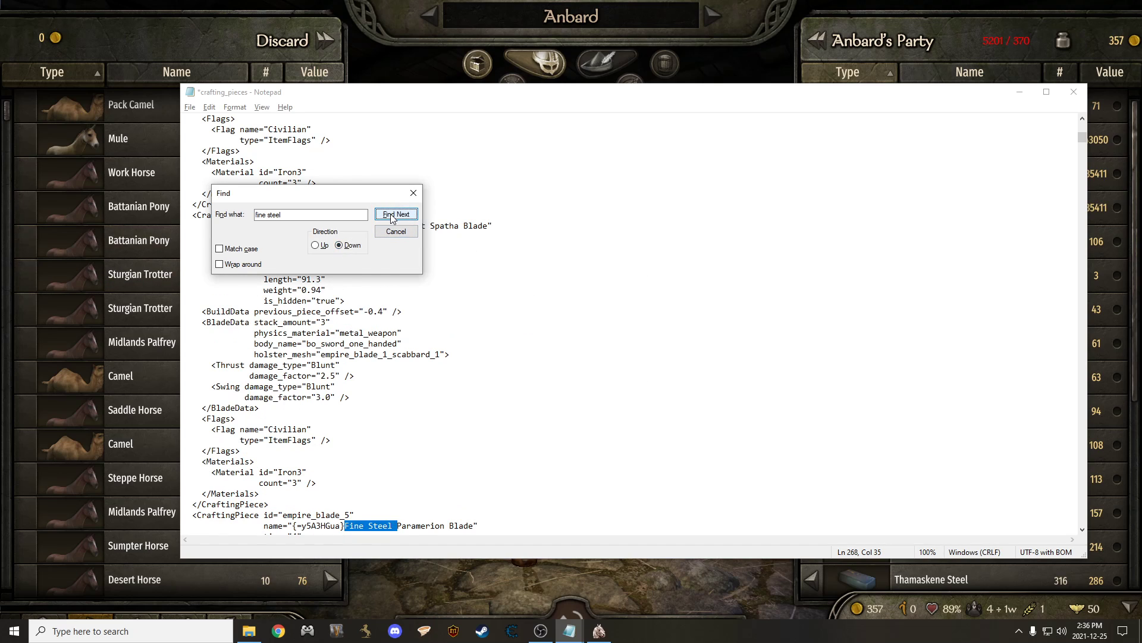
{"action": "left_click", "coordinate": [396, 213]}
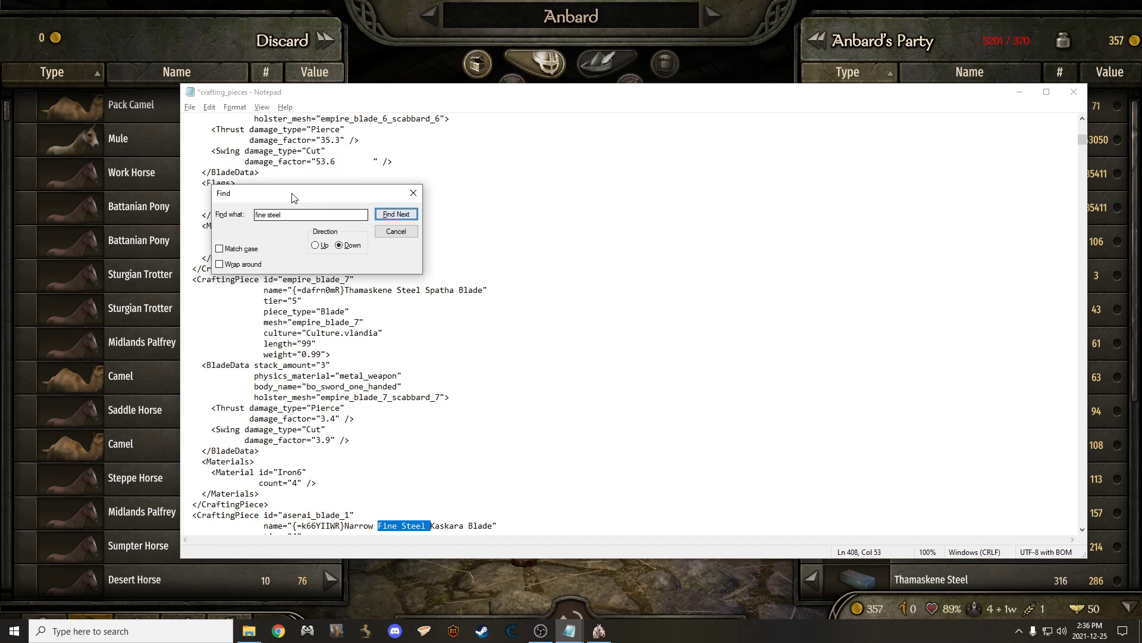
{"action": "left_click", "coordinate": [316, 244]}
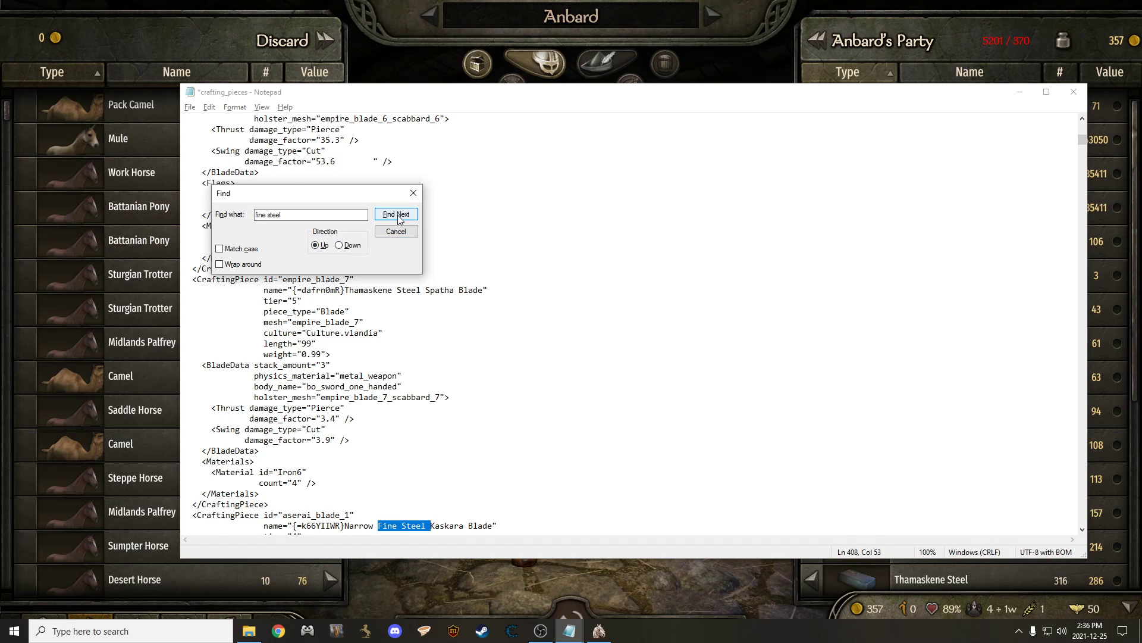
{"action": "left_click", "coordinate": [396, 213]}
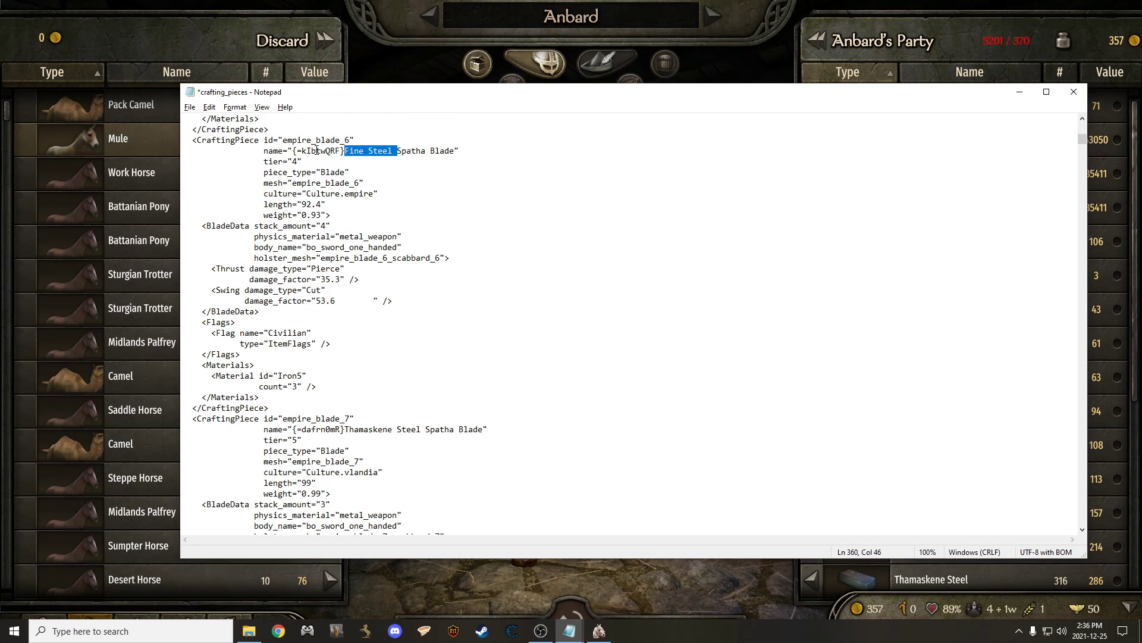
{"action": "scroll", "scroll_direction": "down", "scroll_amount": 3}
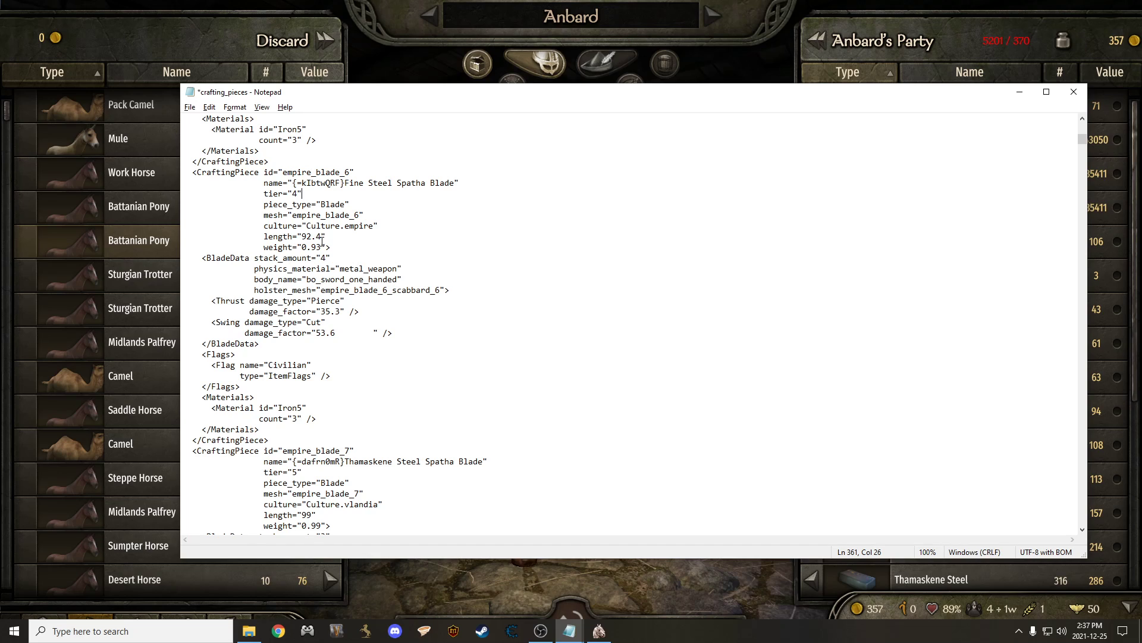
{"action": "mouse_move", "coordinate": [320, 240]}
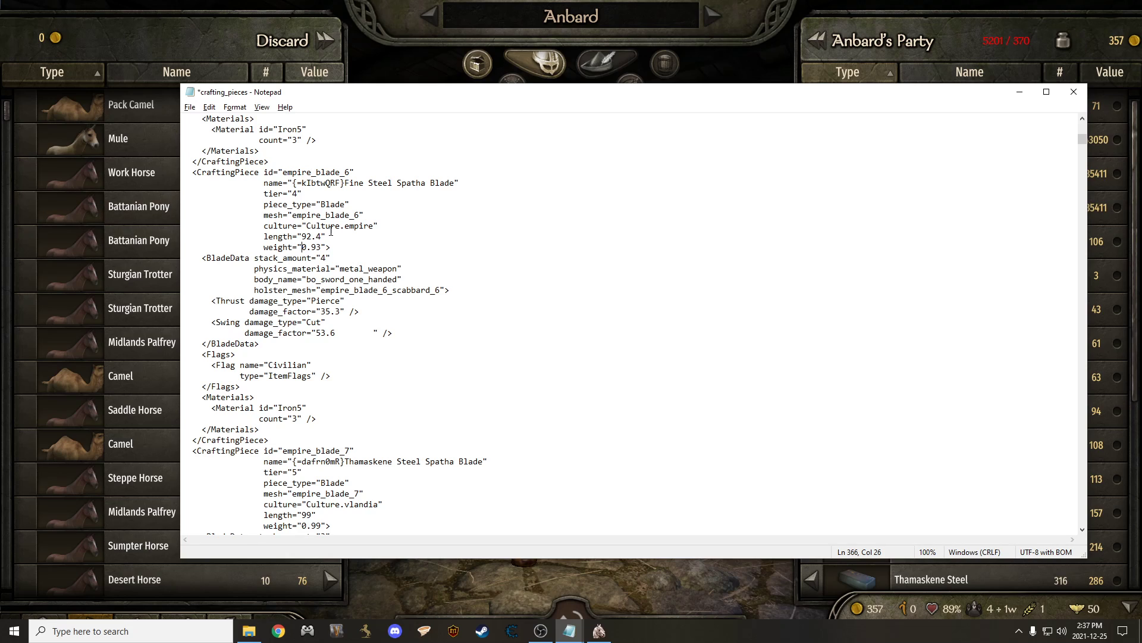
{"action": "left_click", "coordinate": [319, 247]}
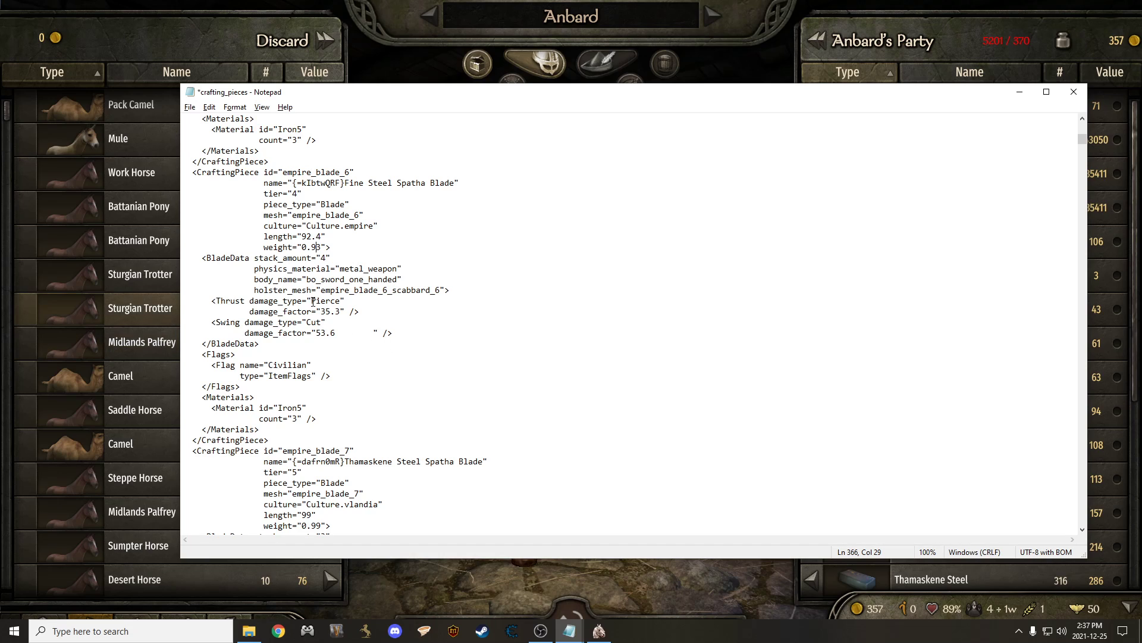
{"action": "double_click", "coordinate": [327, 300]}
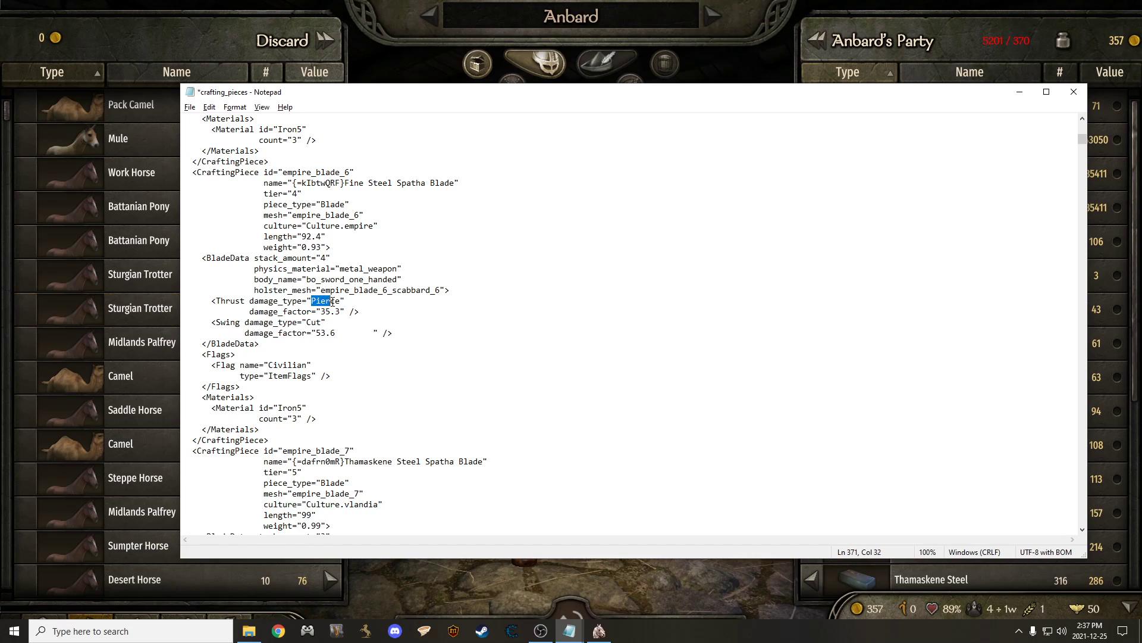
{"action": "left_click", "coordinate": [306, 322]}
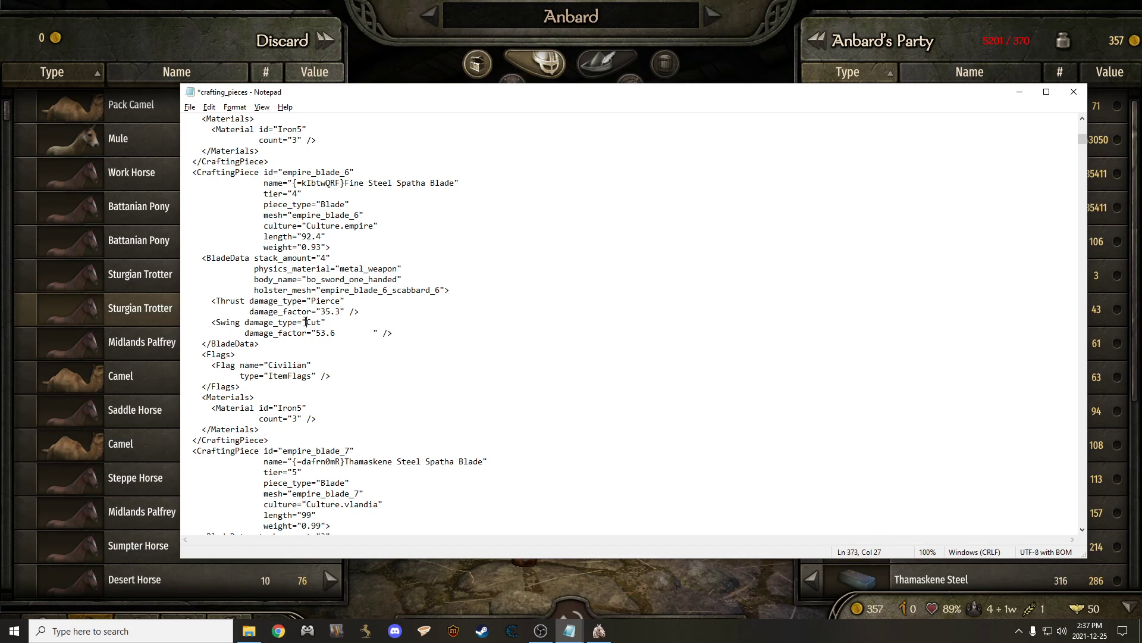
{"action": "double_click", "coordinate": [313, 322]}
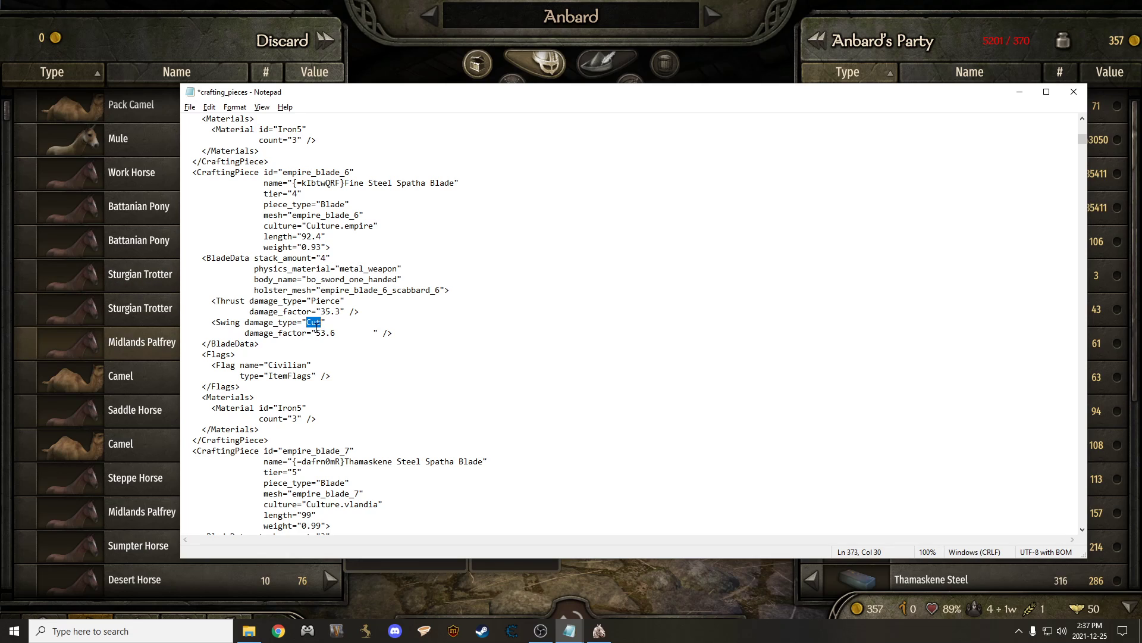
- Change the Spatha Blade's swing damage to Pierce and its thrust damage factor to 135.3
{"action": "type", "text": "Pi"}
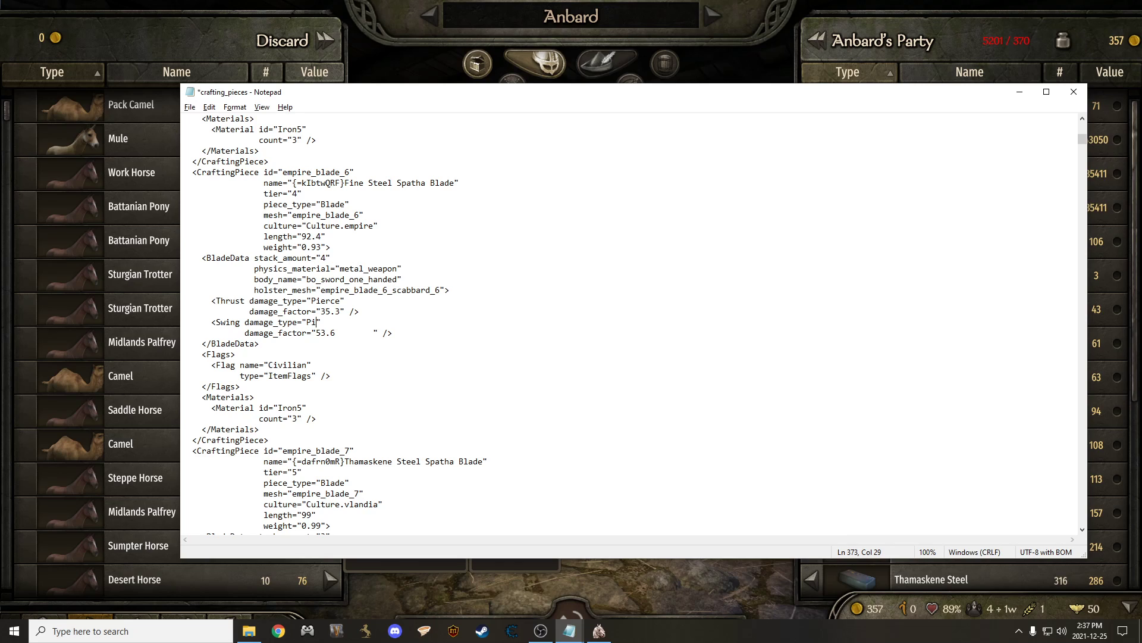
{"action": "type", "text": "erce"}
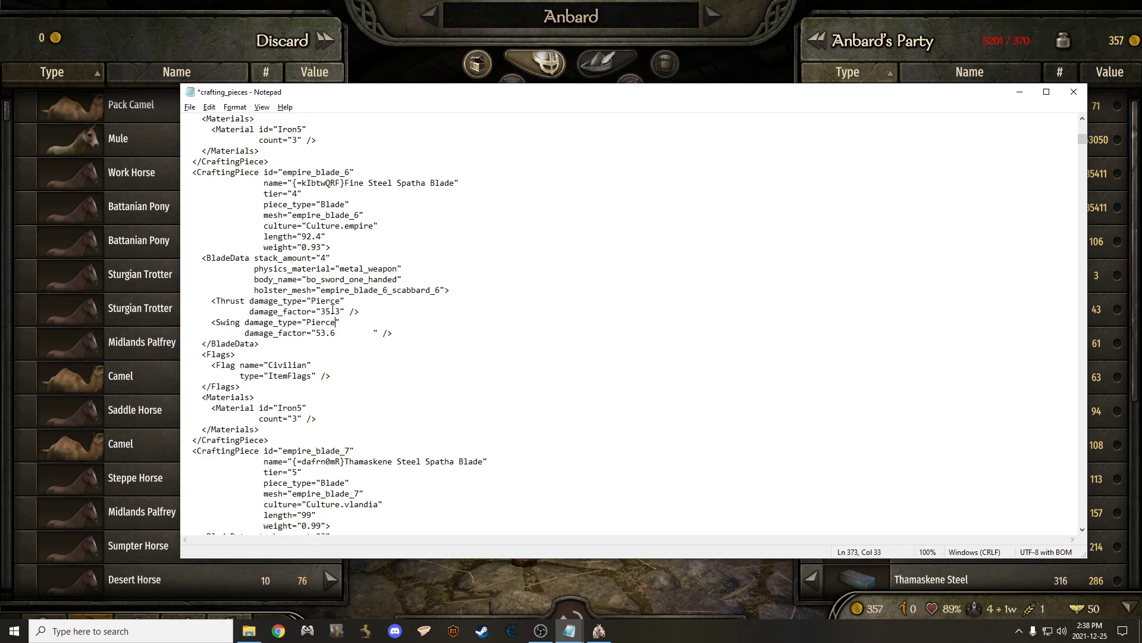
{"action": "type", "text": "35.3"}
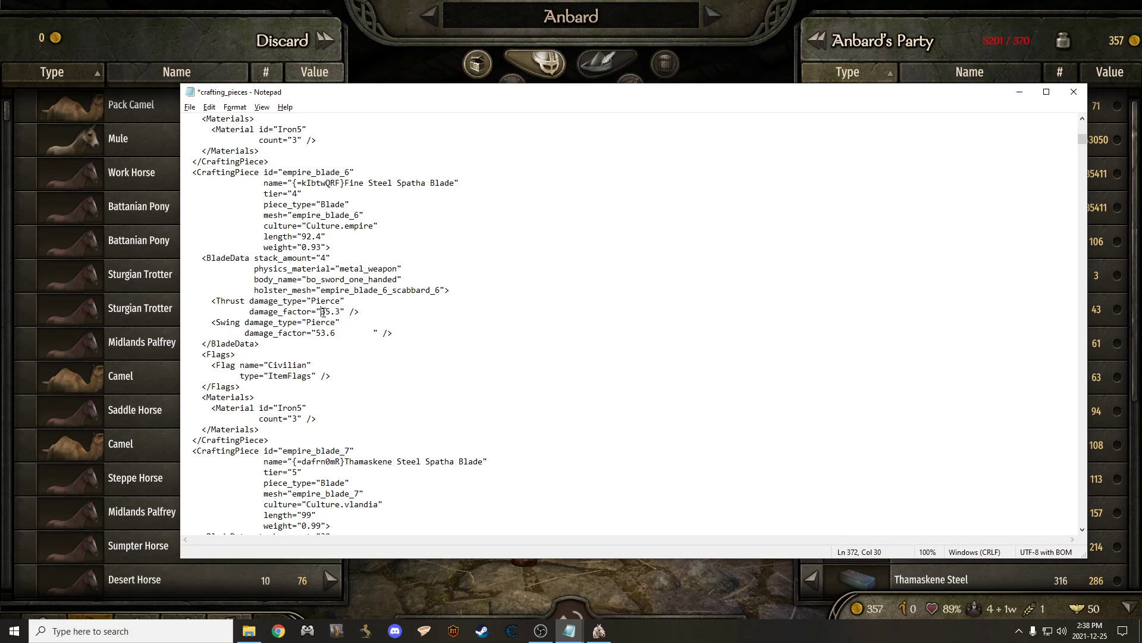
{"action": "type", "text": "1"}
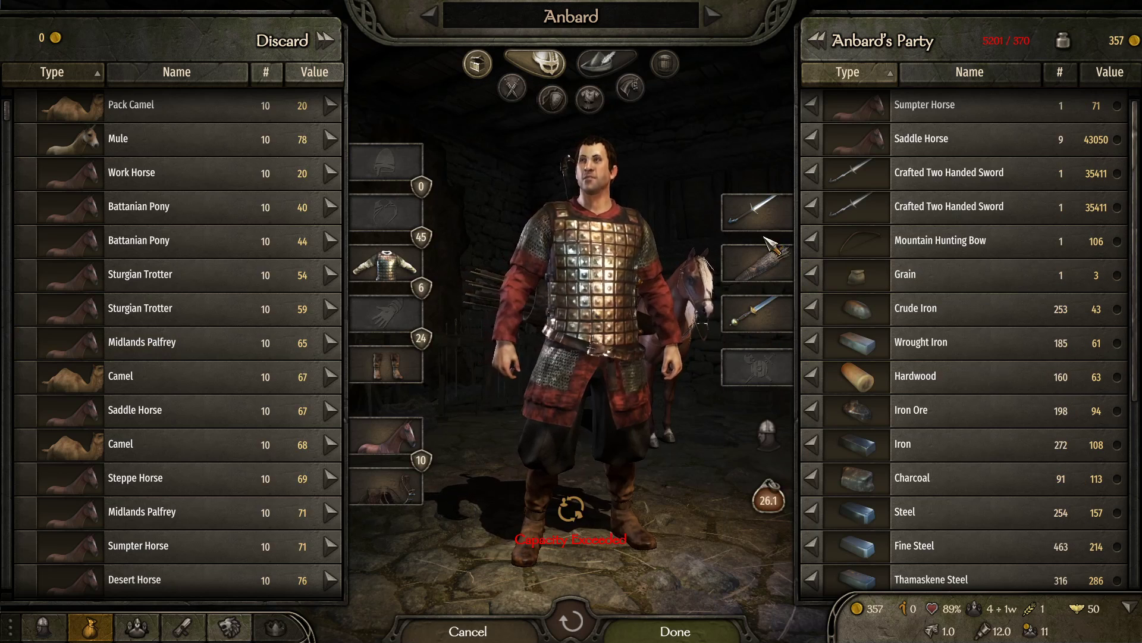
{"action": "mouse_move", "coordinate": [755, 212]}
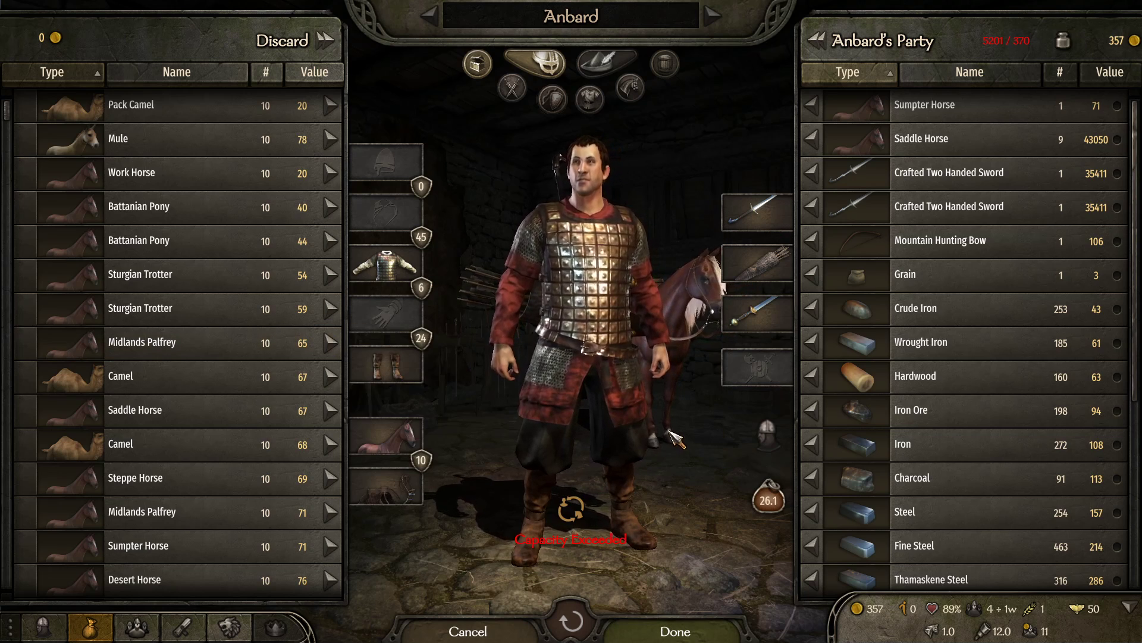
- Switch from the game back to the crafting_pieces window in Notepad
{"action": "key", "text": "alt+tab"}
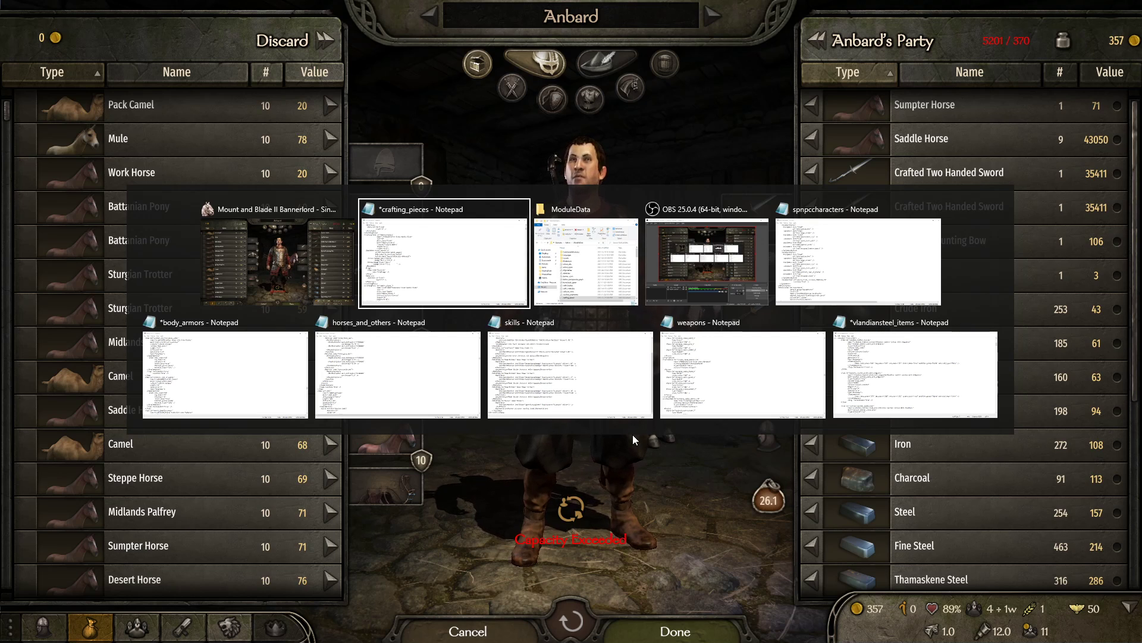
{"action": "left_click", "coordinate": [443, 258]}
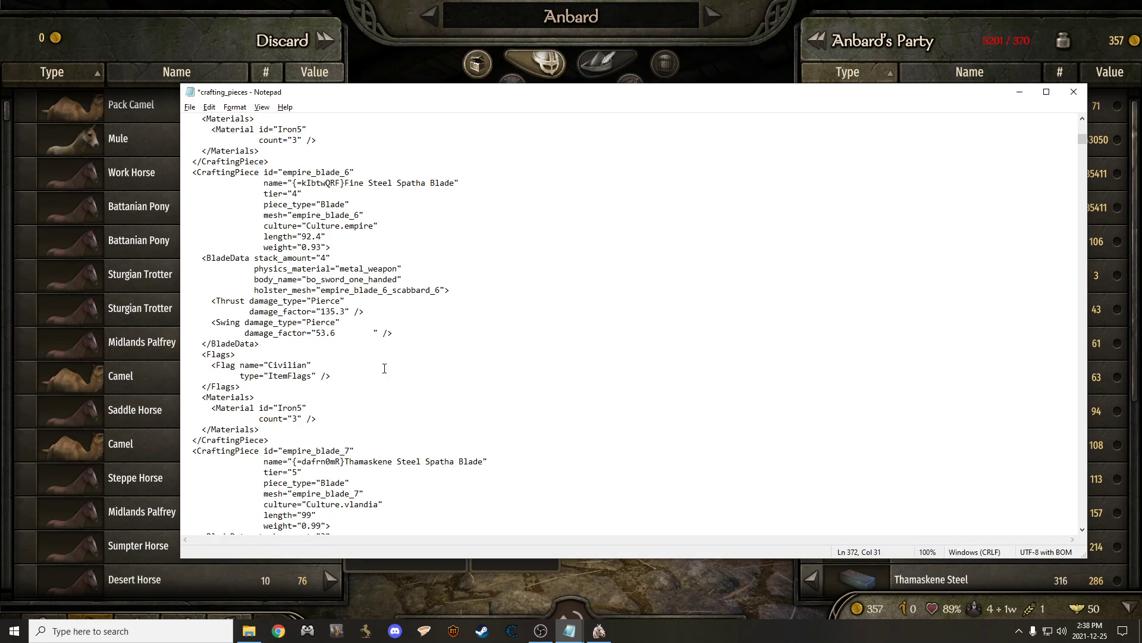
{"action": "scroll", "scroll_direction": "down", "scroll_amount": 3}
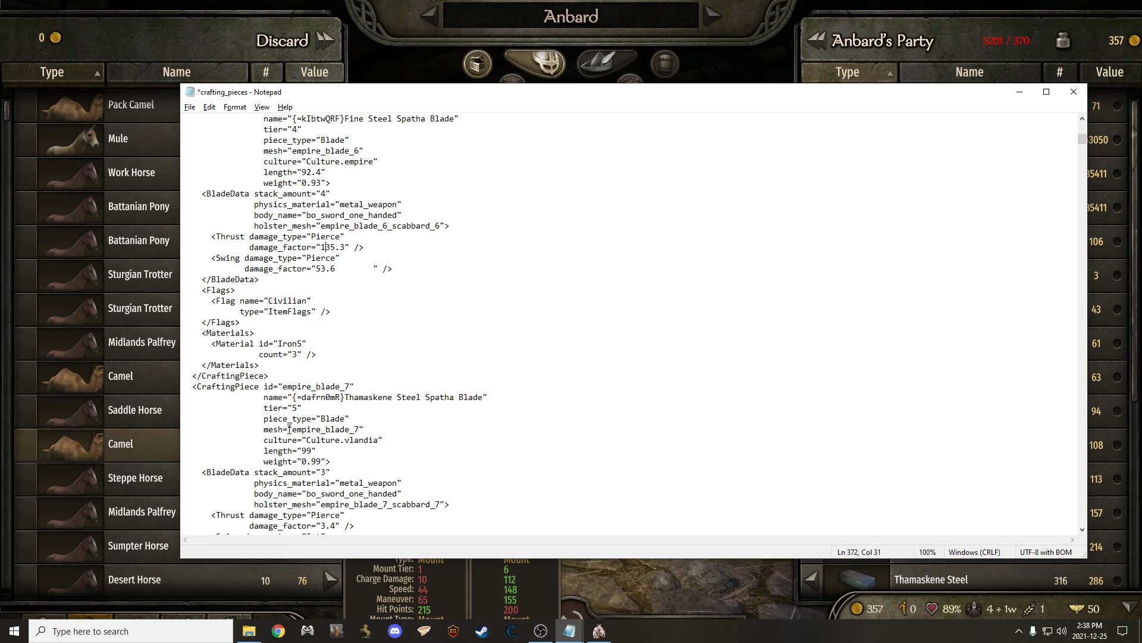
{"action": "double_click", "coordinate": [327, 429]}
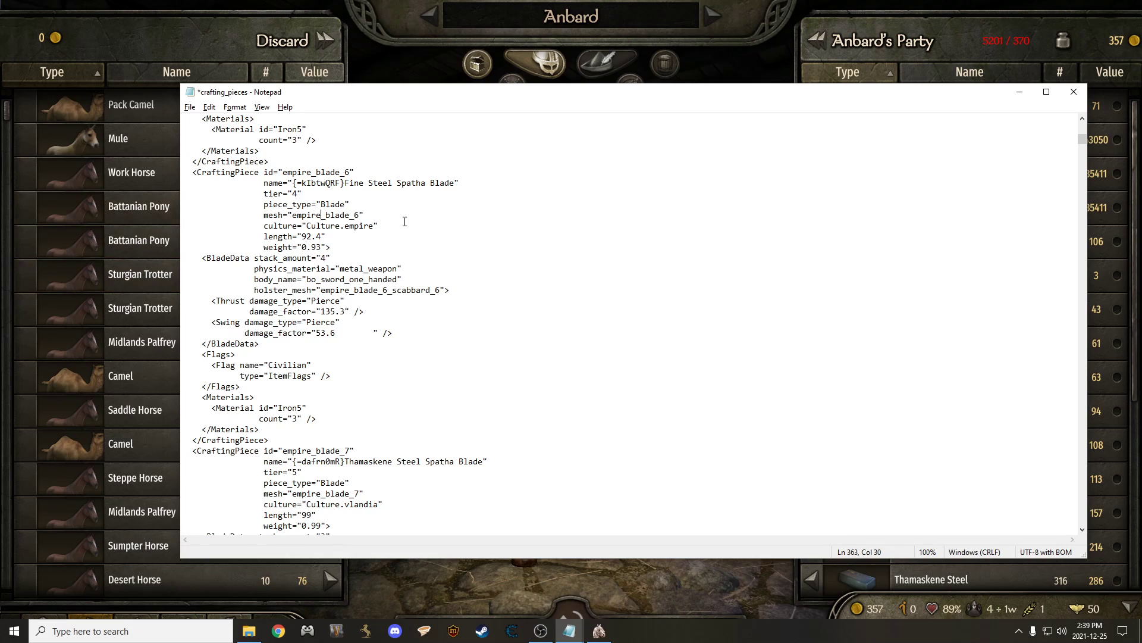
{"action": "mouse_move", "coordinate": [335, 144]}
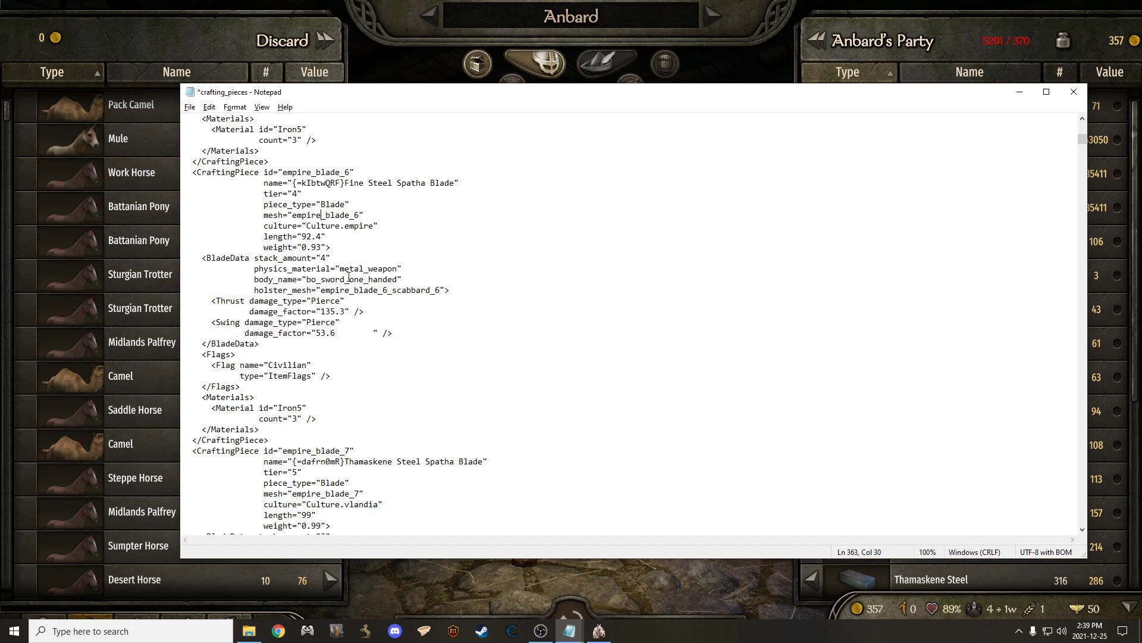
{"action": "scroll", "scroll_direction": "down", "scroll_amount": 3}
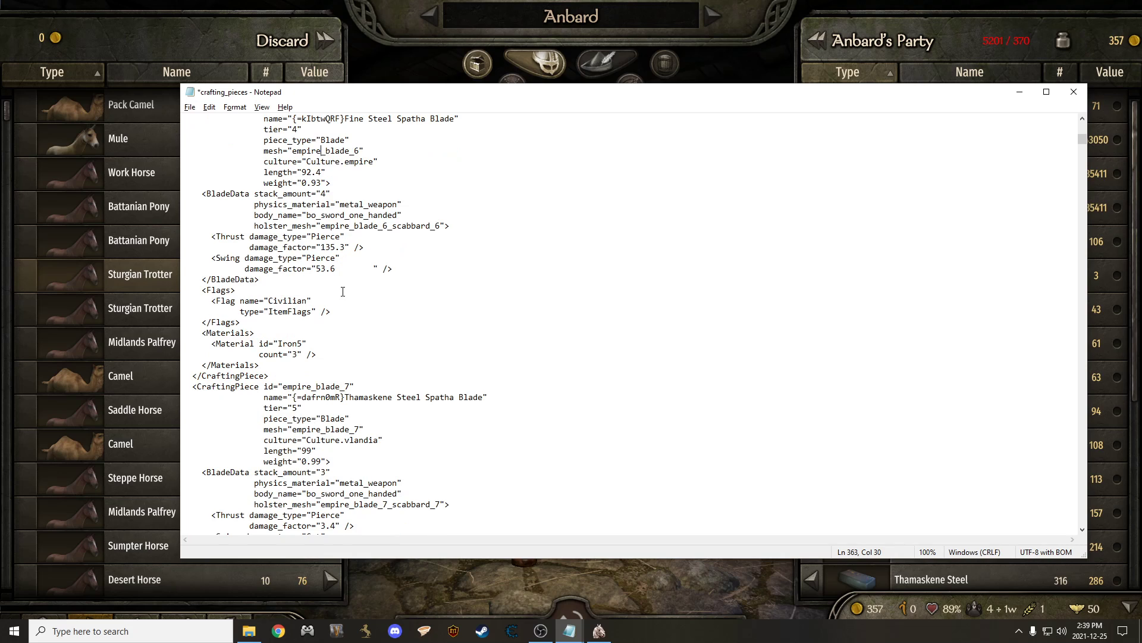
{"action": "scroll", "scroll_direction": "down", "scroll_amount": 3}
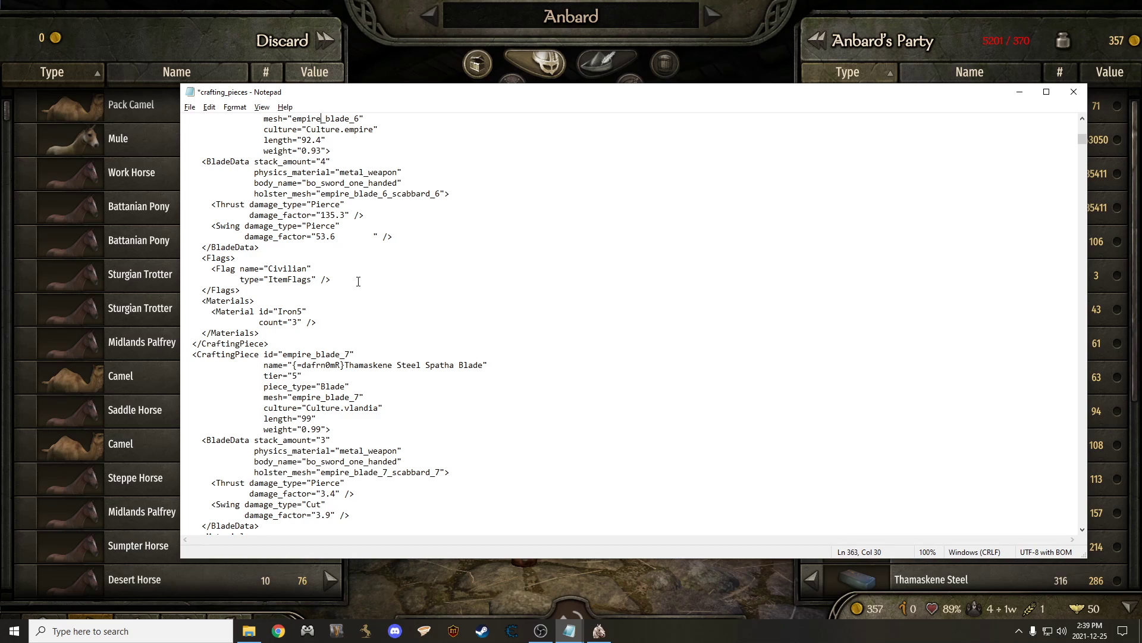
{"action": "scroll", "scroll_direction": "down", "scroll_amount": 3}
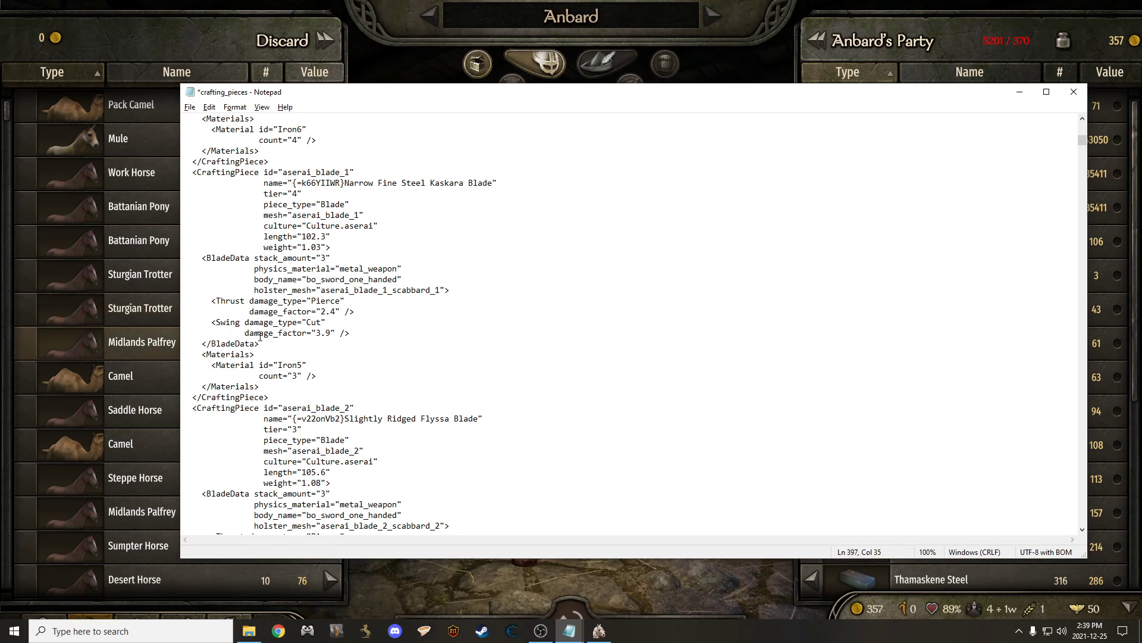
{"action": "scroll", "scroll_direction": "down", "scroll_amount": 3}
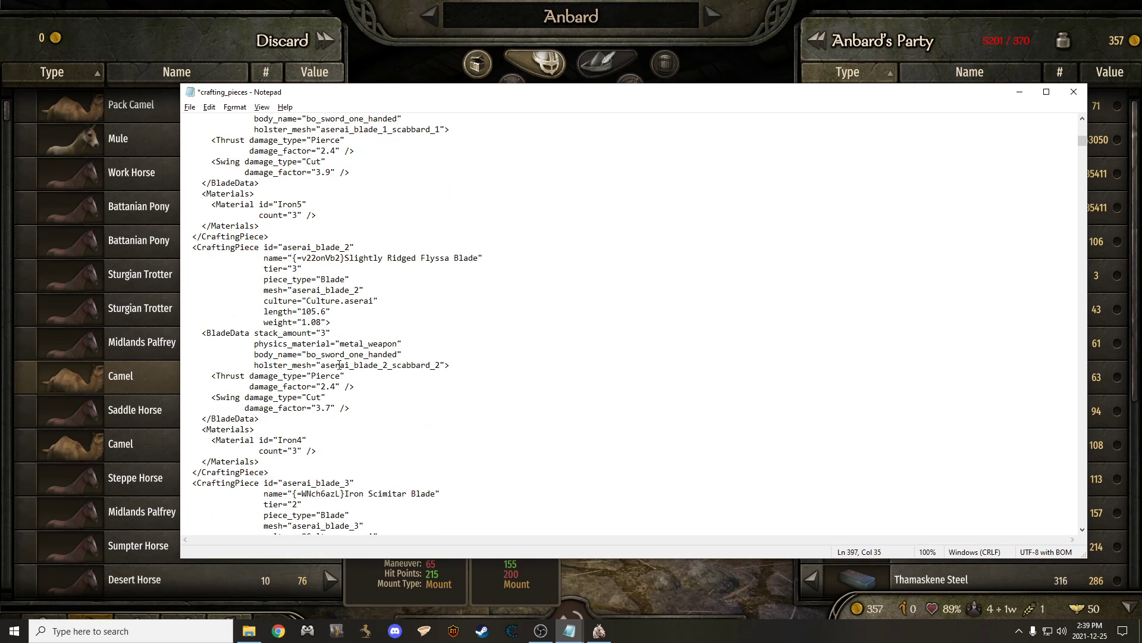
{"action": "scroll", "scroll_direction": "down", "scroll_amount": 3}
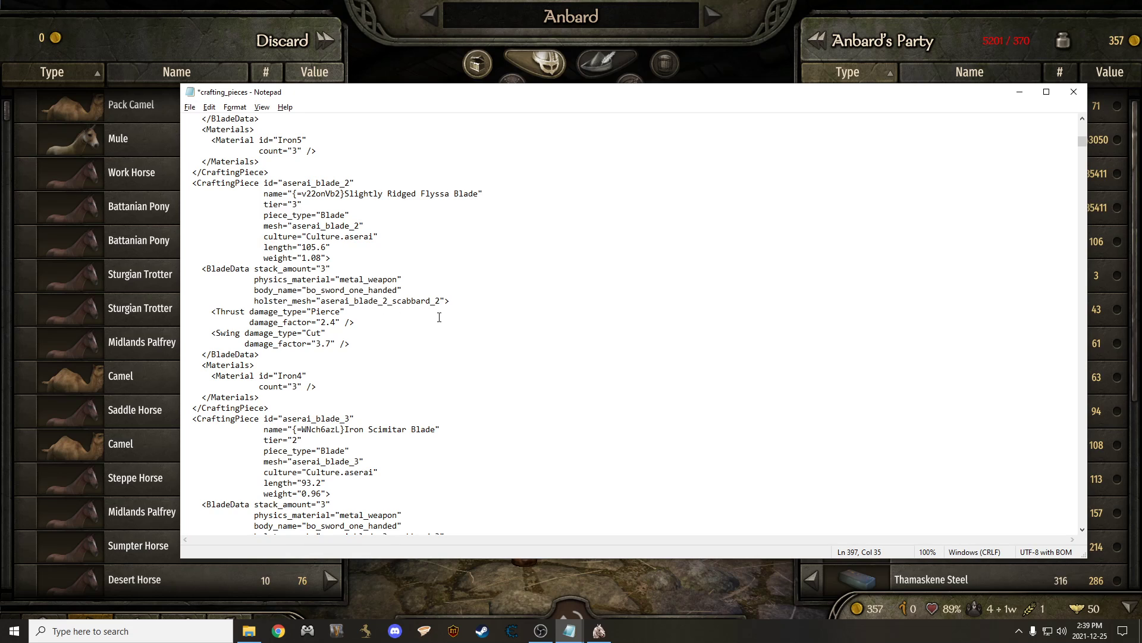
{"action": "scroll", "scroll_direction": "down", "scroll_amount": 3}
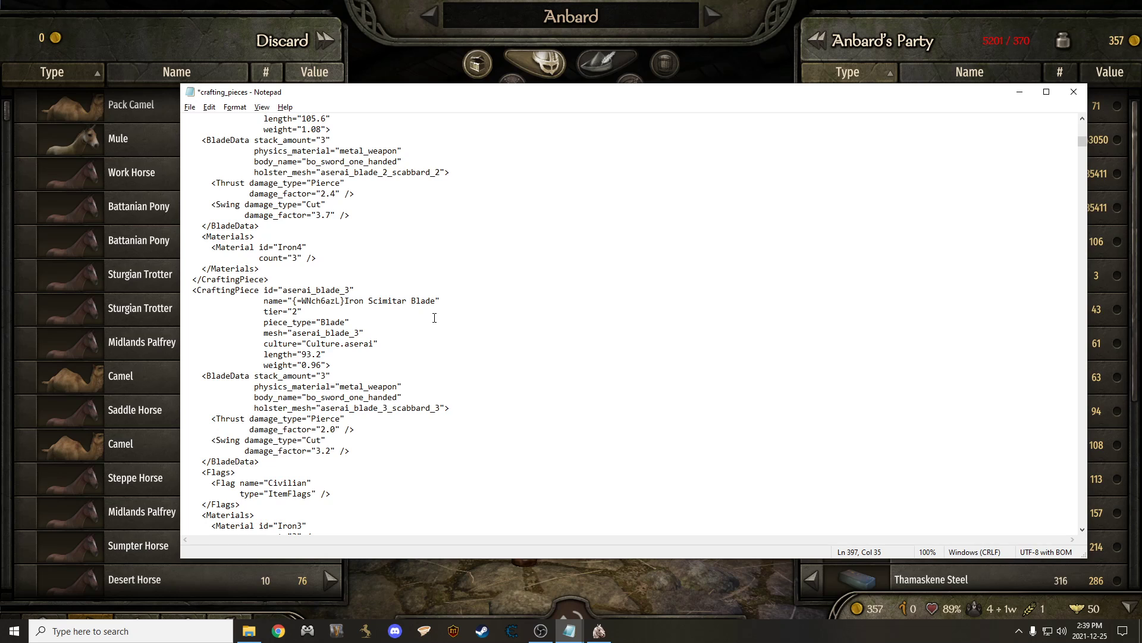
{"action": "scroll", "scroll_direction": "down", "scroll_amount": 3}
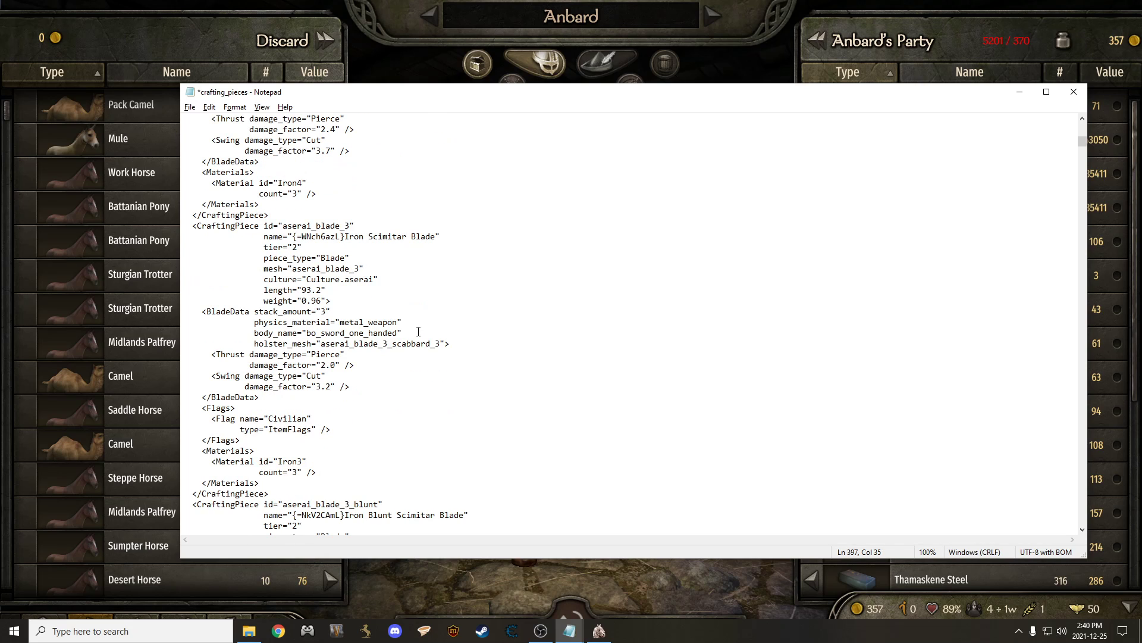
{"action": "scroll", "scroll_direction": "down", "scroll_amount": 3}
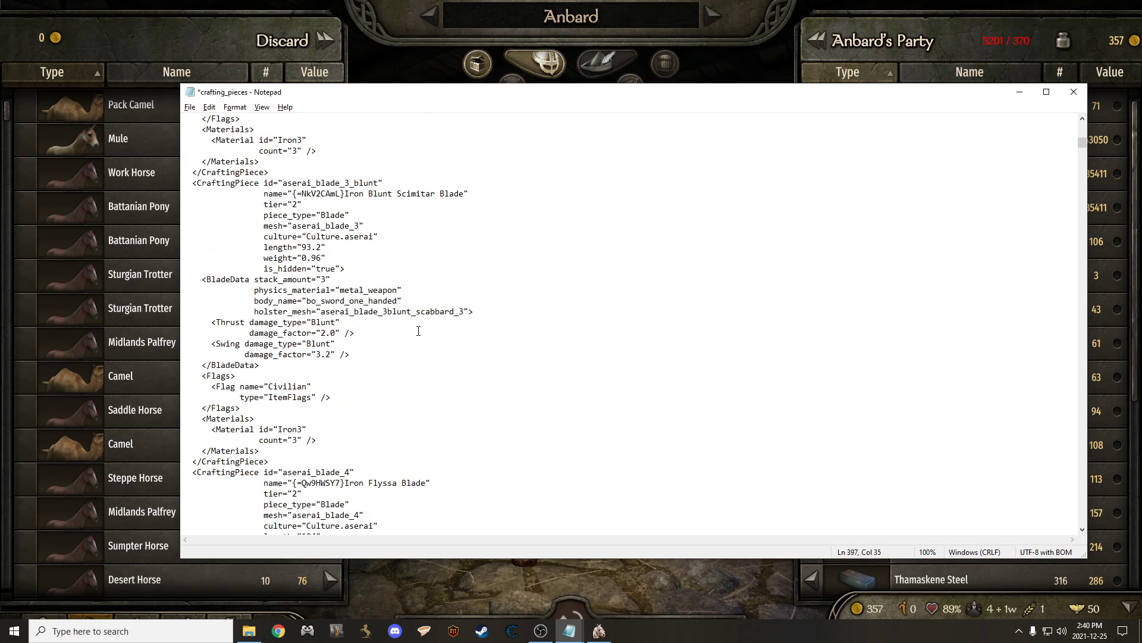
{"action": "scroll", "scroll_direction": "down", "scroll_amount": 3}
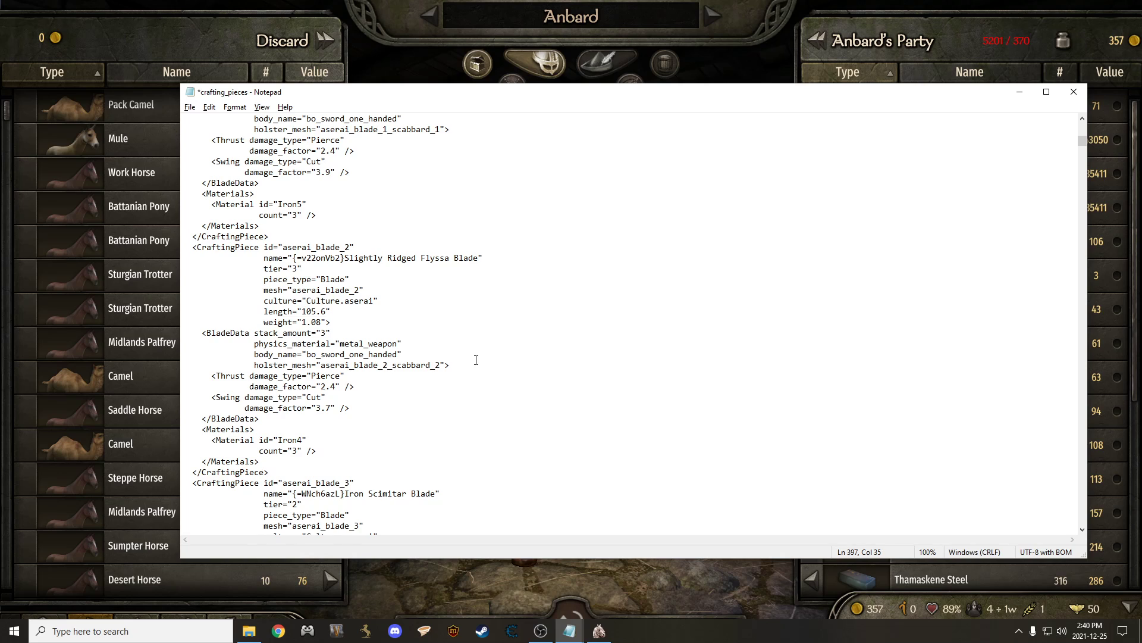
{"action": "scroll", "scroll_direction": "down", "scroll_amount": 3}
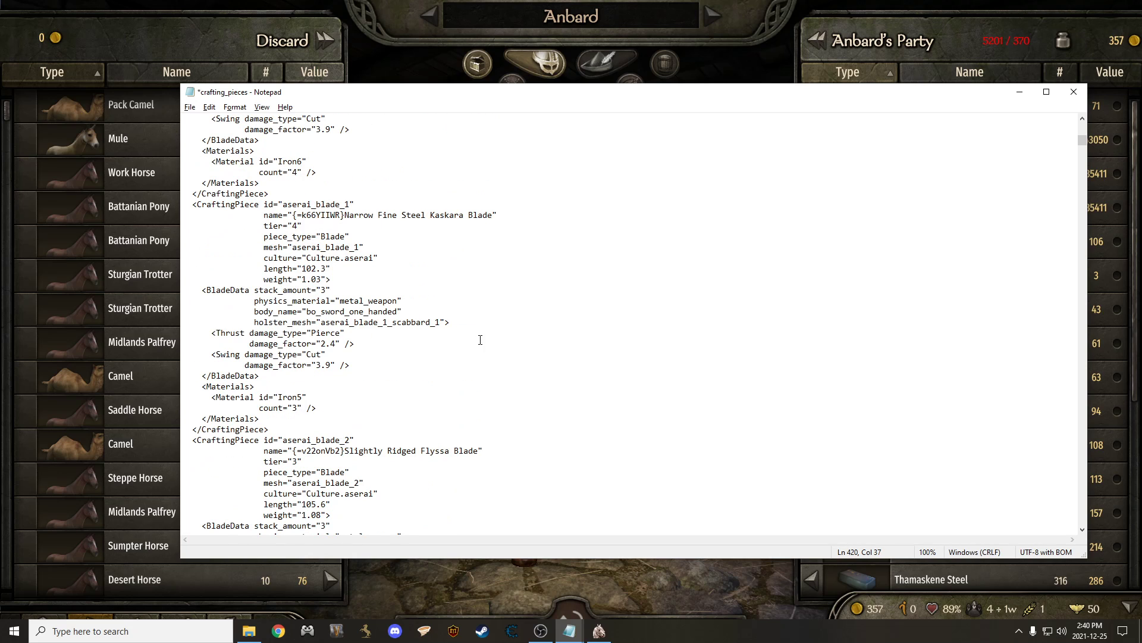
{"action": "type", "text": "abdom"}
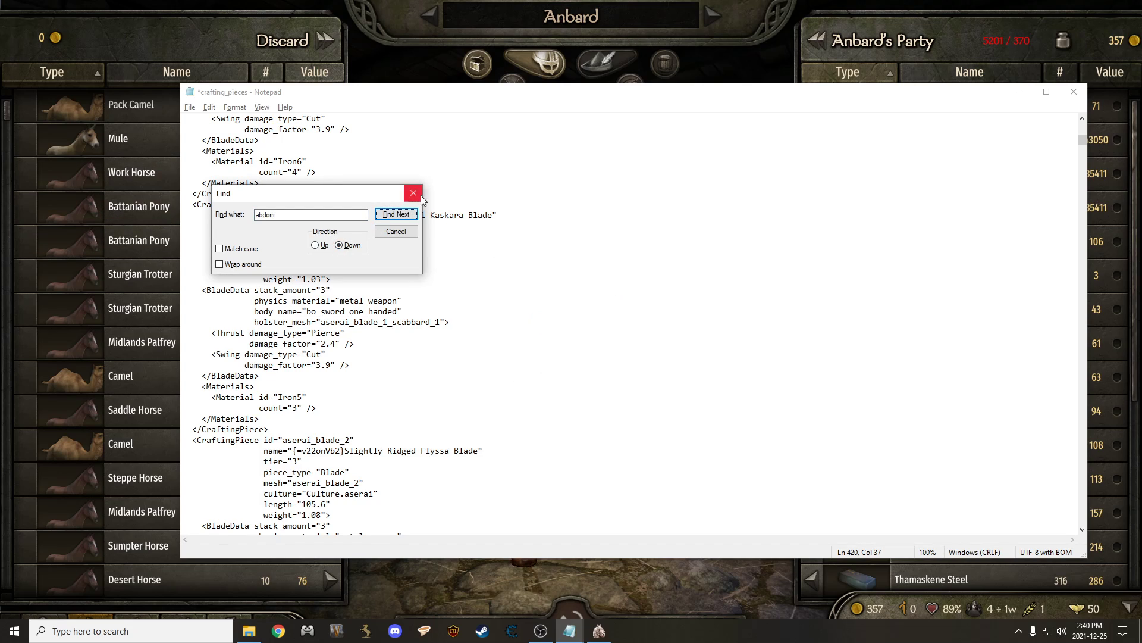
{"action": "left_click", "coordinate": [412, 193]}
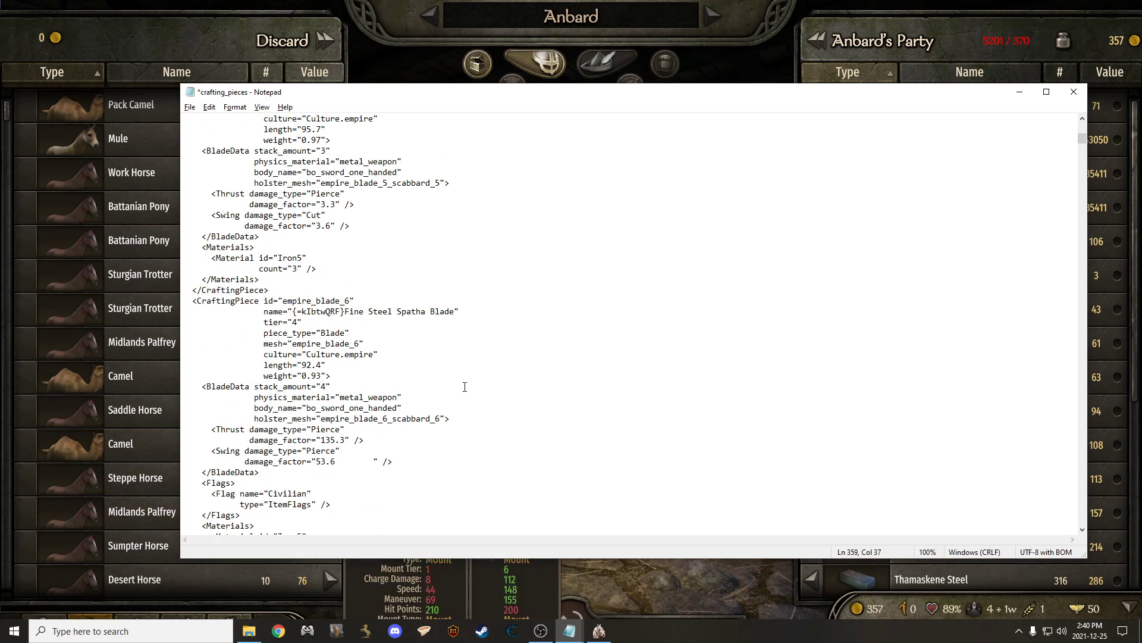
{"action": "left_click", "coordinate": [190, 106]}
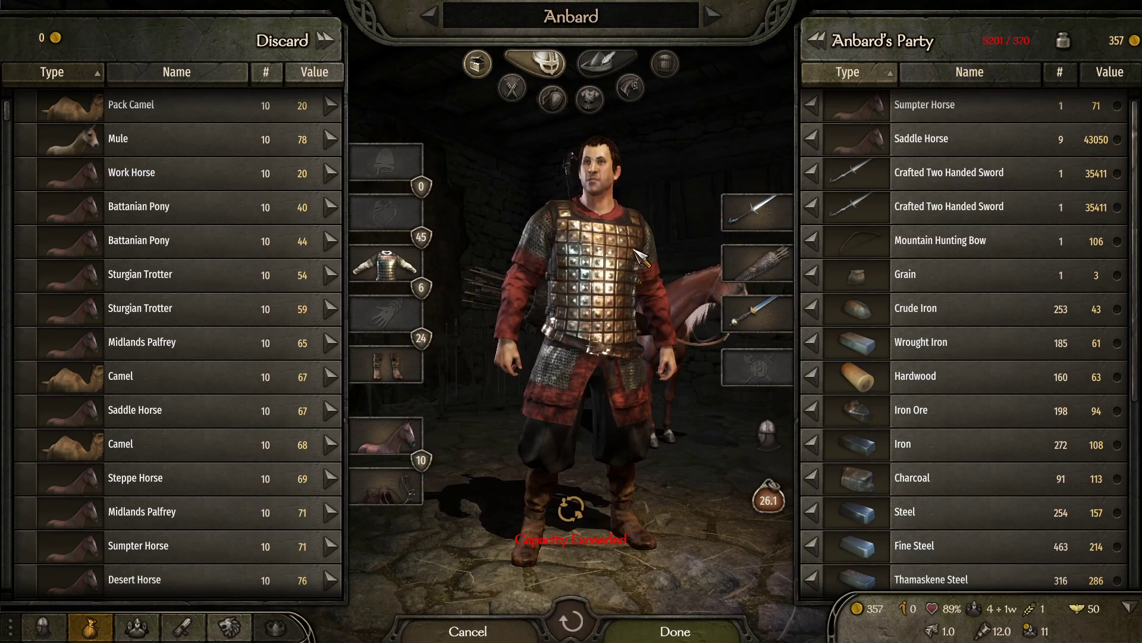
{"action": "mouse_move", "coordinate": [757, 212]}
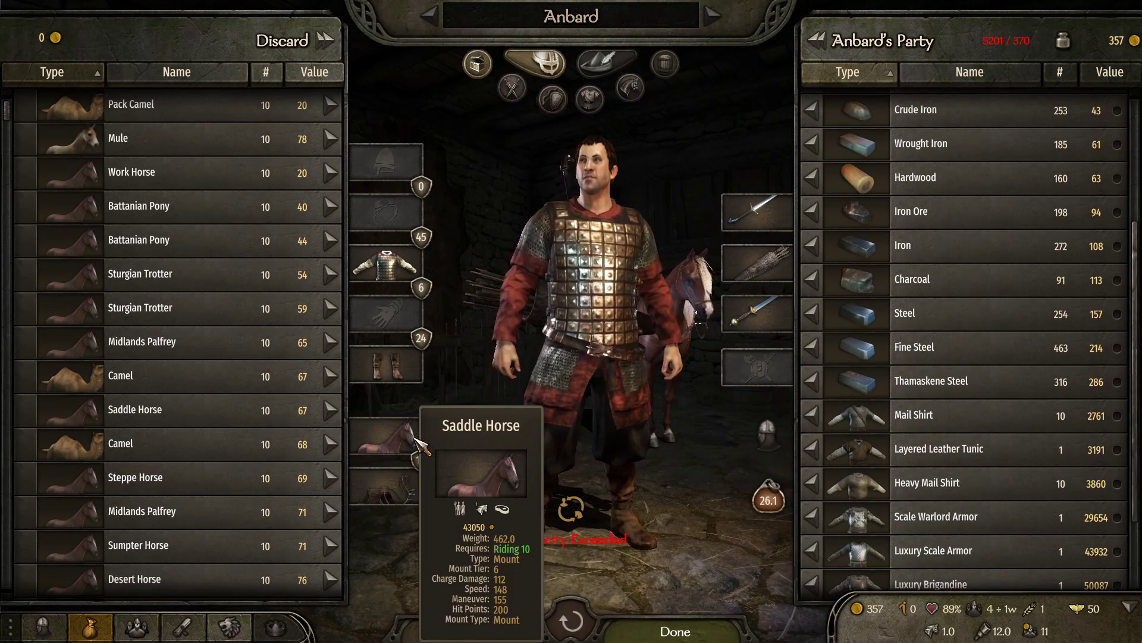
- Leave the game to the window switcher to reach the Modules folder
{"action": "key", "text": "alt+tab"}
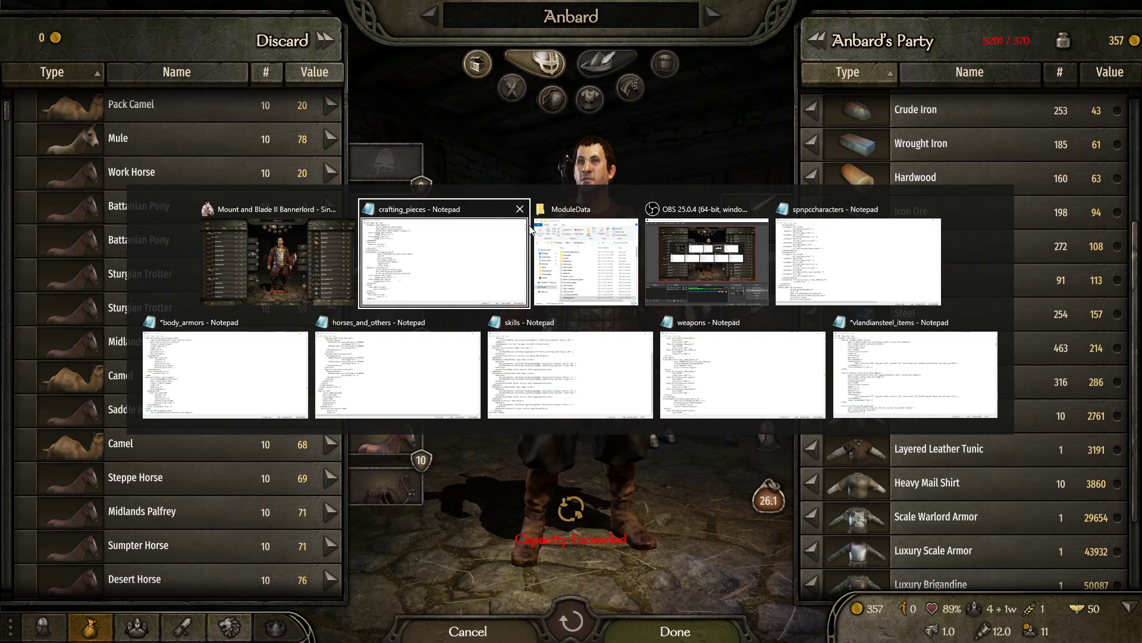
{"action": "mouse_move", "coordinate": [502, 329]}
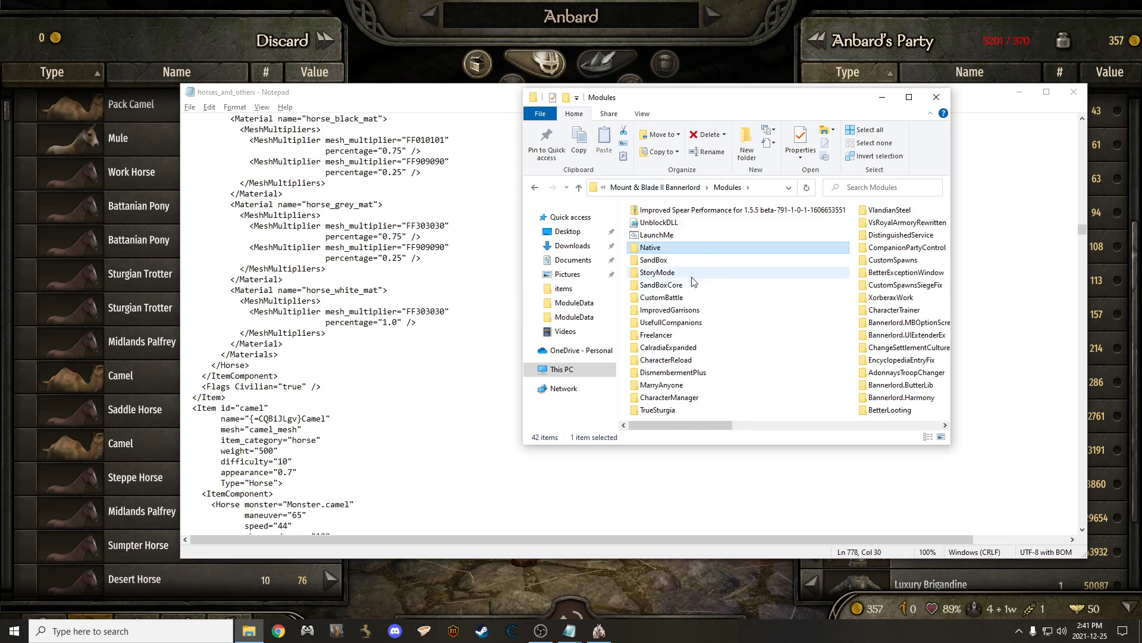
- Enter SandBoxCore's ModuleData items folder and select the weapons file
{"action": "double_click", "coordinate": [660, 285]}
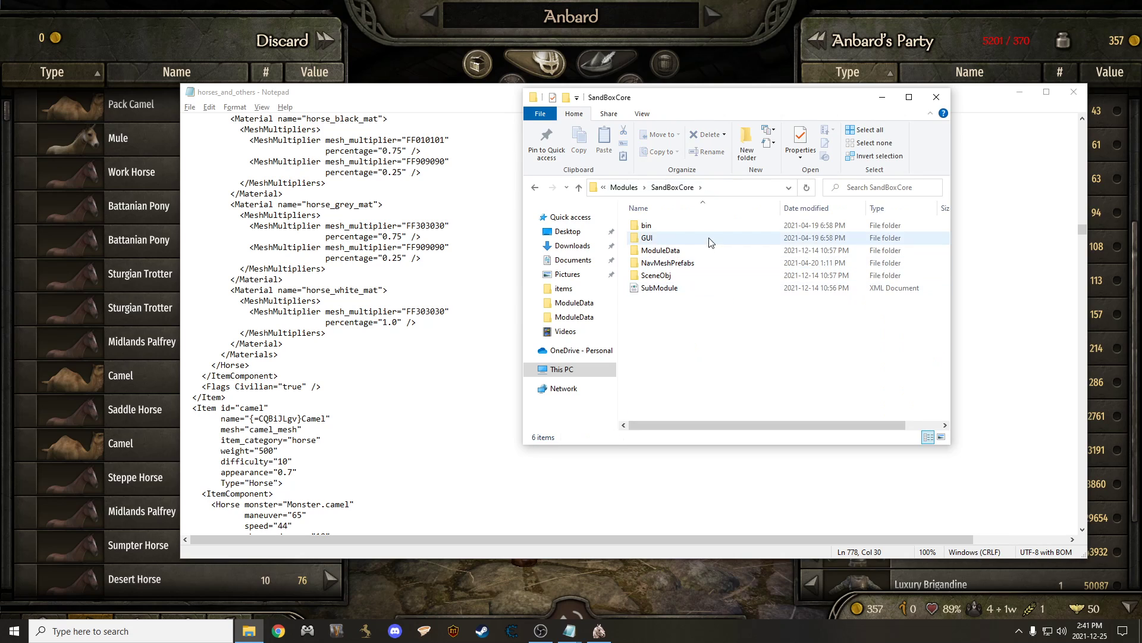
{"action": "double_click", "coordinate": [661, 250]}
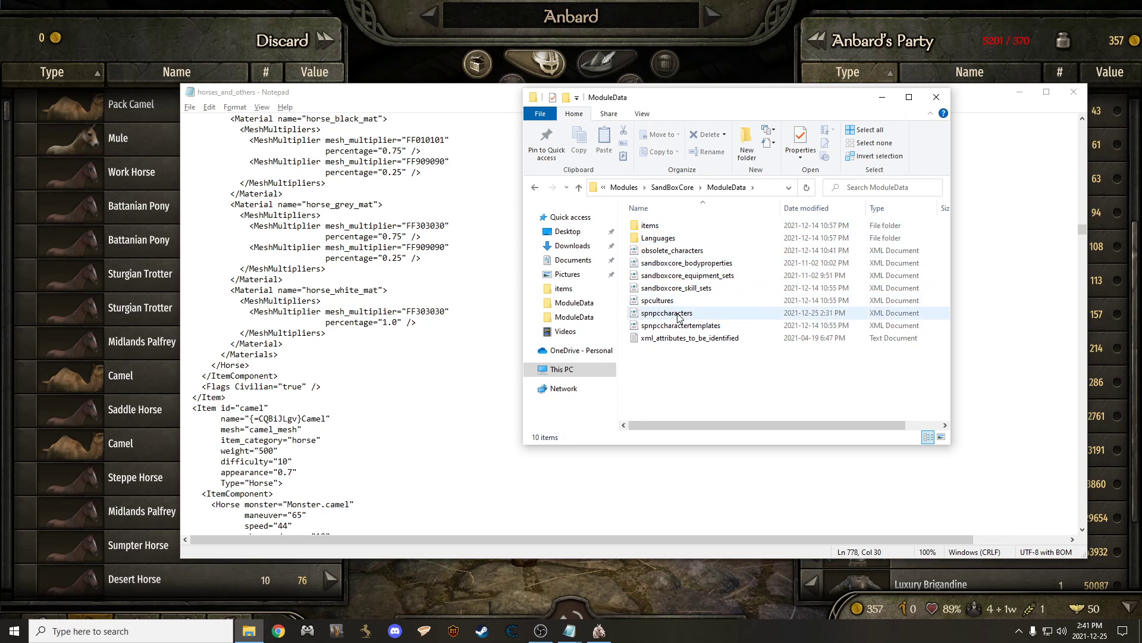
{"action": "mouse_move", "coordinate": [689, 317]}
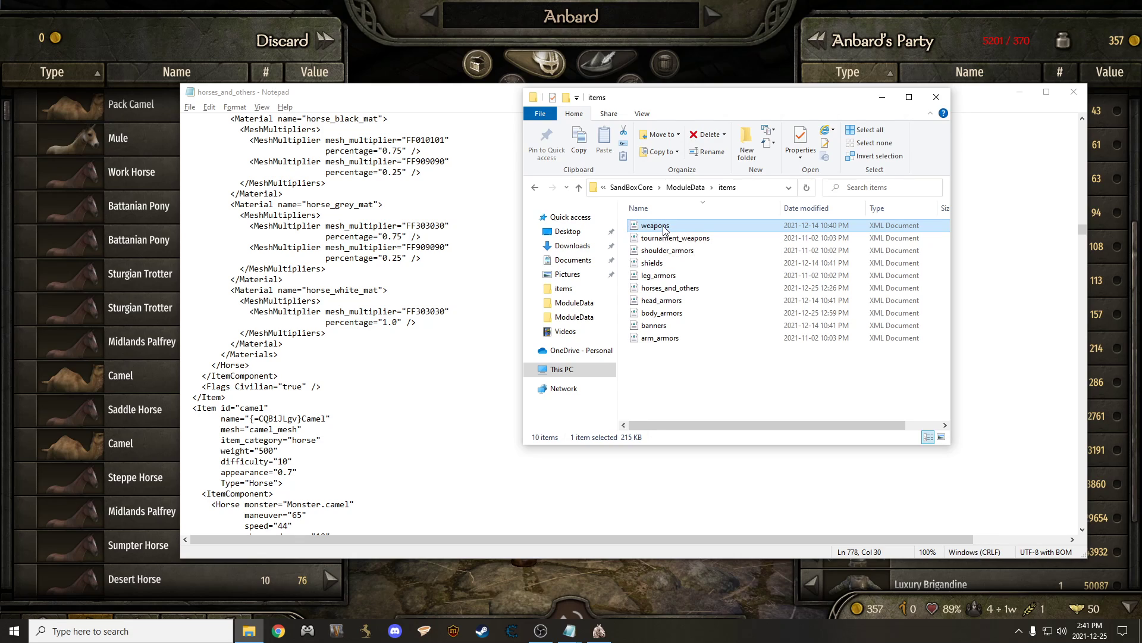
{"action": "mouse_move", "coordinate": [654, 225]}
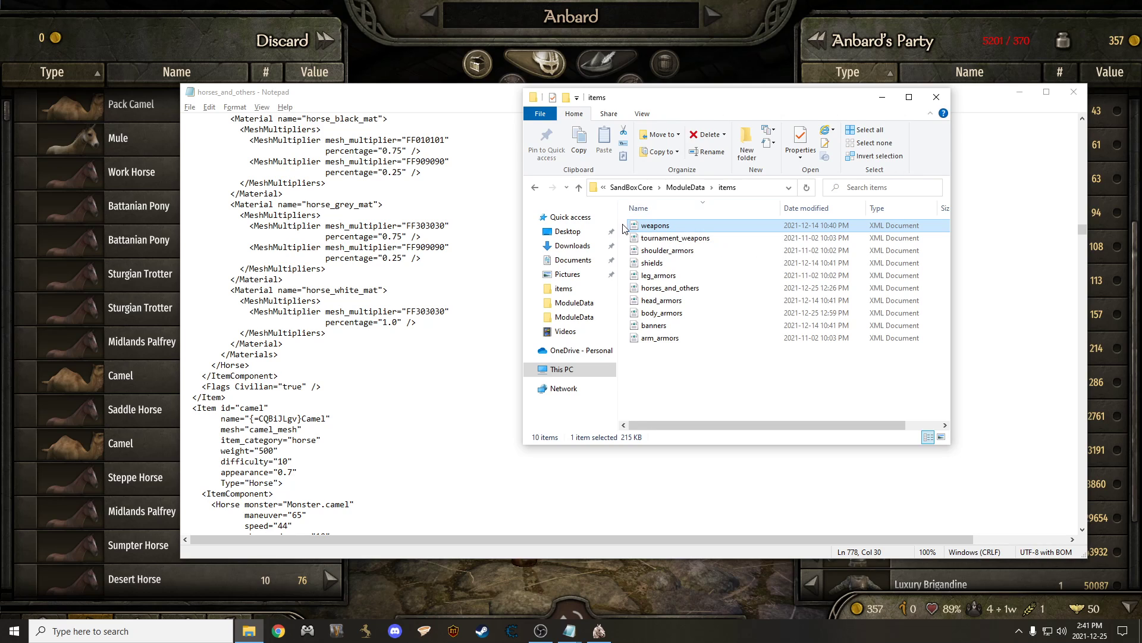
{"action": "mouse_move", "coordinate": [1017, 113]}
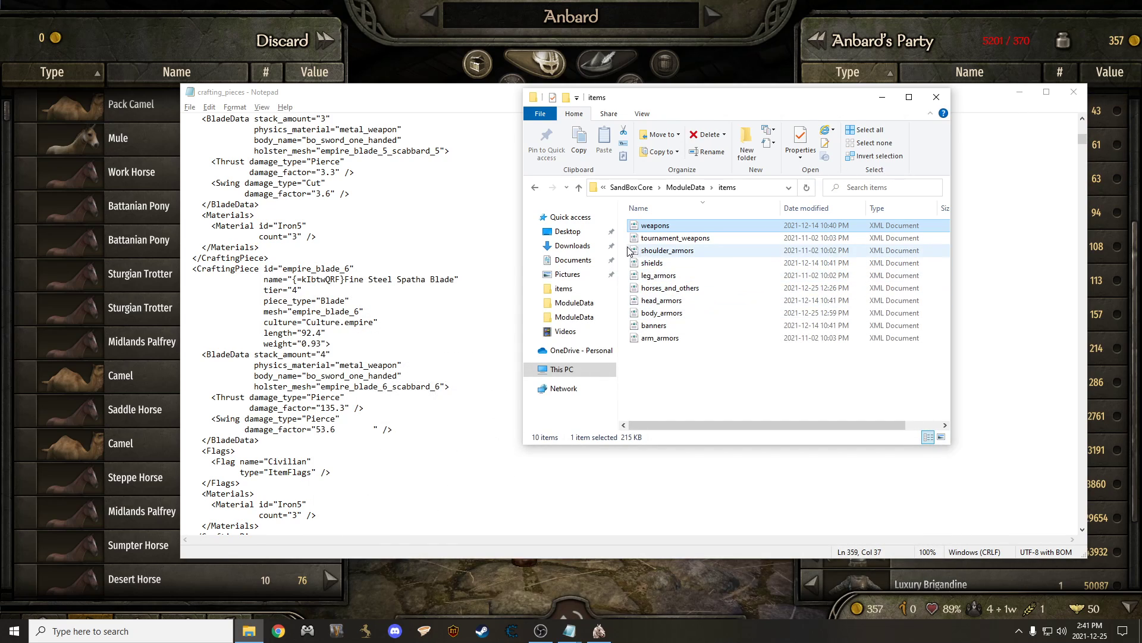
{"action": "mouse_move", "coordinate": [680, 246]}
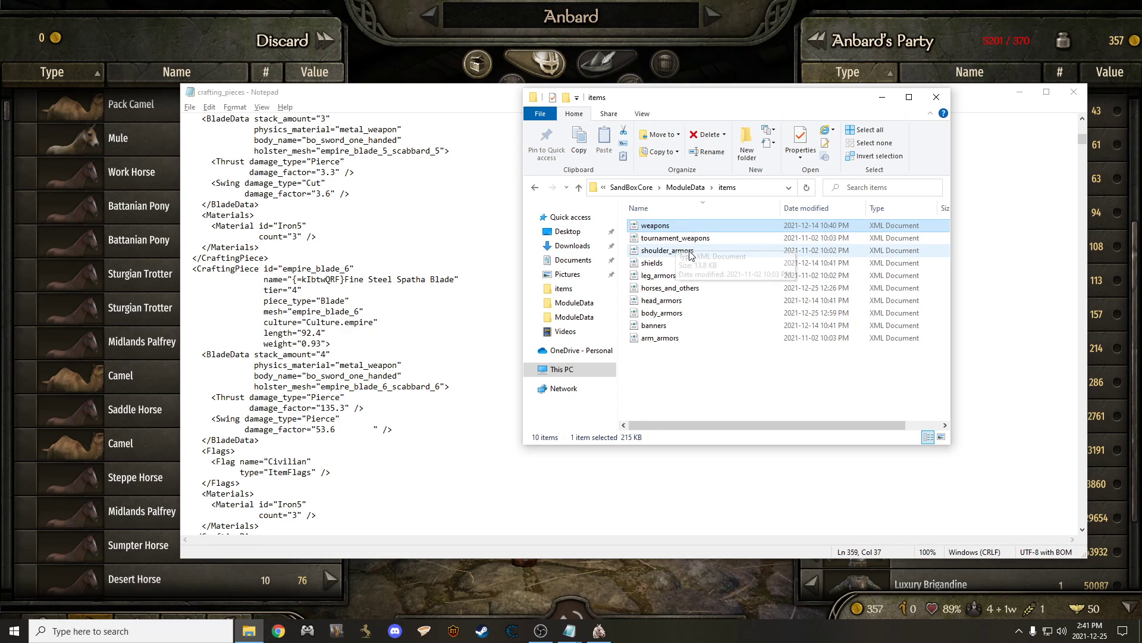
{"action": "mouse_move", "coordinate": [704, 293]}
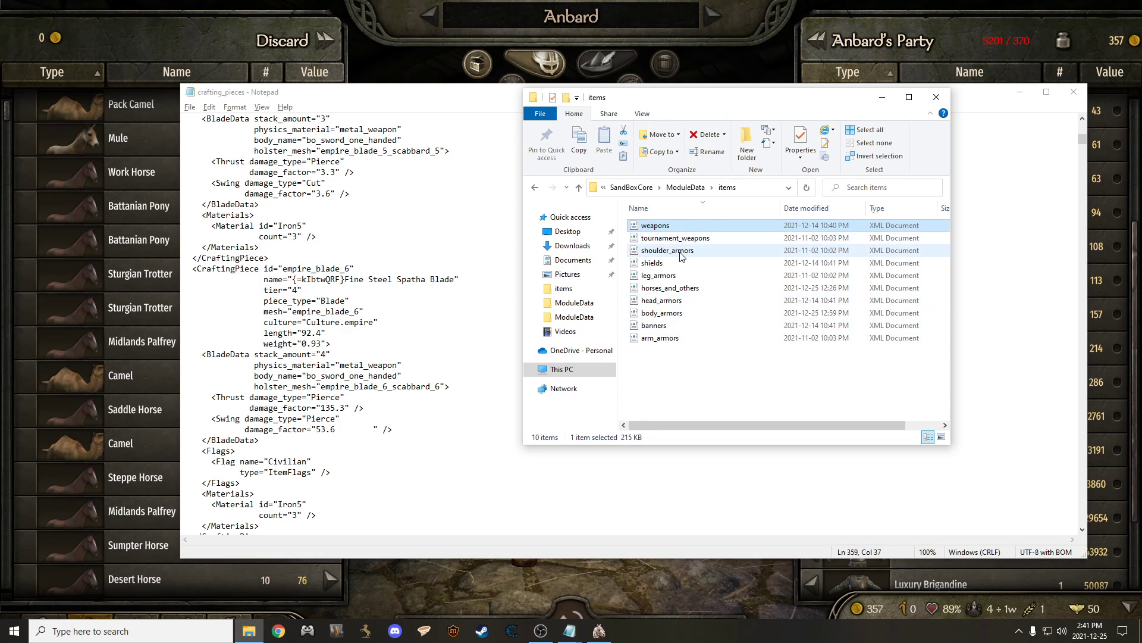
{"action": "left_click", "coordinate": [654, 225]}
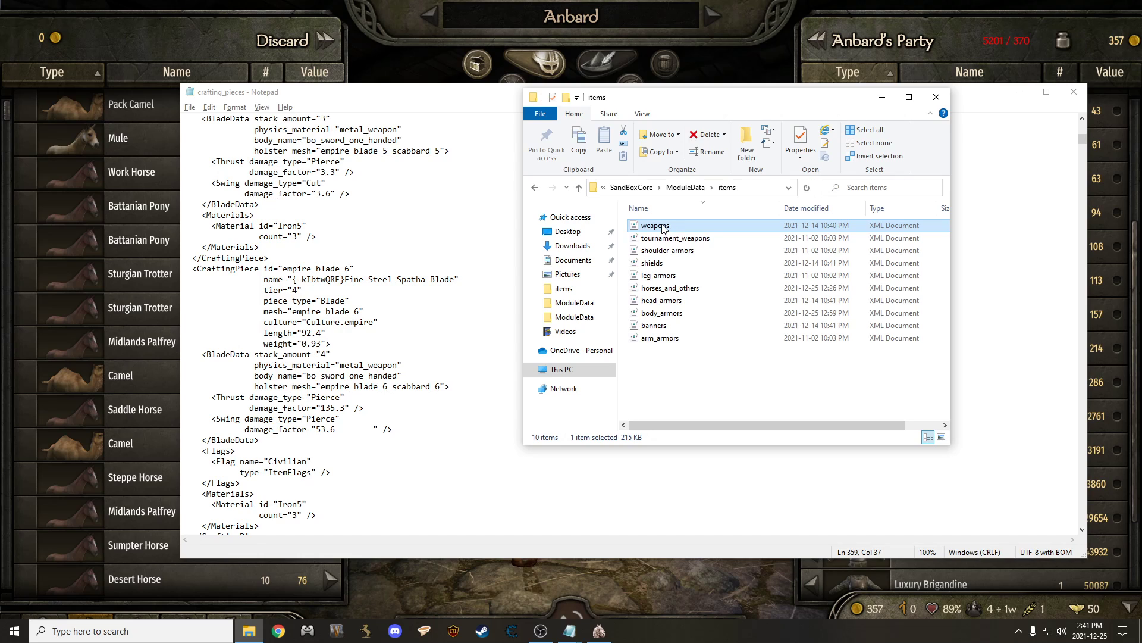
- Open the weapons file in Notepad and search 'engraved' to reach the Engraved Backsword entry
{"action": "double_click", "coordinate": [653, 225]}
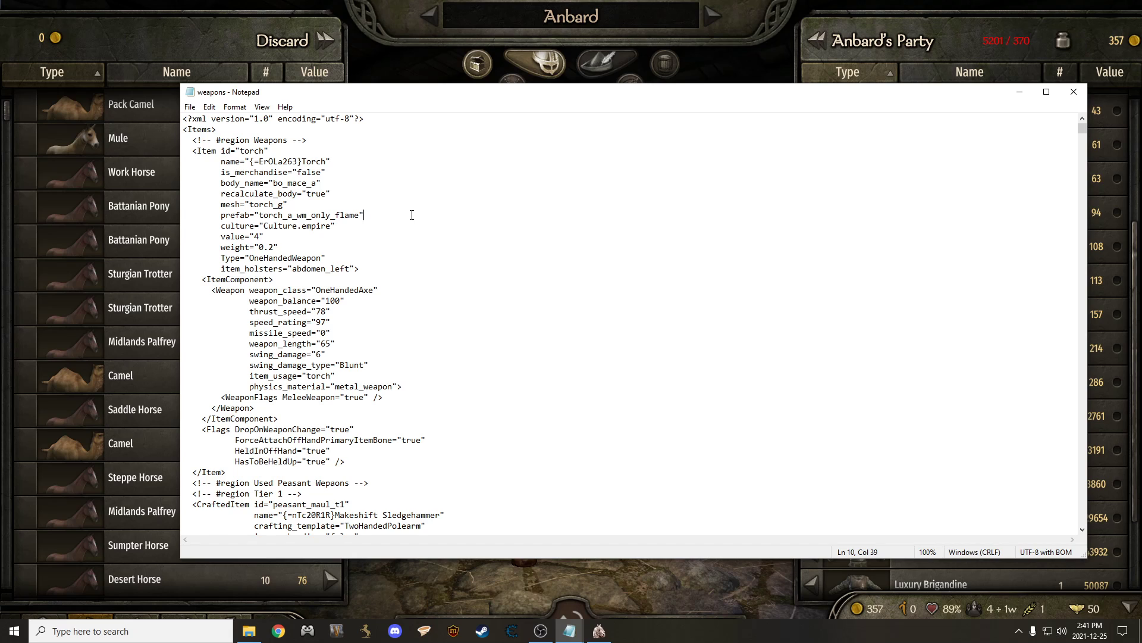
{"action": "scroll", "scroll_direction": "down", "scroll_amount": 3}
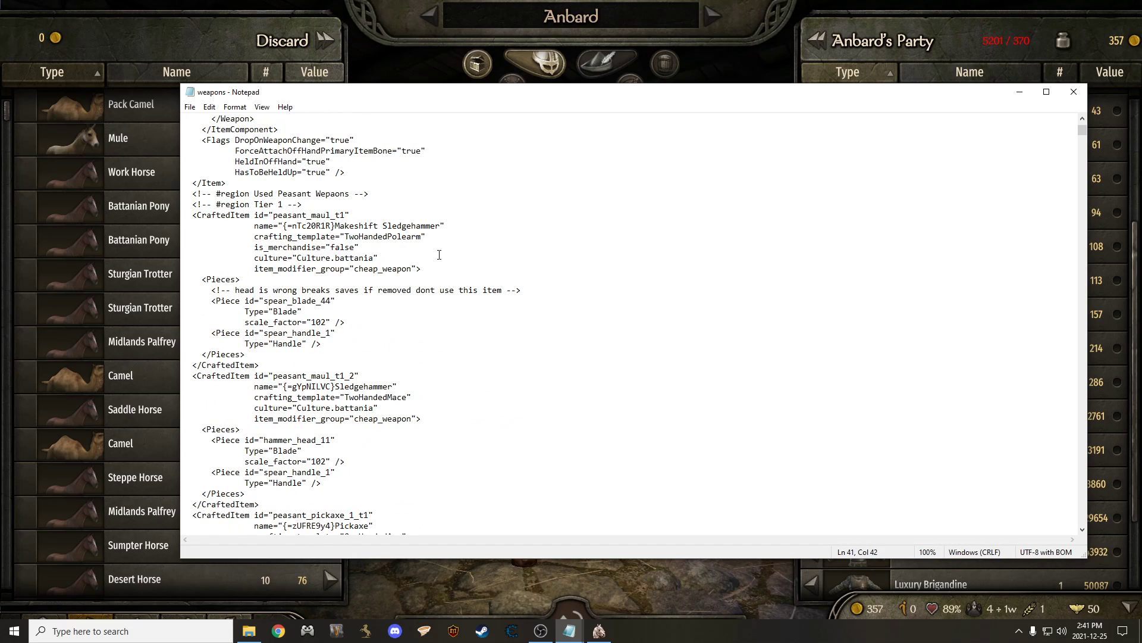
{"action": "key", "text": "ctrl+f"}
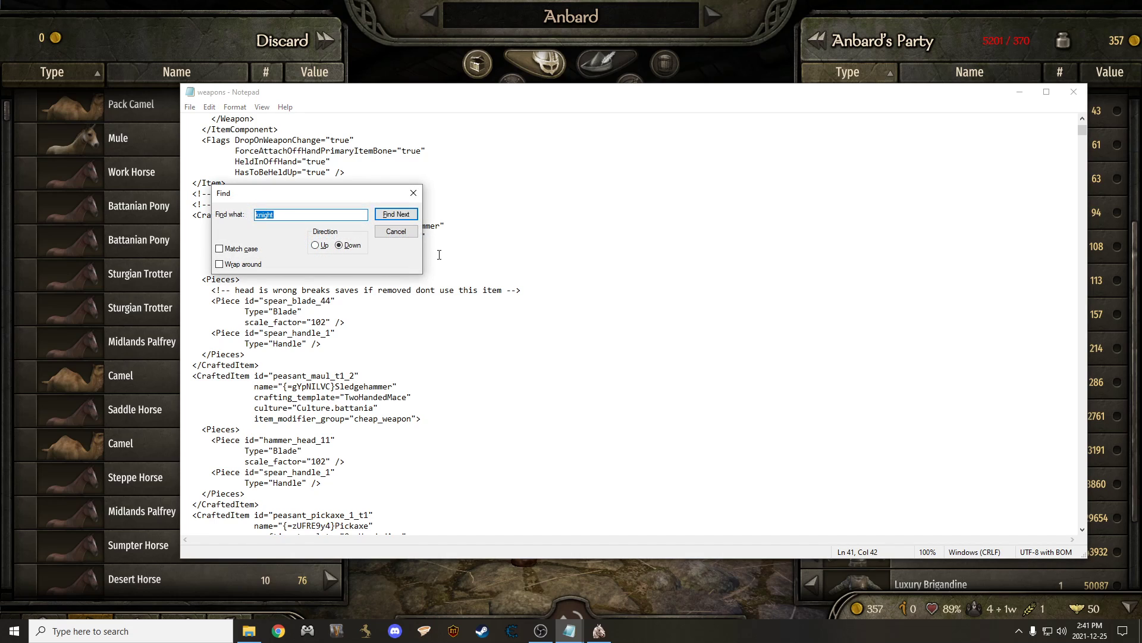
{"action": "type", "text": "engra"}
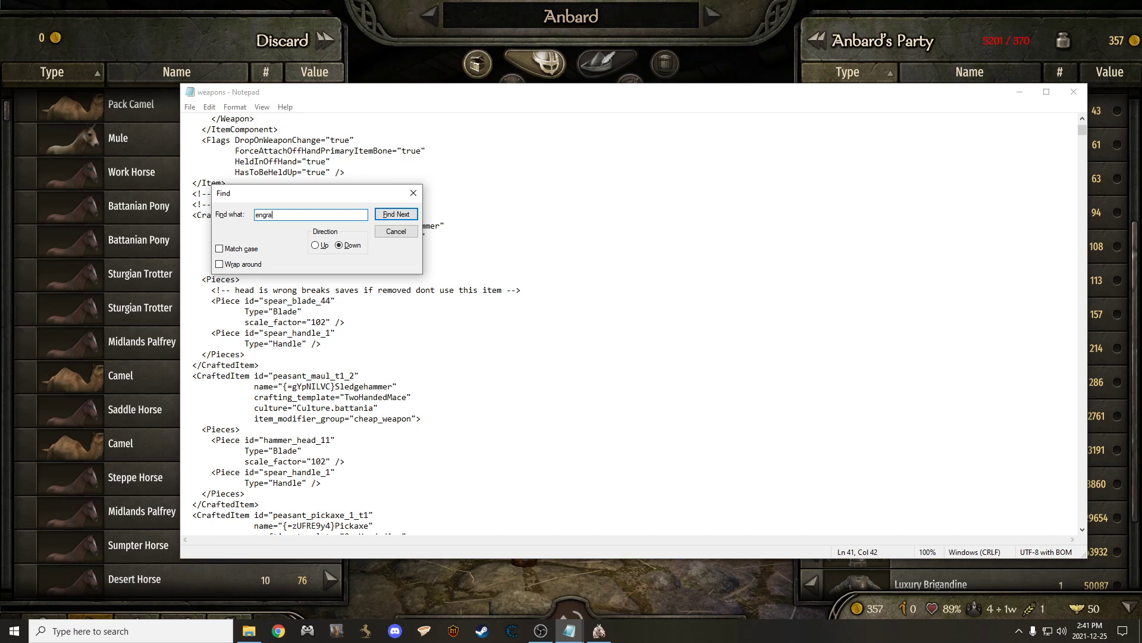
{"action": "type", "text": "ved"}
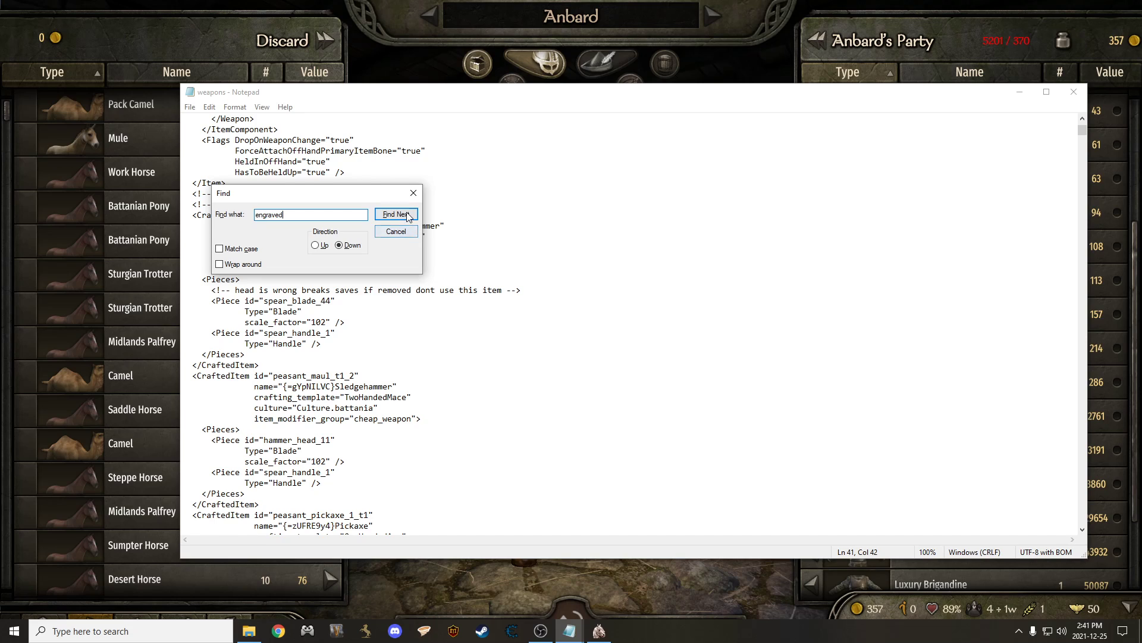
{"action": "left_click", "coordinate": [395, 214]}
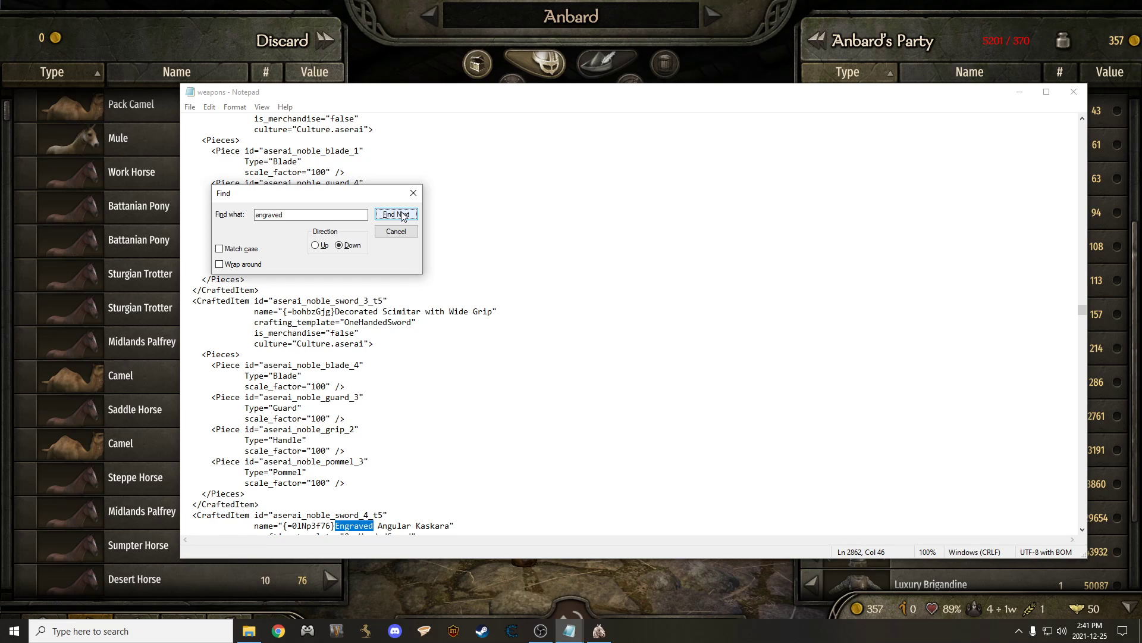
{"action": "left_click", "coordinate": [395, 213]}
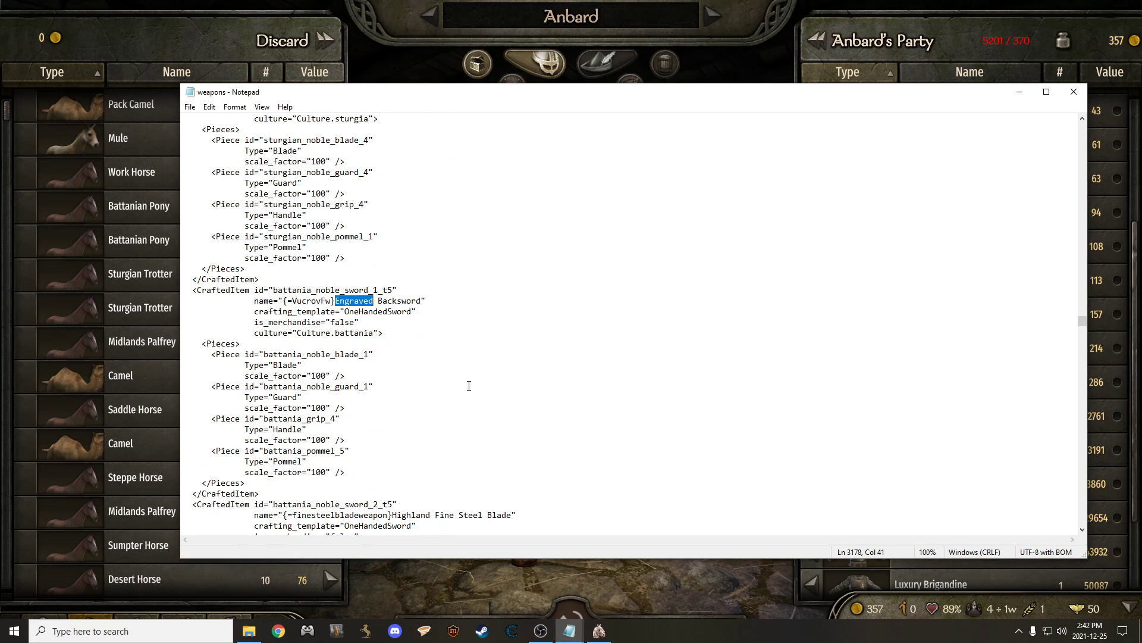
{"action": "scroll", "scroll_direction": "down", "scroll_amount": 3}
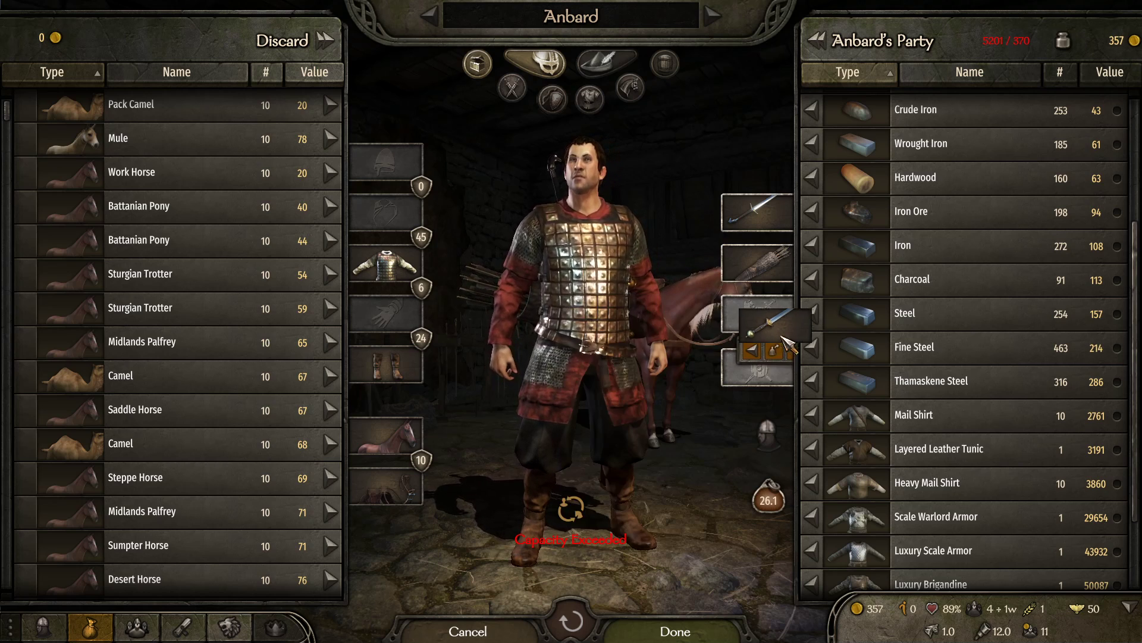
- Move the Engraved Backsword (16604) into Anbard's party, then switch back to body_armors
{"action": "scroll", "scroll_direction": "down", "scroll_amount": 3}
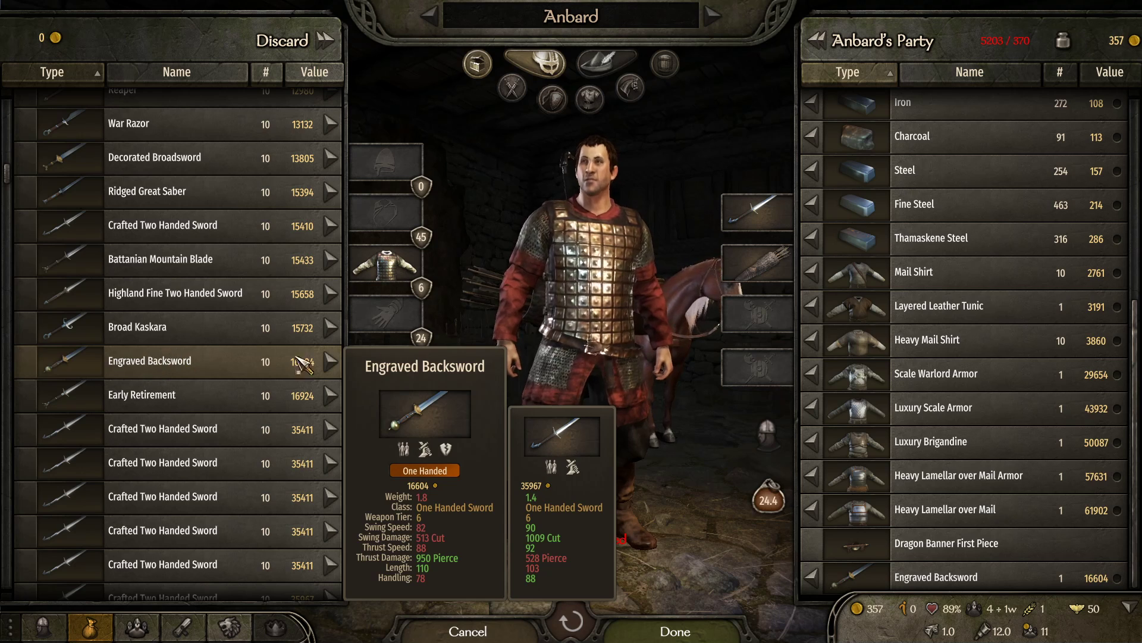
{"action": "key", "text": "alt+tab"}
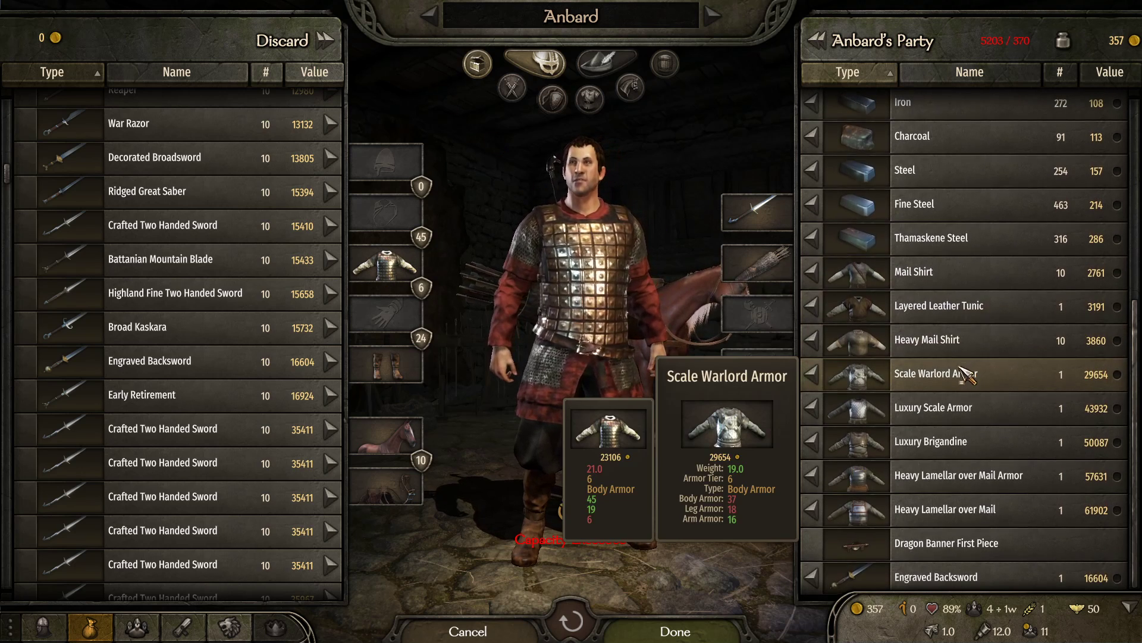
{"action": "mouse_move", "coordinate": [939, 306]}
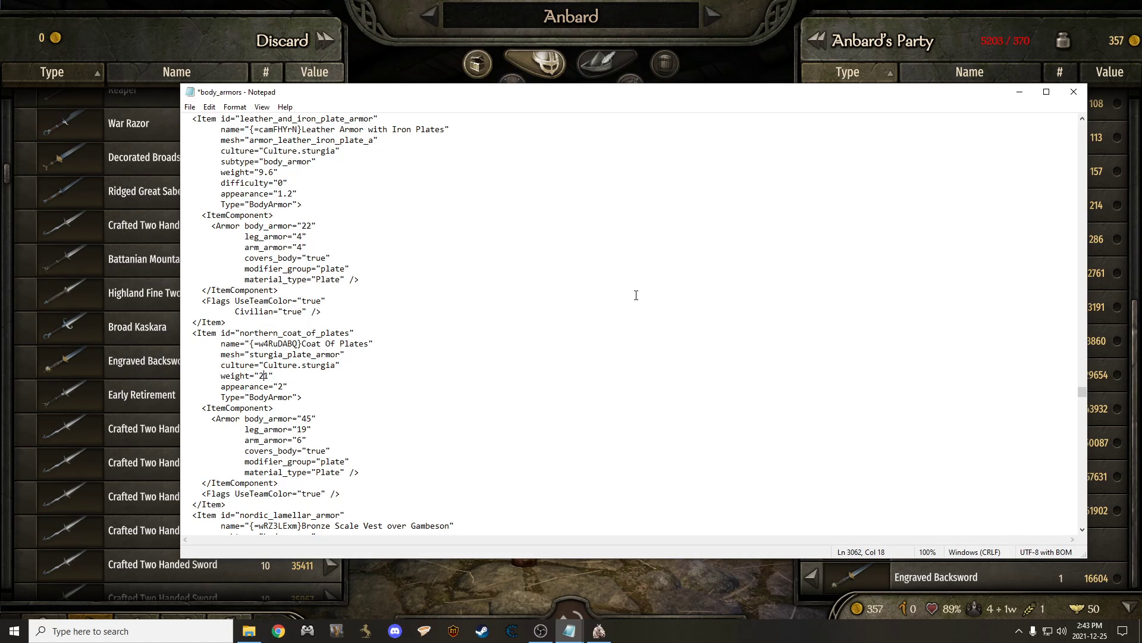
{"action": "mouse_move", "coordinate": [437, 132]}
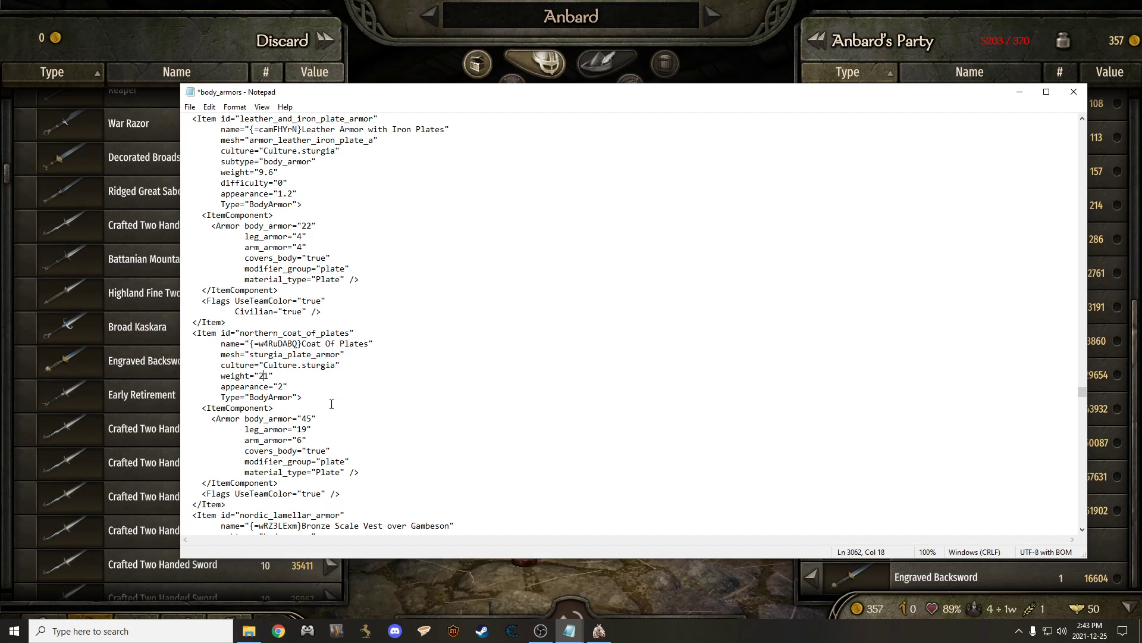
{"action": "mouse_move", "coordinate": [382, 384]}
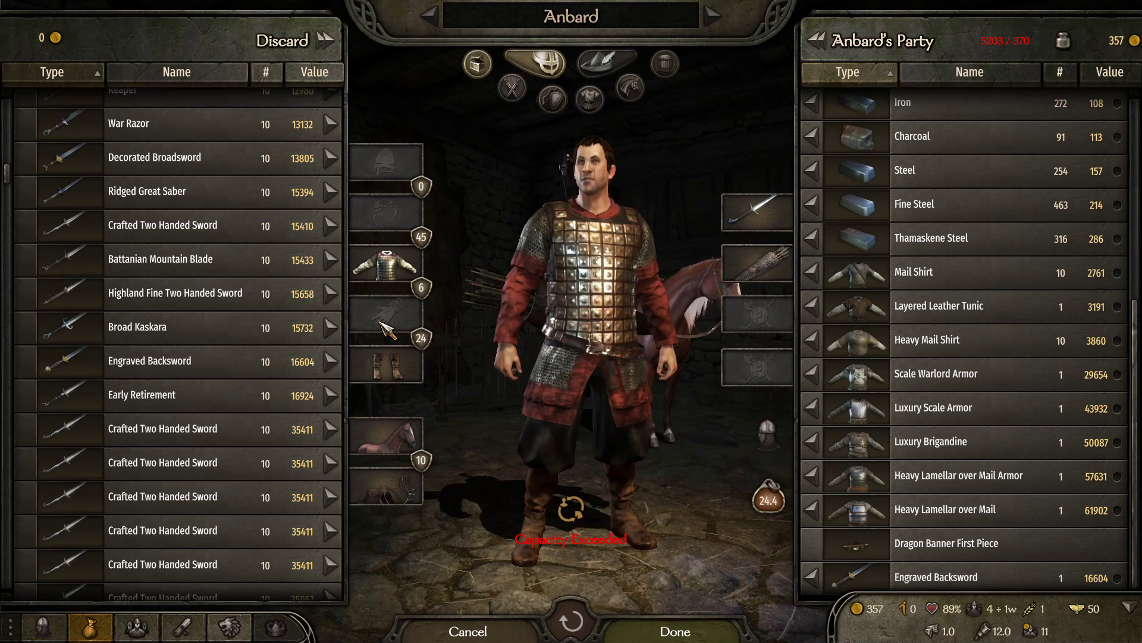
- Set northern_coat_of_plates weight 1 and body/leg/arm armor 245, 619, 556
{"action": "left_click", "coordinate": [569, 631]}
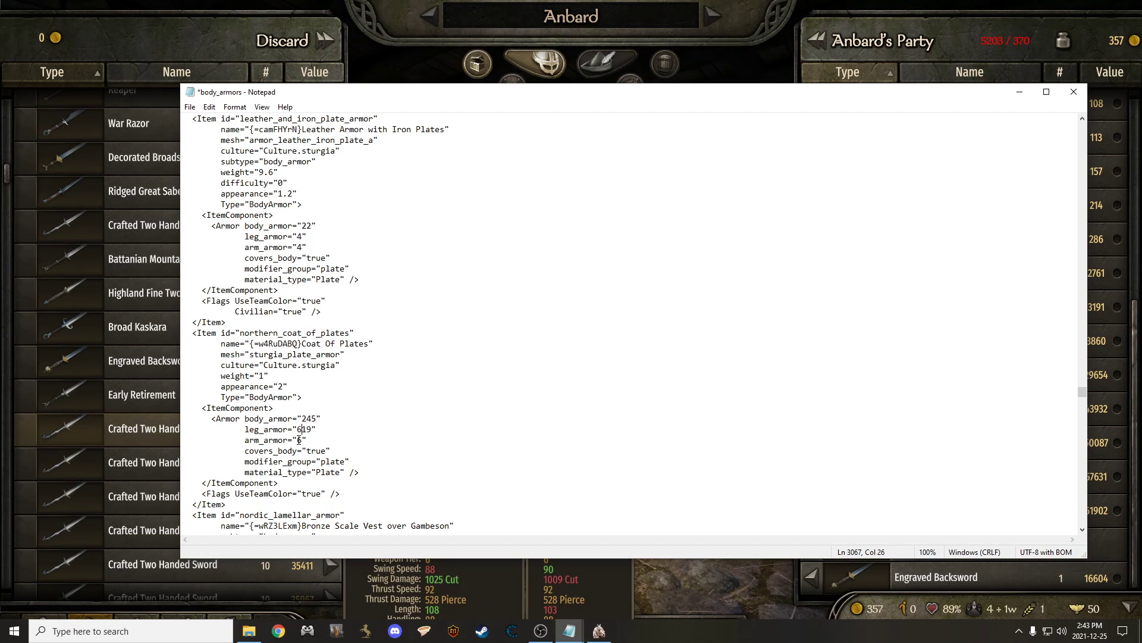
{"action": "type", "text": "55"}
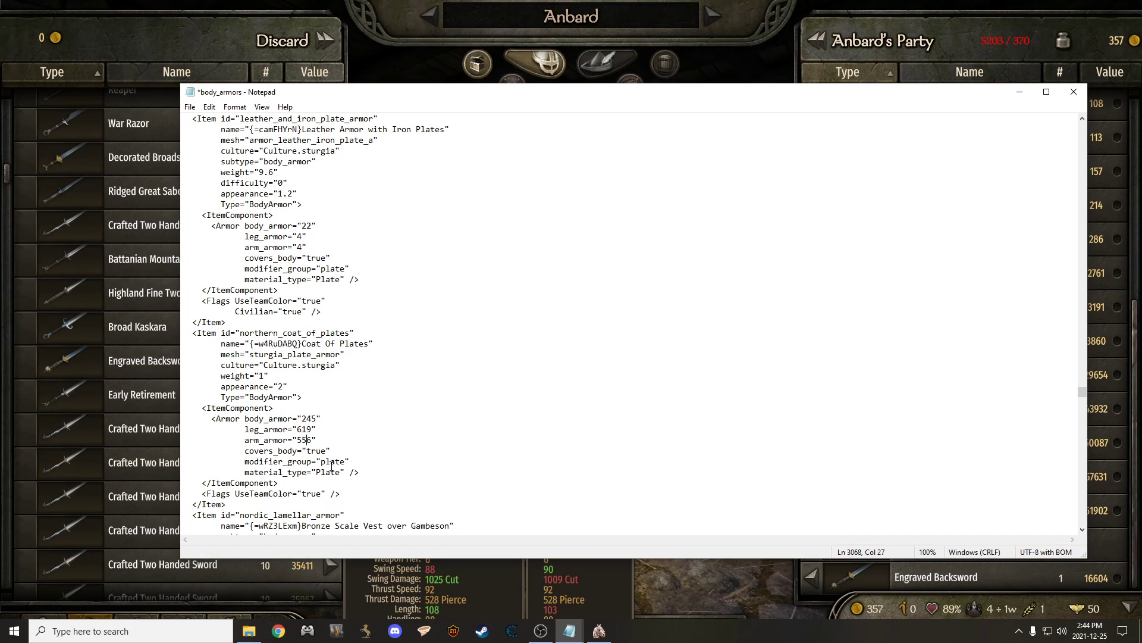
{"action": "scroll", "scroll_direction": "down", "scroll_amount": 3}
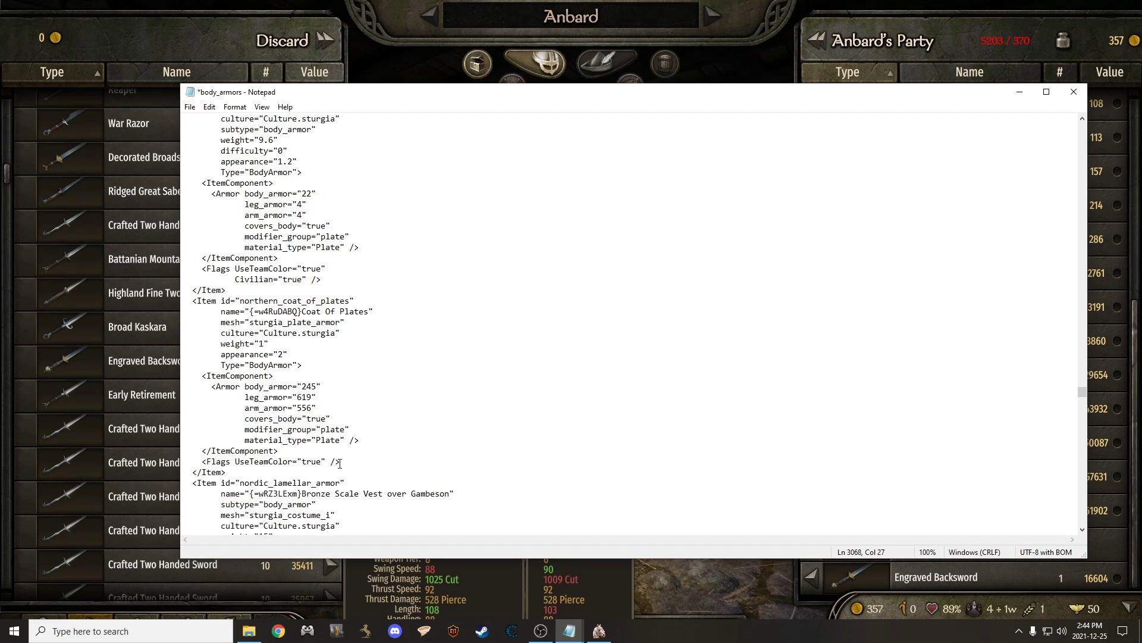
- Copy UseTeamColor and Civilian flags from leather_and_iron_plate_armor and locate the Coat Of Plates flags
{"action": "scroll", "scroll_direction": "down", "scroll_amount": 3}
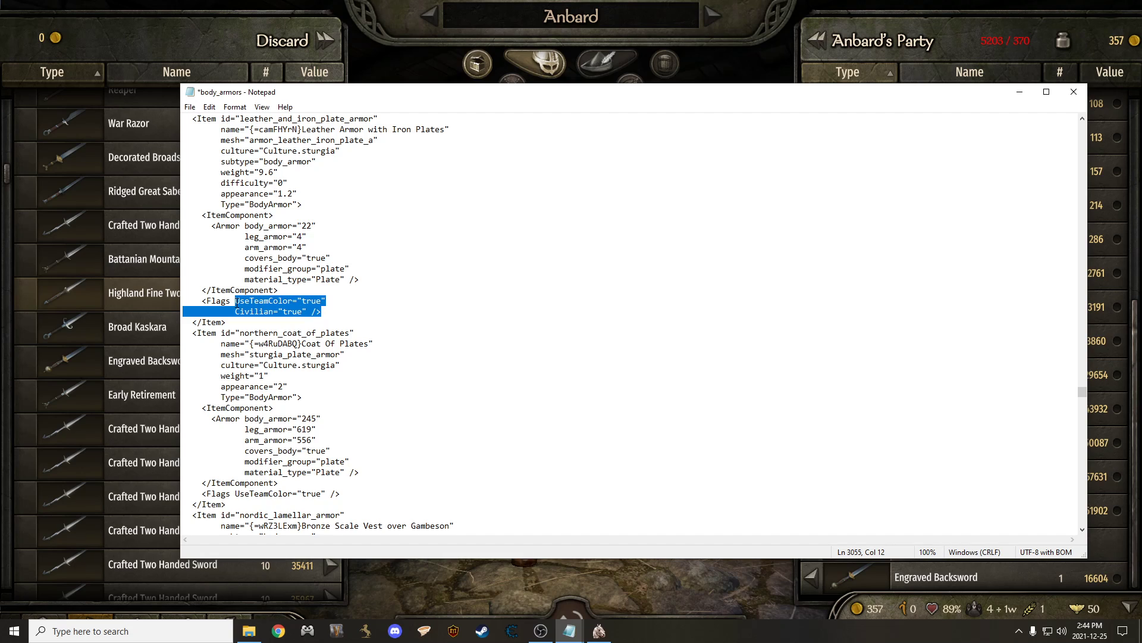
{"action": "right_click", "coordinate": [255, 310]}
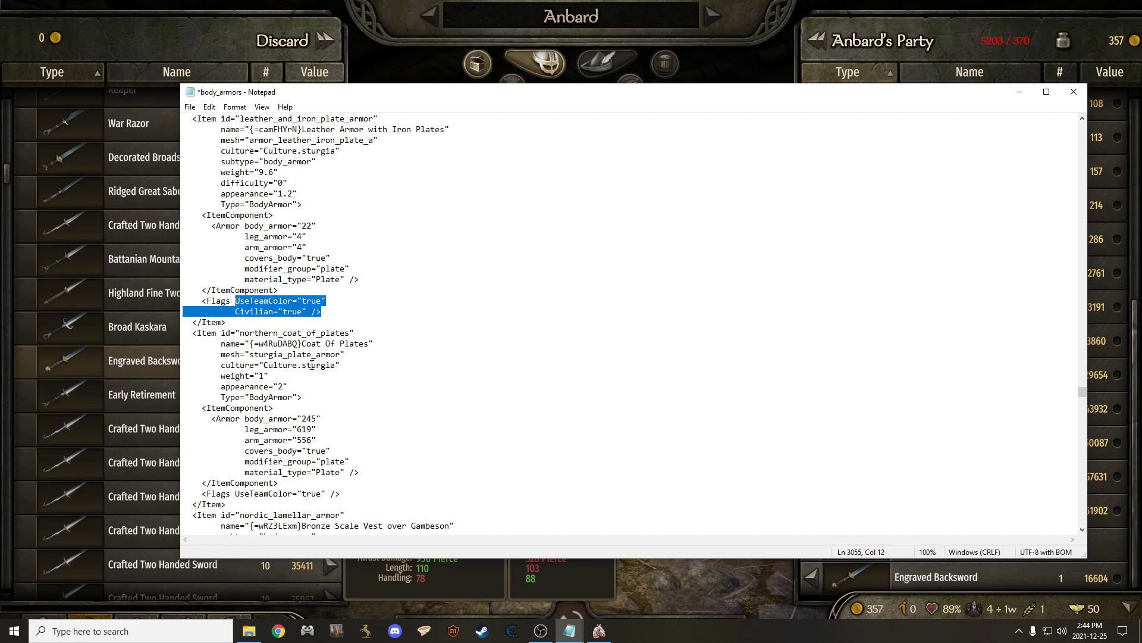
{"action": "scroll", "scroll_direction": "down", "scroll_amount": 3}
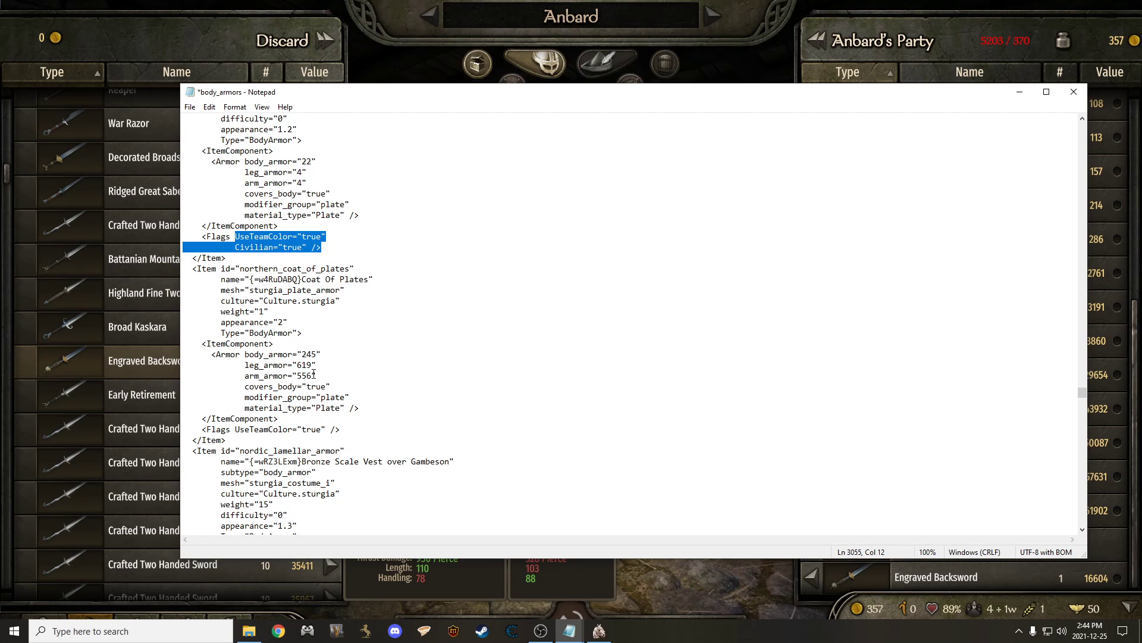
{"action": "scroll", "scroll_direction": "down", "scroll_amount": 3}
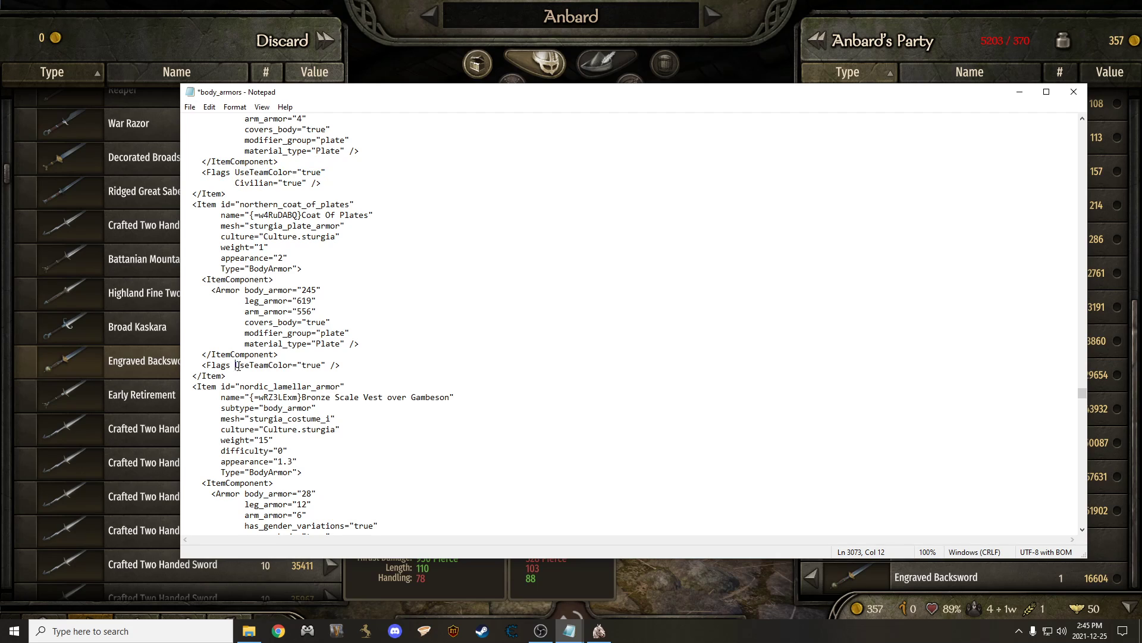
{"action": "right_click", "coordinate": [255, 375]}
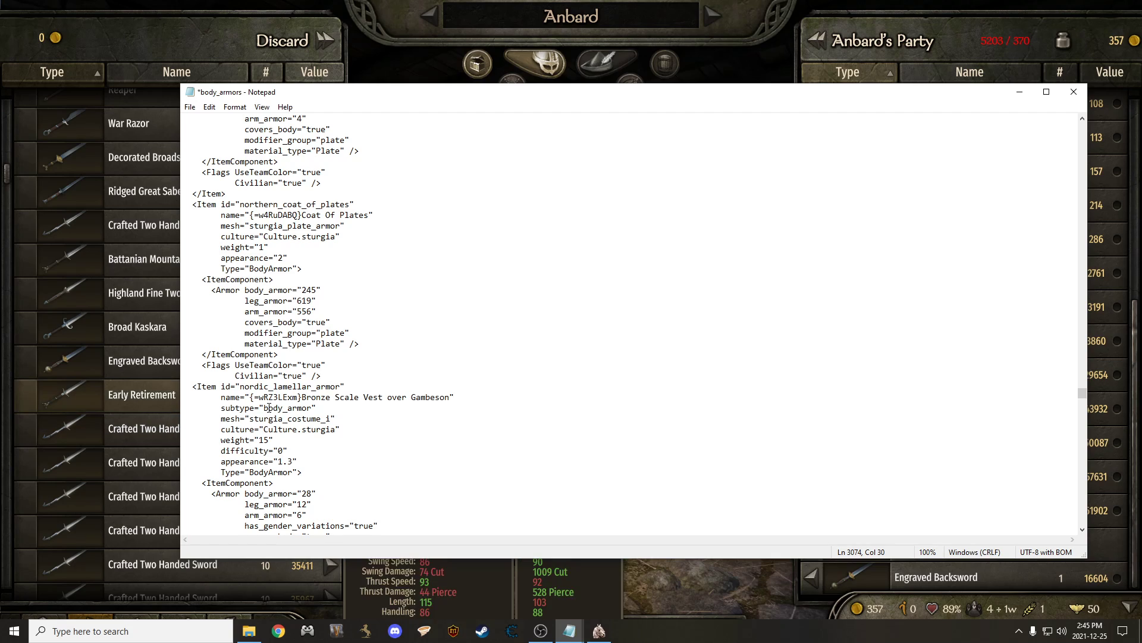
{"action": "mouse_move", "coordinate": [268, 407]}
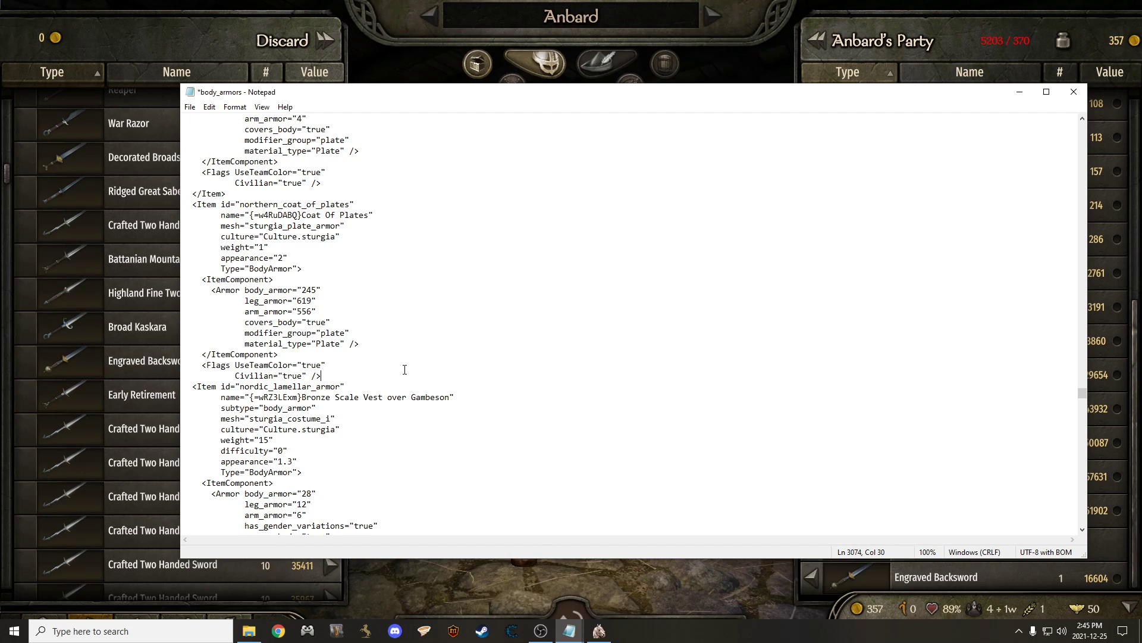
{"action": "left_click_drag", "start_coordinate": [320, 375], "coordinate": [235, 375]}
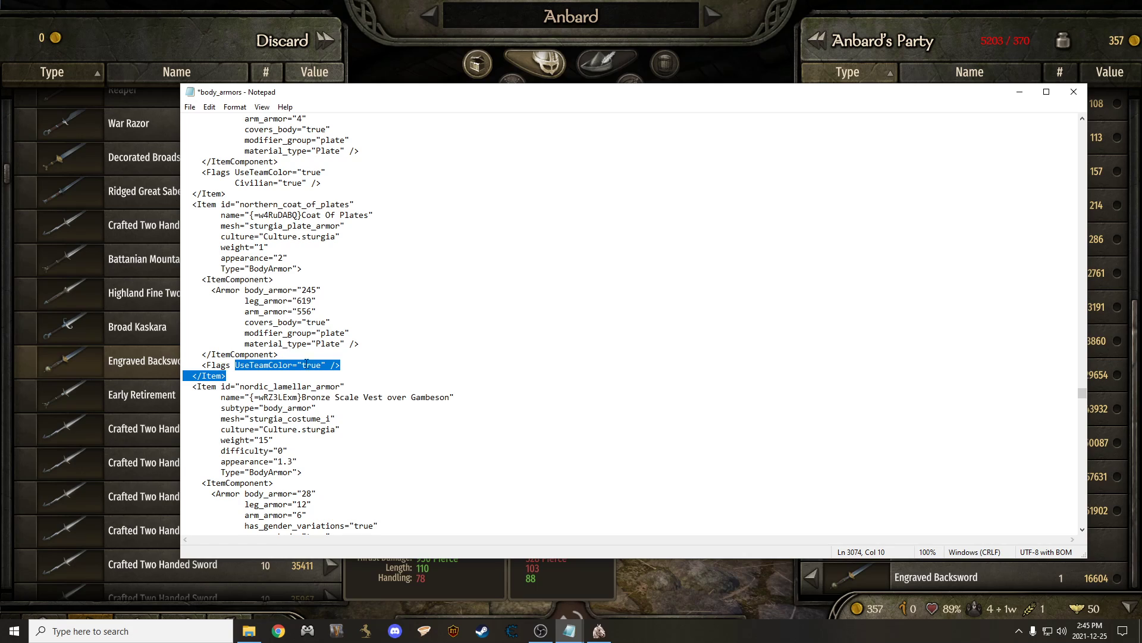
{"action": "left_click", "coordinate": [243, 371]}
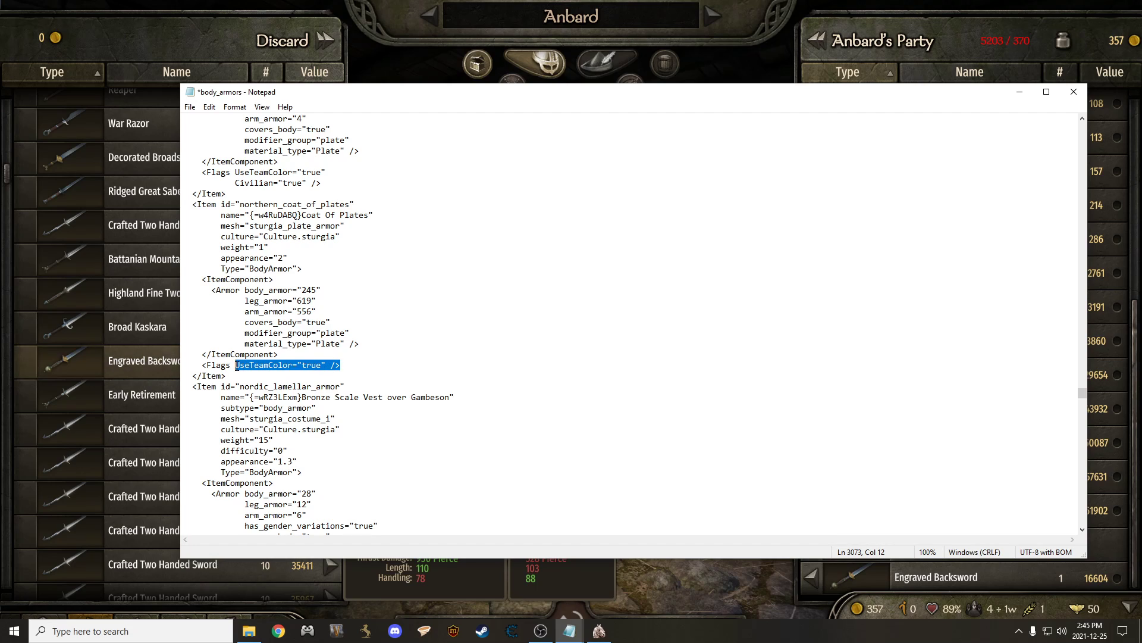
{"action": "right_click", "coordinate": [287, 364]}
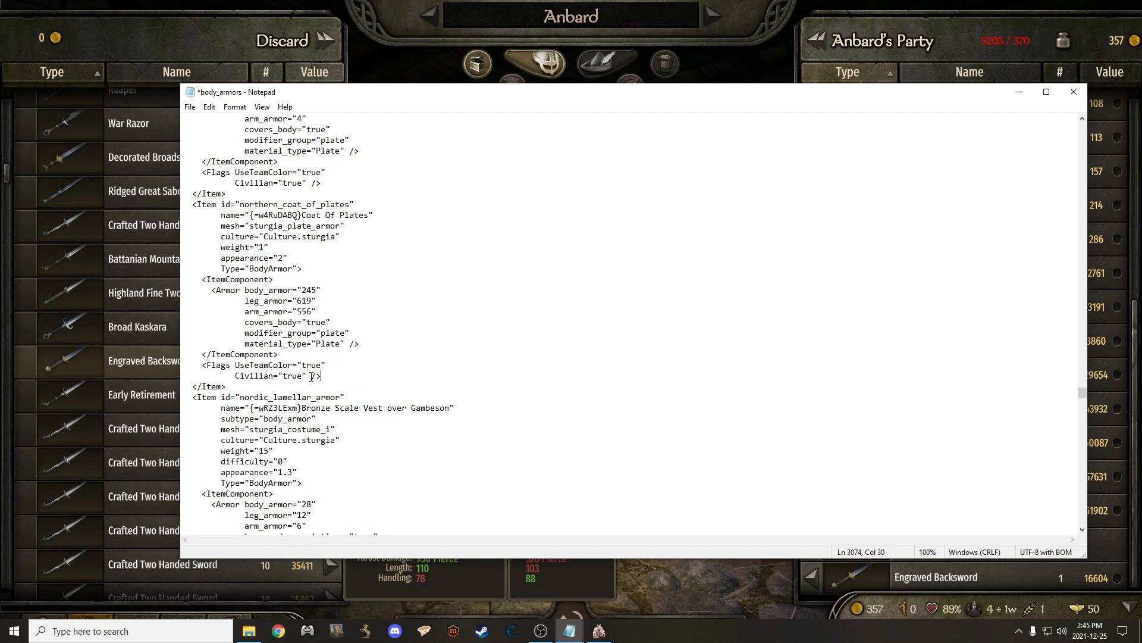
{"action": "mouse_move", "coordinate": [325, 374]}
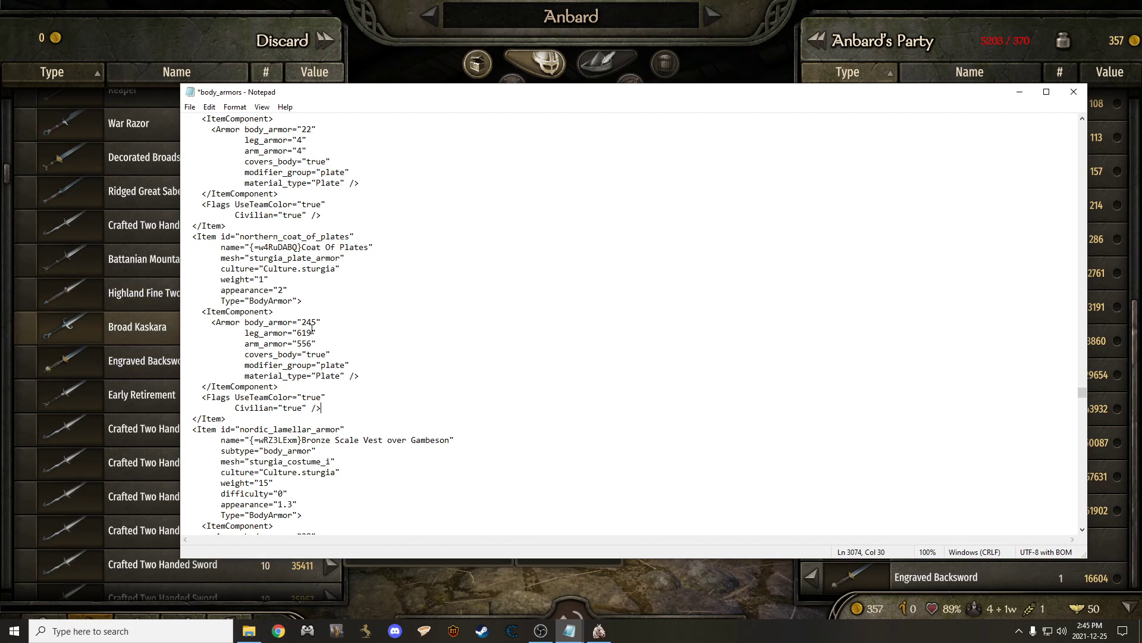
- Exit the campaign to the main menu via the pause menu without saving
{"action": "left_click", "coordinate": [190, 105]}
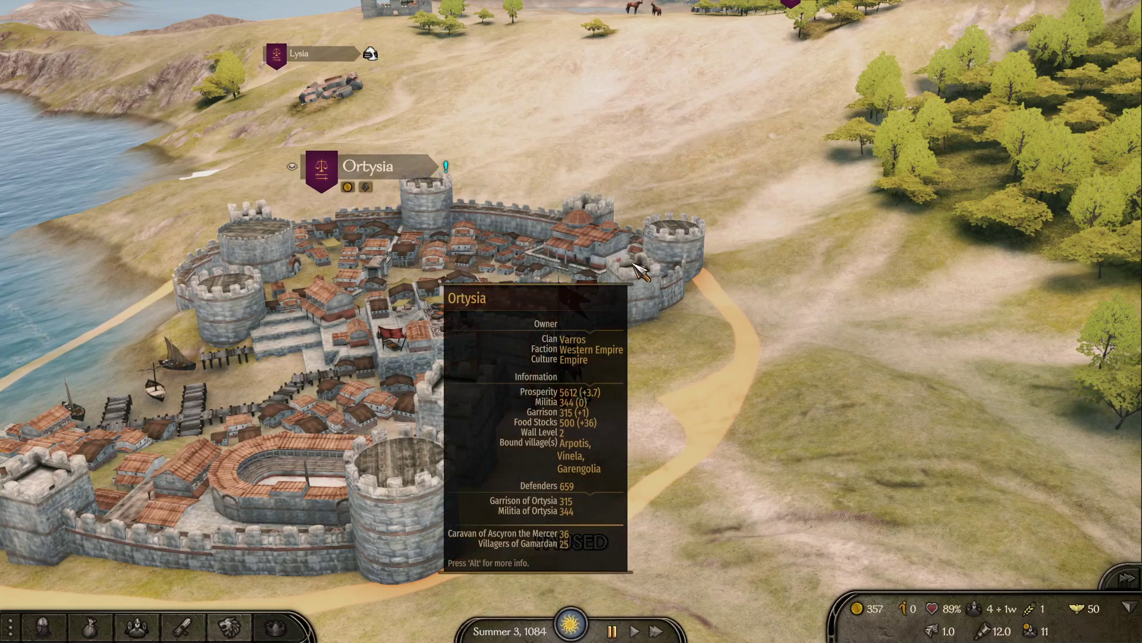
{"action": "key", "text": "Escape"}
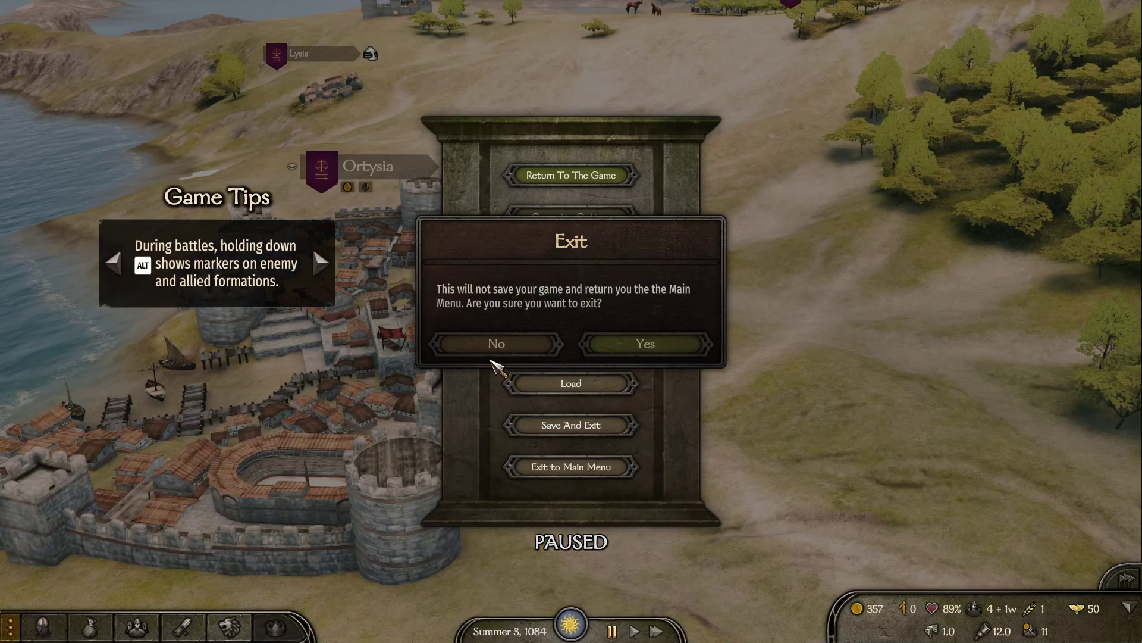
{"action": "left_click", "coordinate": [496, 342]}
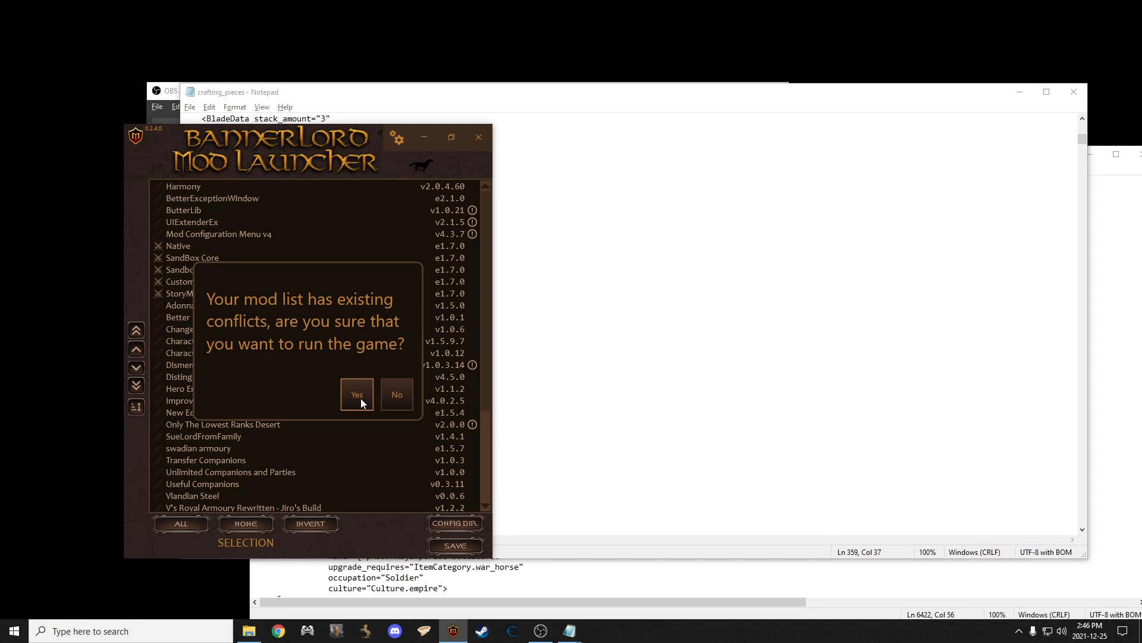
- Answer Yes to the mod-conflict warning to run the game anyway
{"action": "left_click", "coordinate": [247, 630]}
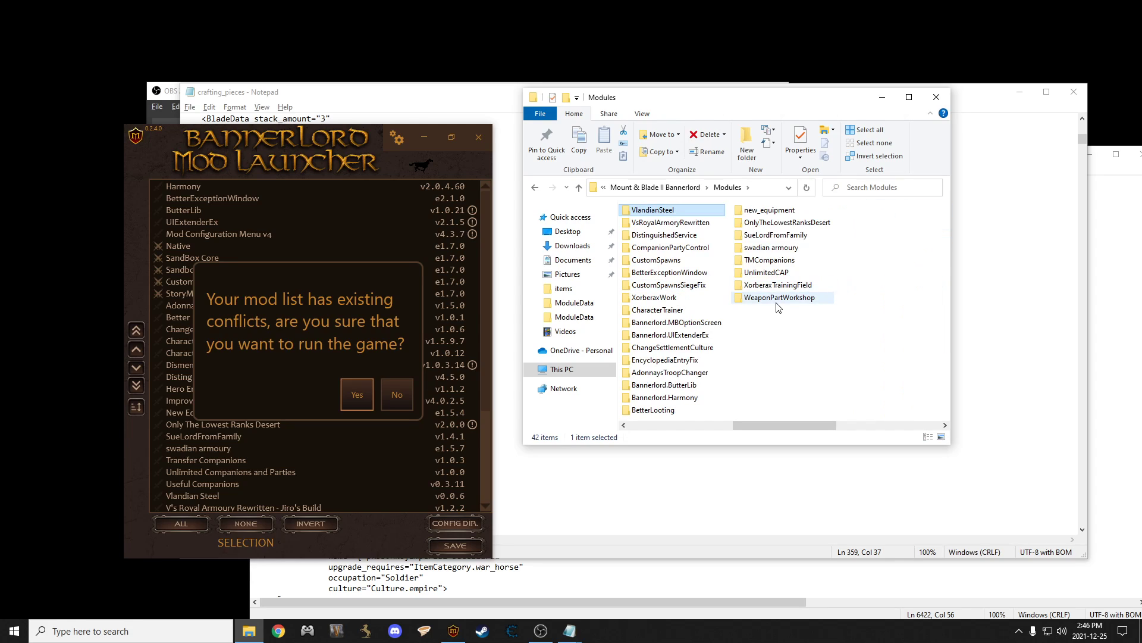
- Open Modules > VlandianSteel > ModuleData in File Explorer
{"action": "double_click", "coordinate": [647, 210]}
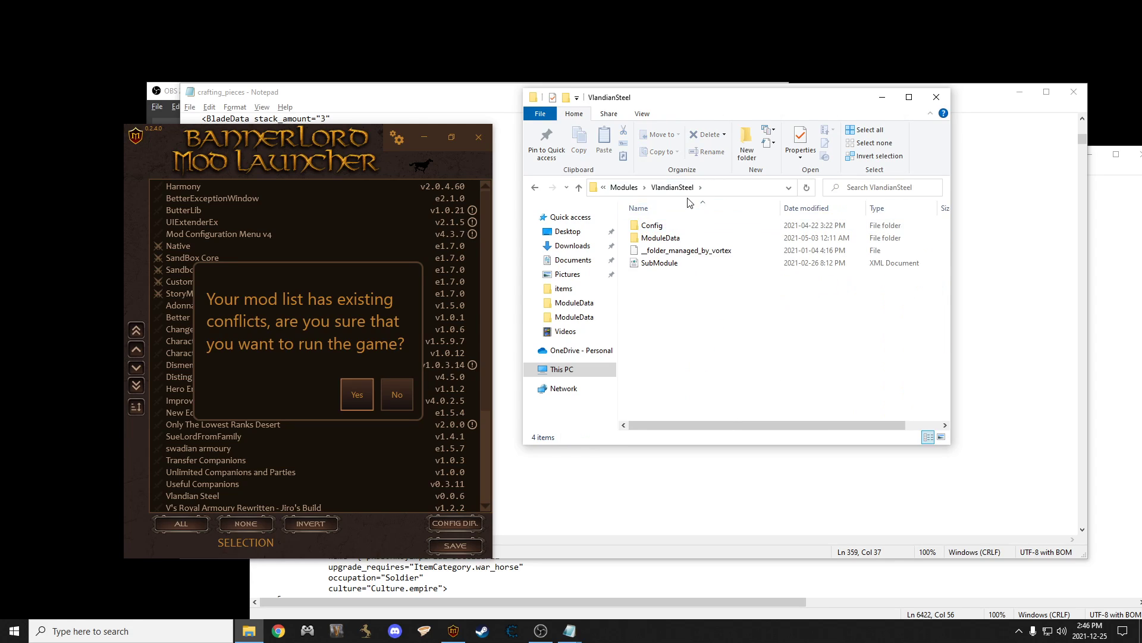
{"action": "double_click", "coordinate": [660, 238]}
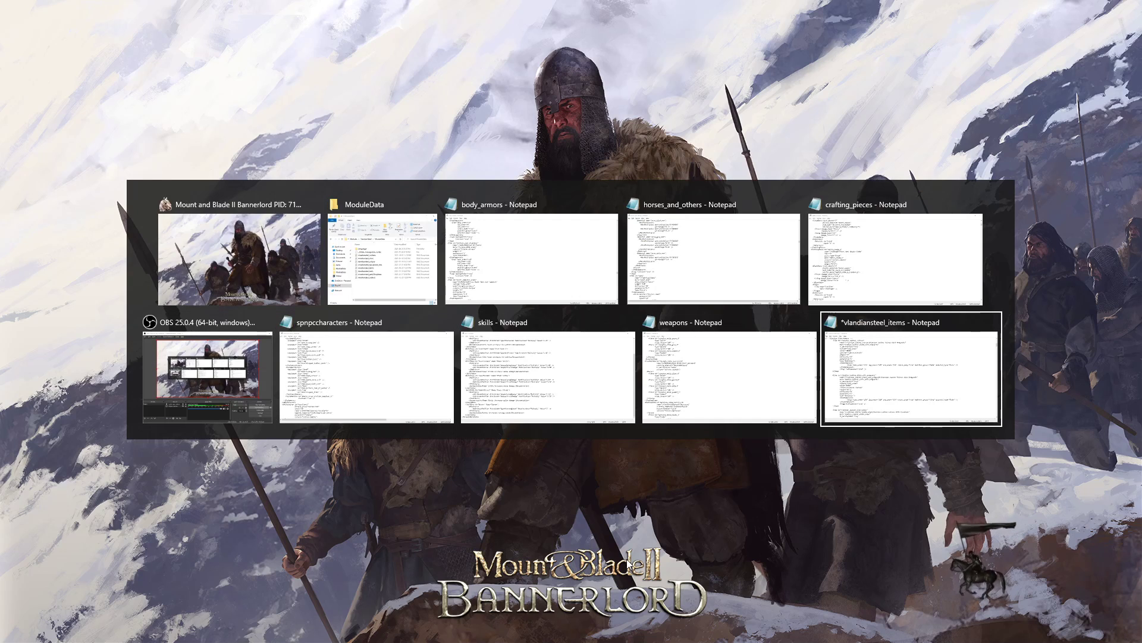
- Bring the vlandiansteel_items Notepad window forward and place the caret in its text
{"action": "left_click", "coordinate": [911, 371]}
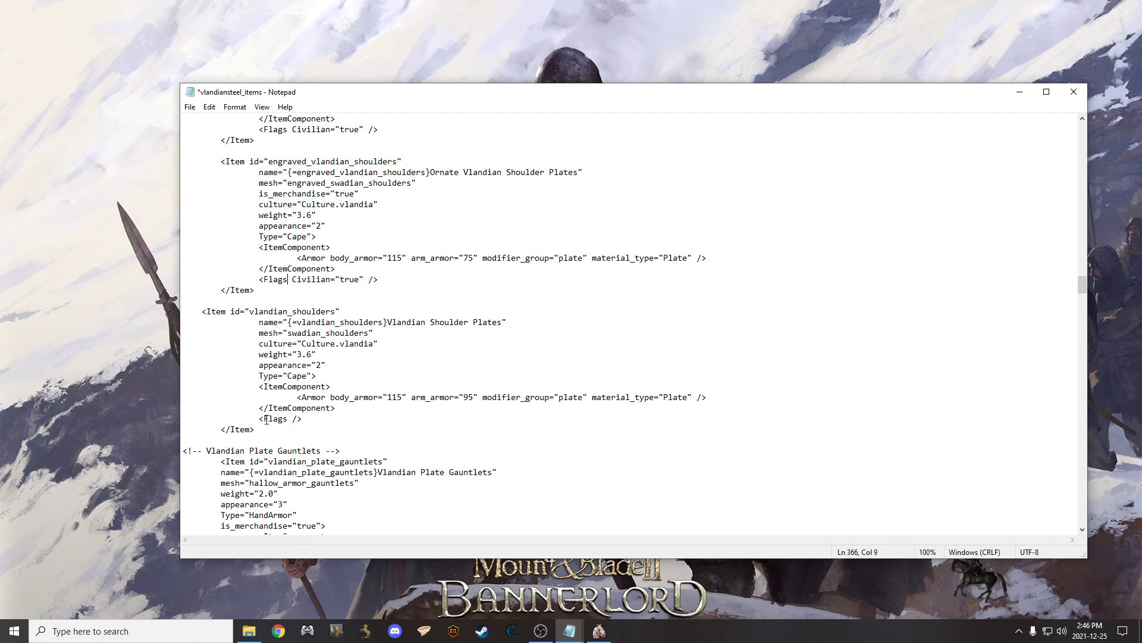
{"action": "left_click", "coordinate": [297, 419]}
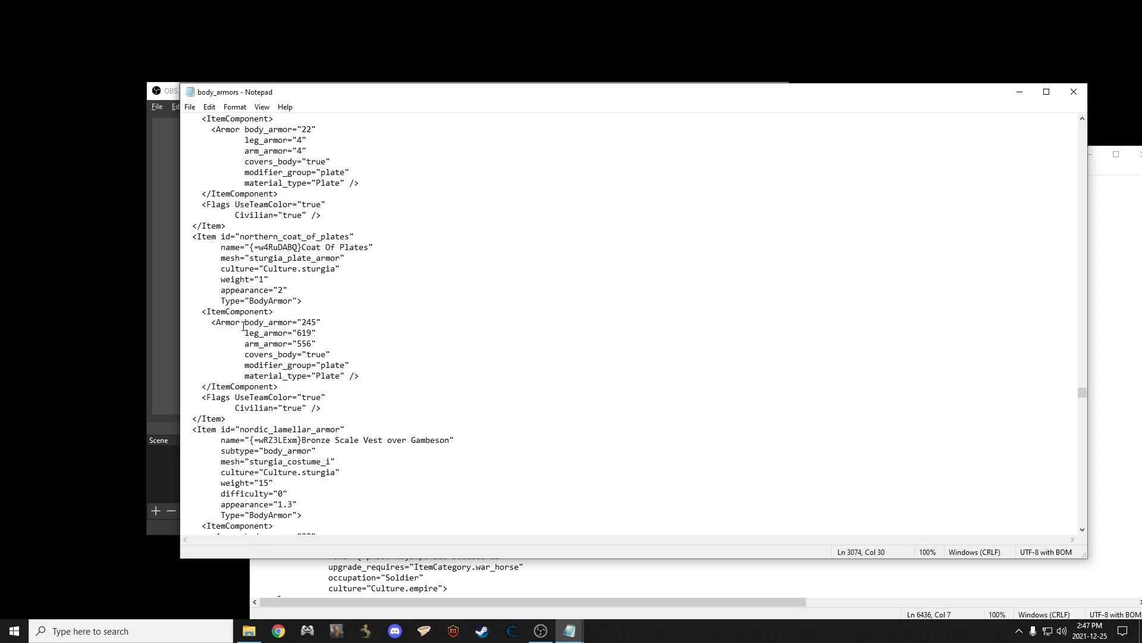
- Break body_armor onto its own line and put the caret right after <Armor
{"action": "left_click", "coordinate": [247, 322]}
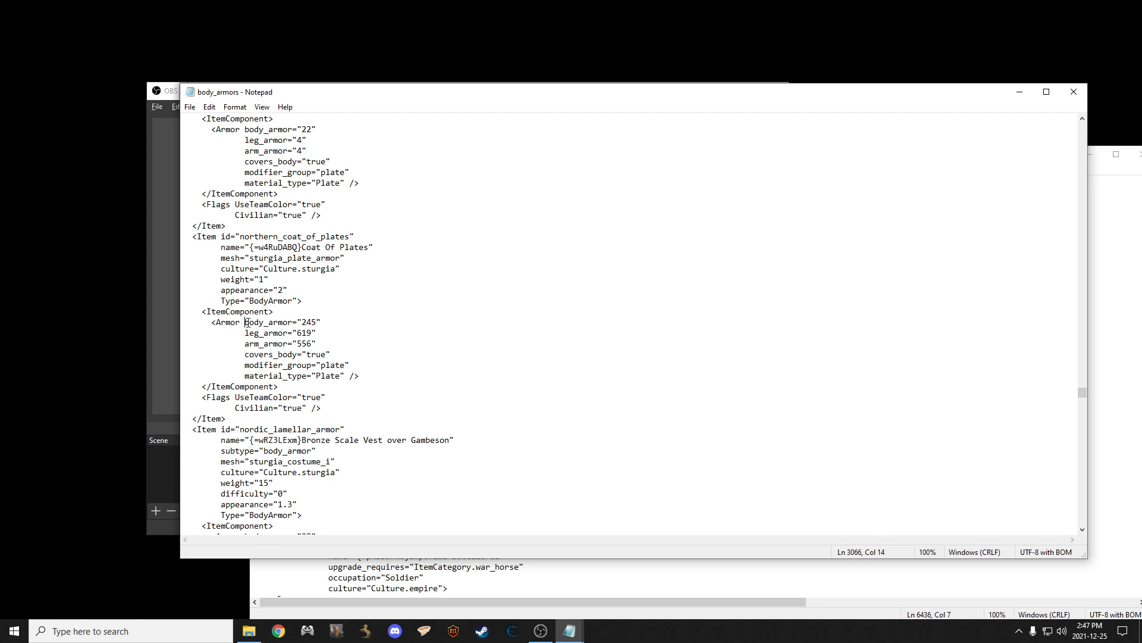
{"action": "mouse_move", "coordinate": [265, 337]}
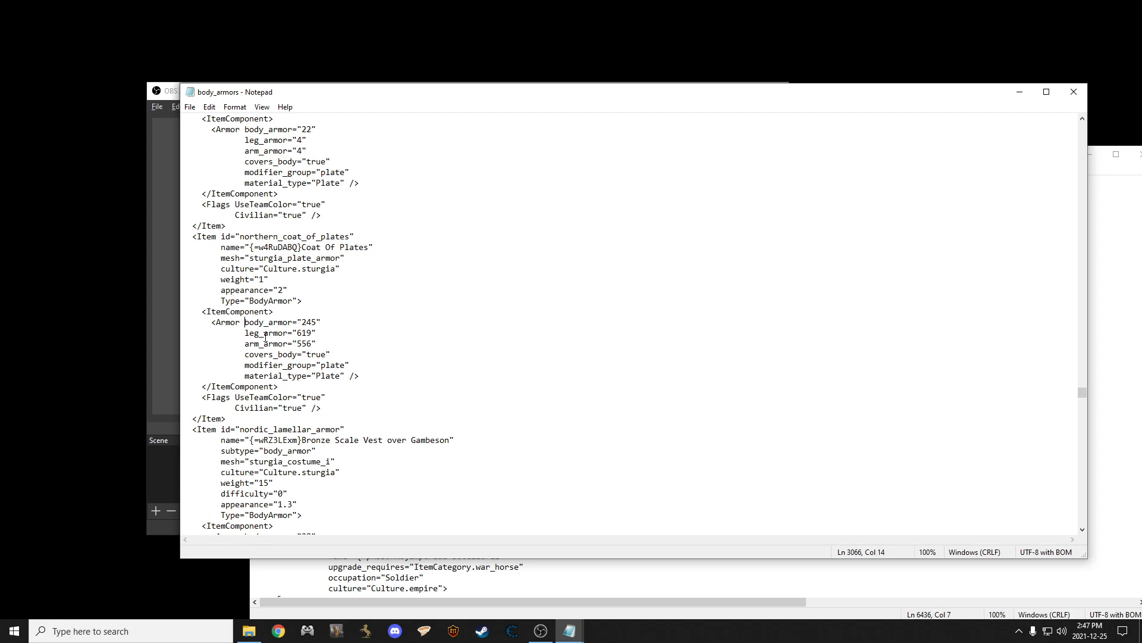
{"action": "key", "text": "enter"}
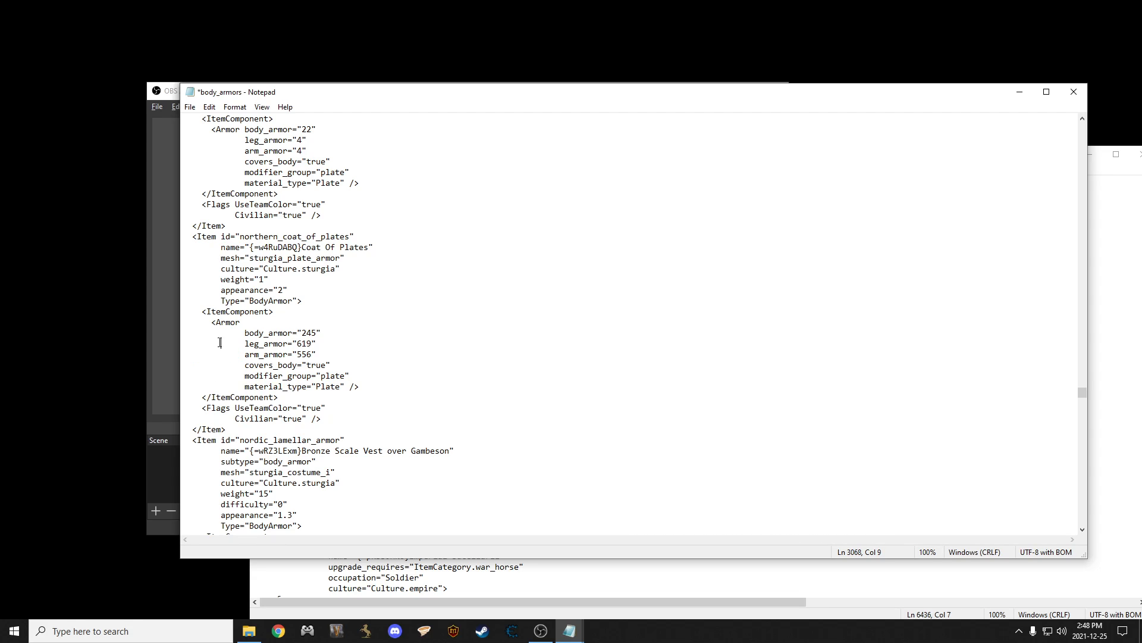
{"action": "left_click", "coordinate": [243, 343]}
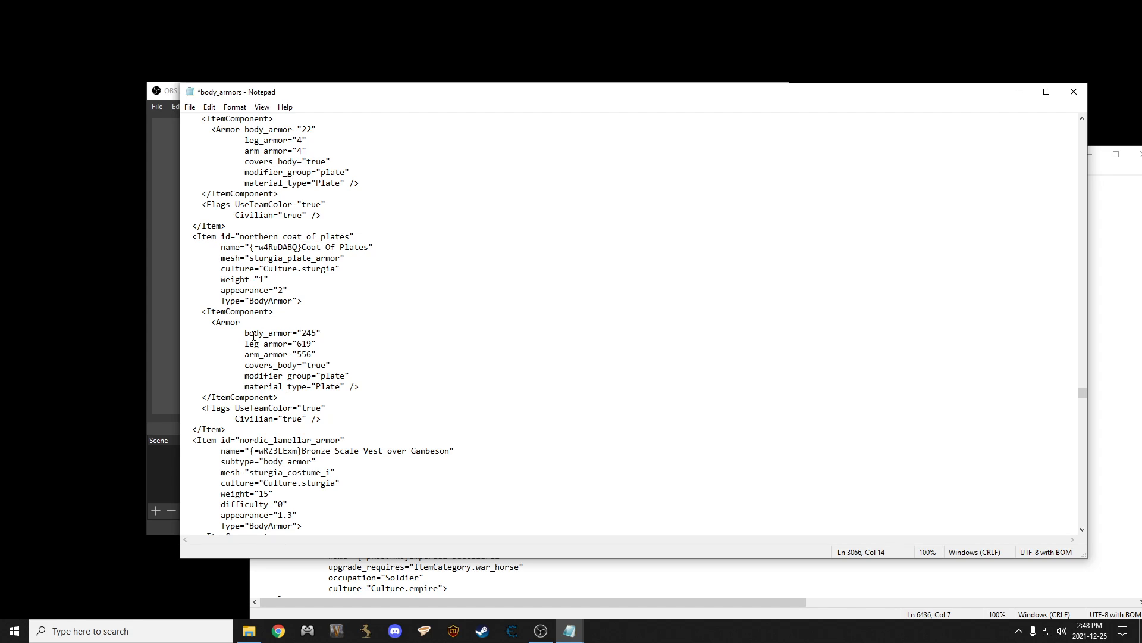
- Add head_armor="667" to the Coat Of Plates Armor tag
{"action": "type", "text": "head"}
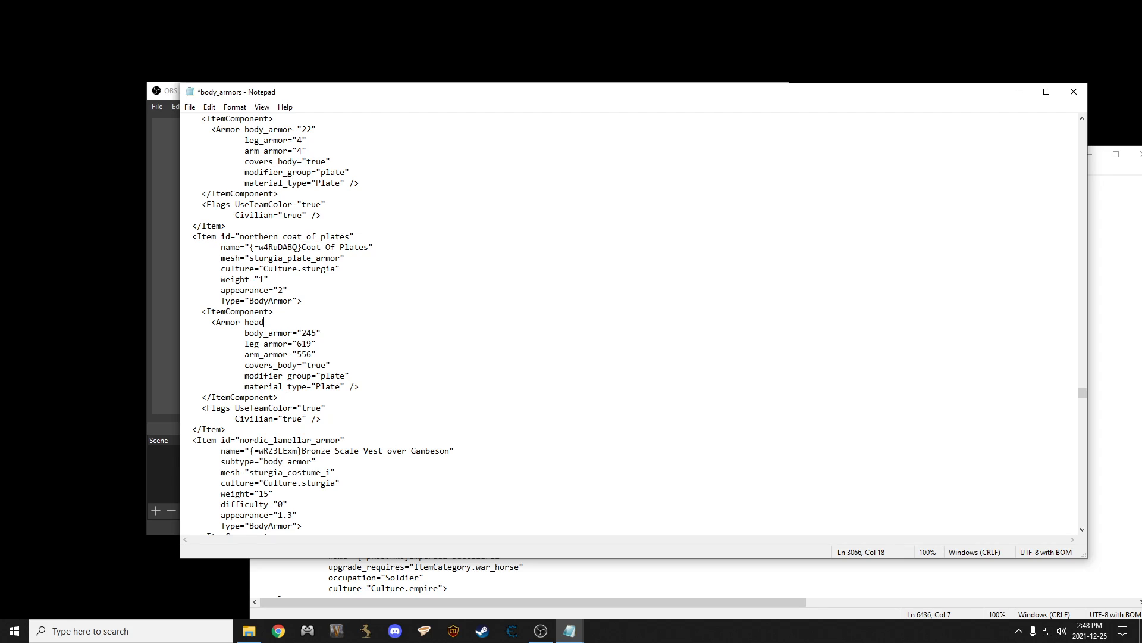
{"action": "type", "text": "_"}
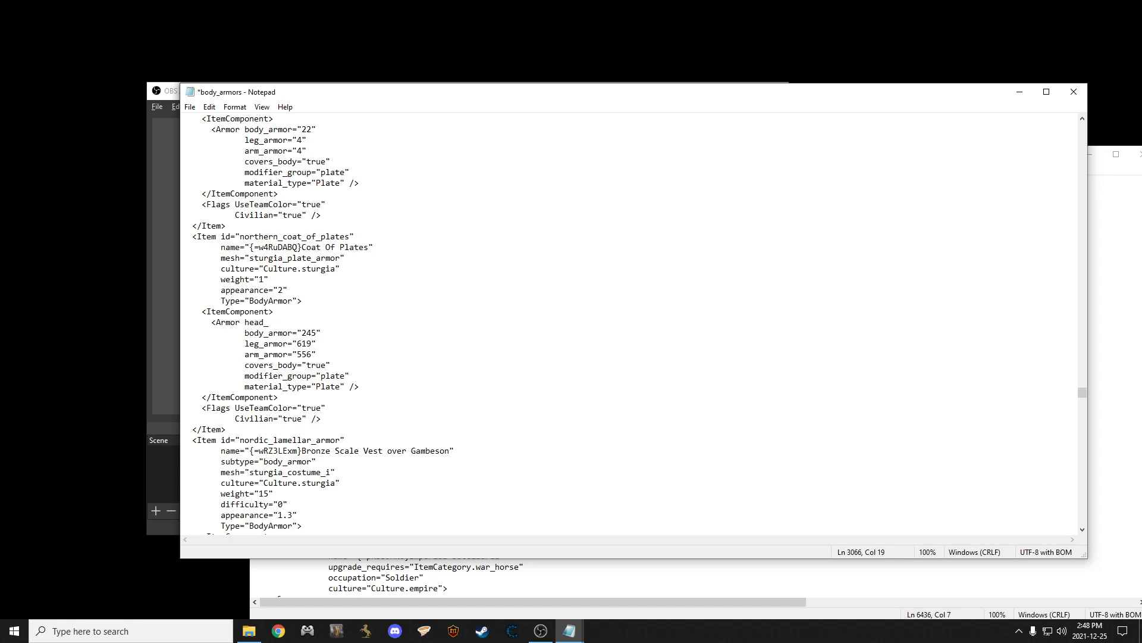
{"action": "type", "text": "amo"}
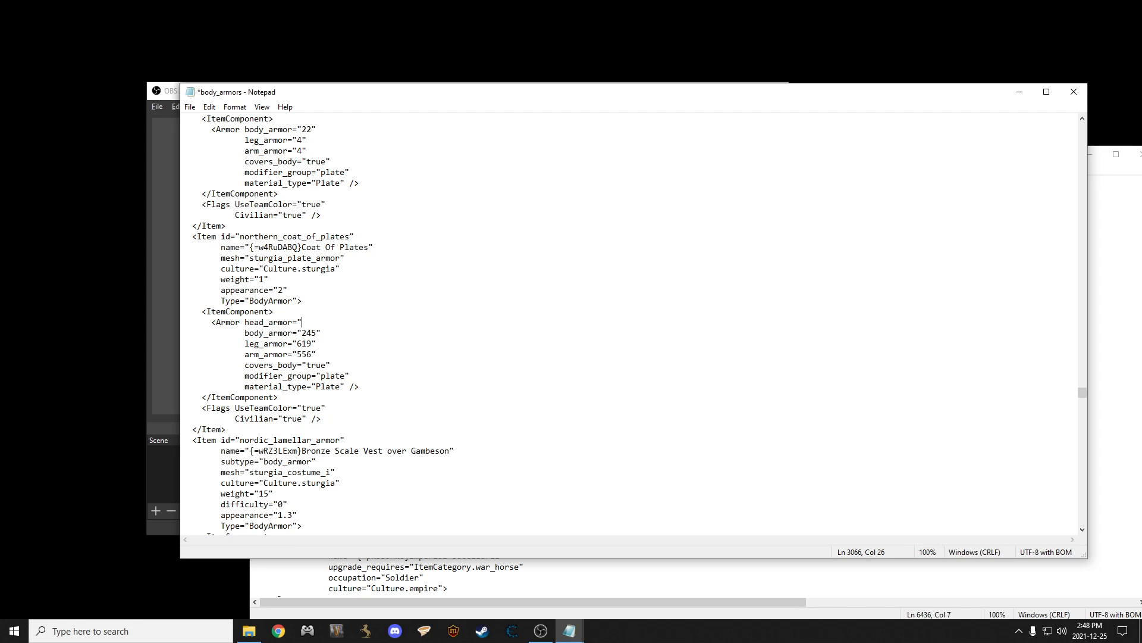
{"action": "type", "text": "66"}
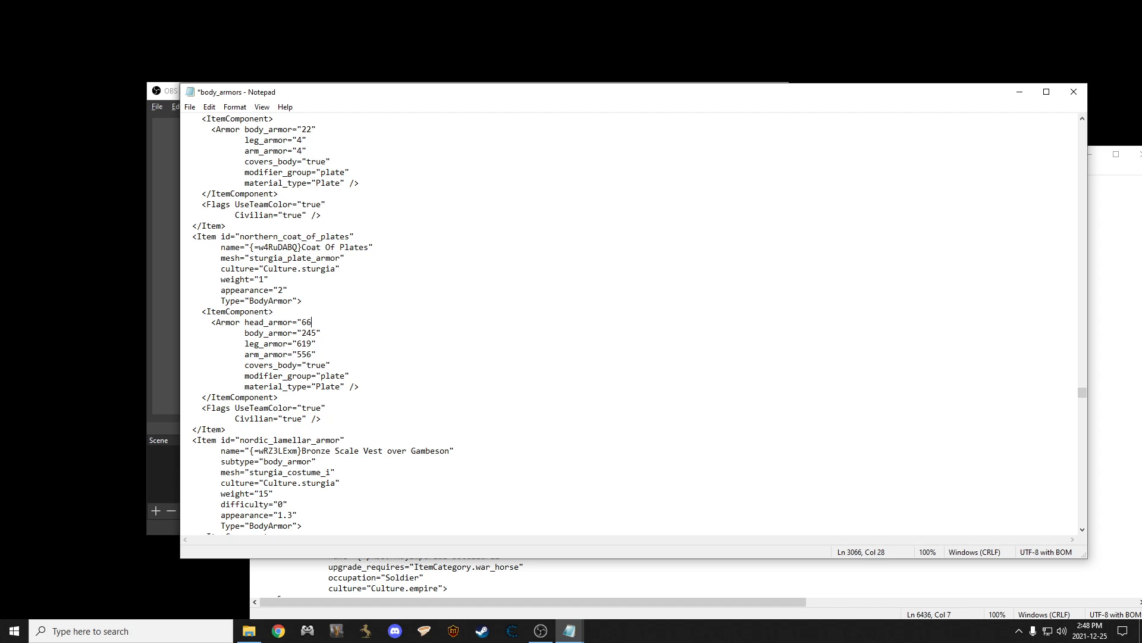
{"action": "type", "text": "7\""}
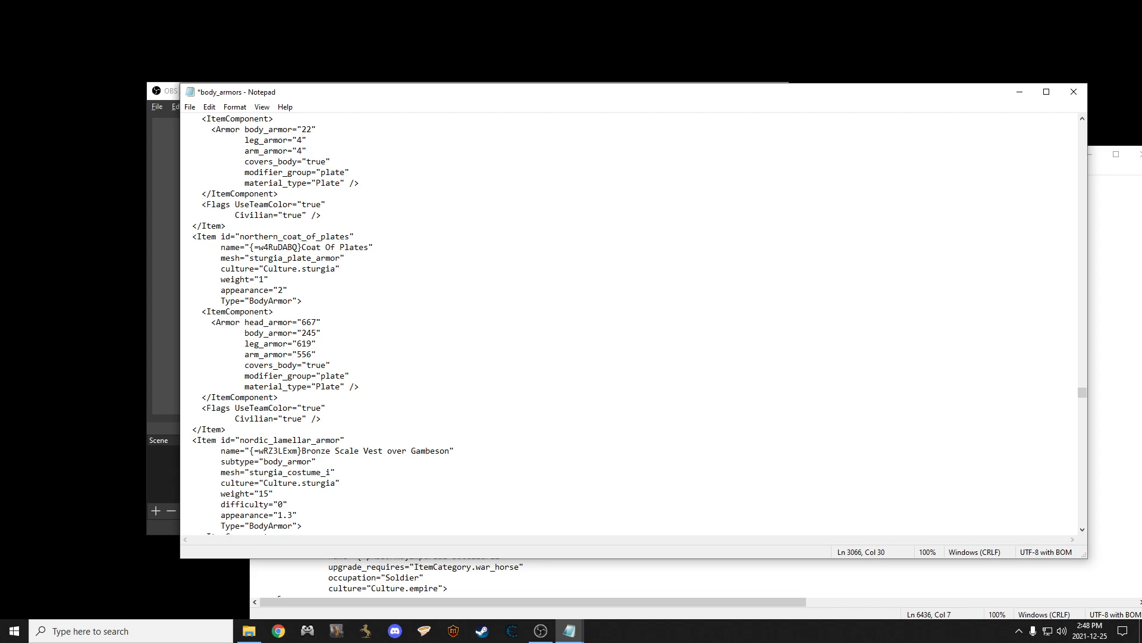
{"action": "left_click", "coordinate": [189, 106]}
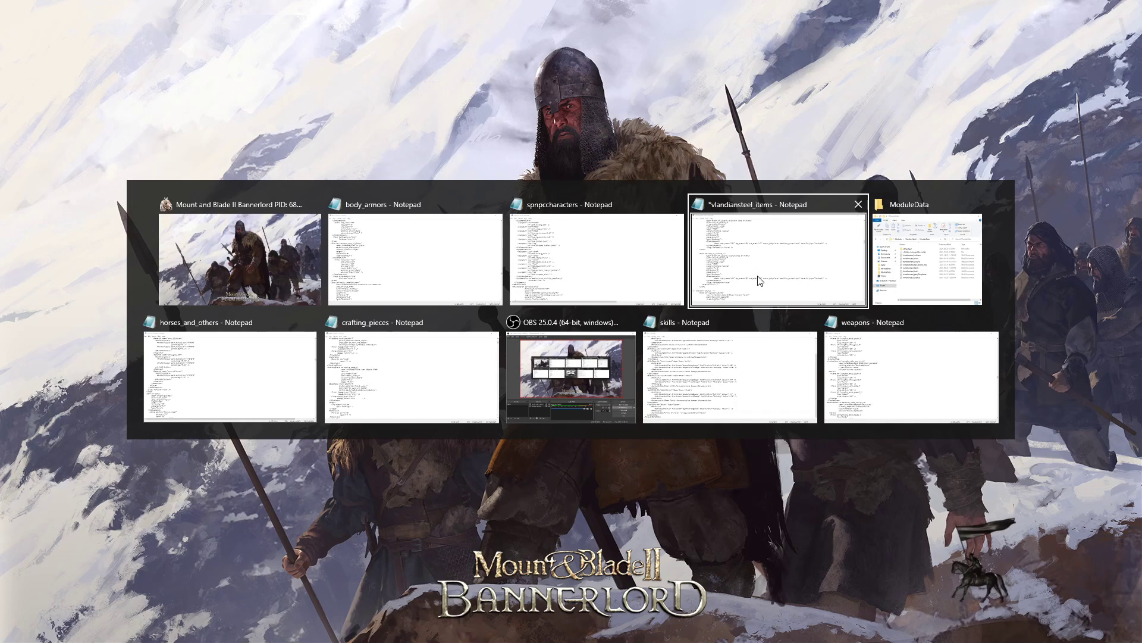
{"action": "mouse_move", "coordinate": [800, 251]}
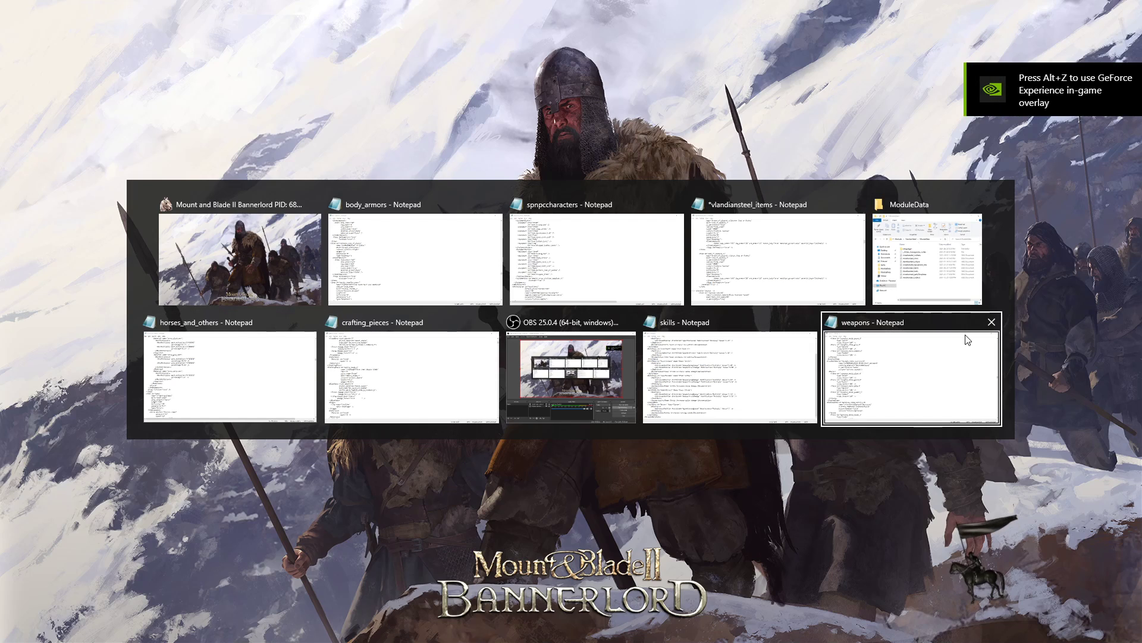
- Switch to the running Bannerlord game from the task switcher
{"action": "left_click", "coordinate": [991, 321]}
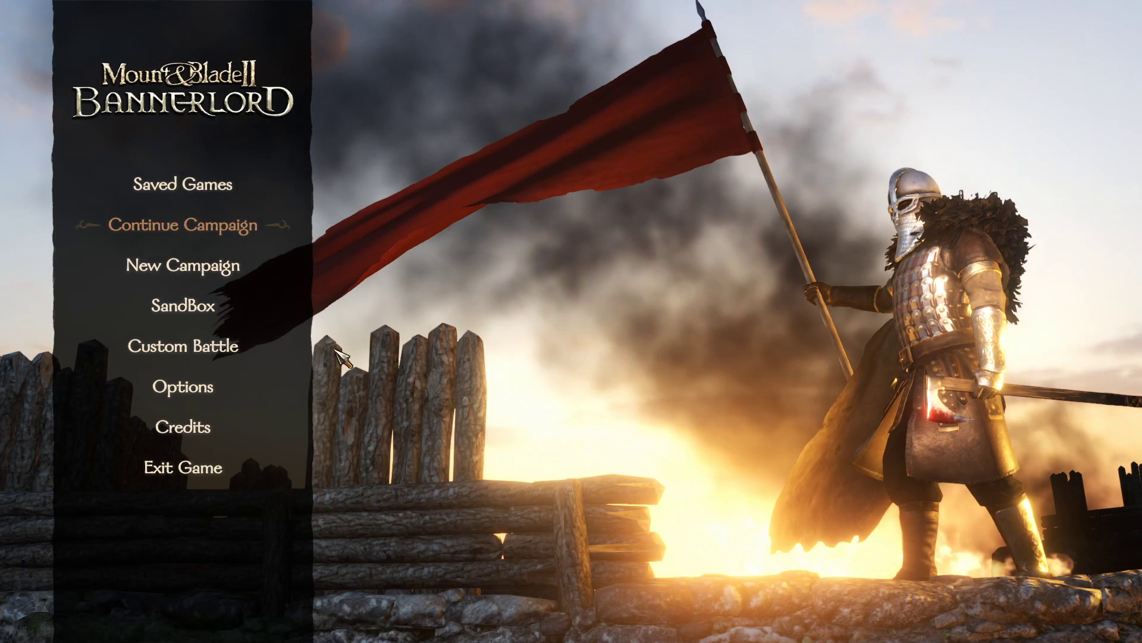
{"action": "mouse_move", "coordinate": [602, 248]}
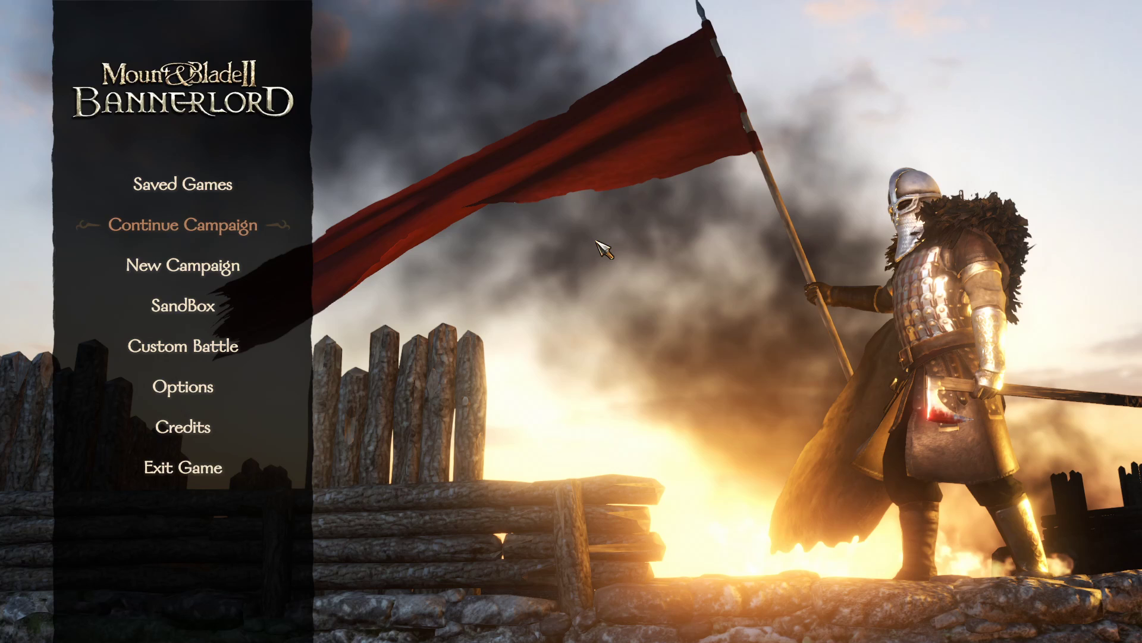
- Continue the existing campaign from the Bannerlord main menu
{"action": "left_click", "coordinate": [183, 225]}
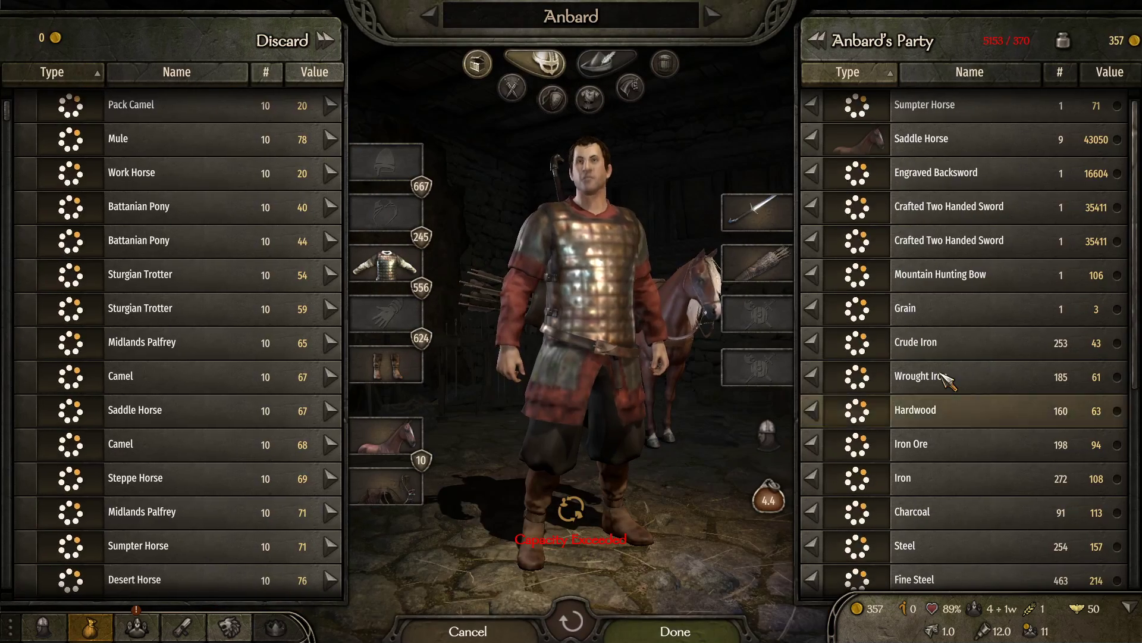
{"action": "mouse_move", "coordinate": [384, 267]}
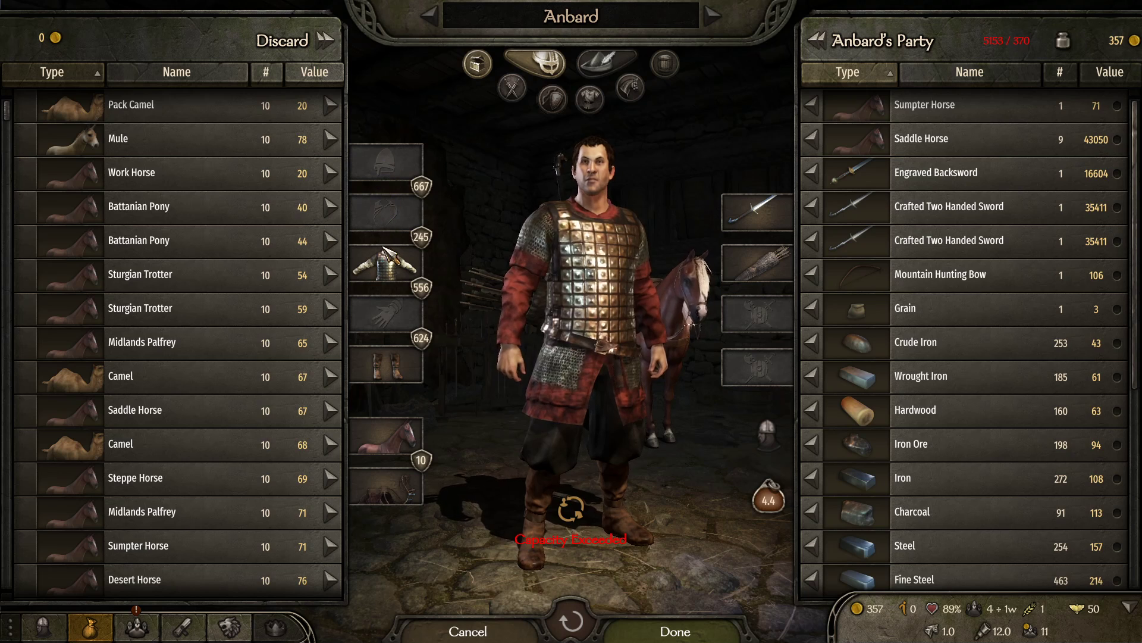
{"action": "mouse_move", "coordinate": [386, 274]}
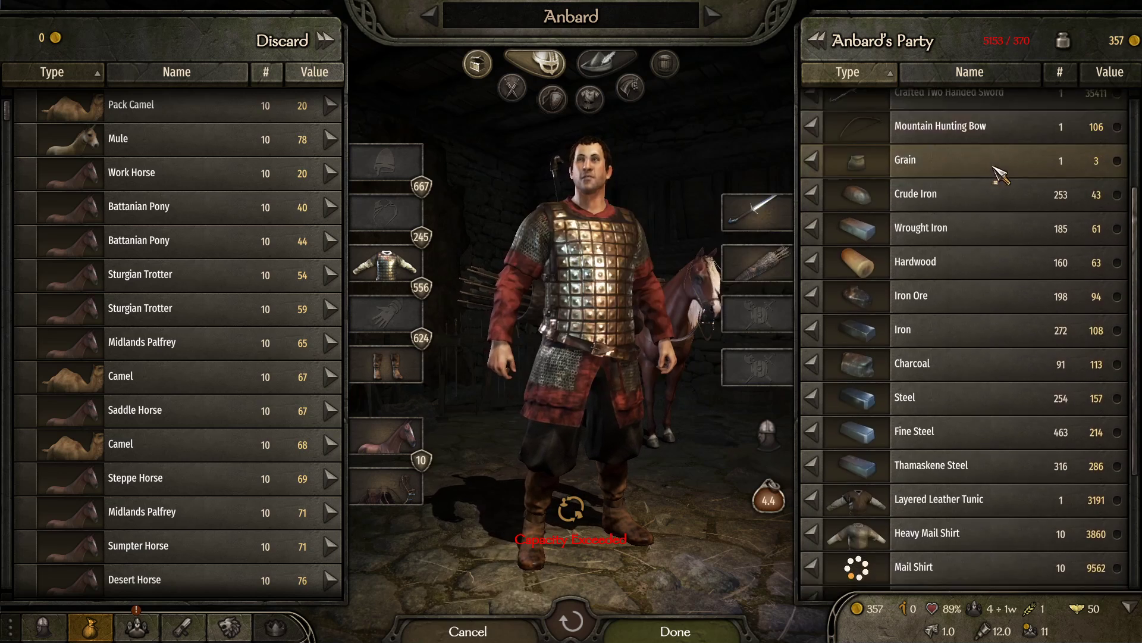
- Review the party list beside the inventory before returning to the campaign map
{"action": "scroll", "scroll_direction": "down", "scroll_amount": 3}
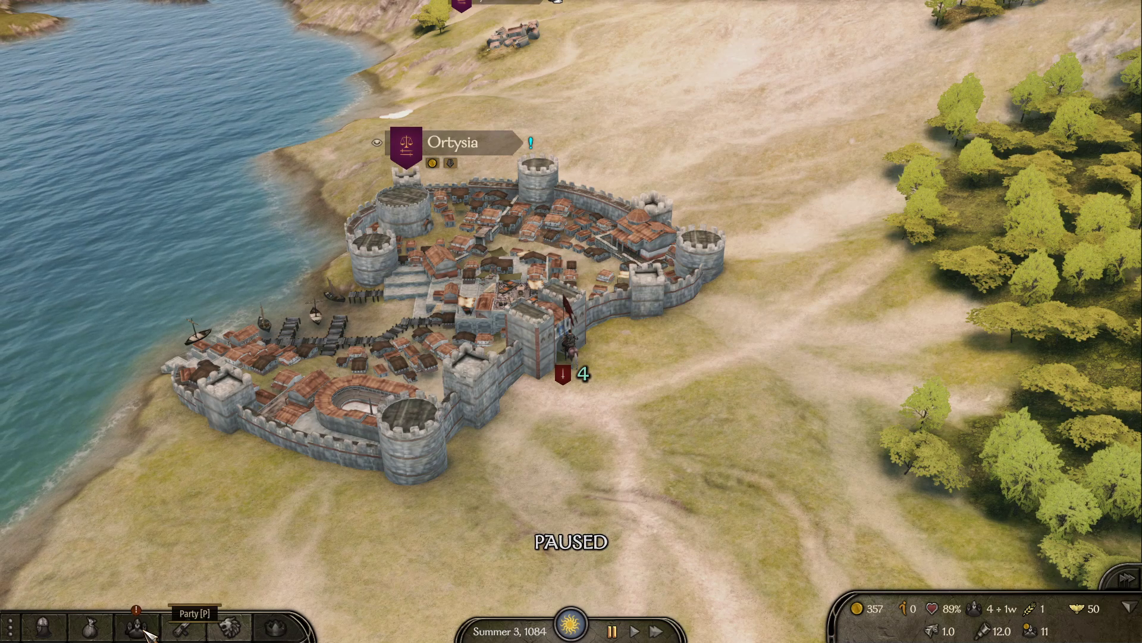
- Compare the Imperial Vigla Recruit with the Imperial Infantryman, then send the recruit to Dismiss
{"action": "left_click", "coordinate": [137, 627]}
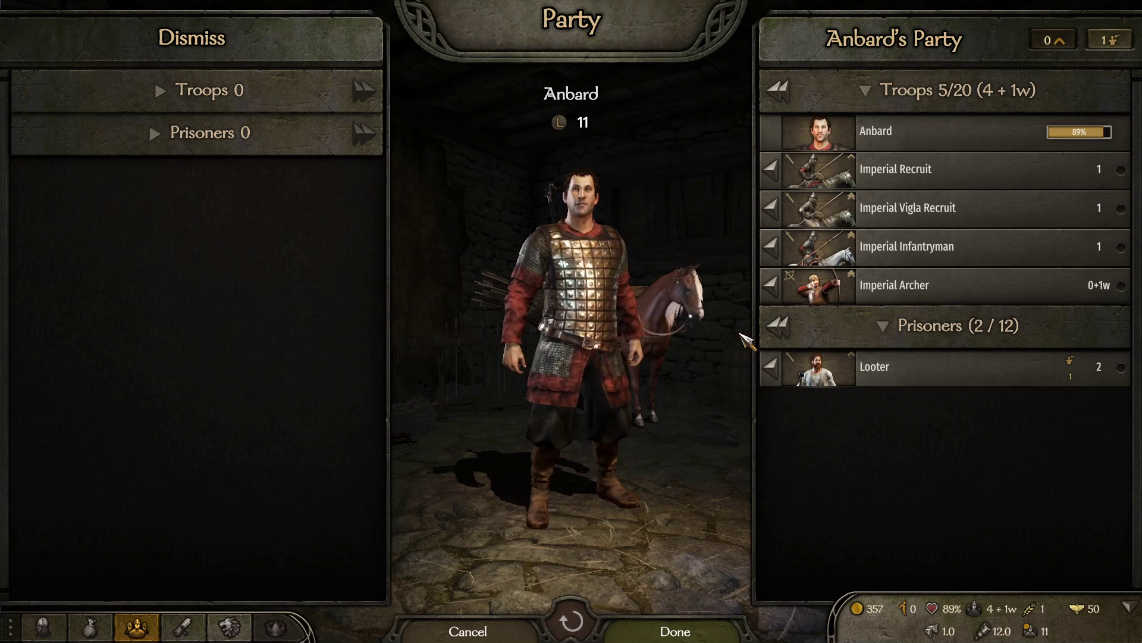
{"action": "left_click", "coordinate": [893, 285]}
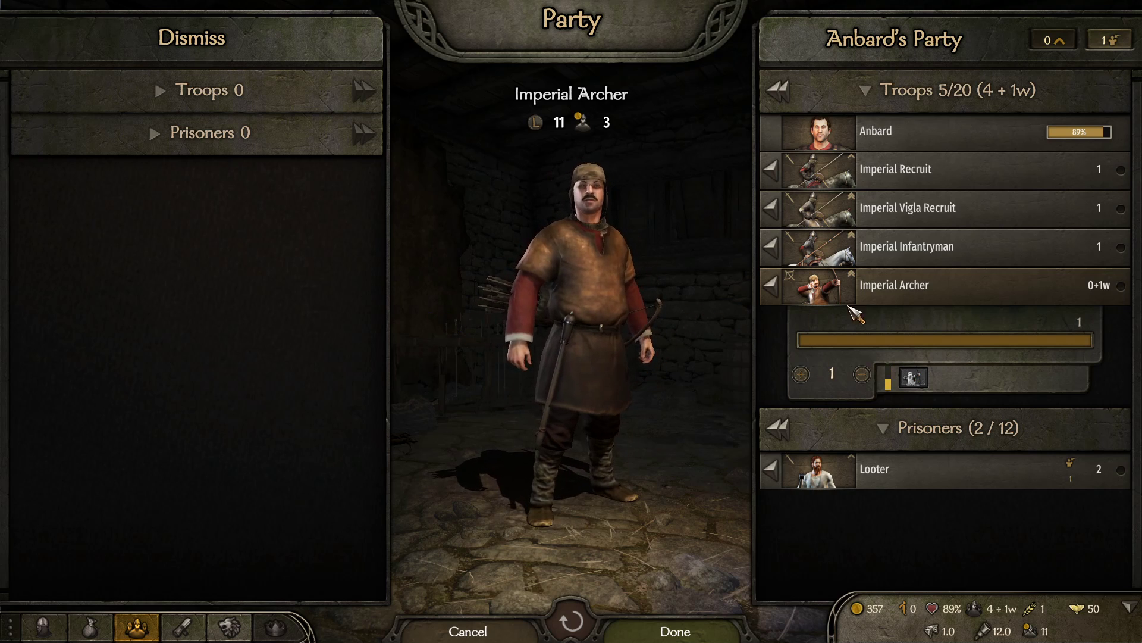
{"action": "left_click", "coordinate": [907, 207]}
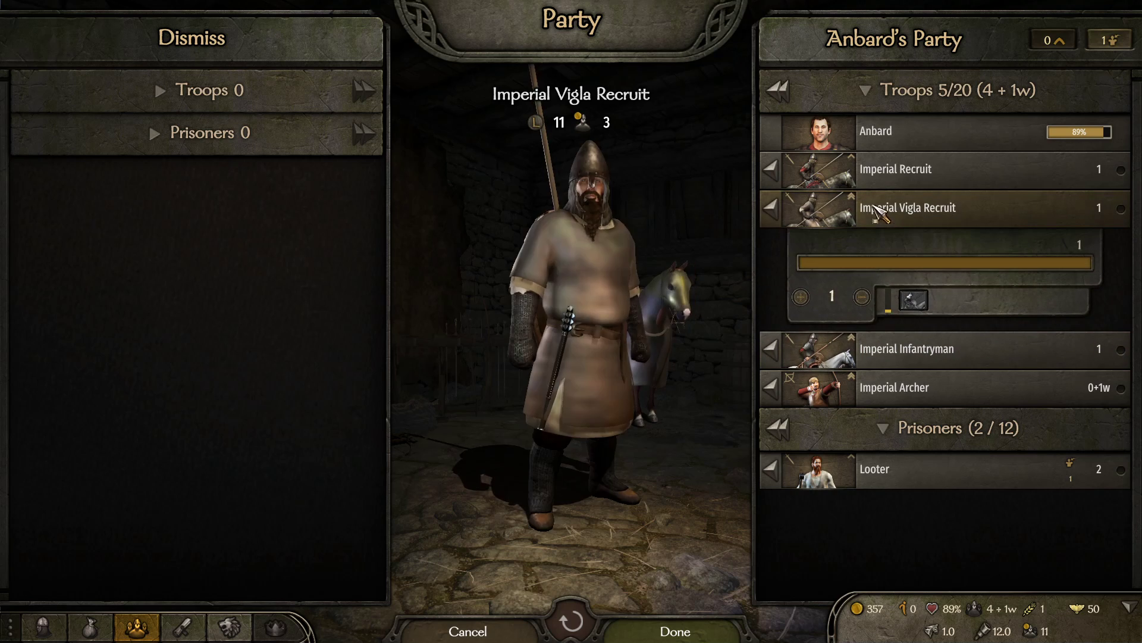
{"action": "left_click", "coordinate": [895, 168]}
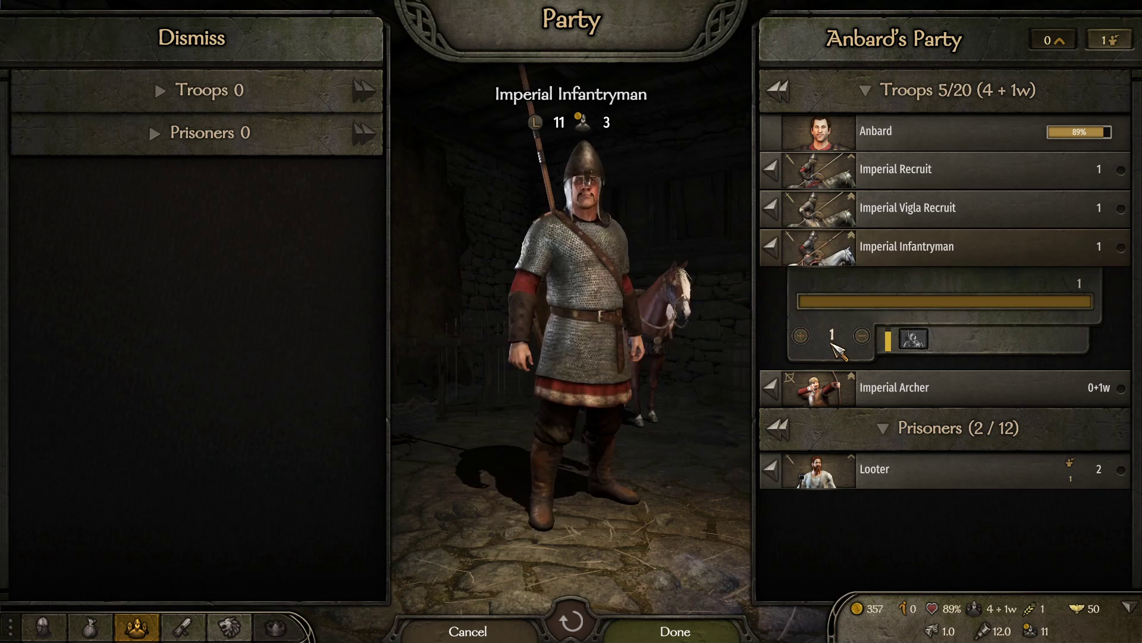
{"action": "left_click", "coordinate": [907, 207]}
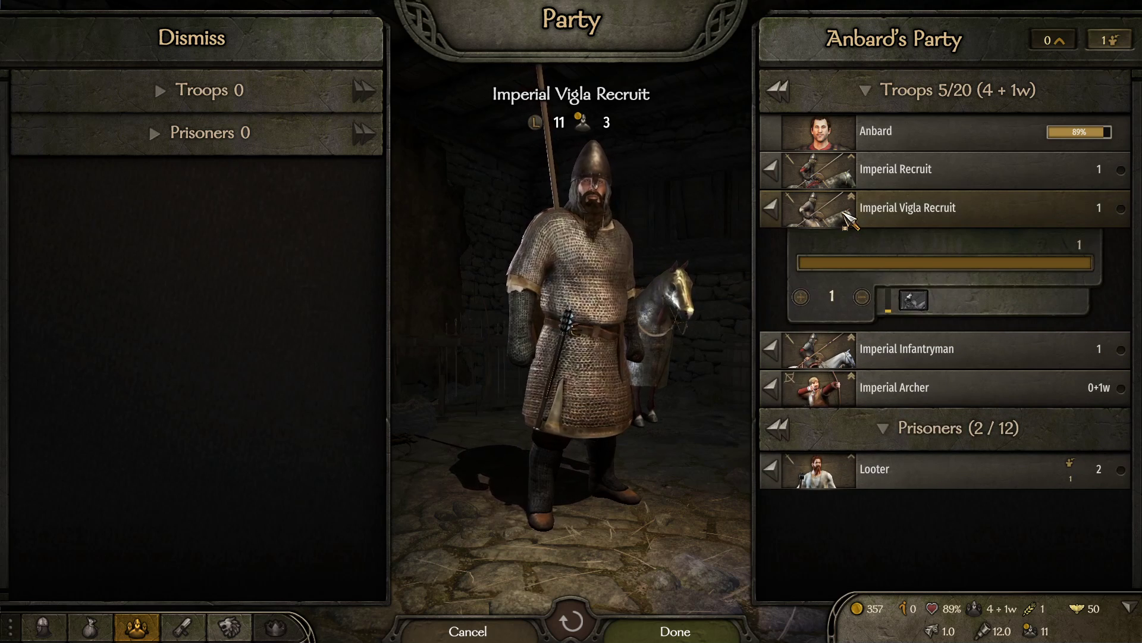
{"action": "left_click", "coordinate": [895, 168]}
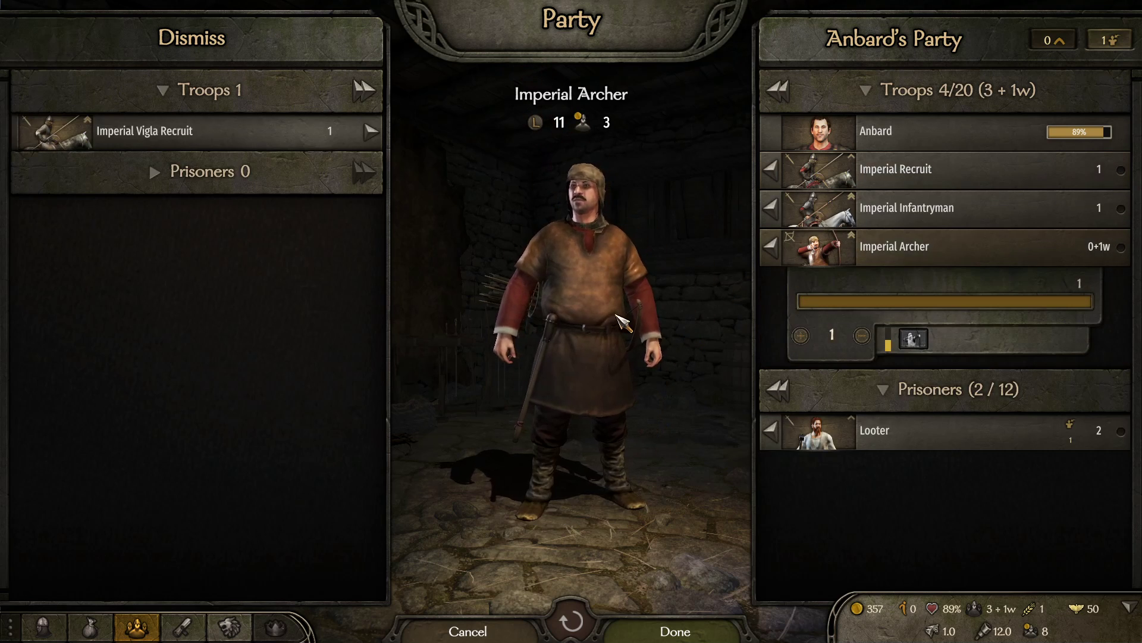
{"action": "key", "text": "alt+tab"}
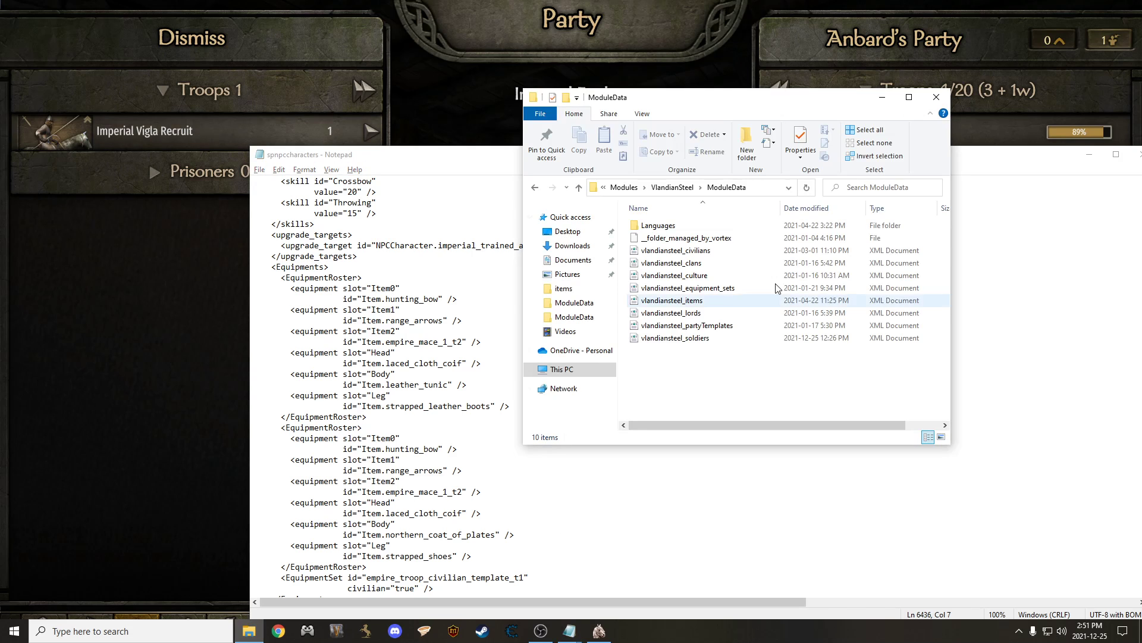
- Browse from Modules into SandBoxCore's ModuleData folder, then return to spnpccharacters in Notepad
{"action": "left_click", "coordinate": [578, 187]}
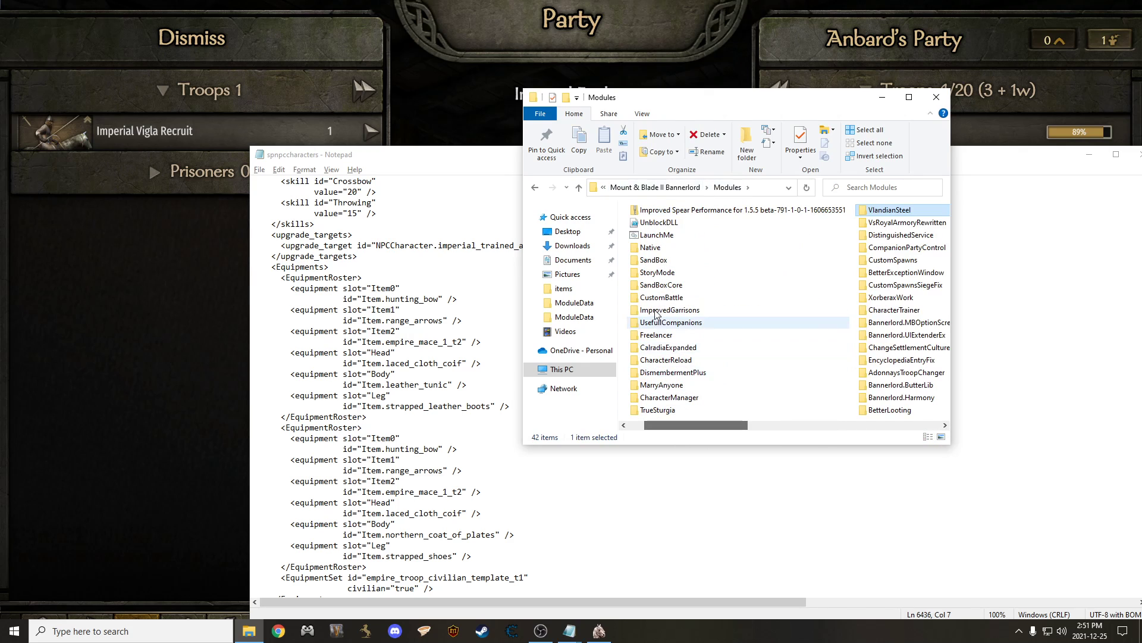
{"action": "double_click", "coordinate": [657, 284]}
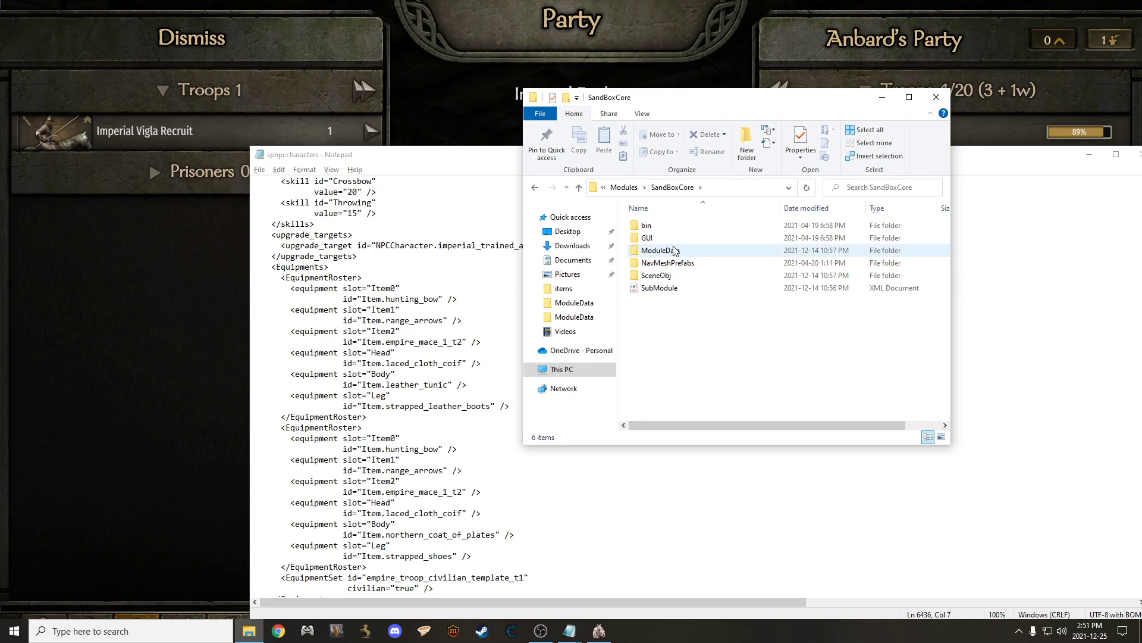
{"action": "double_click", "coordinate": [657, 249]}
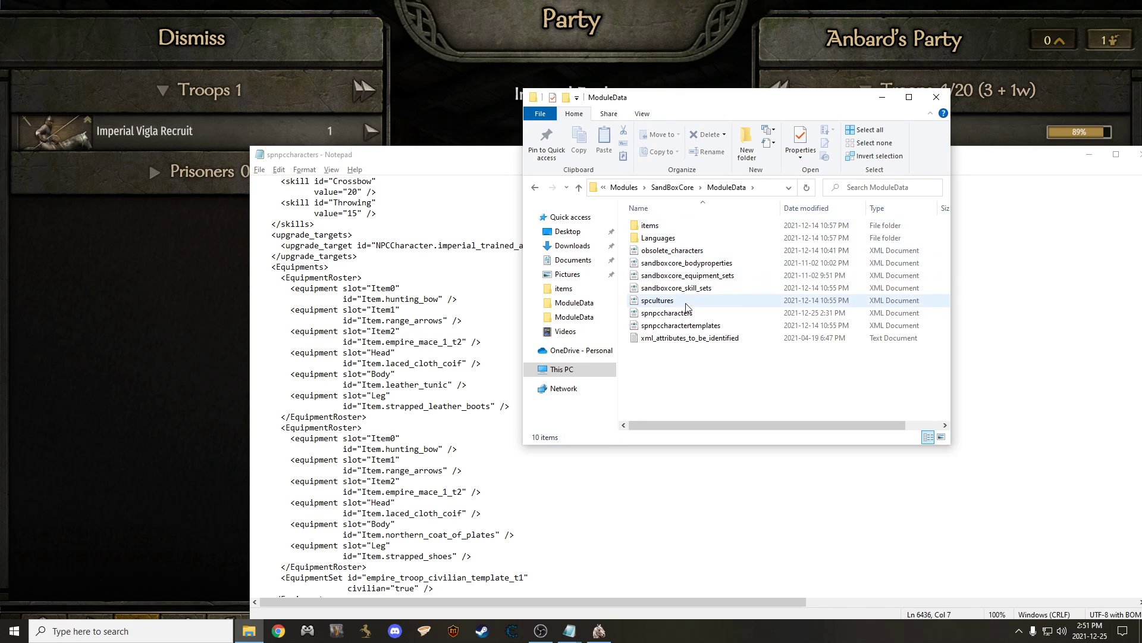
{"action": "left_click", "coordinate": [664, 313]}
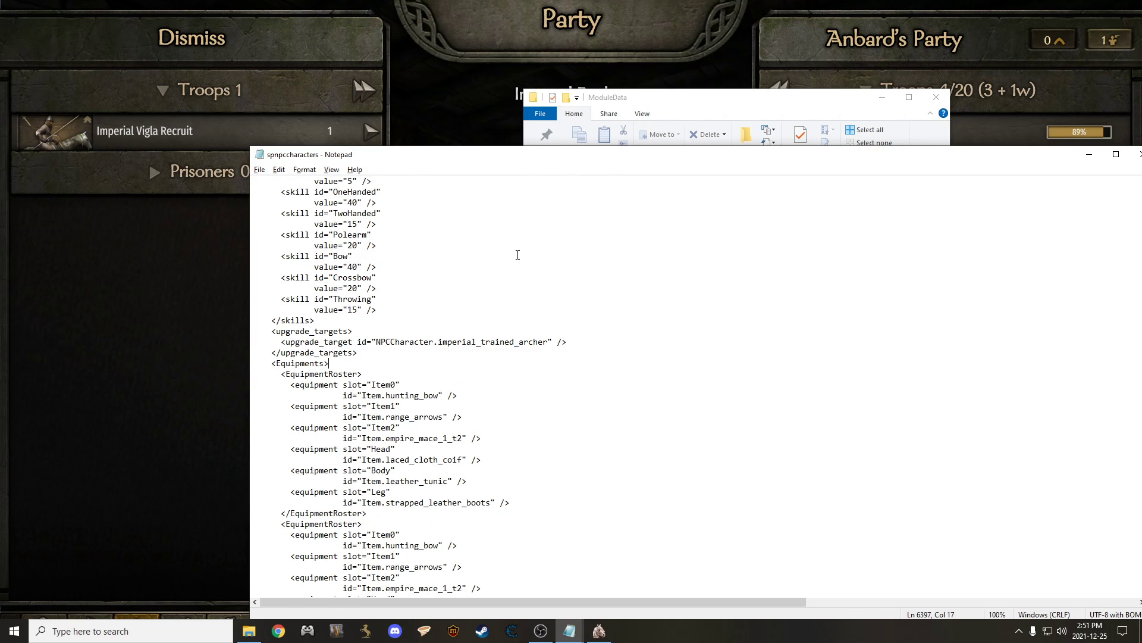
{"action": "scroll", "scroll_direction": "down", "scroll_amount": 3}
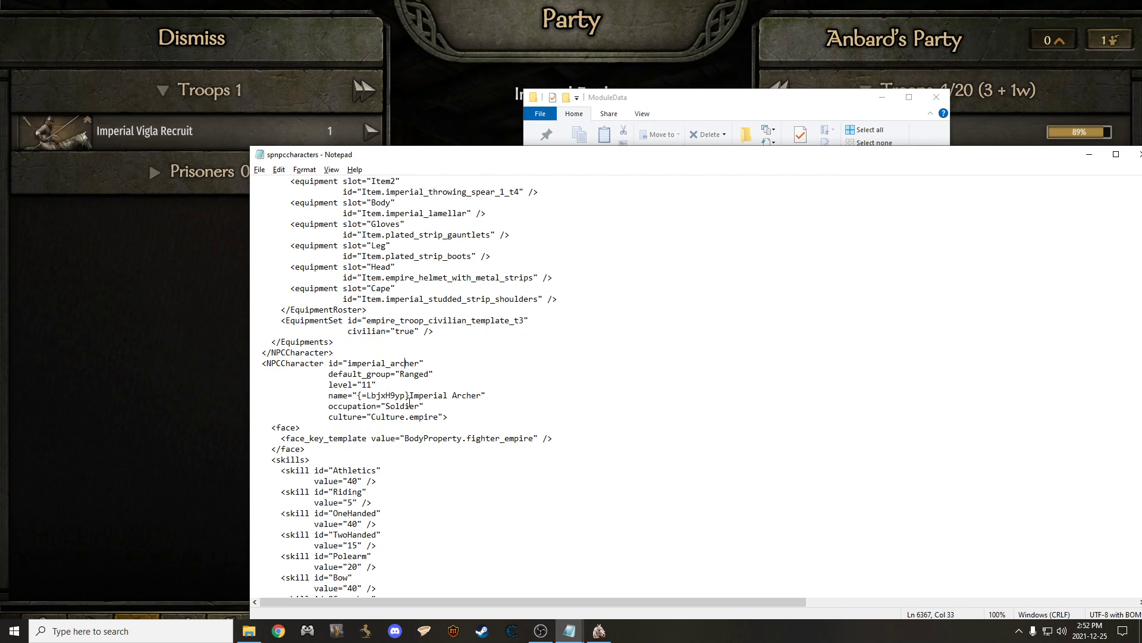
{"action": "scroll", "scroll_direction": "down", "scroll_amount": 3}
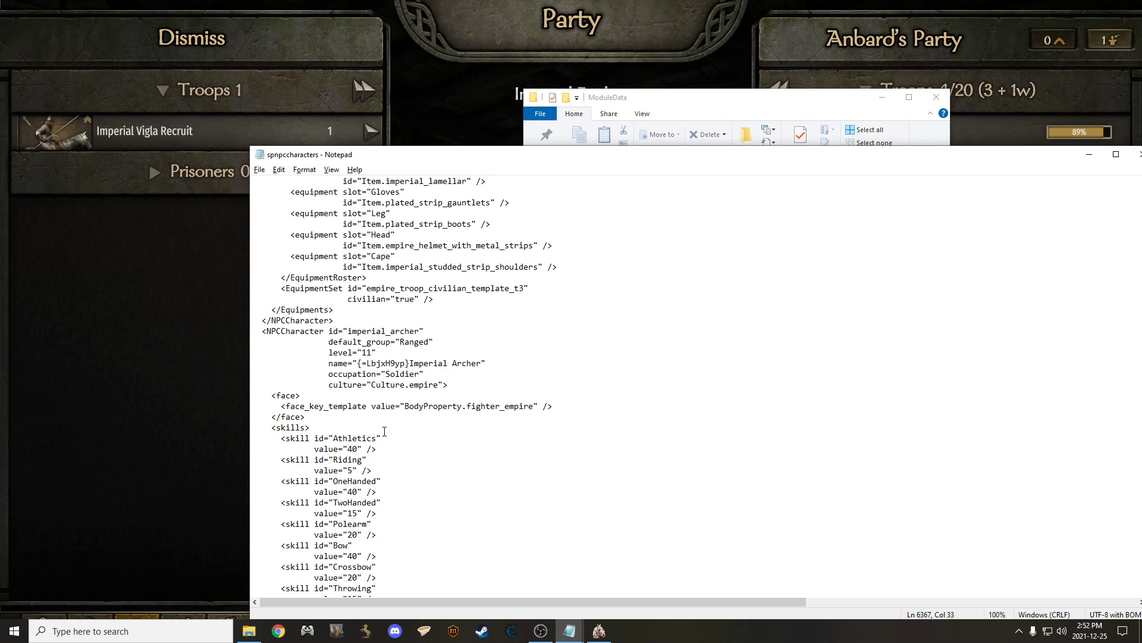
{"action": "scroll", "scroll_direction": "down", "scroll_amount": 3}
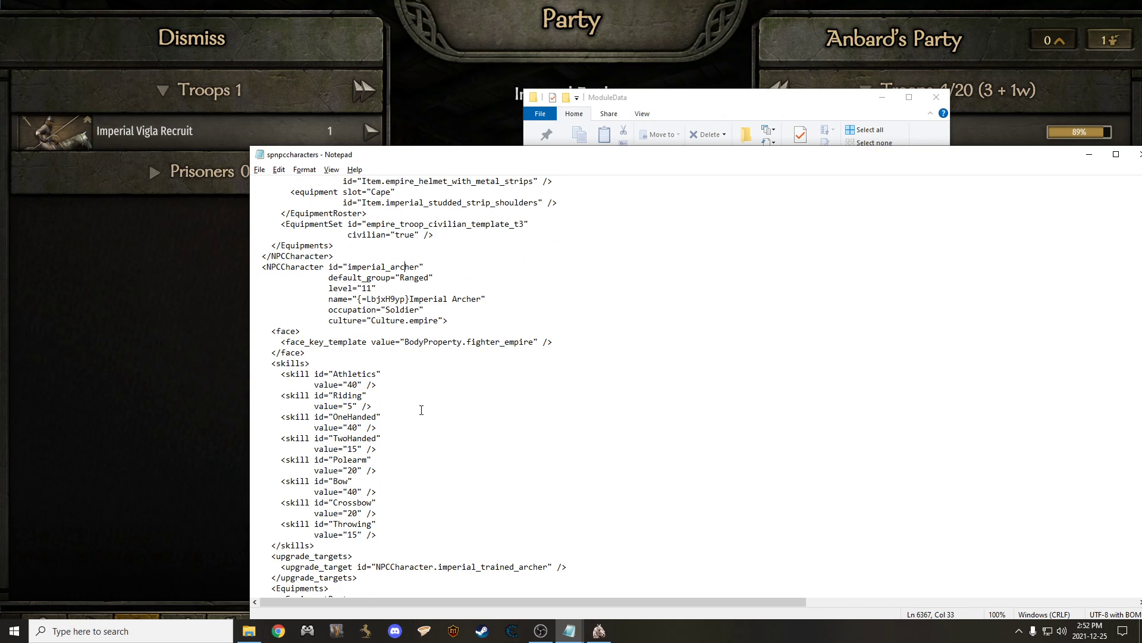
{"action": "scroll", "scroll_direction": "down", "scroll_amount": 3}
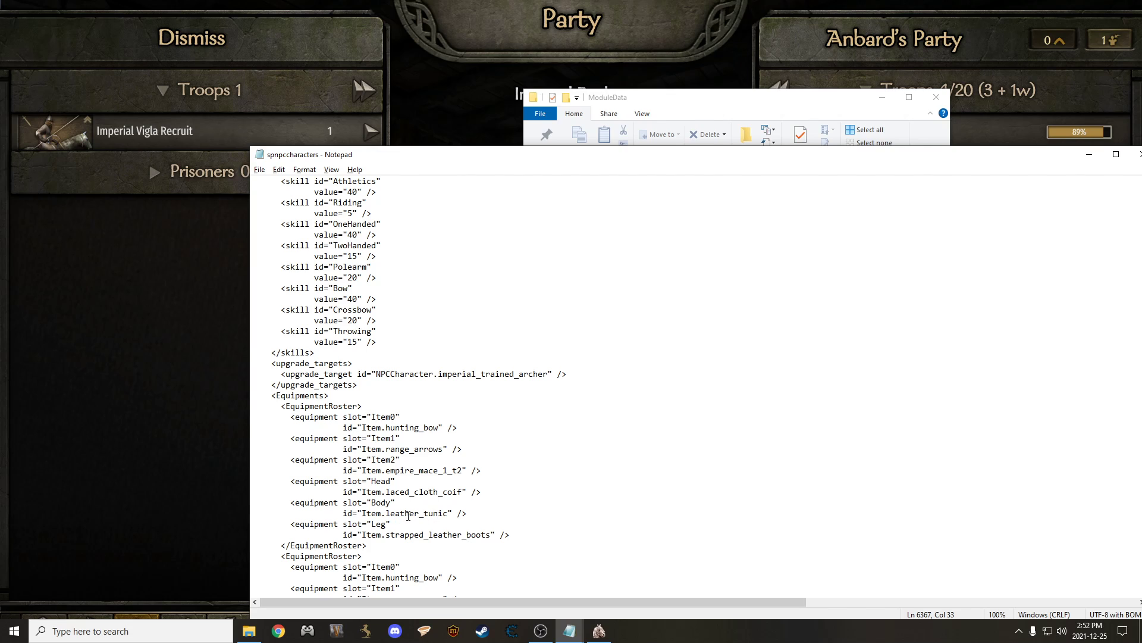
{"action": "mouse_move", "coordinate": [433, 516]}
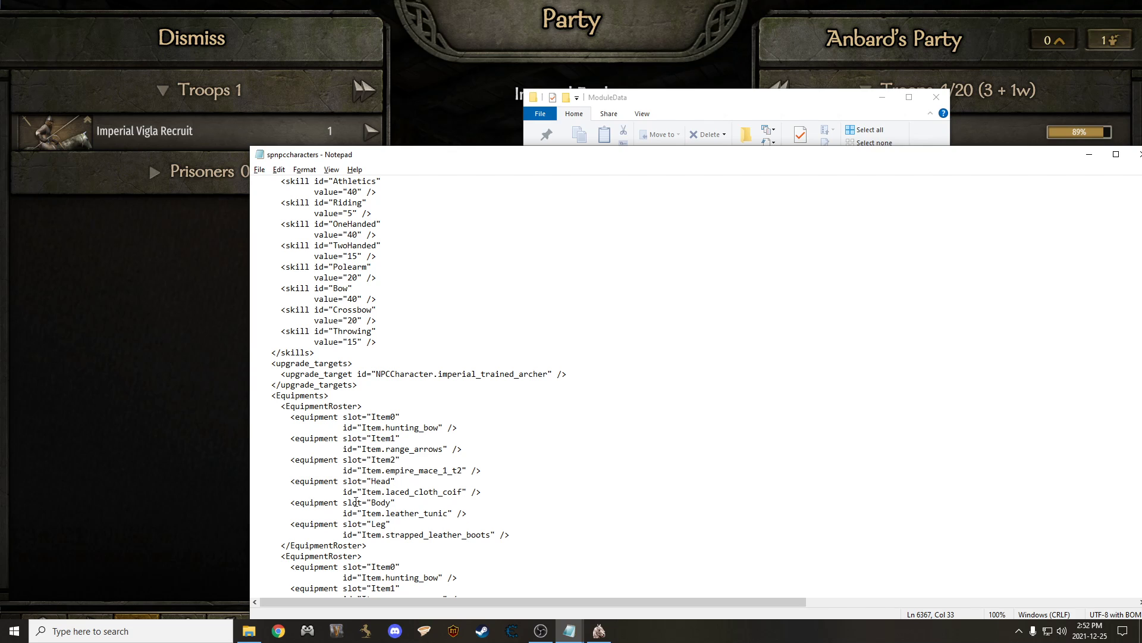
{"action": "scroll", "scroll_direction": "down", "scroll_amount": 3}
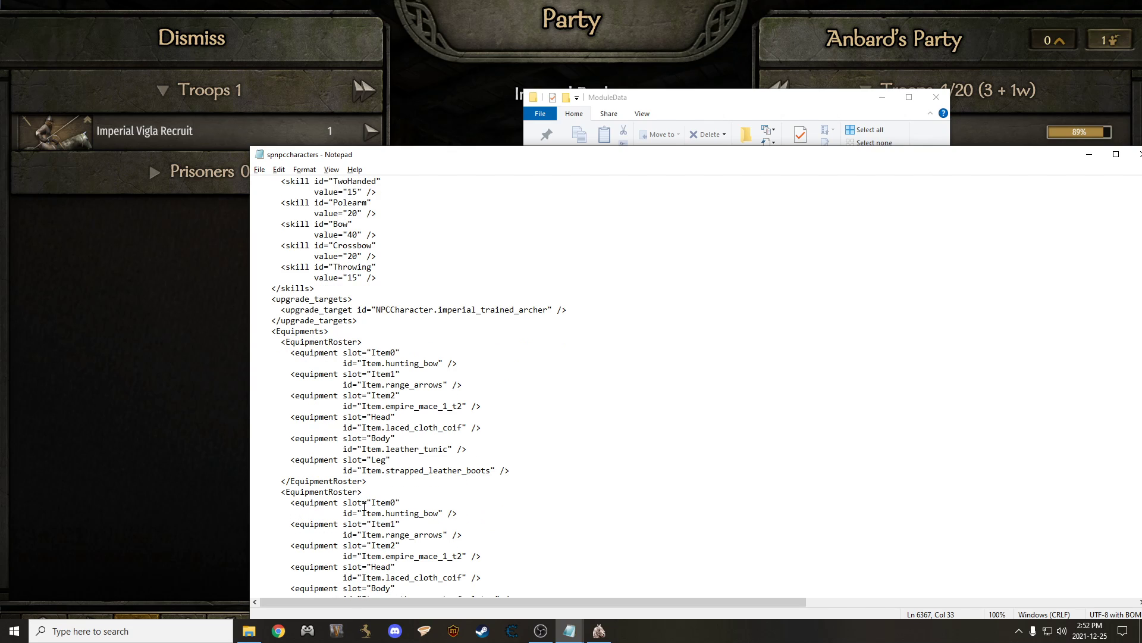
{"action": "scroll", "scroll_direction": "down", "scroll_amount": 3}
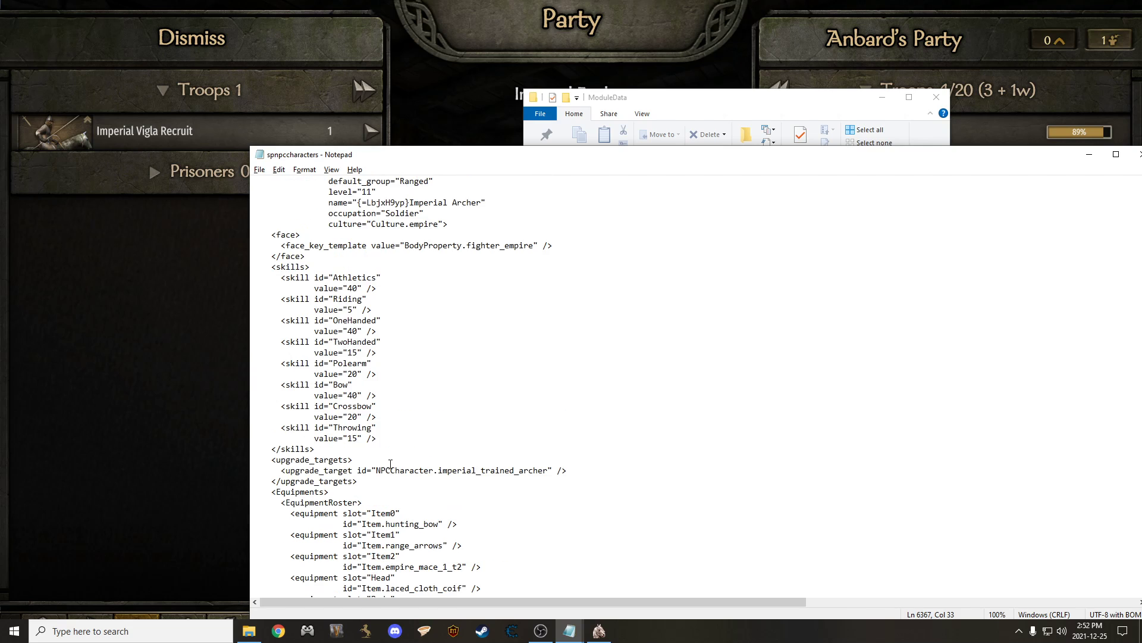
{"action": "scroll", "scroll_direction": "down", "scroll_amount": 3}
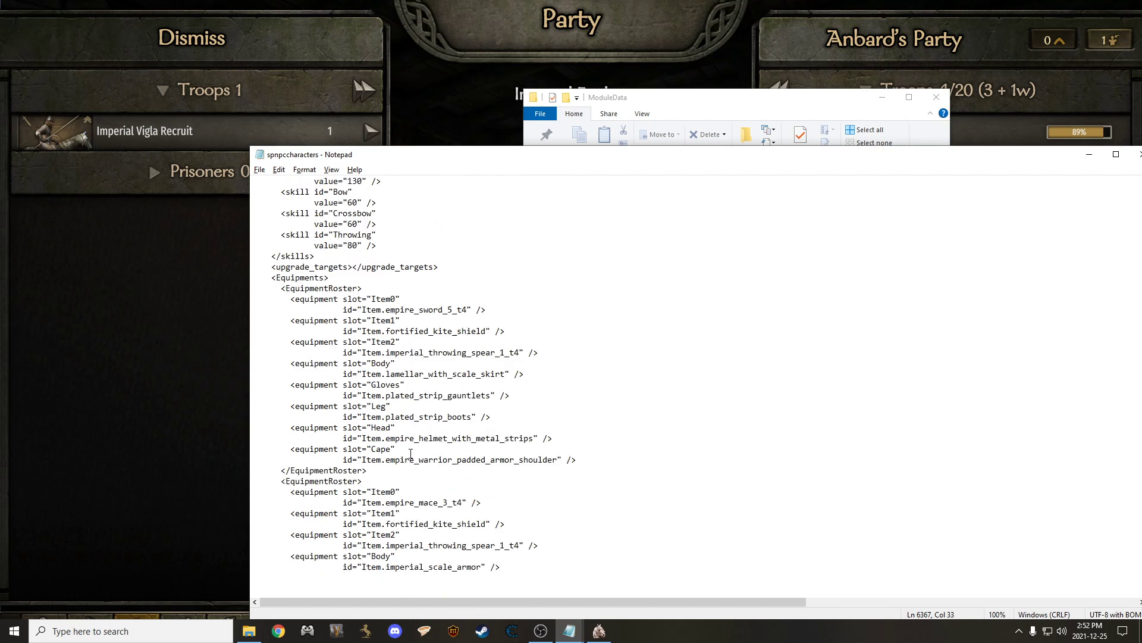
{"action": "scroll", "scroll_direction": "down", "scroll_amount": 3}
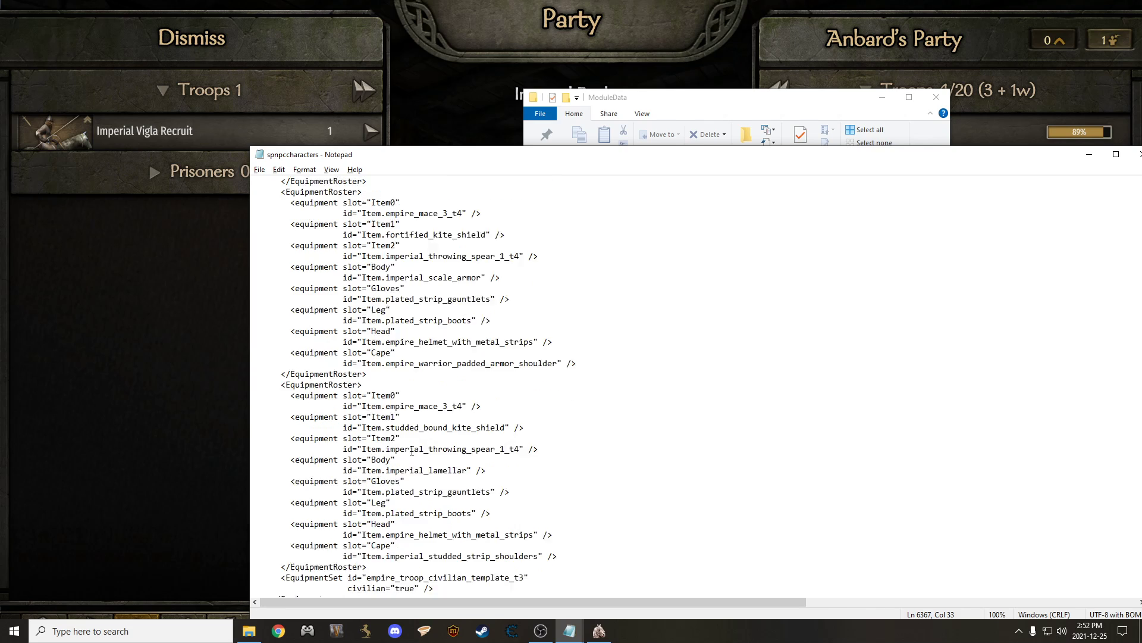
{"action": "scroll", "scroll_direction": "down", "scroll_amount": 3}
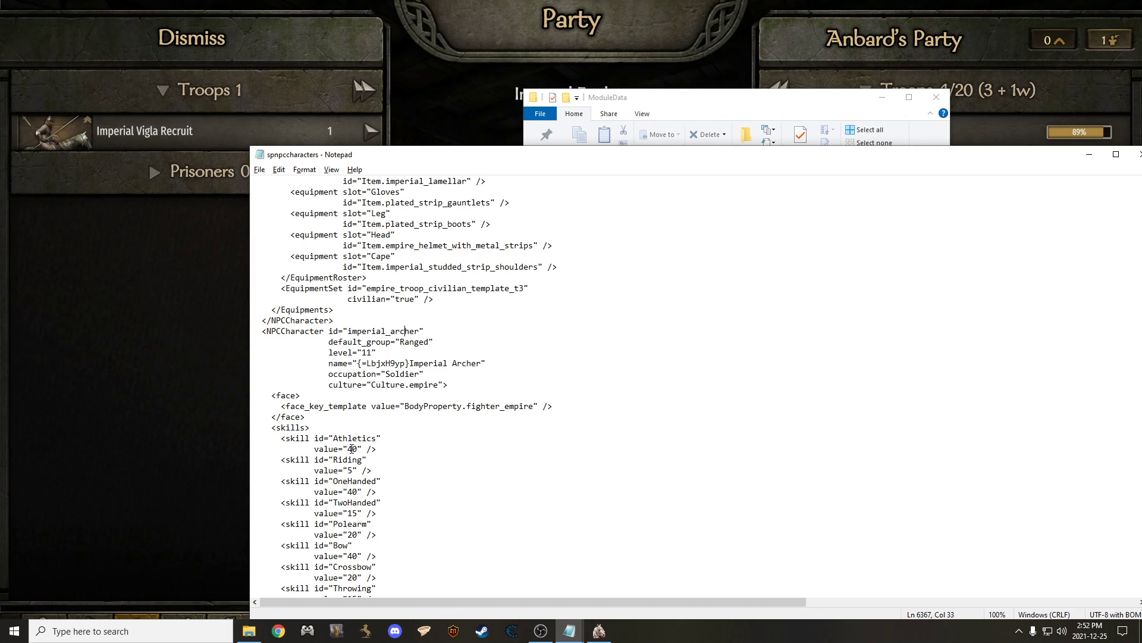
- Prefix the imperial_archer skill values so Athletics reads 340, Riding 55 and weapon skills over 500
{"action": "scroll", "scroll_direction": "down", "scroll_amount": 3}
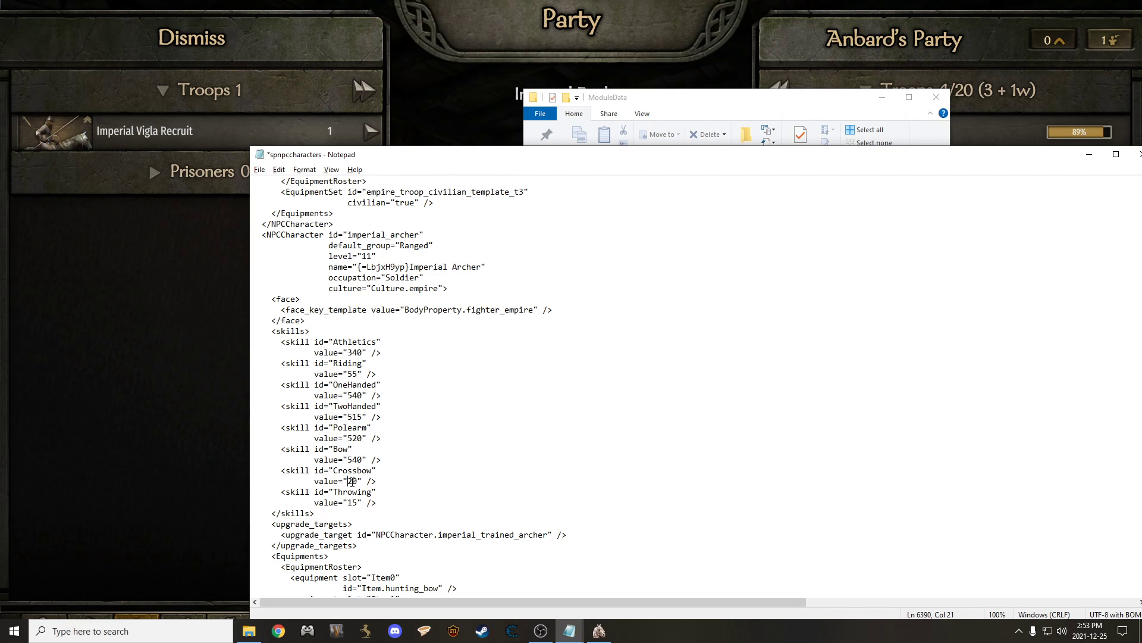
{"action": "type", "text": "5"}
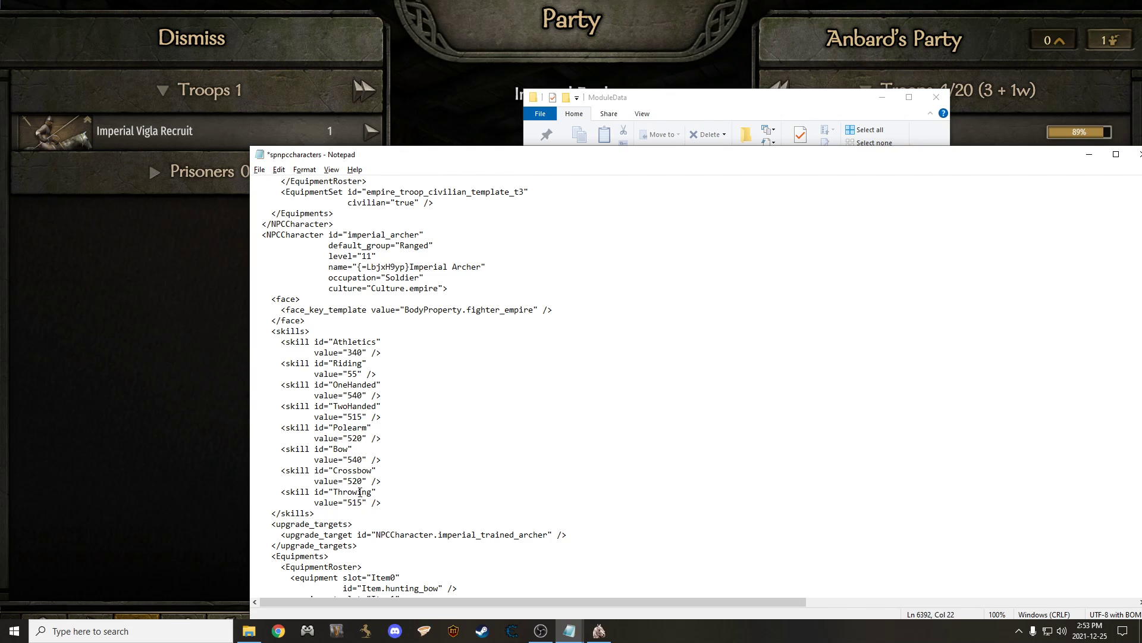
{"action": "scroll", "scroll_direction": "down", "scroll_amount": 3}
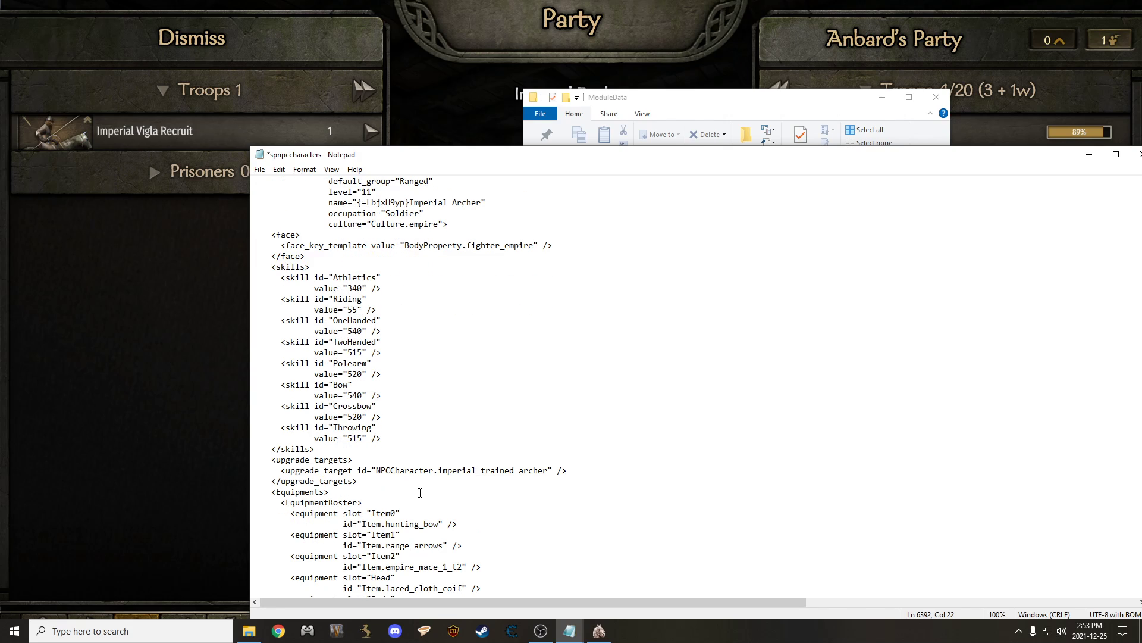
{"action": "scroll", "scroll_direction": "down", "scroll_amount": 3}
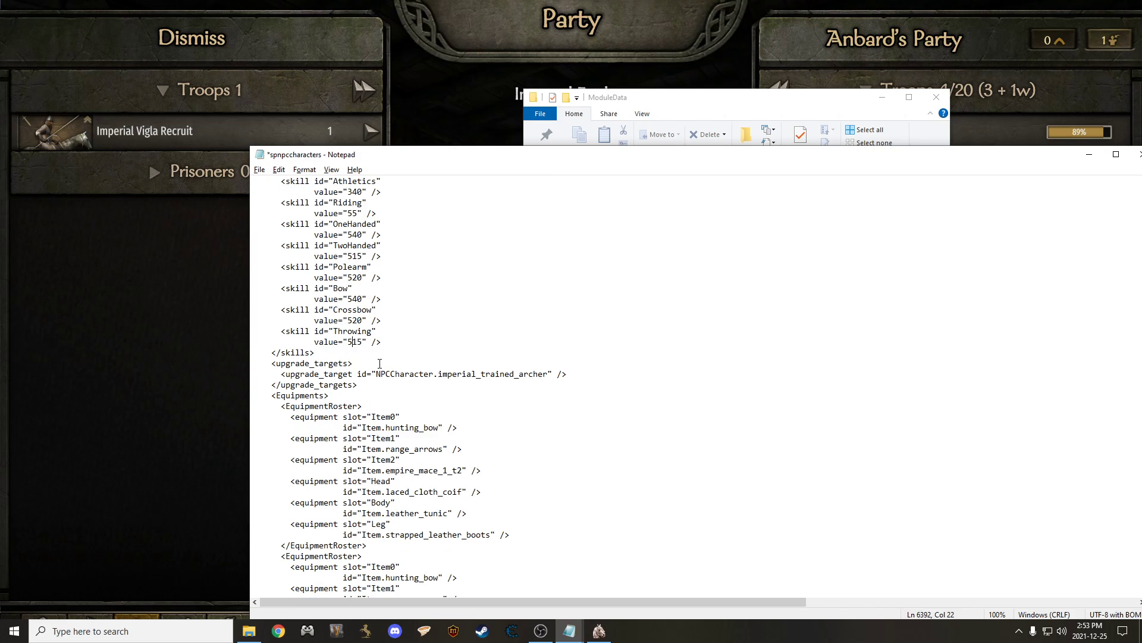
{"action": "mouse_move", "coordinate": [366, 377]}
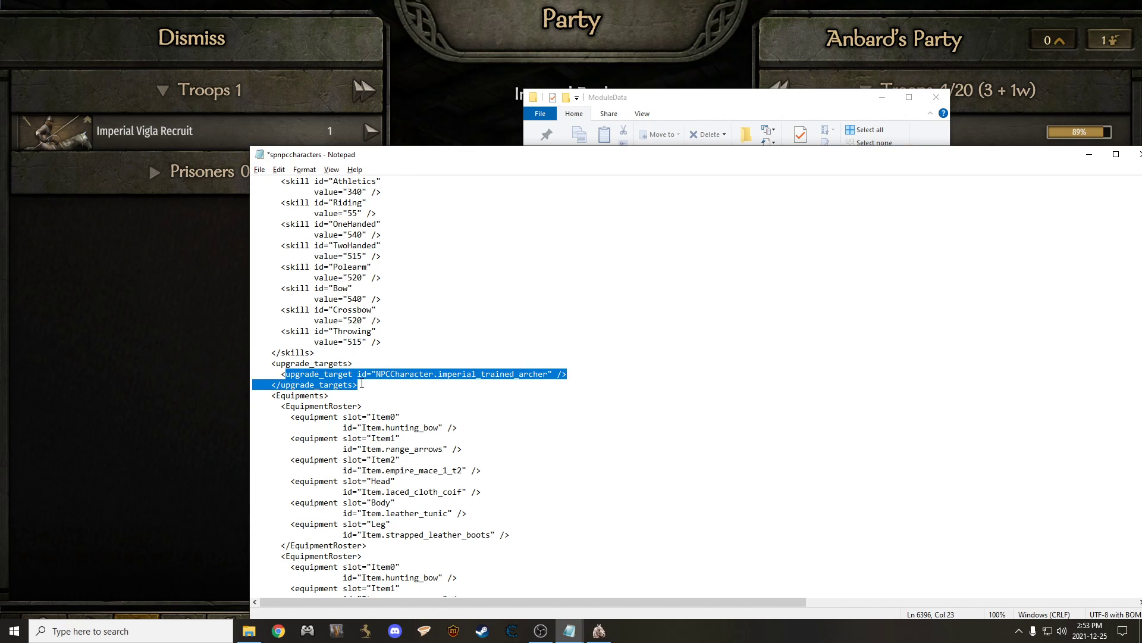
- Find the vlandian_knight upgrade target via a 'knight' search and copy its id
{"action": "left_click", "coordinate": [371, 374]}
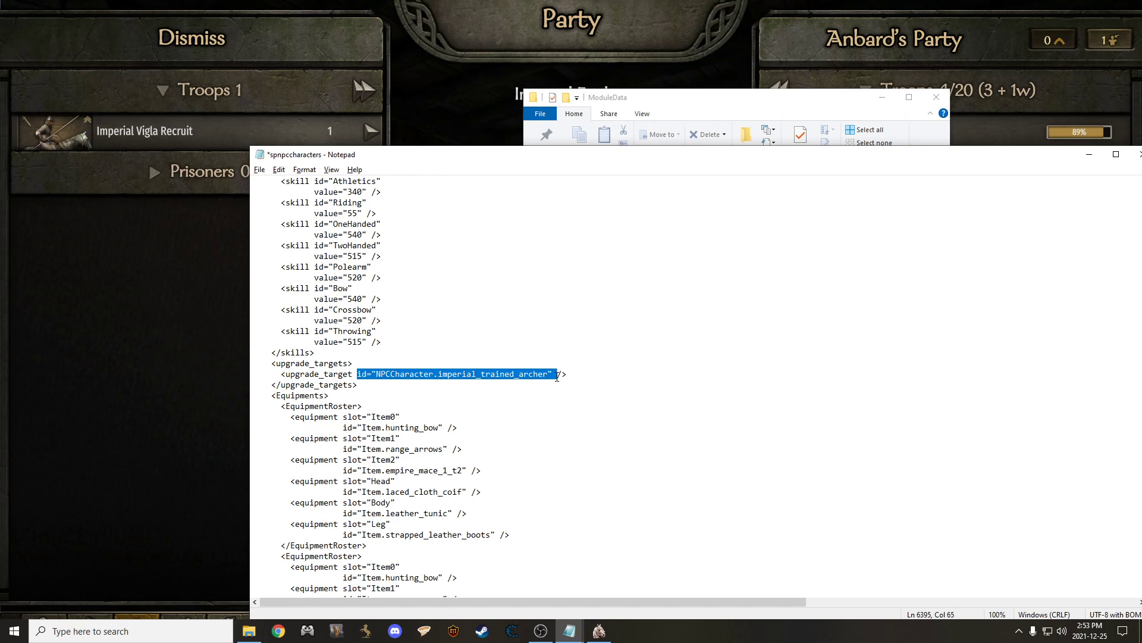
{"action": "left_click", "coordinate": [391, 378]}
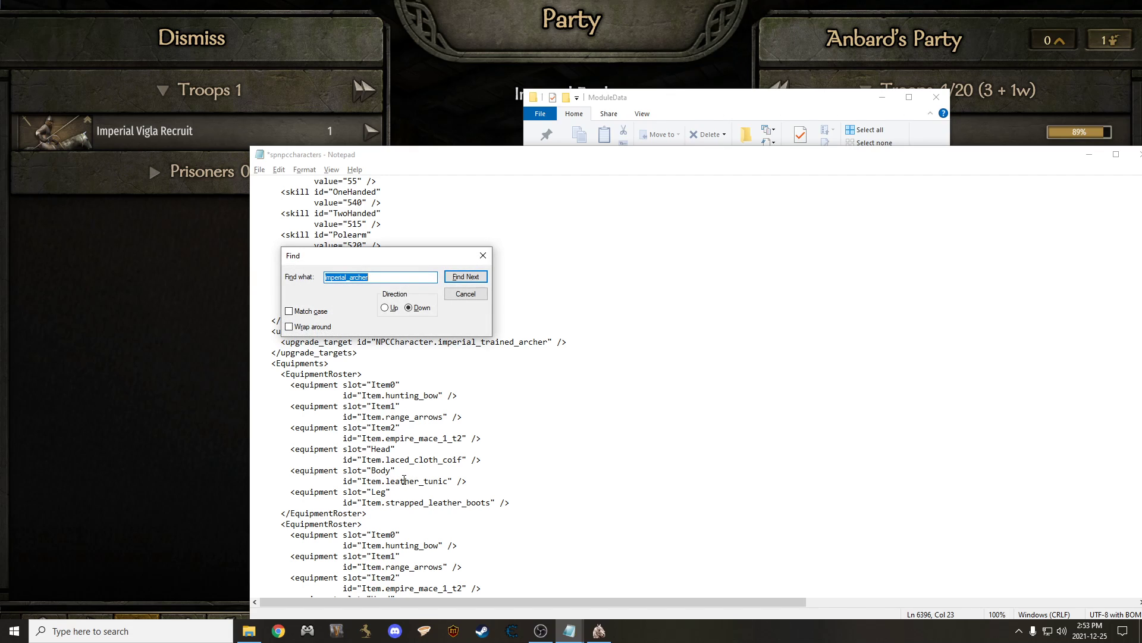
{"action": "type", "text": "knight"}
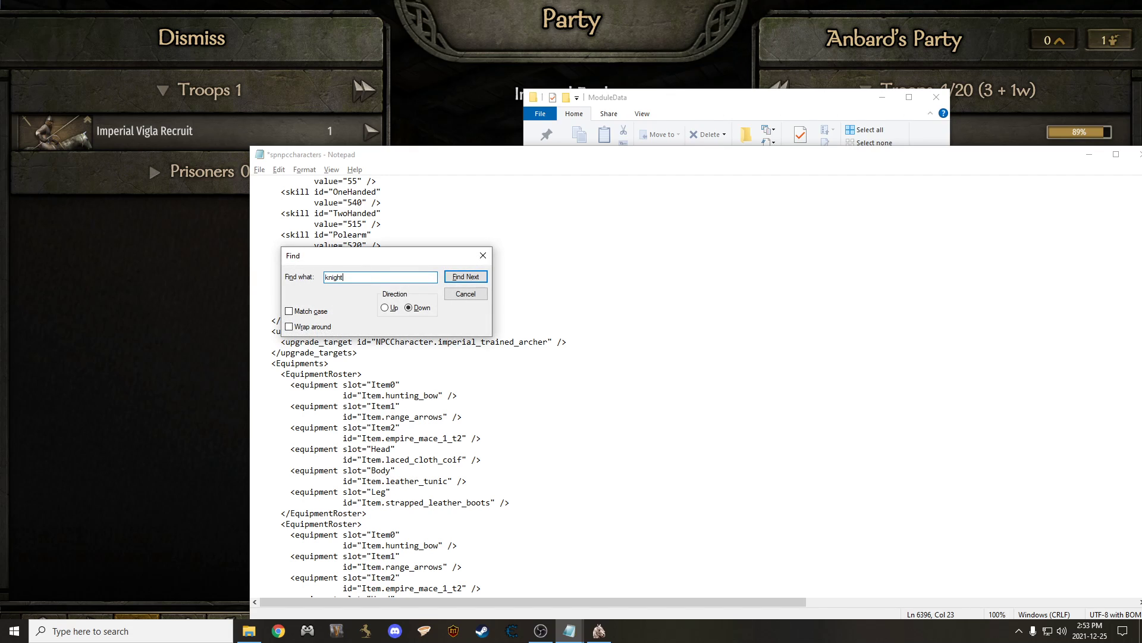
{"action": "left_click", "coordinate": [465, 276]}
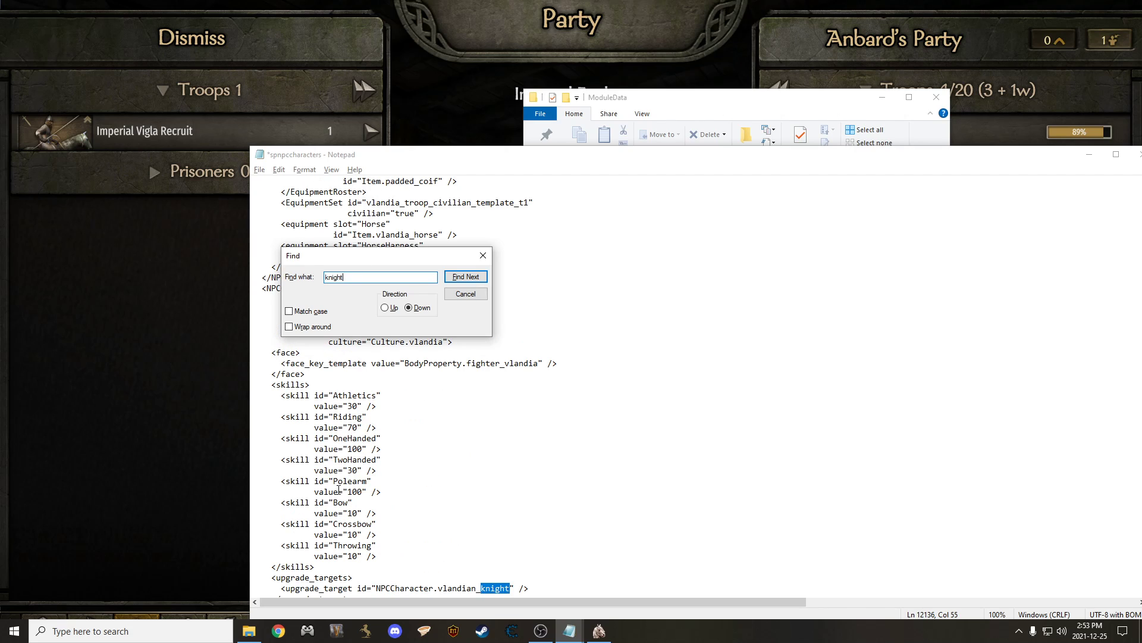
{"action": "left_click", "coordinate": [465, 293]}
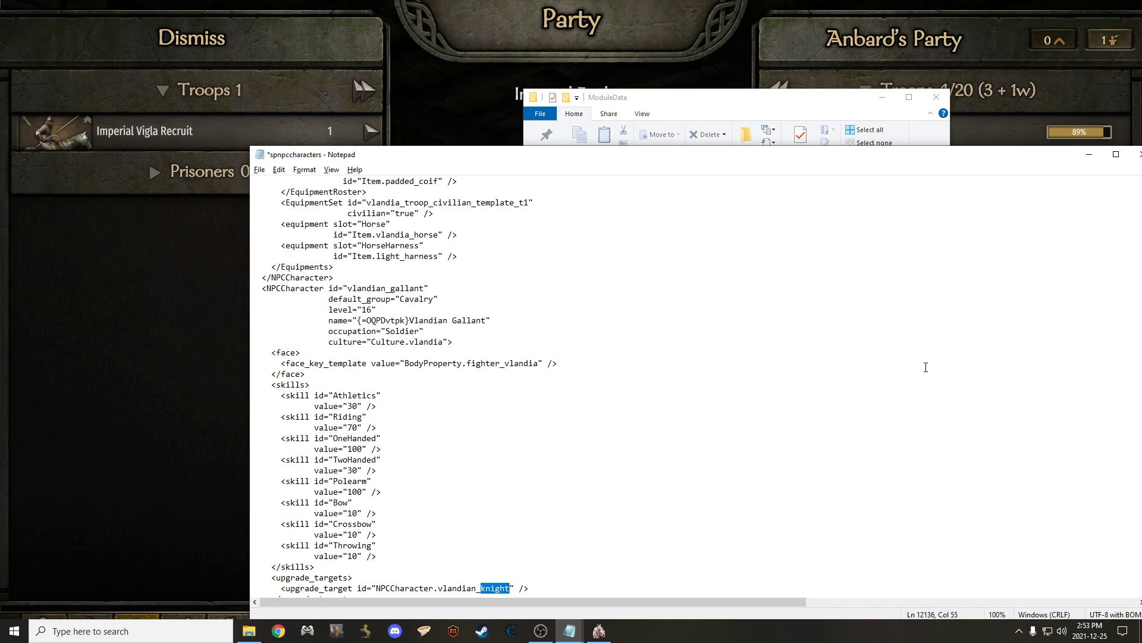
{"action": "scroll", "scroll_direction": "down", "scroll_amount": 3}
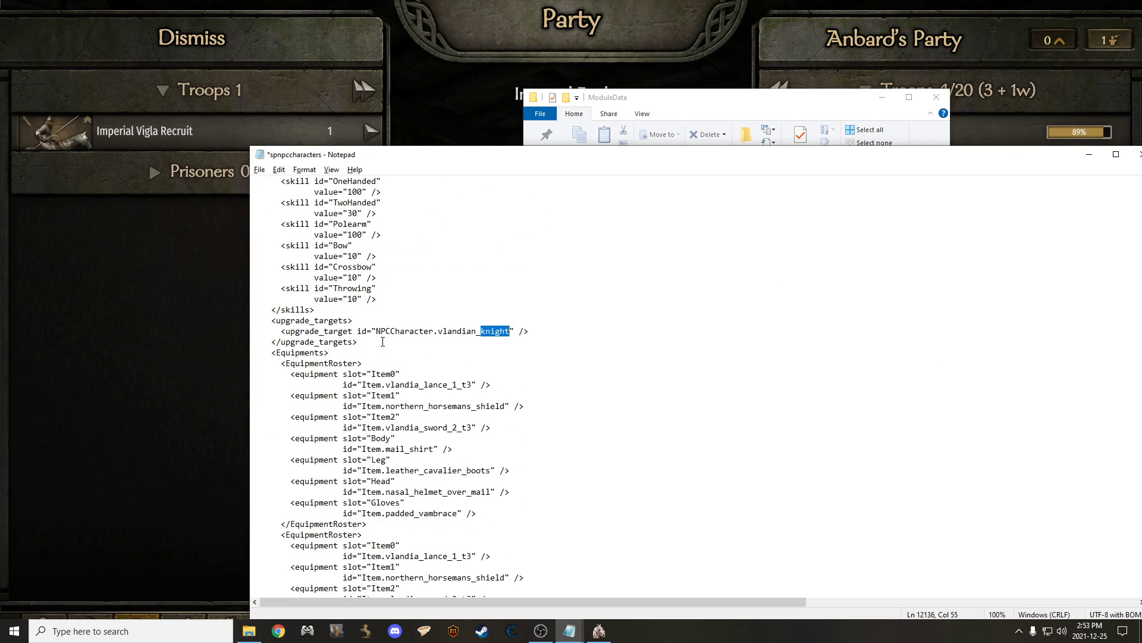
{"action": "mouse_move", "coordinate": [407, 337]}
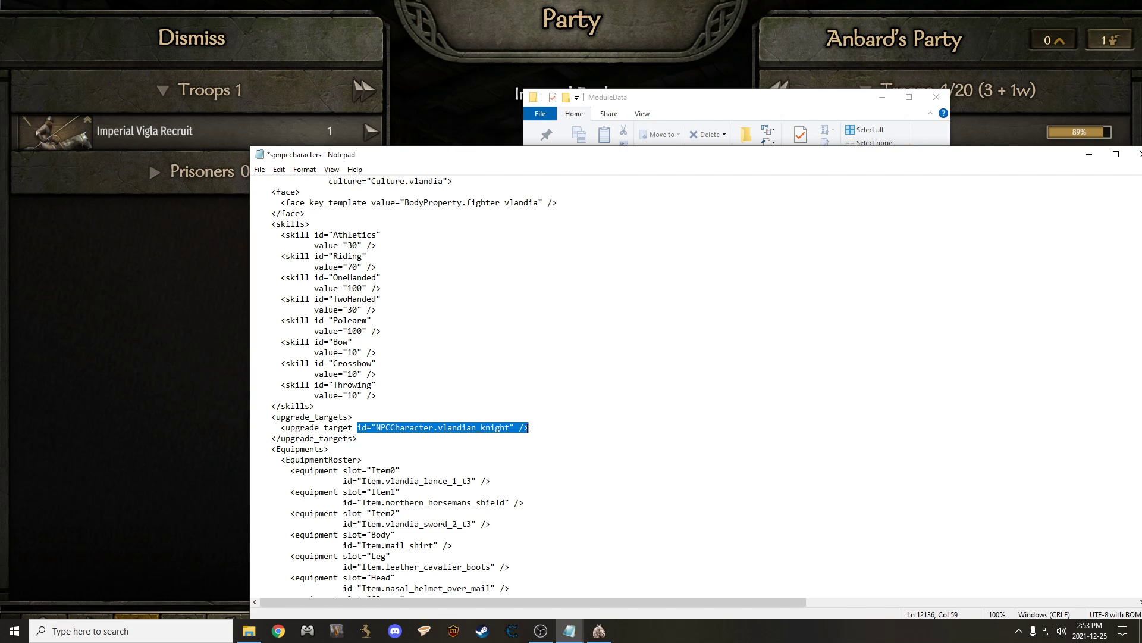
{"action": "right_click", "coordinate": [440, 427]}
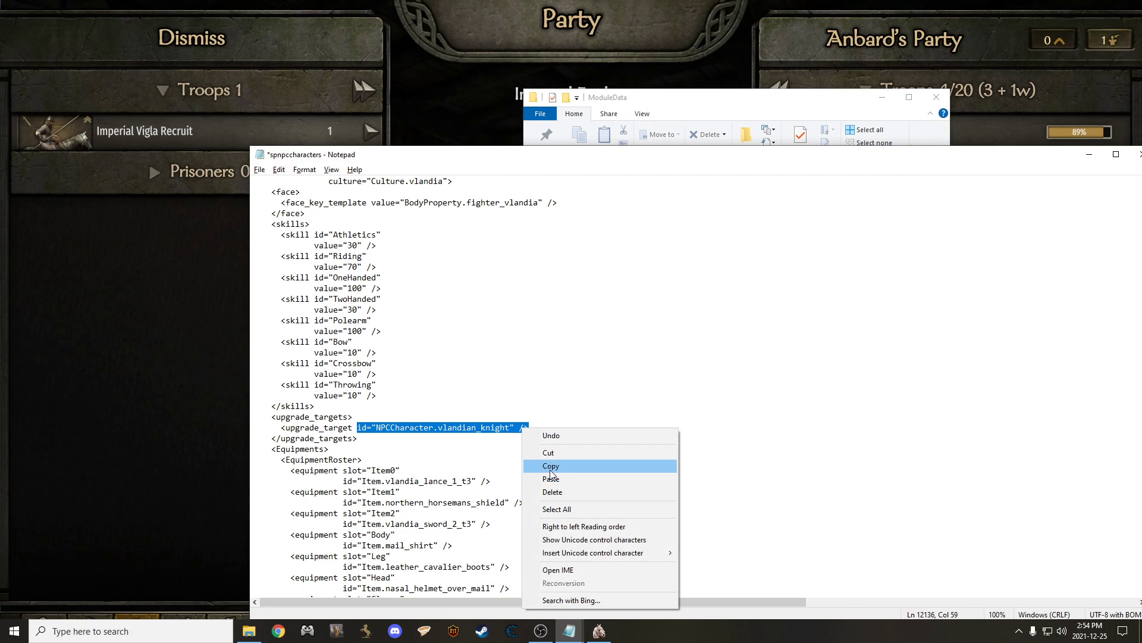
{"action": "left_click", "coordinate": [551, 465]}
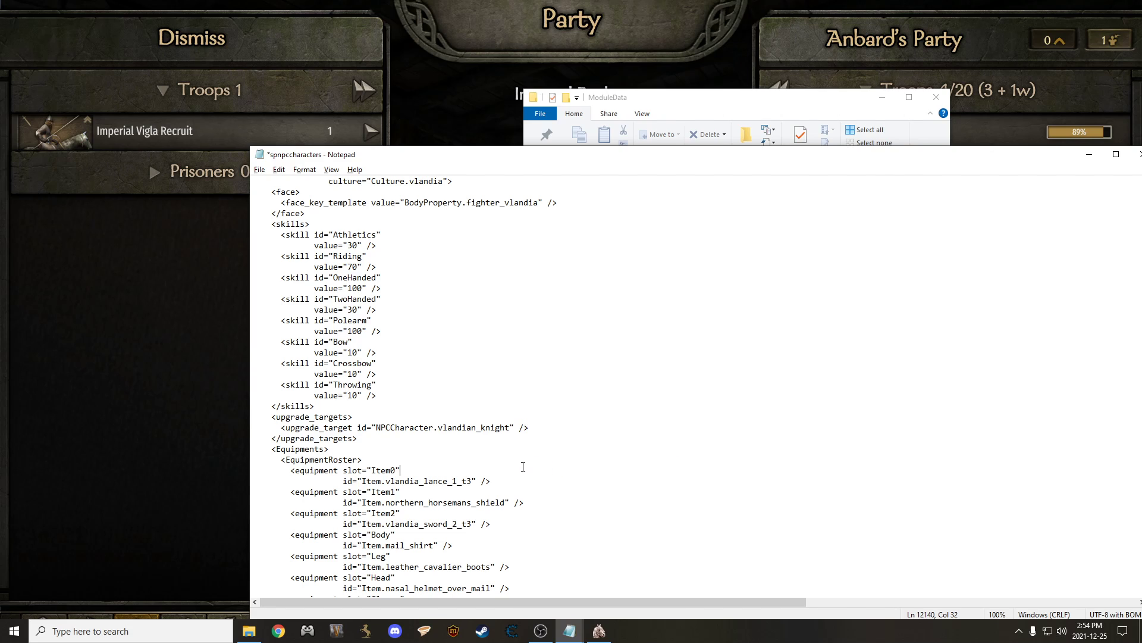
- Search back to imperial_archer and paste NPCCharacter.vlandian_knight over its upgrade target id
{"action": "type", "text": "imperial a"}
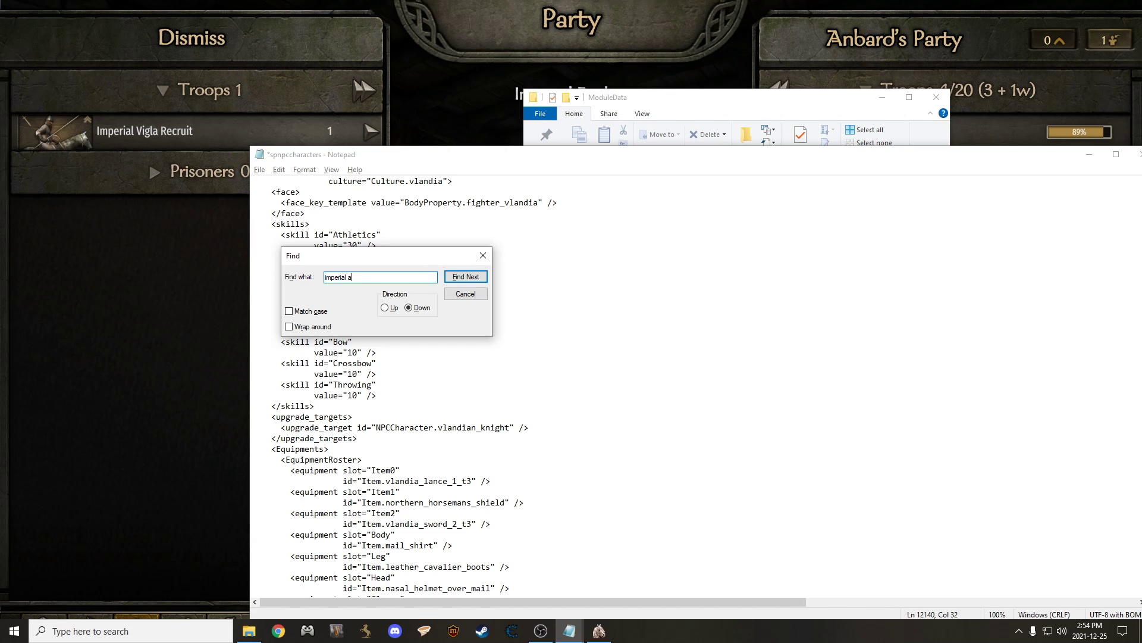
{"action": "type", "text": "r"}
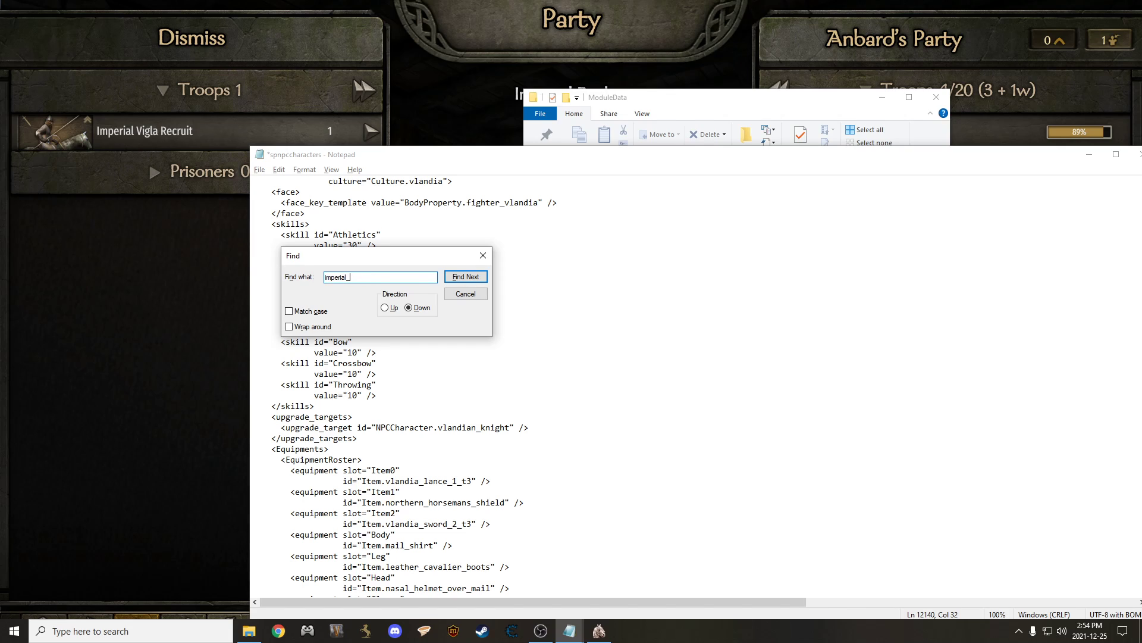
{"action": "type", "text": "a"}
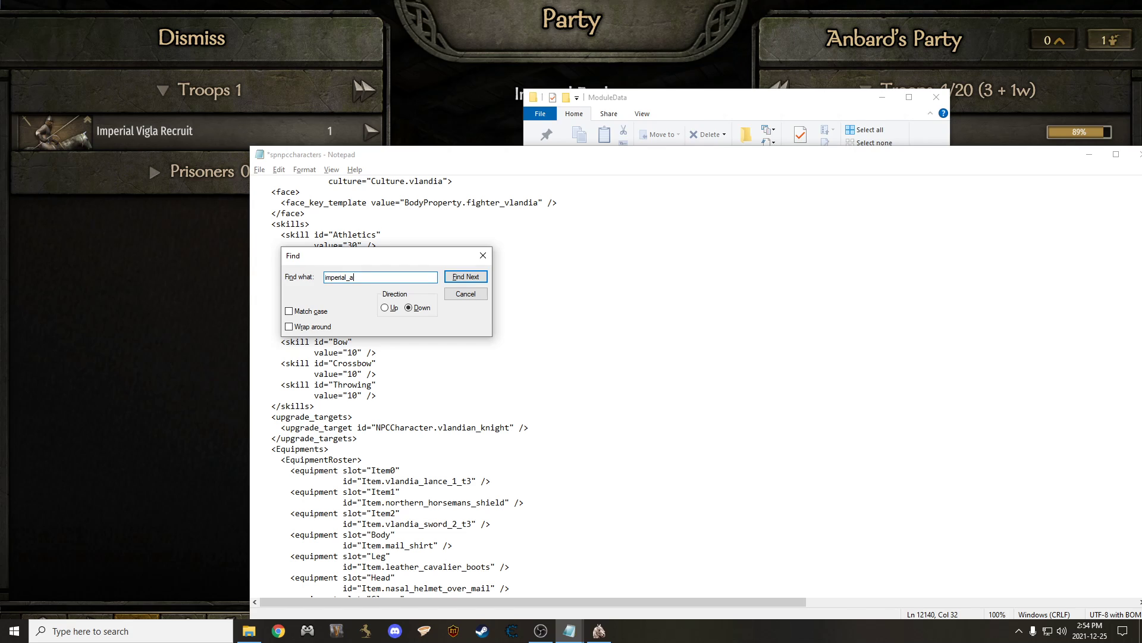
{"action": "left_click", "coordinate": [466, 276]}
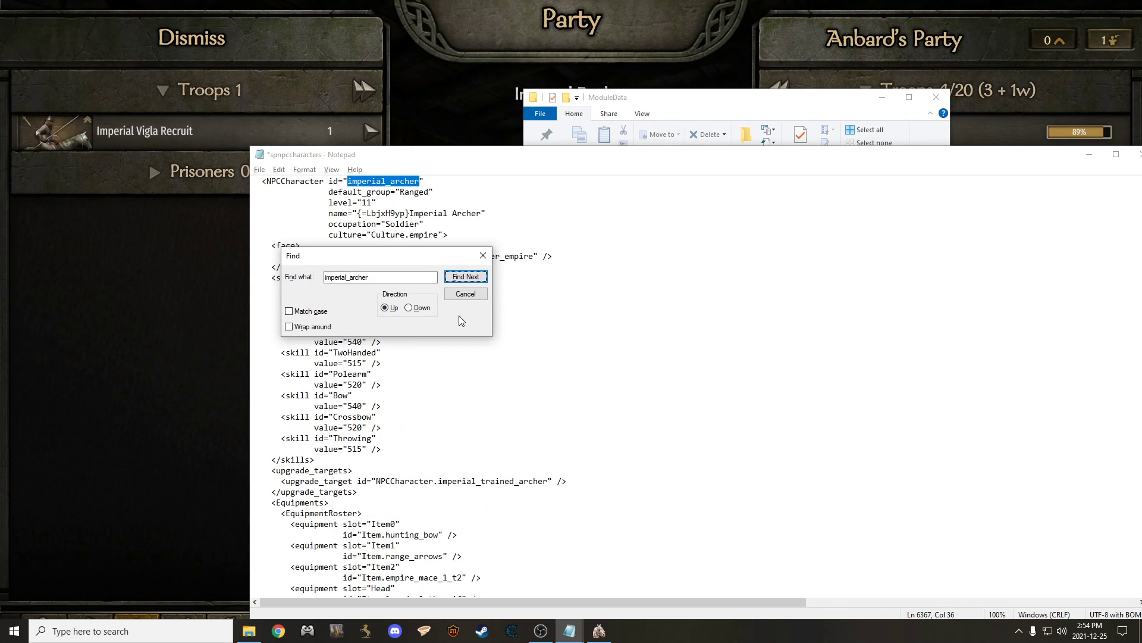
{"action": "left_click", "coordinate": [465, 293]}
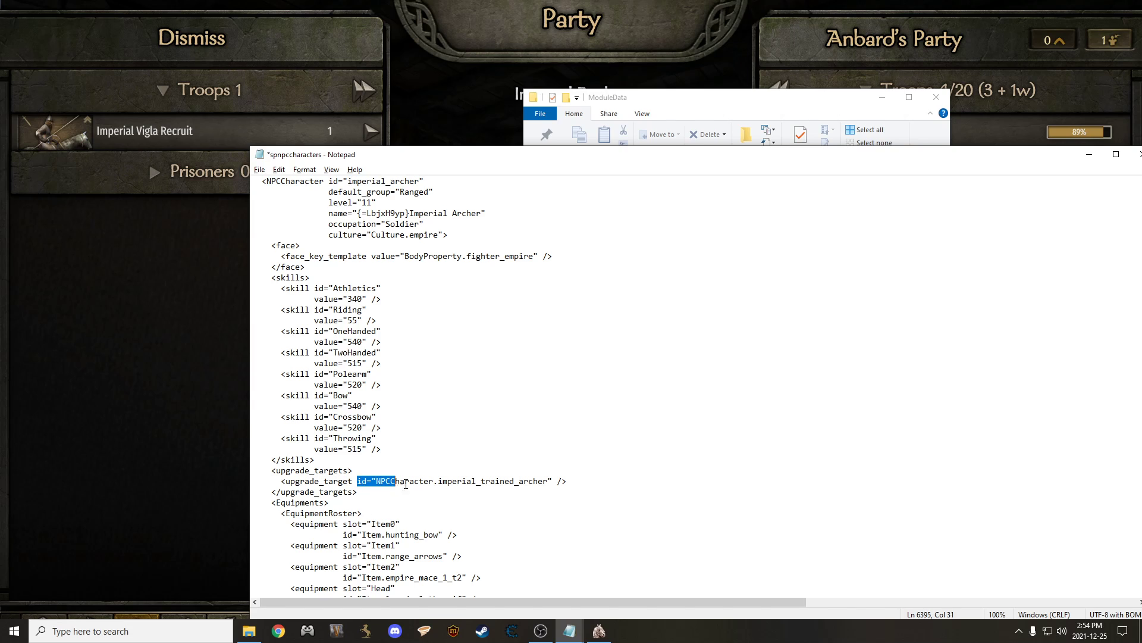
{"action": "right_click", "coordinate": [564, 482]}
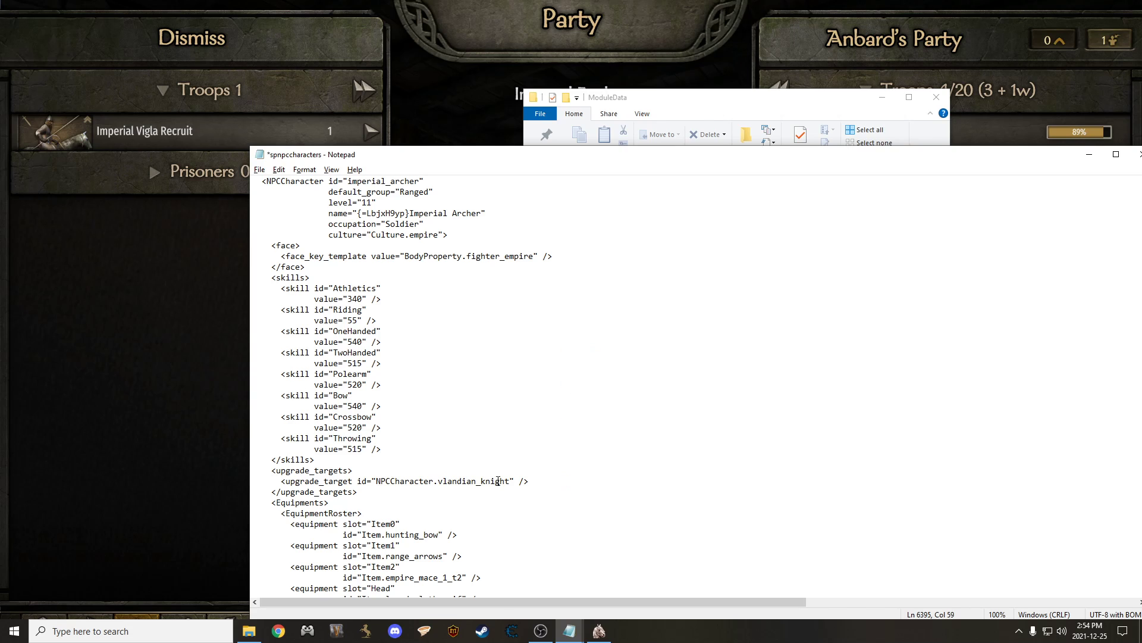
{"action": "mouse_move", "coordinate": [433, 403]}
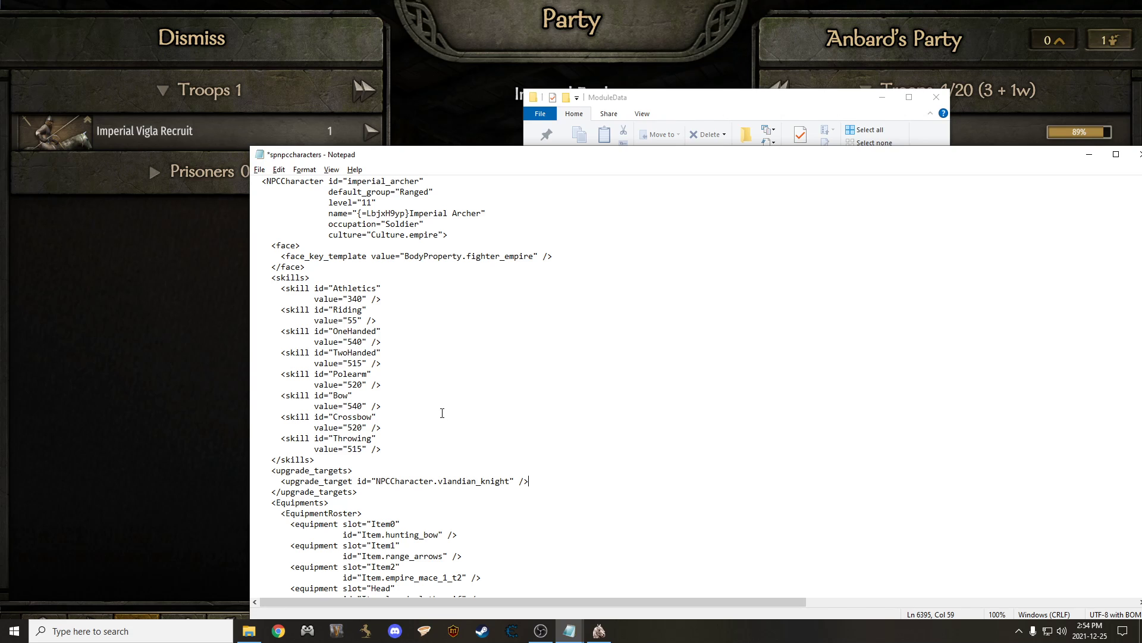
- Review the Imperial Archer's EquipmentRoster entries, then switch back to the Bannerlord party screen
{"action": "scroll", "scroll_direction": "down", "scroll_amount": 3}
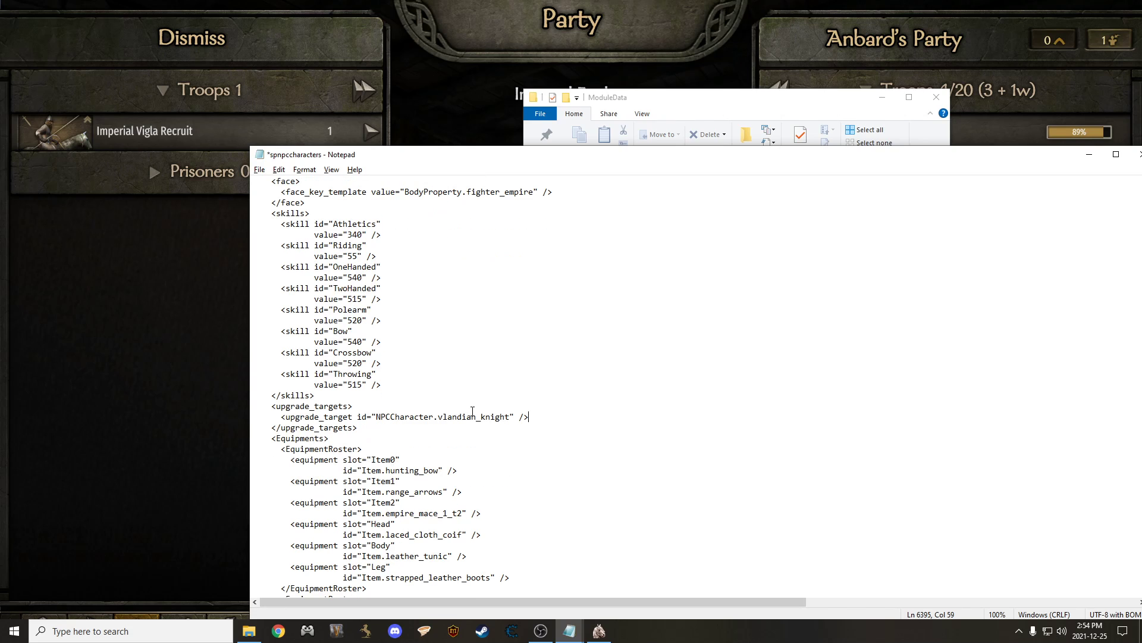
{"action": "scroll", "scroll_direction": "down", "scroll_amount": 3}
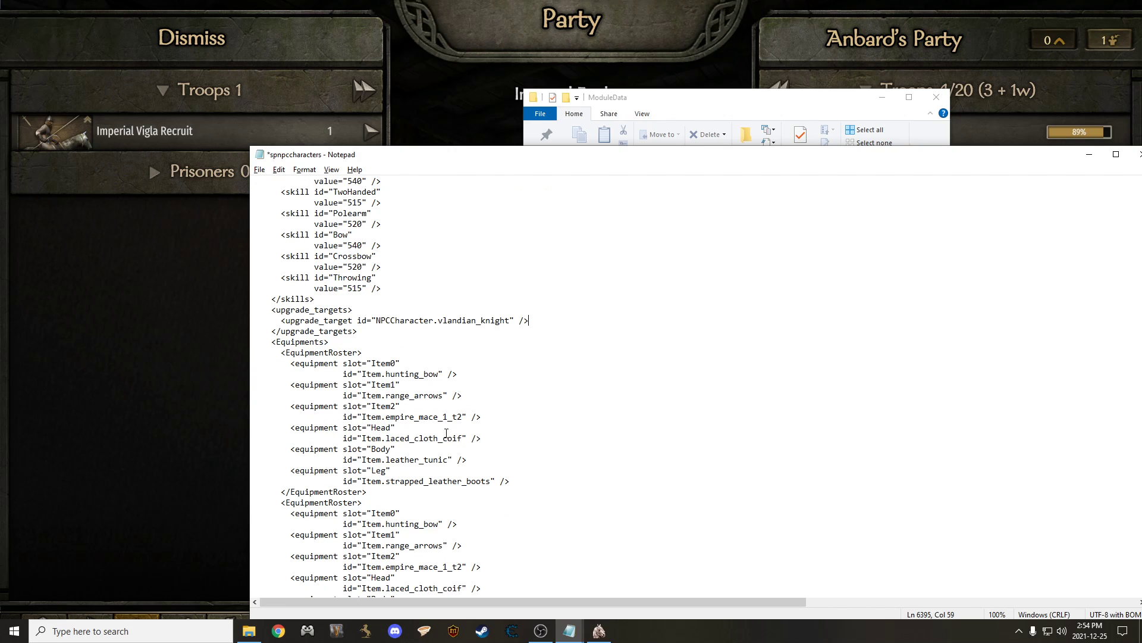
{"action": "mouse_move", "coordinate": [381, 378]}
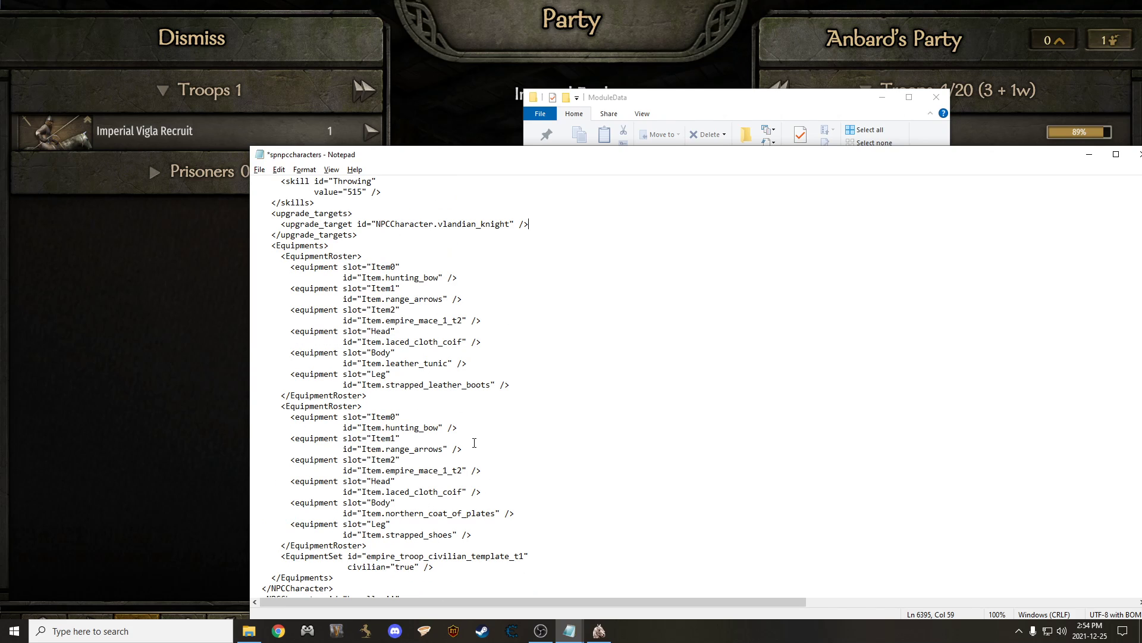
{"action": "mouse_move", "coordinate": [450, 349]}
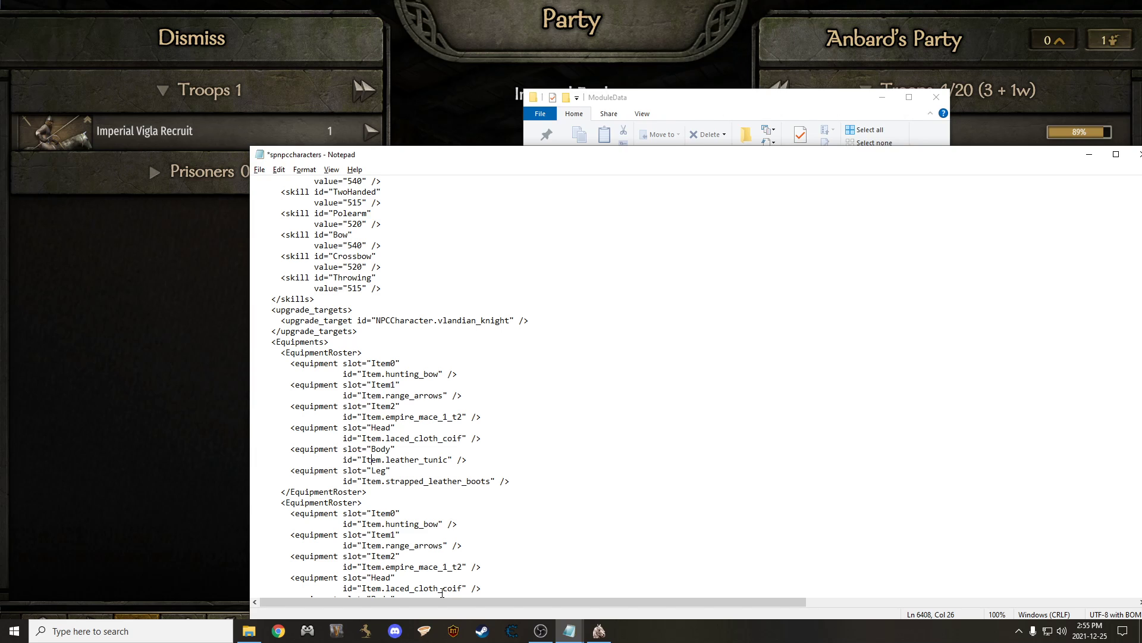
{"action": "key", "text": "Ctrl+f"}
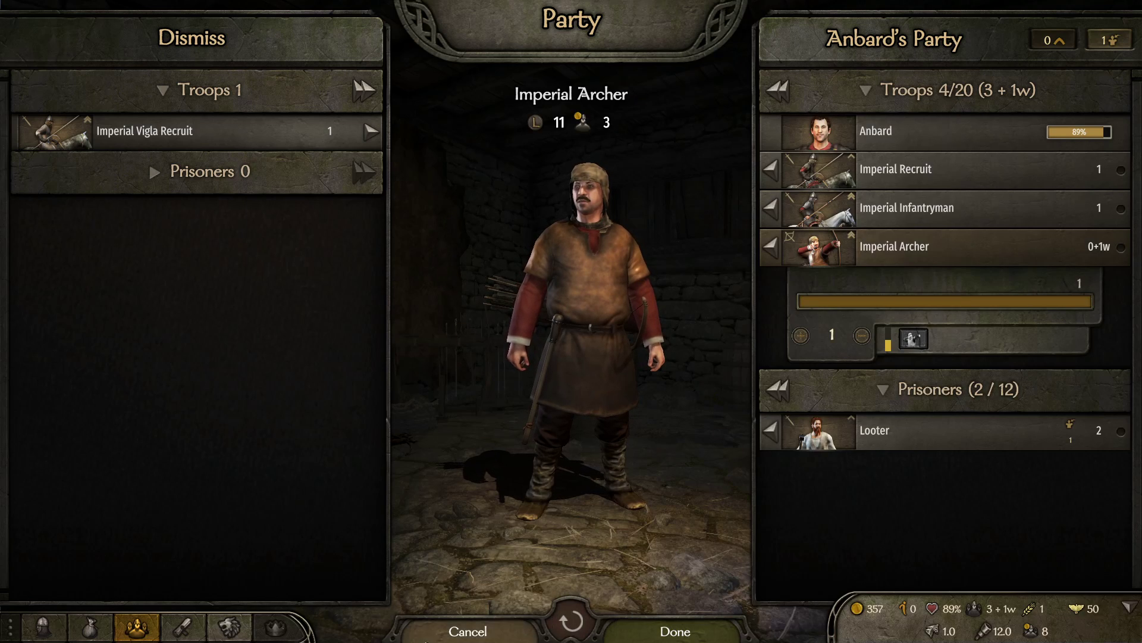
- Check the Coat Of Plates in Anbard's inventory, then return to spnpccharacters in Notepad
{"action": "left_click", "coordinate": [674, 631]}
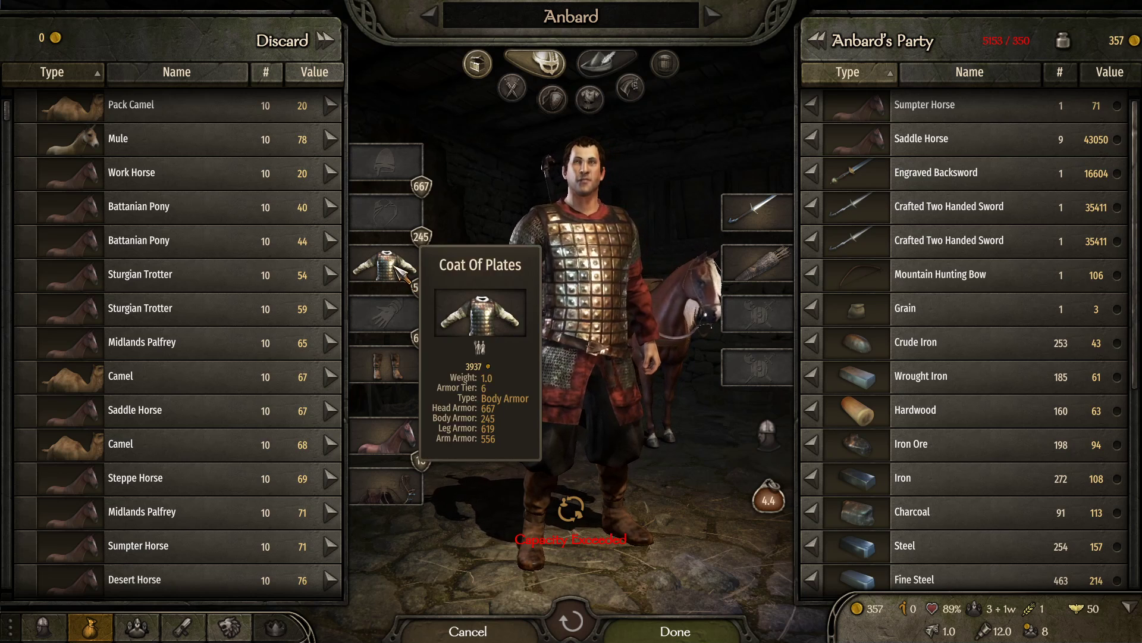
{"action": "key", "text": "alt+tab"}
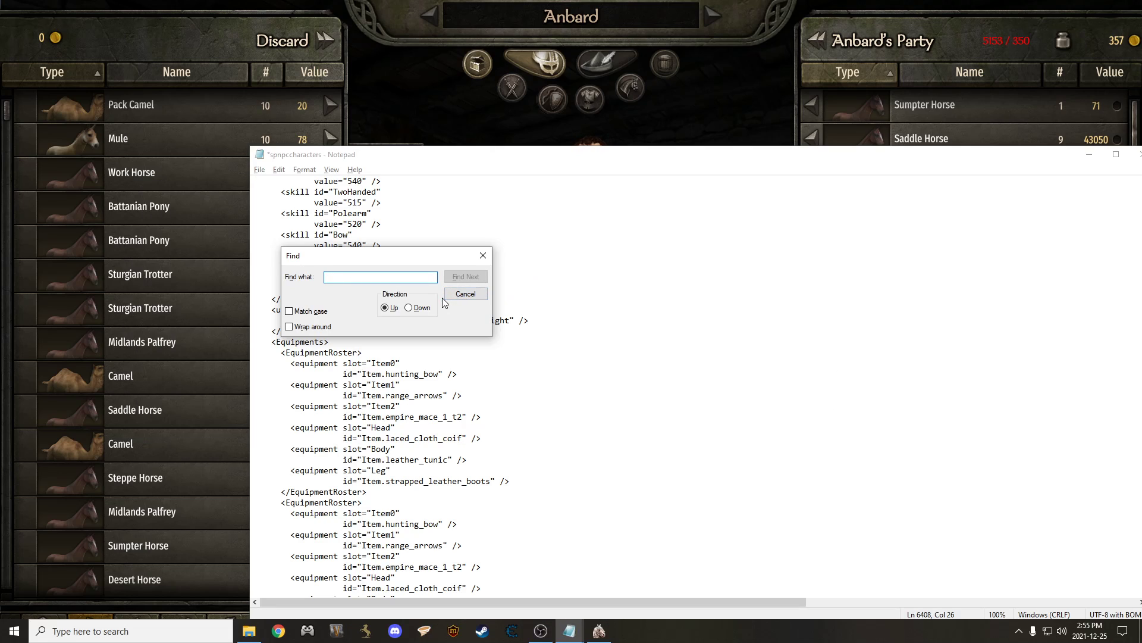
- Search downward for northern_coat, fixing the misspelling, to land on Item.northern_coat_of_plates
{"action": "type", "text": "nother_coa"}
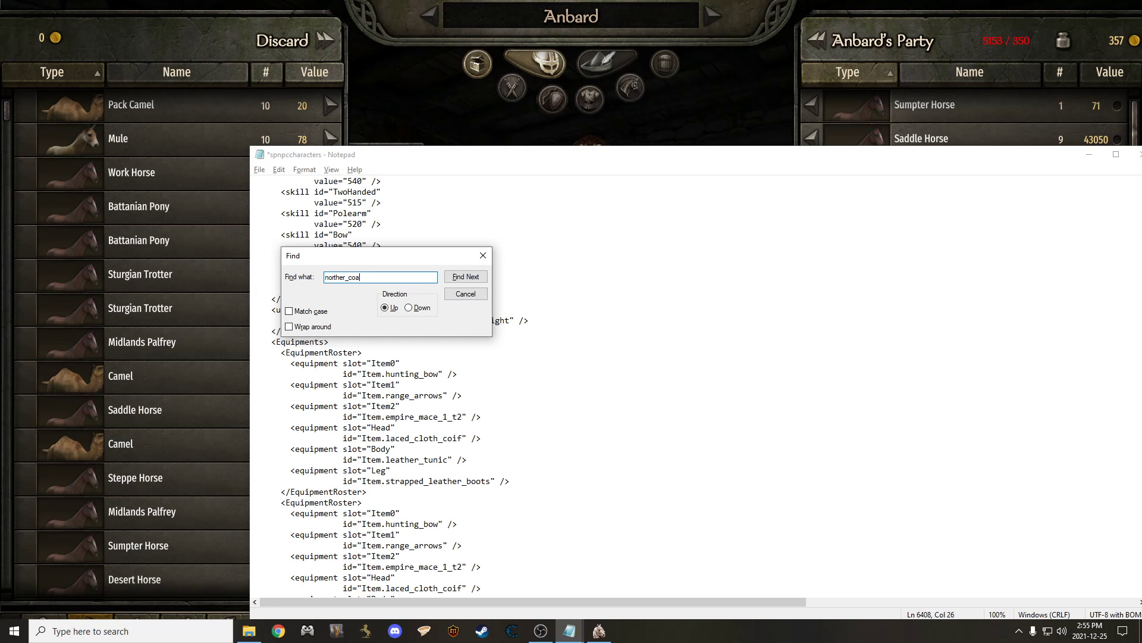
{"action": "left_click", "coordinate": [466, 276]}
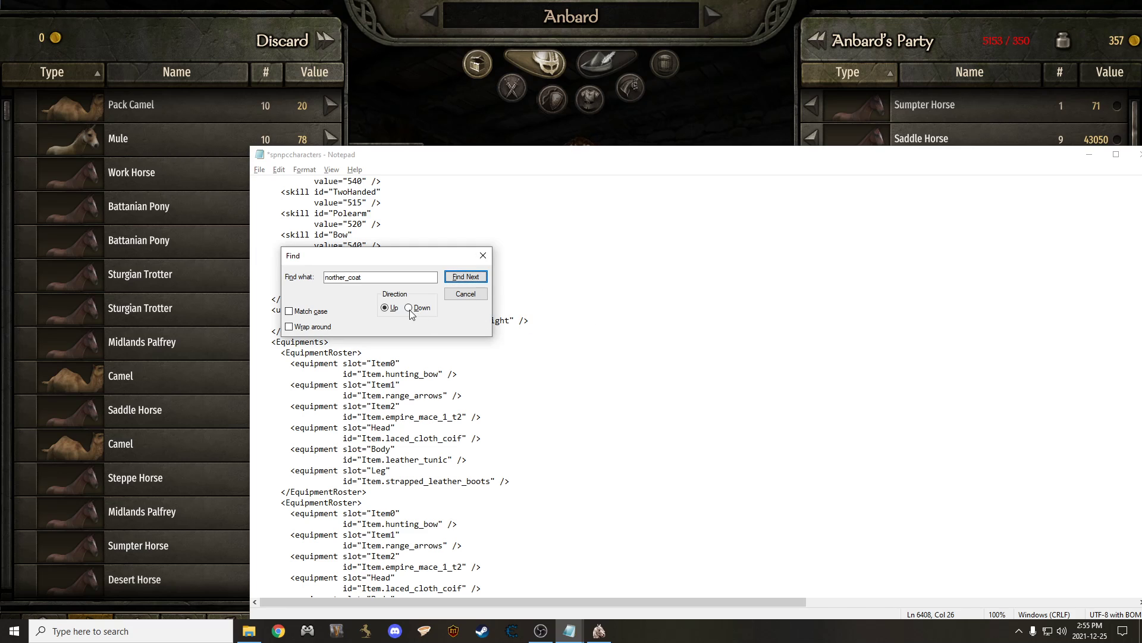
{"action": "left_click", "coordinate": [465, 276]}
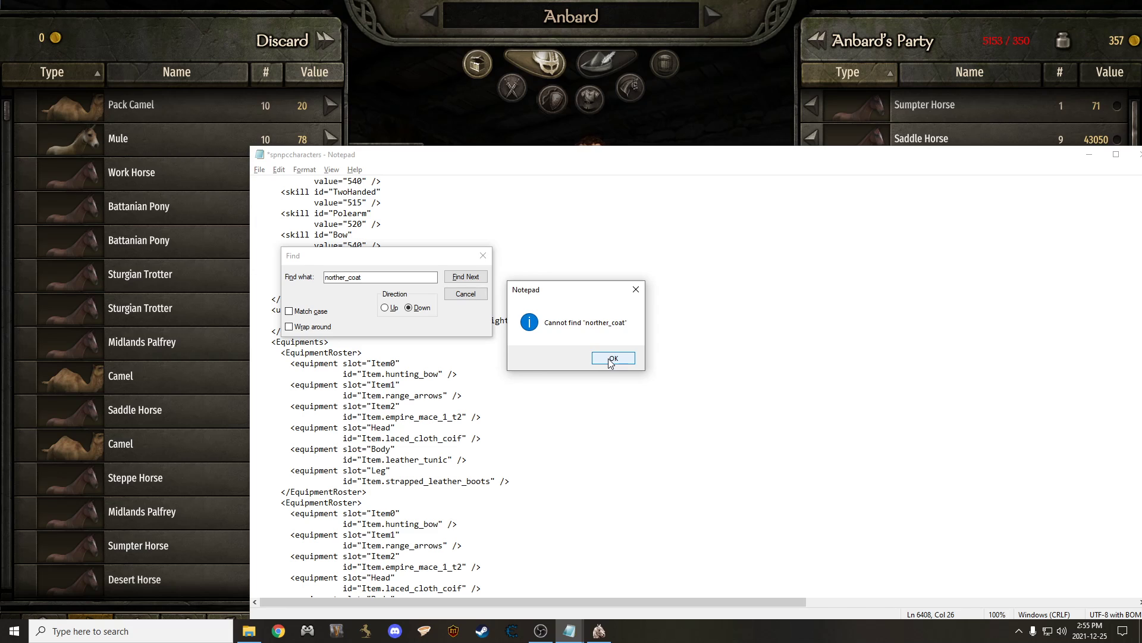
{"action": "left_click", "coordinate": [612, 358]}
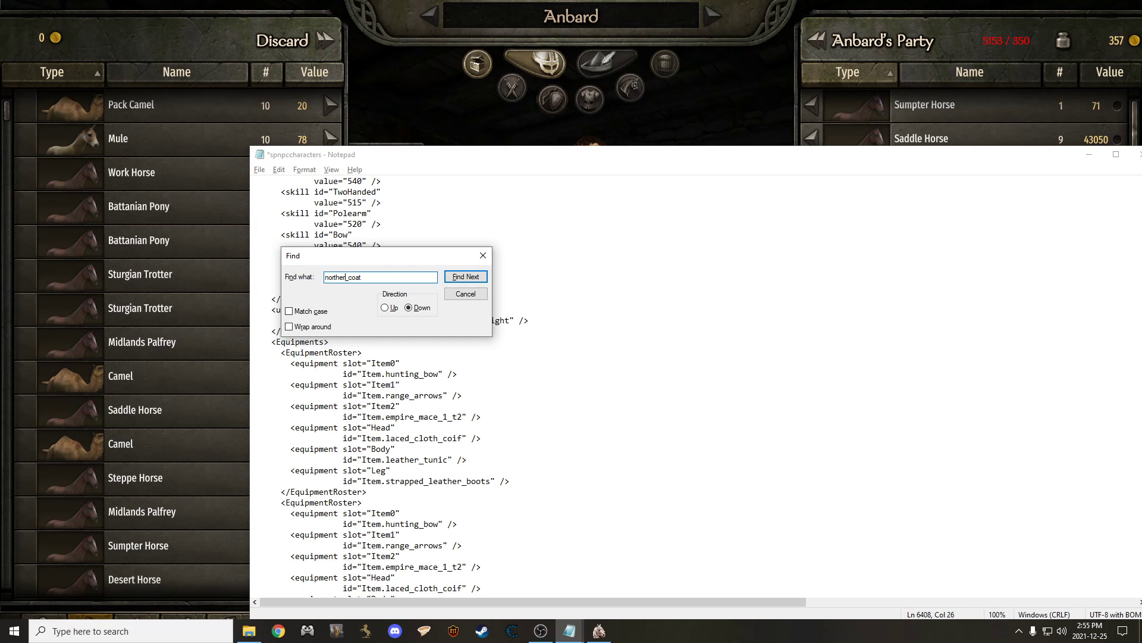
{"action": "left_click", "coordinate": [466, 276]}
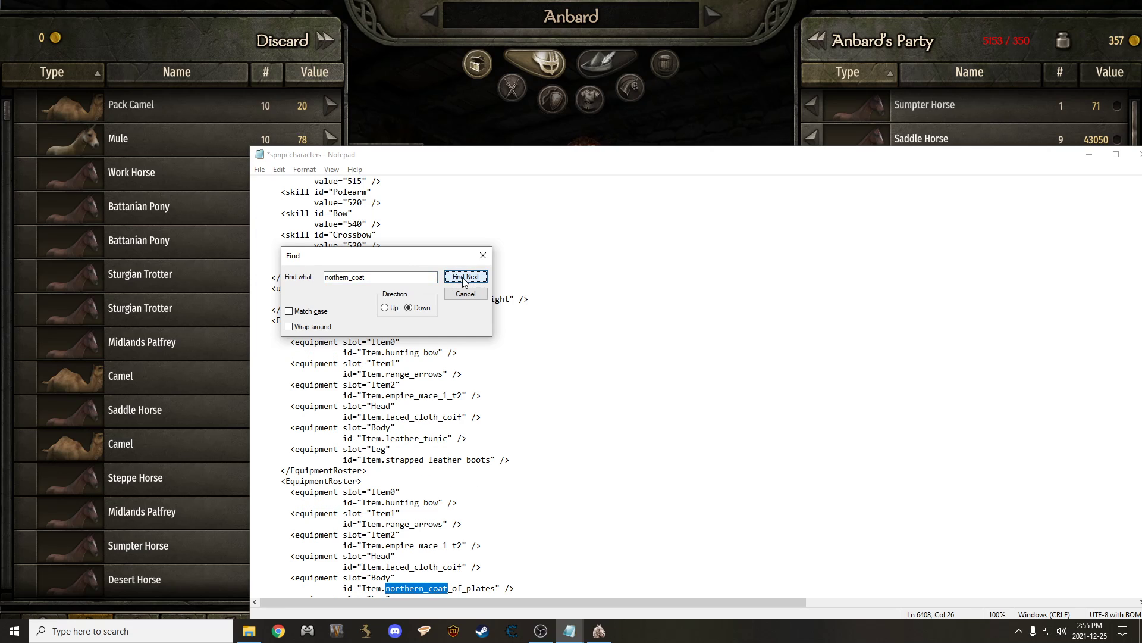
{"action": "left_click", "coordinate": [465, 276]}
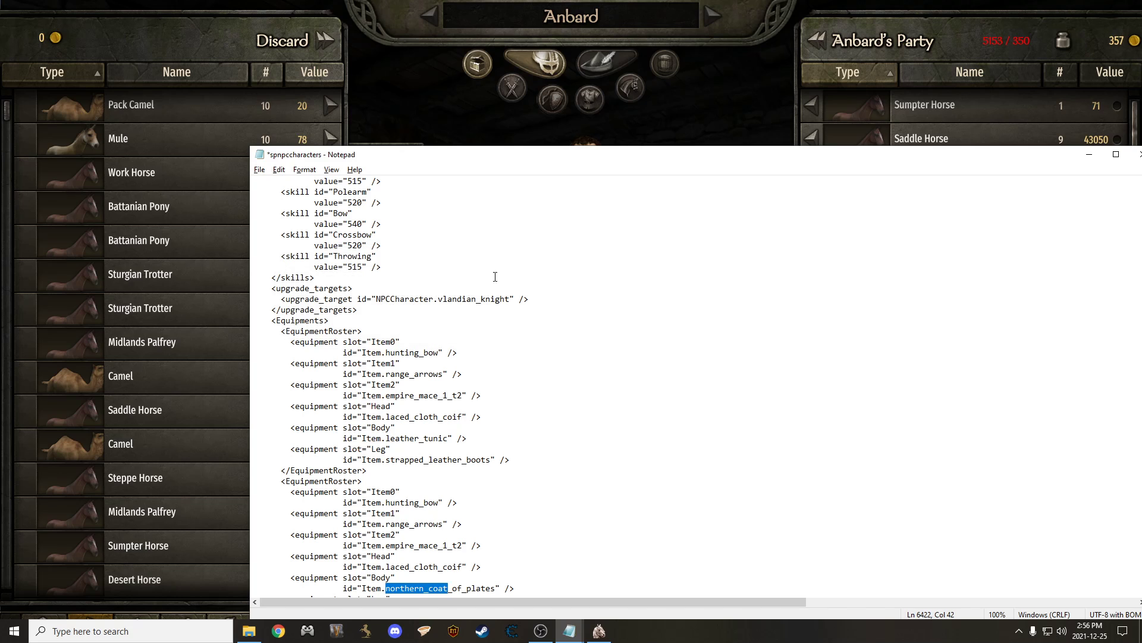
{"action": "scroll", "scroll_direction": "down", "scroll_amount": 3}
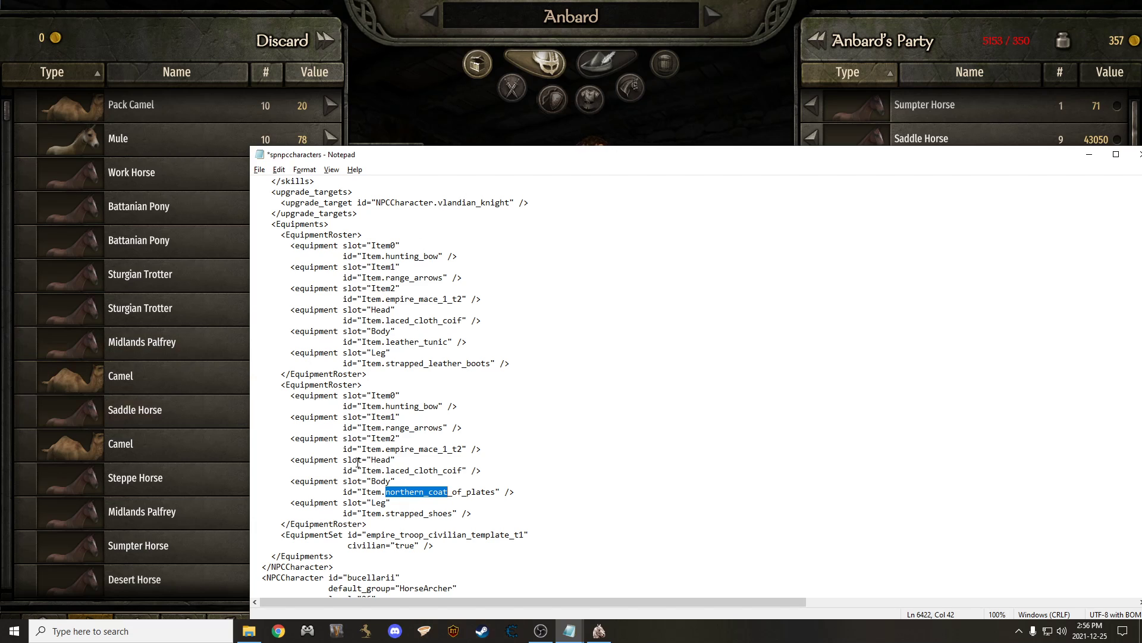
{"action": "mouse_move", "coordinate": [321, 489]}
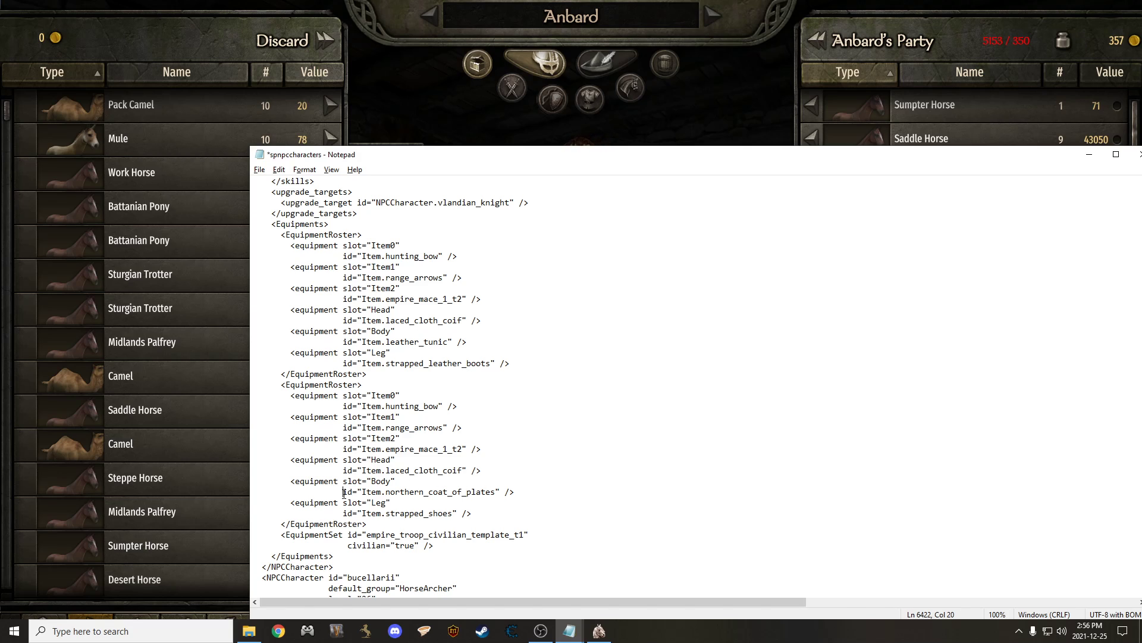
- Copy the id="Item.northern_coat_of_plates" body armour entry and reopen Find
{"action": "double_click", "coordinate": [404, 491]}
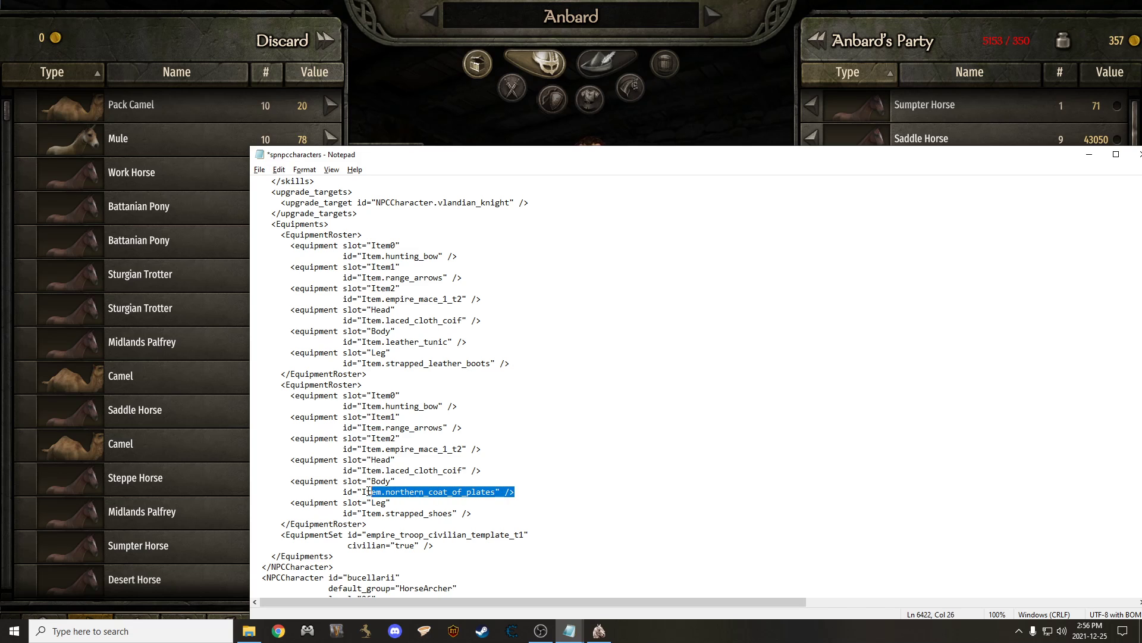
{"action": "right_click", "coordinate": [433, 491]}
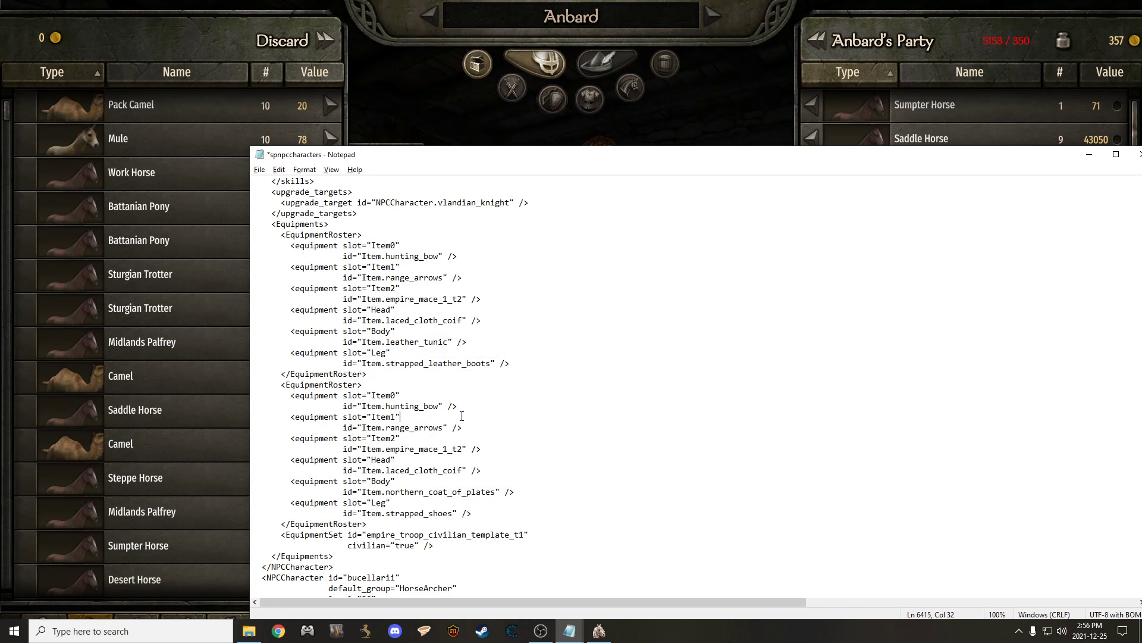
{"action": "key", "text": "ctrl+f"}
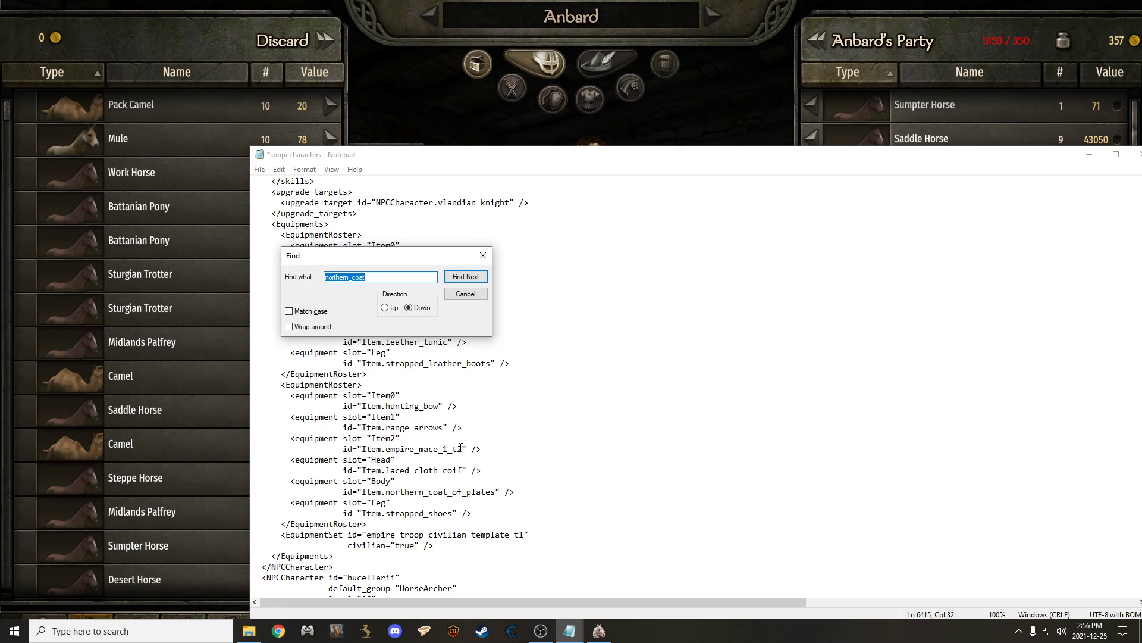
- Search upward for 'impe' to reach the imperial_archer entry and its leather_tunic equipment set
{"action": "type", "text": "imperial_ar"}
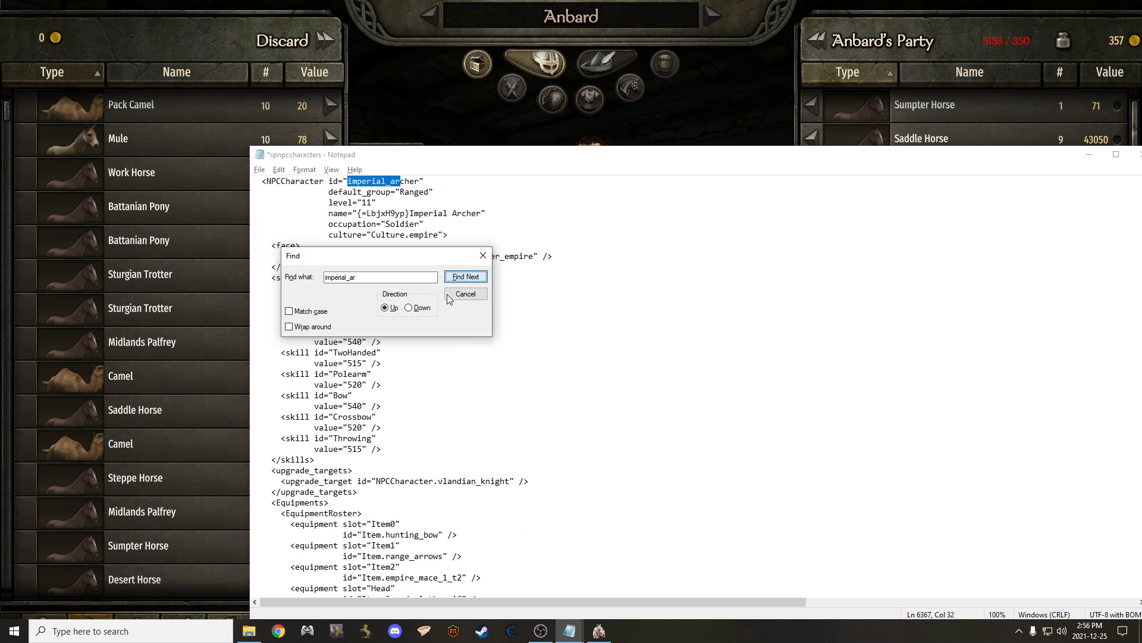
{"action": "left_click", "coordinate": [465, 294]}
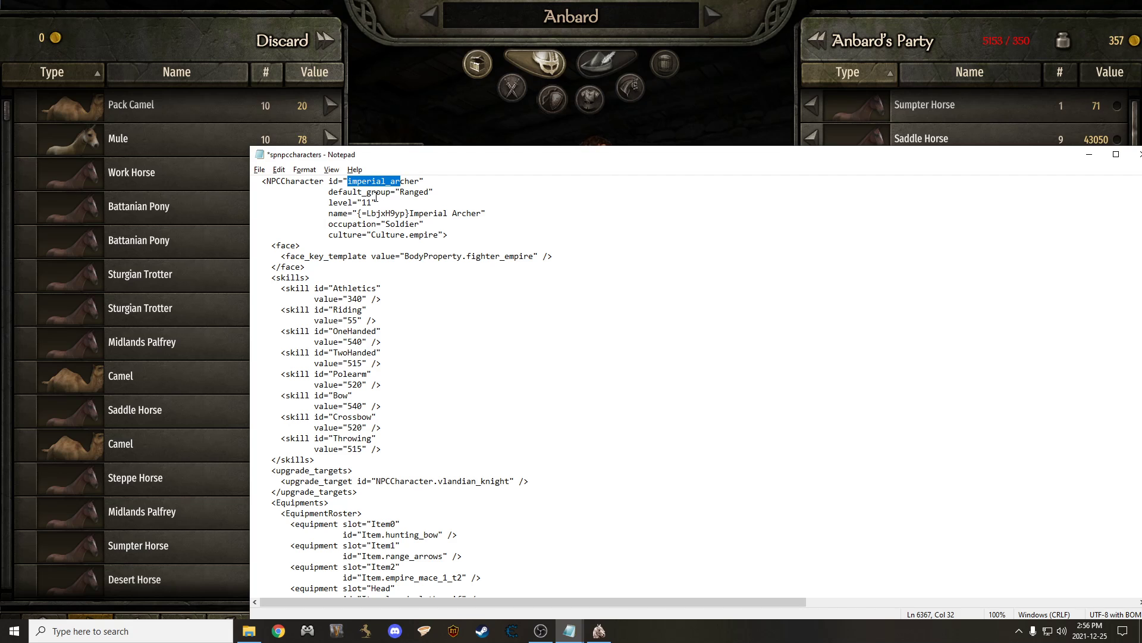
{"action": "mouse_move", "coordinate": [404, 370]}
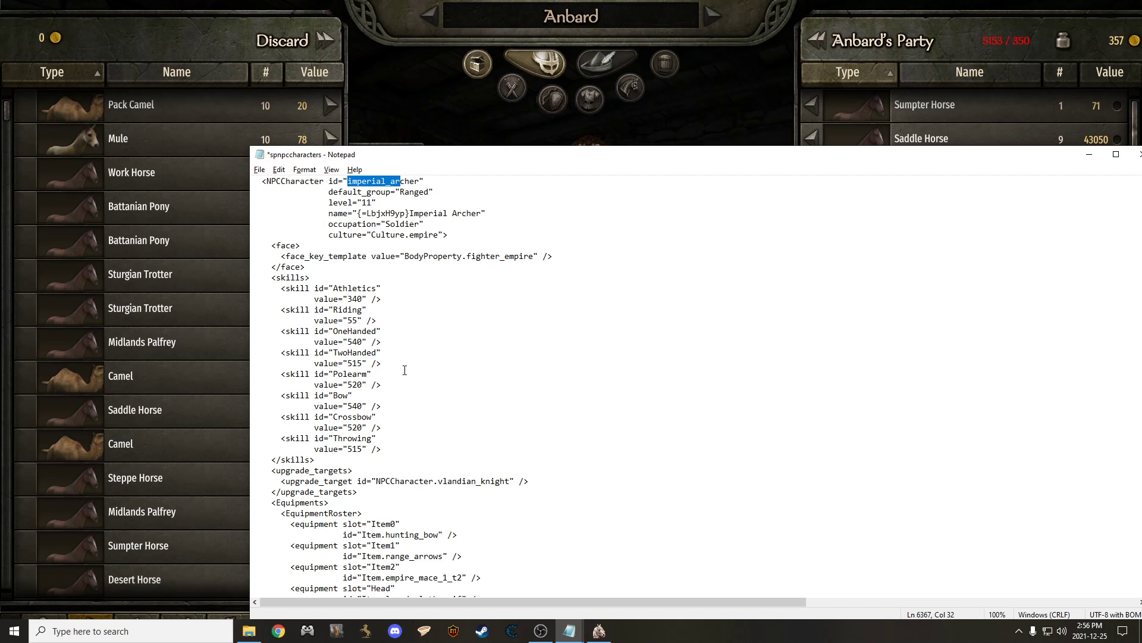
{"action": "scroll", "scroll_direction": "down", "scroll_amount": 3}
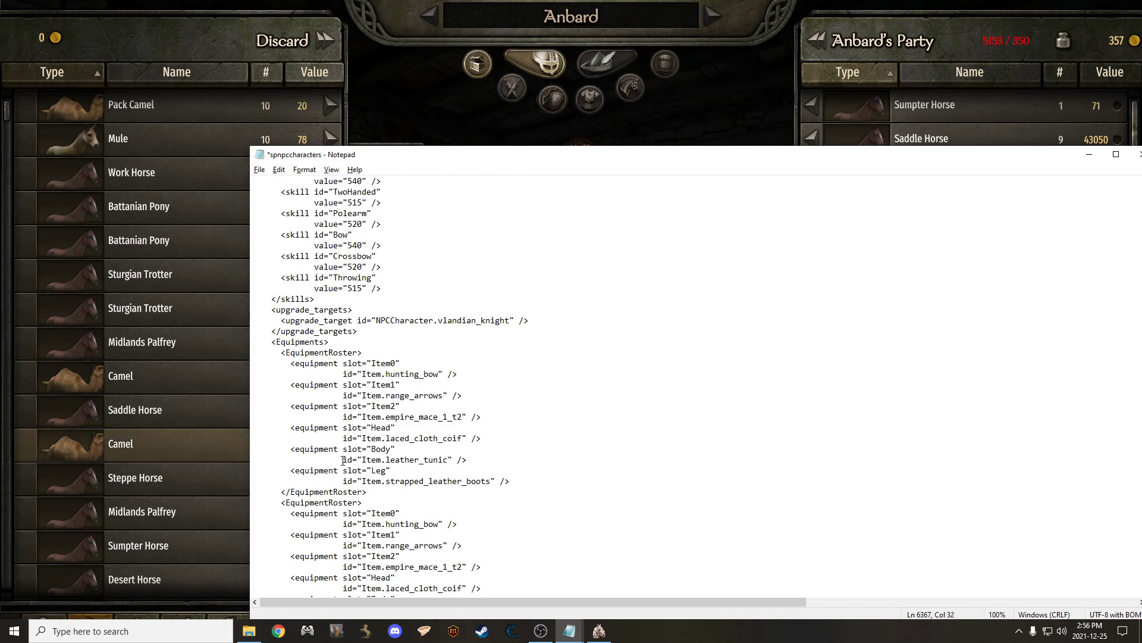
- Replace the leather_tunic body armour with the copied northern_coat_of_plates entry
{"action": "left_click_drag", "start_coordinate": [342, 460], "coordinate": [466, 459]}
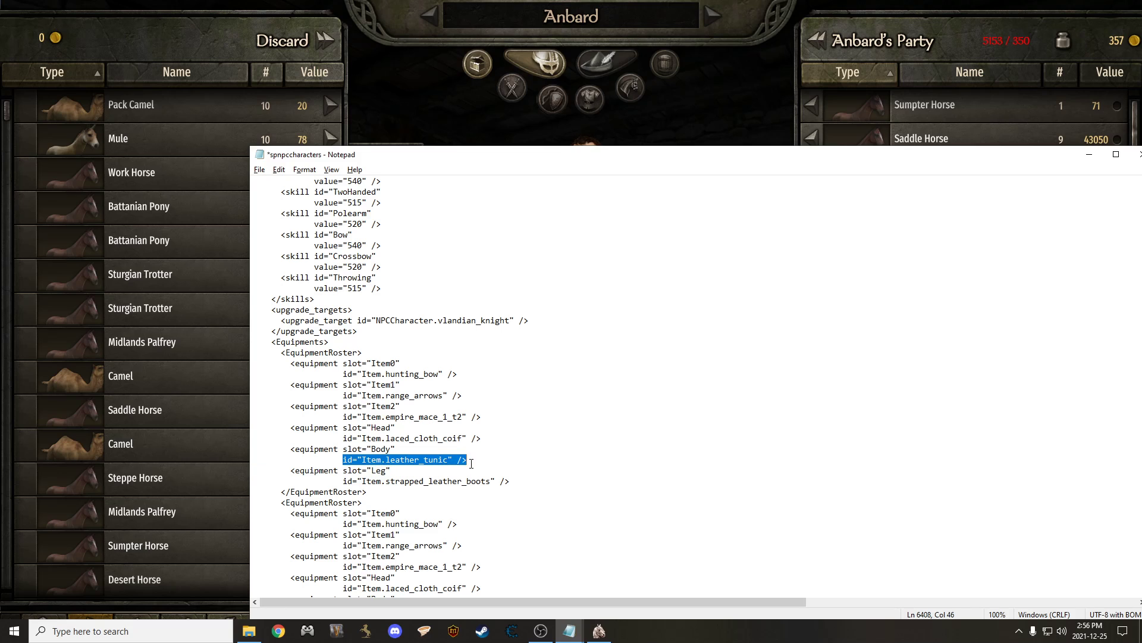
{"action": "right_click", "coordinate": [470, 461]}
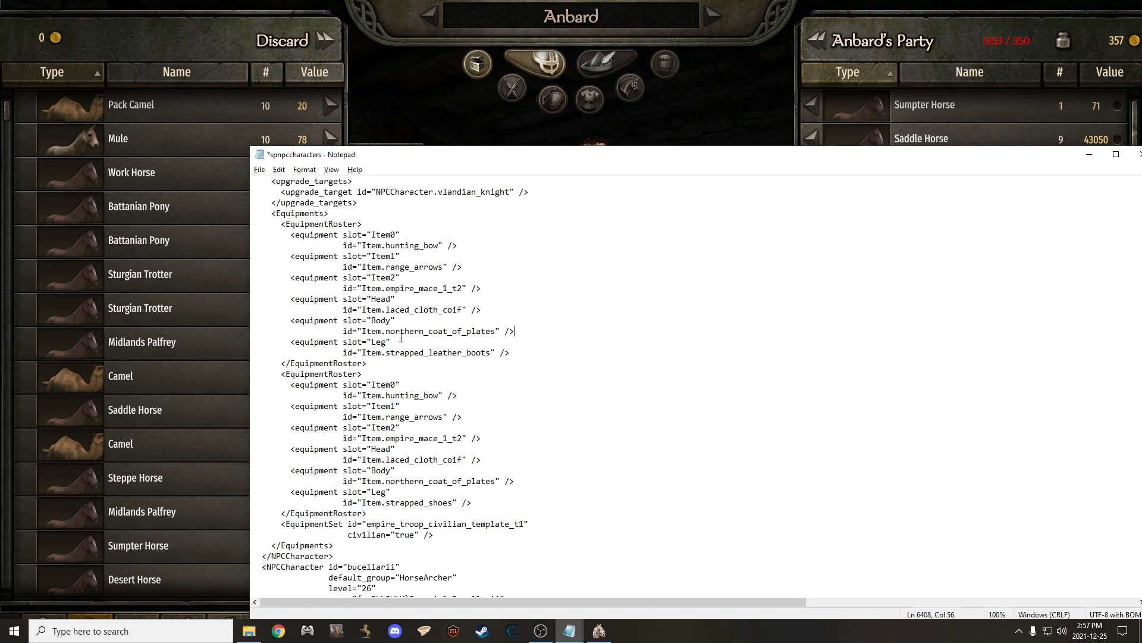
{"action": "scroll", "scroll_direction": "down", "scroll_amount": 3}
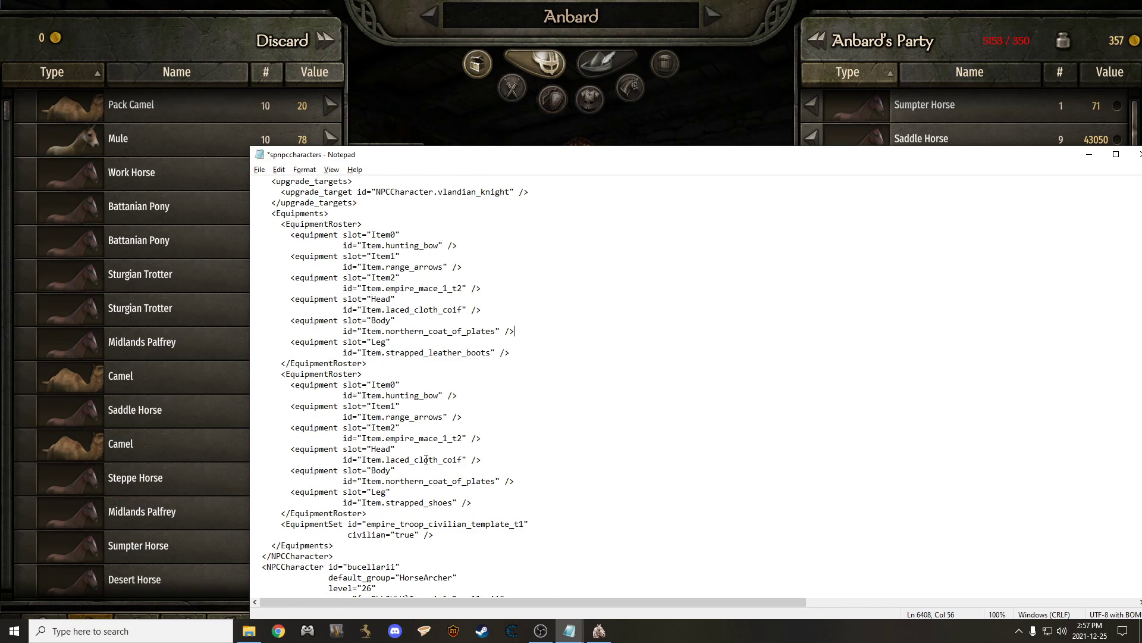
{"action": "scroll", "scroll_direction": "down", "scroll_amount": 3}
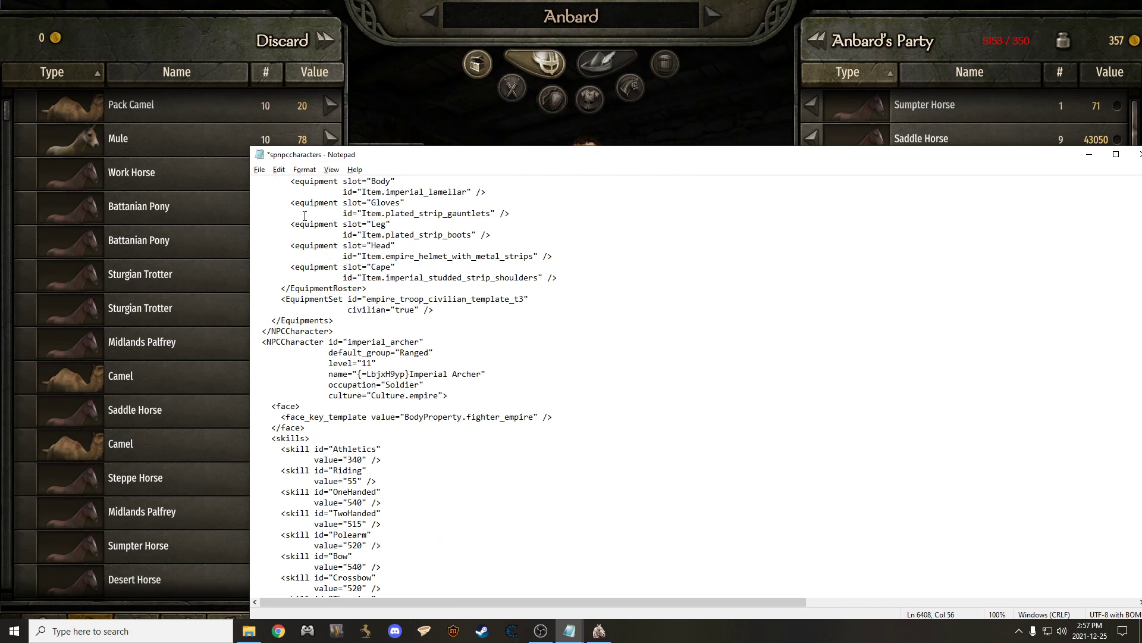
- Save the spnpccharacters file via File > Save
{"action": "left_click", "coordinate": [259, 169]}
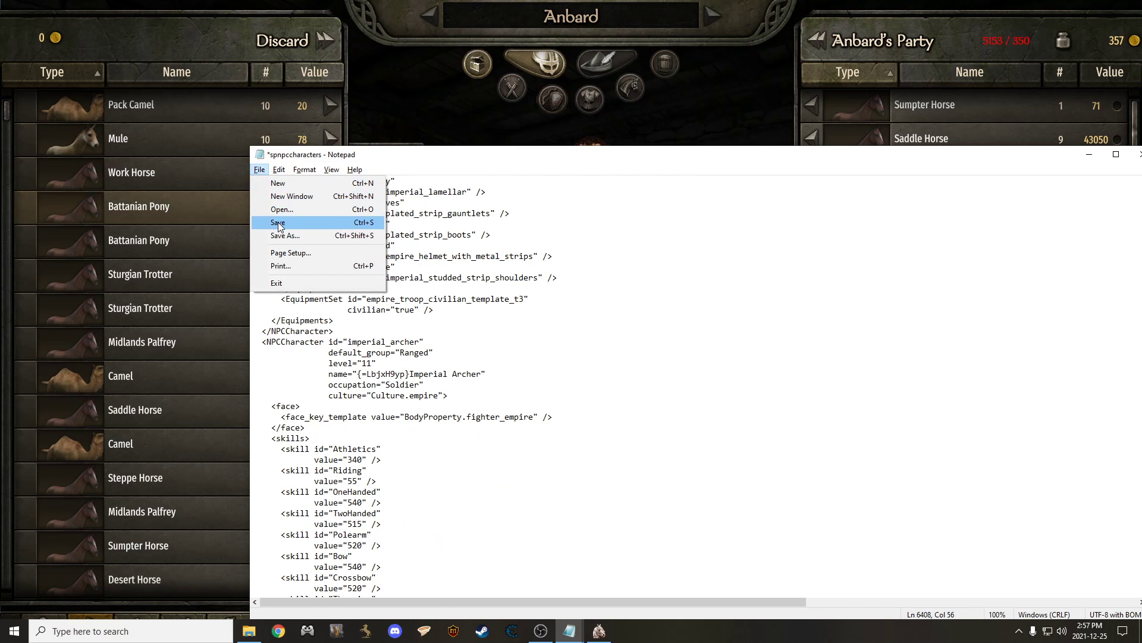
{"action": "left_click", "coordinate": [277, 223]}
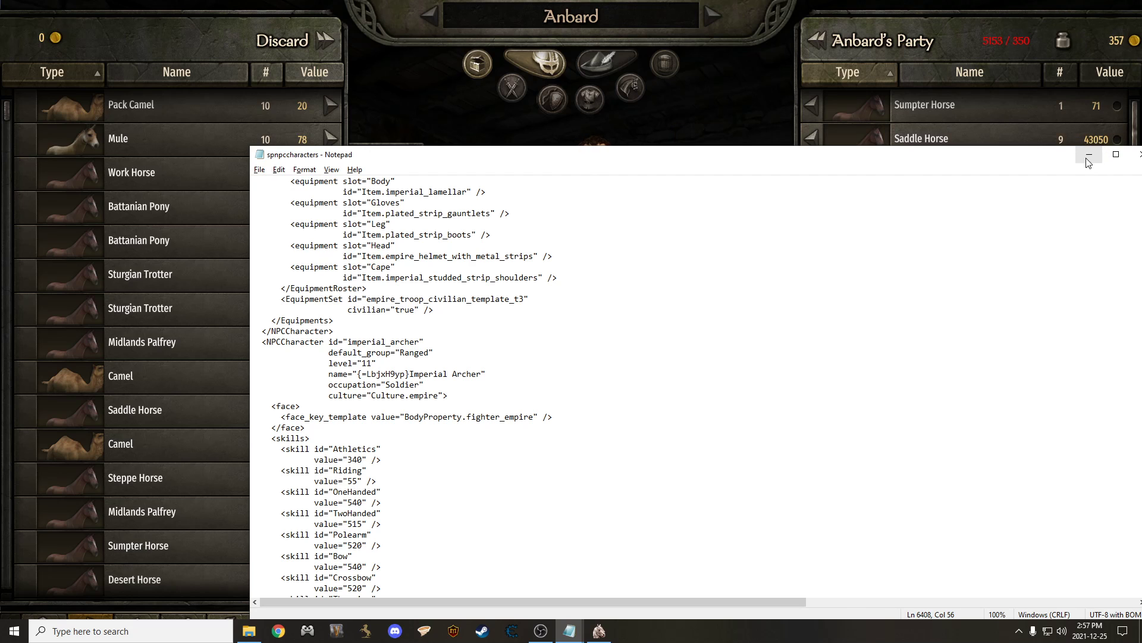
- Minimize Notepad and quit the running Bannerlord game, leaving the mod launcher visible
{"action": "left_click", "coordinate": [1088, 155]}
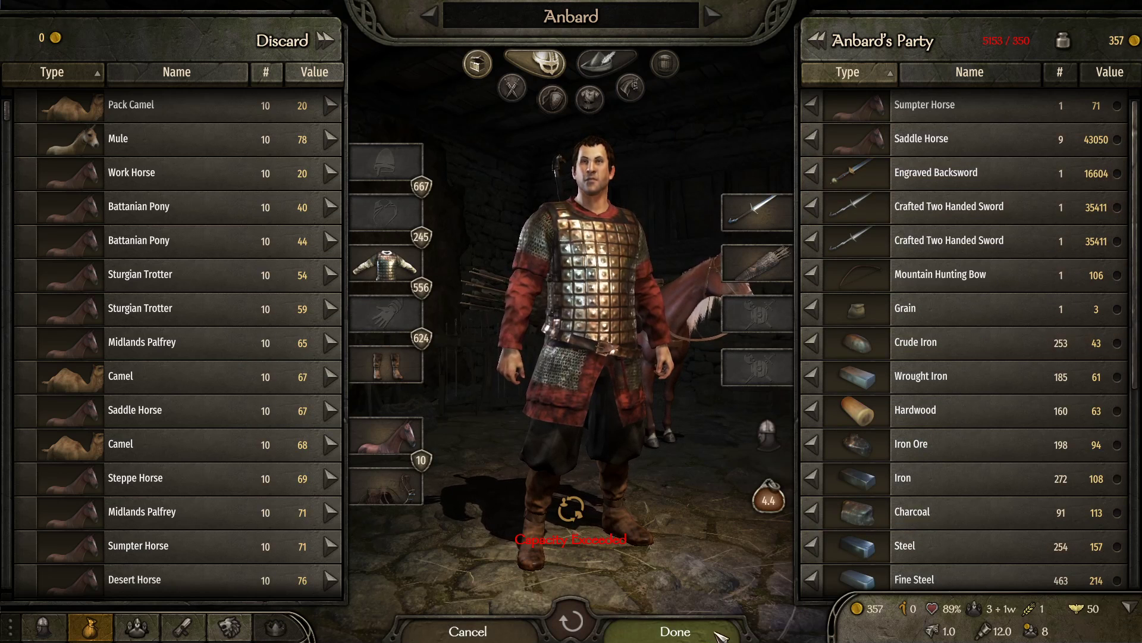
{"action": "key", "text": "alt+tab"}
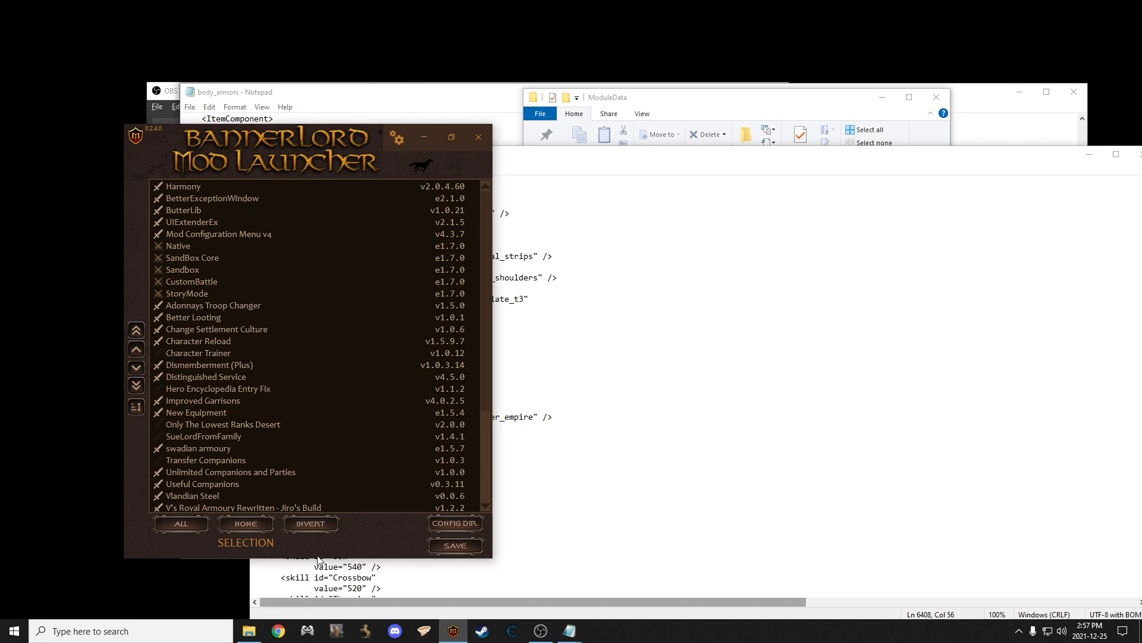
- Invert to uncheck optional mods, start the game and confirm Yes on the conflict warning
{"action": "left_click", "coordinate": [309, 523]}
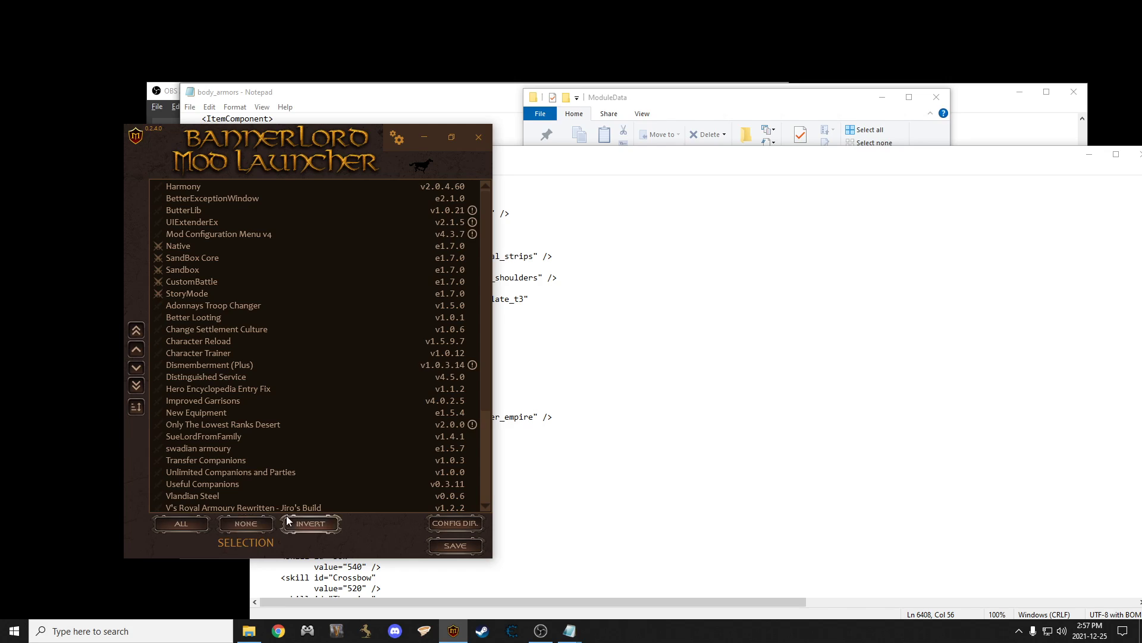
{"action": "mouse_move", "coordinate": [422, 169]}
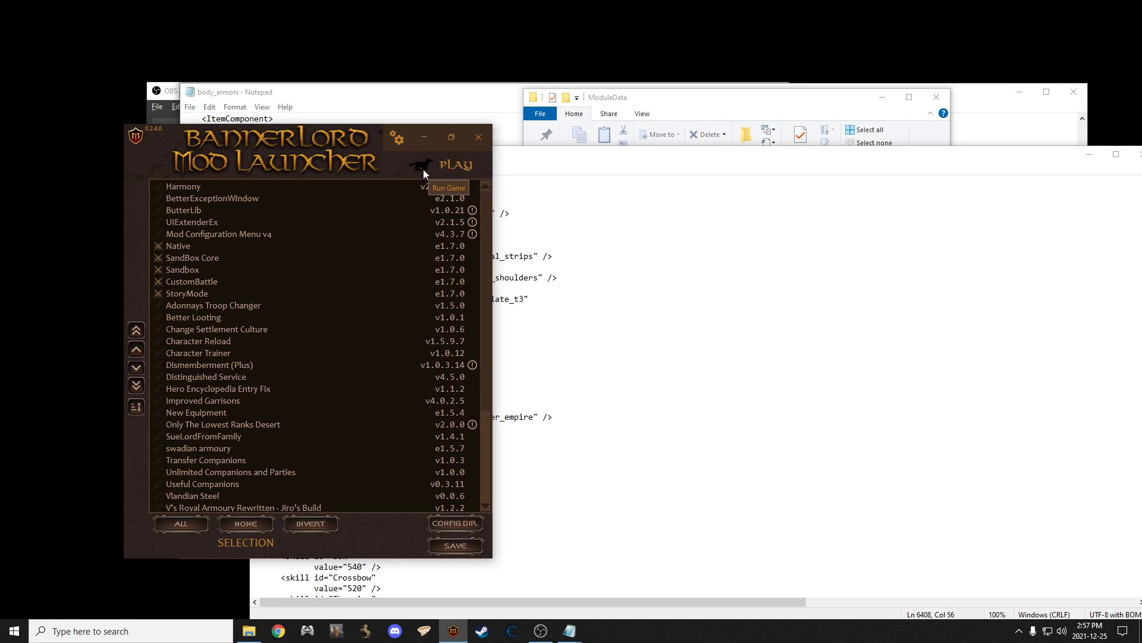
{"action": "left_click", "coordinate": [455, 164]}
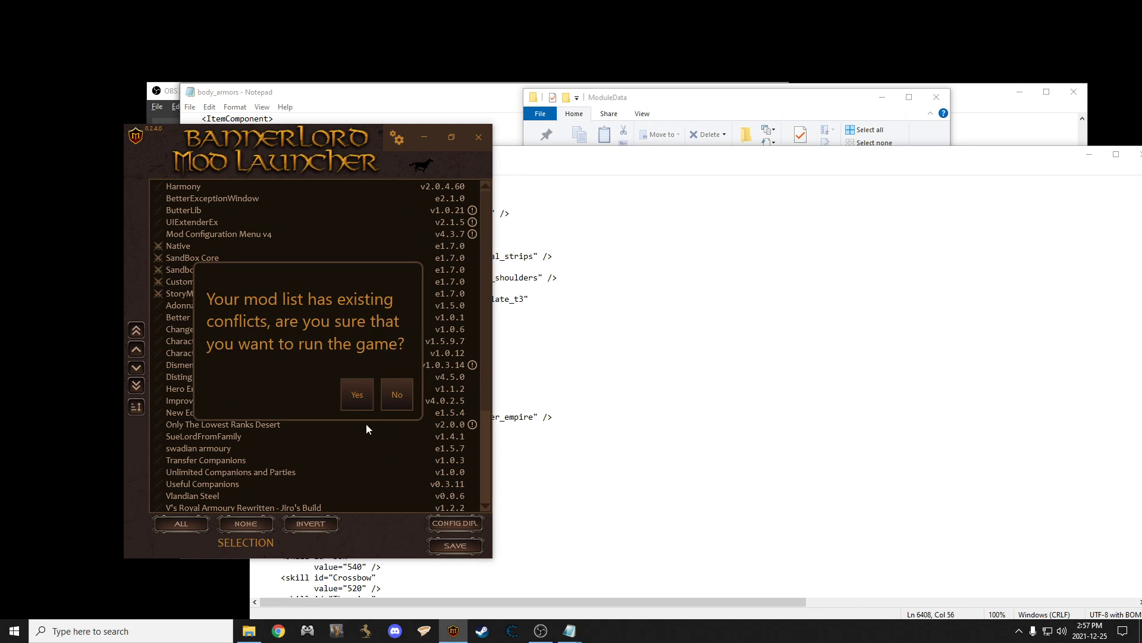
{"action": "left_click", "coordinate": [356, 394]}
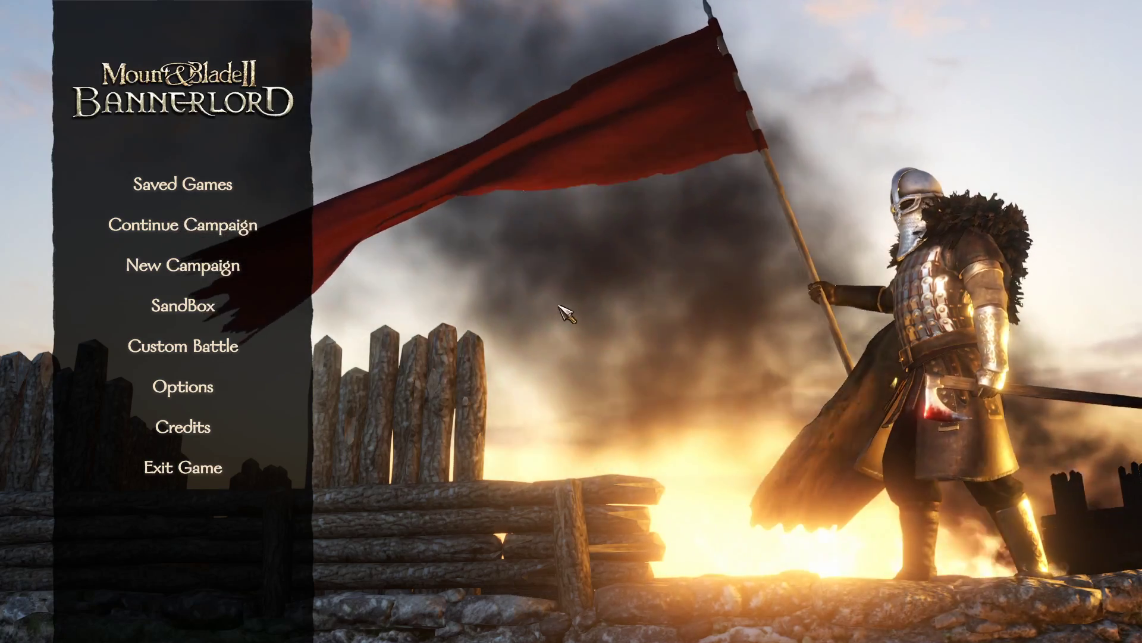
{"action": "mouse_move", "coordinate": [183, 225]}
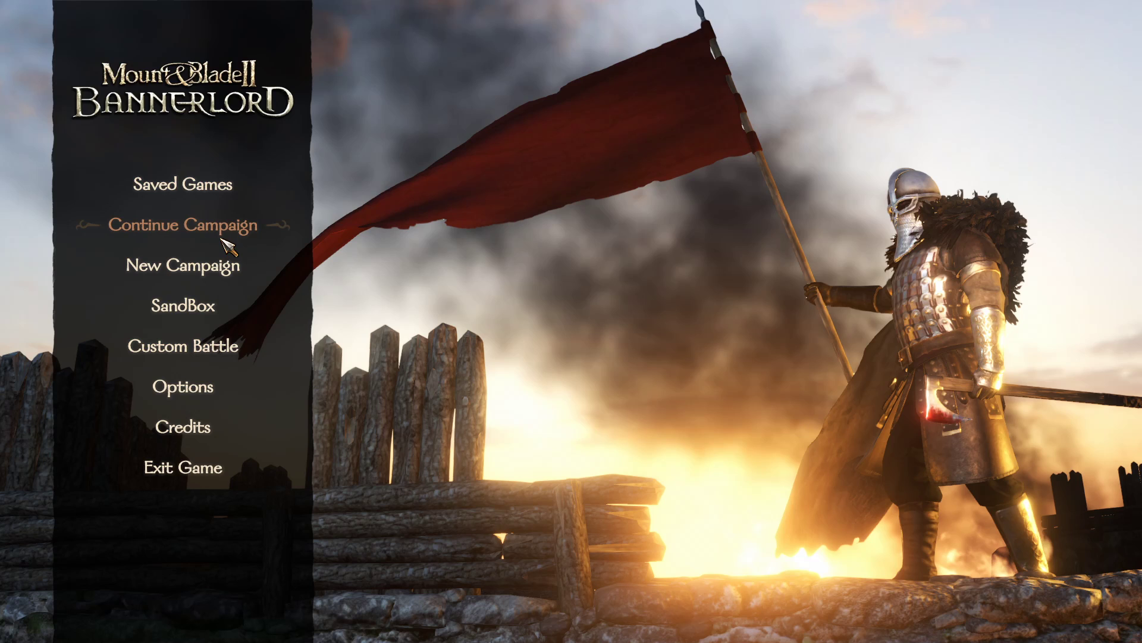
- Resume the saved campaign with Continue Campaign from the main menu
{"action": "left_click", "coordinate": [182, 225]}
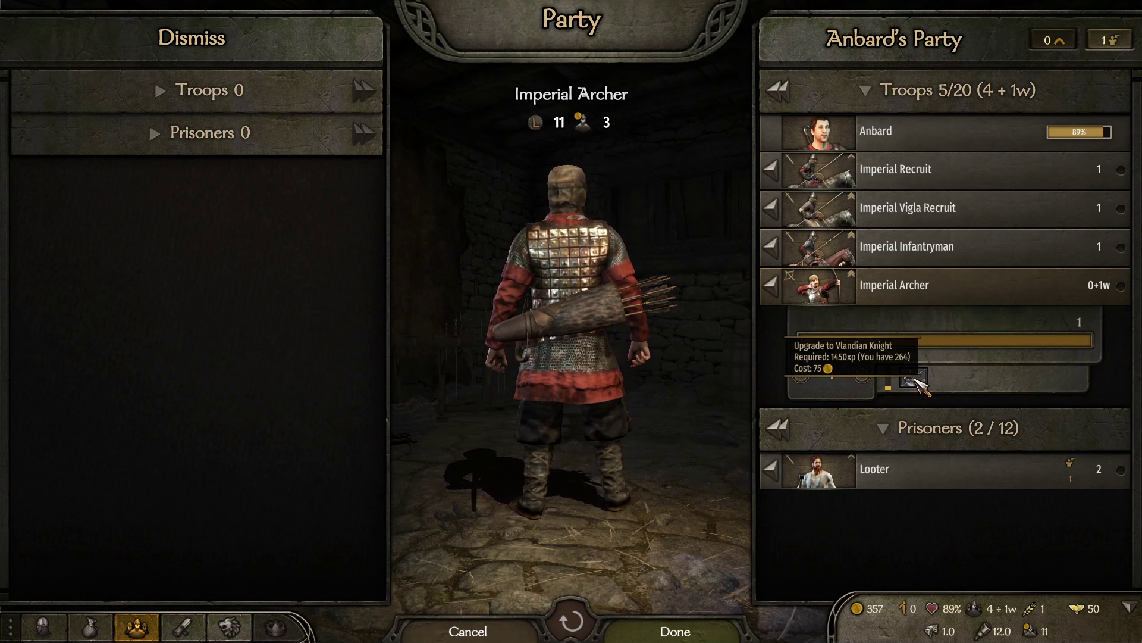
{"action": "mouse_move", "coordinate": [499, 186]}
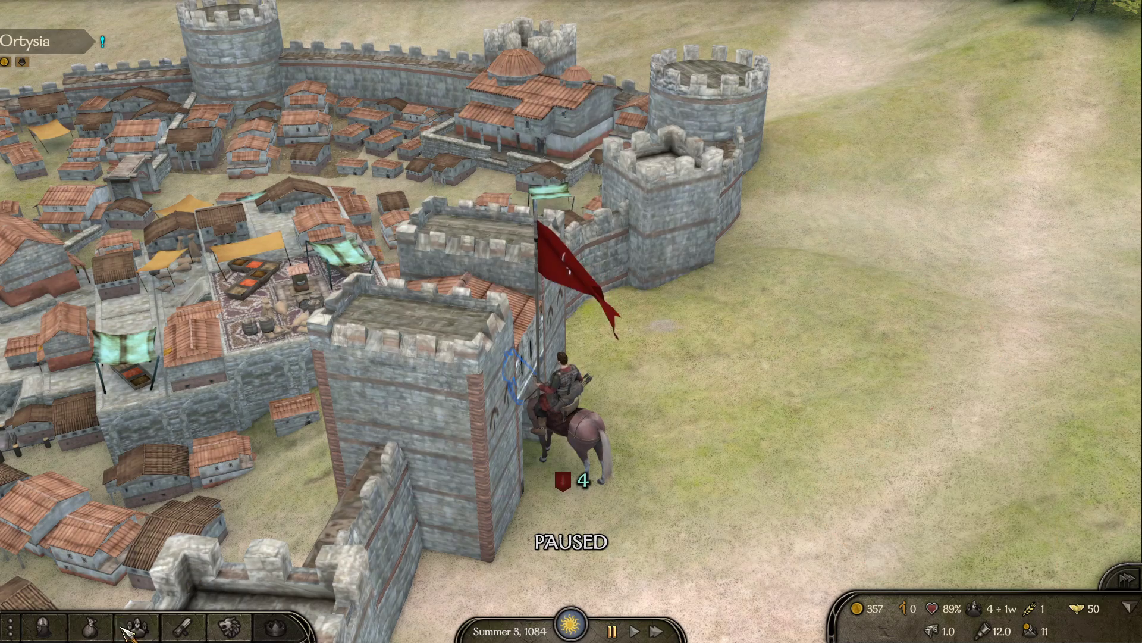
- Check the party roster shows the Imperial Archer upgrading to Vlandian Knight, then close it
{"action": "left_click", "coordinate": [136, 627]}
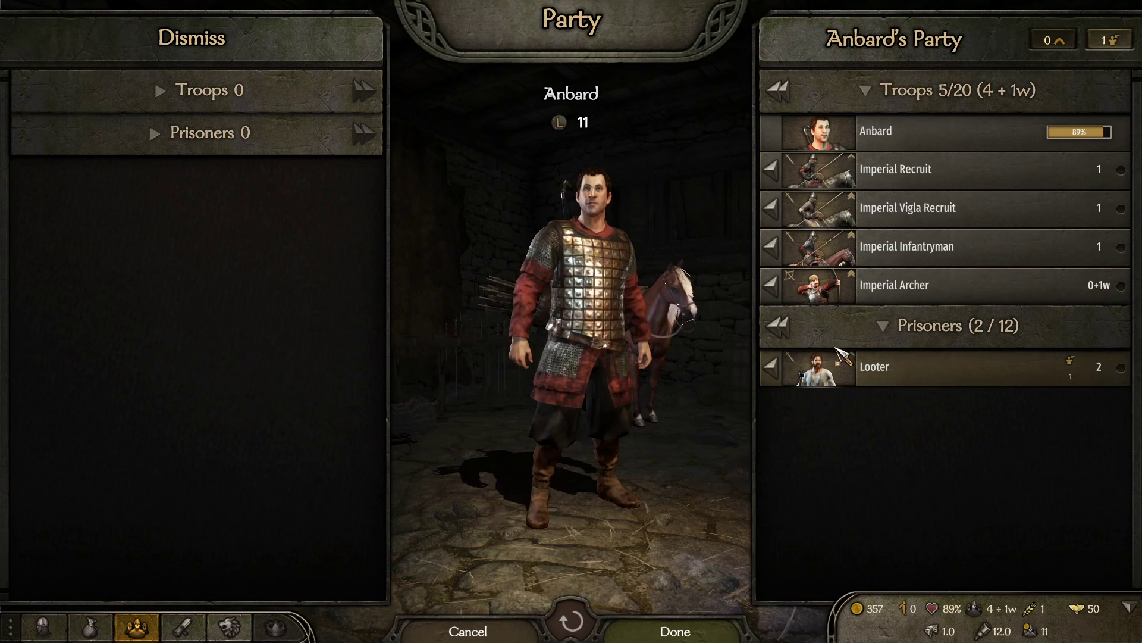
{"action": "left_click", "coordinate": [894, 285]}
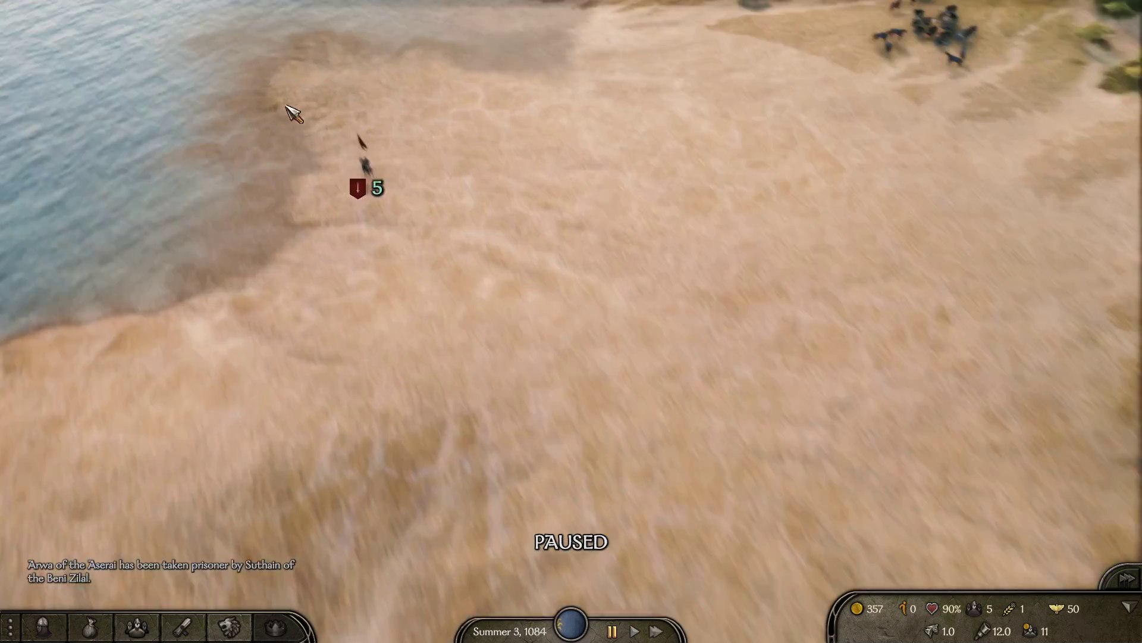
- Move Anbard's party along the coast and intercept the nearby band of six looters
{"action": "scroll", "scroll_direction": "down", "scroll_amount": 3}
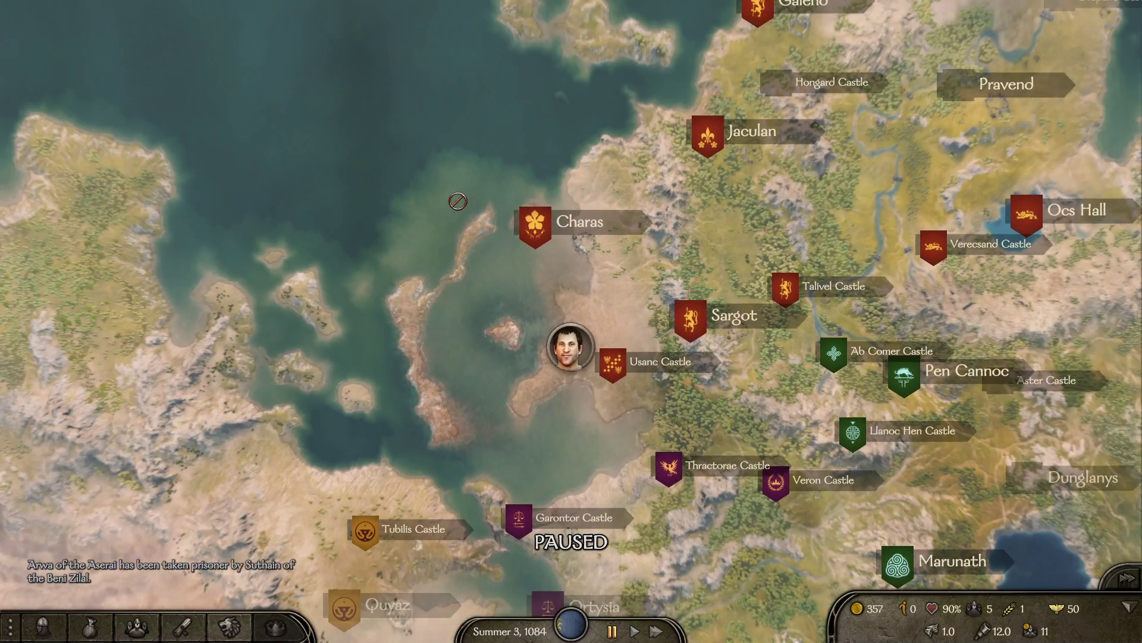
{"action": "scroll", "scroll_direction": "down", "scroll_amount": 3}
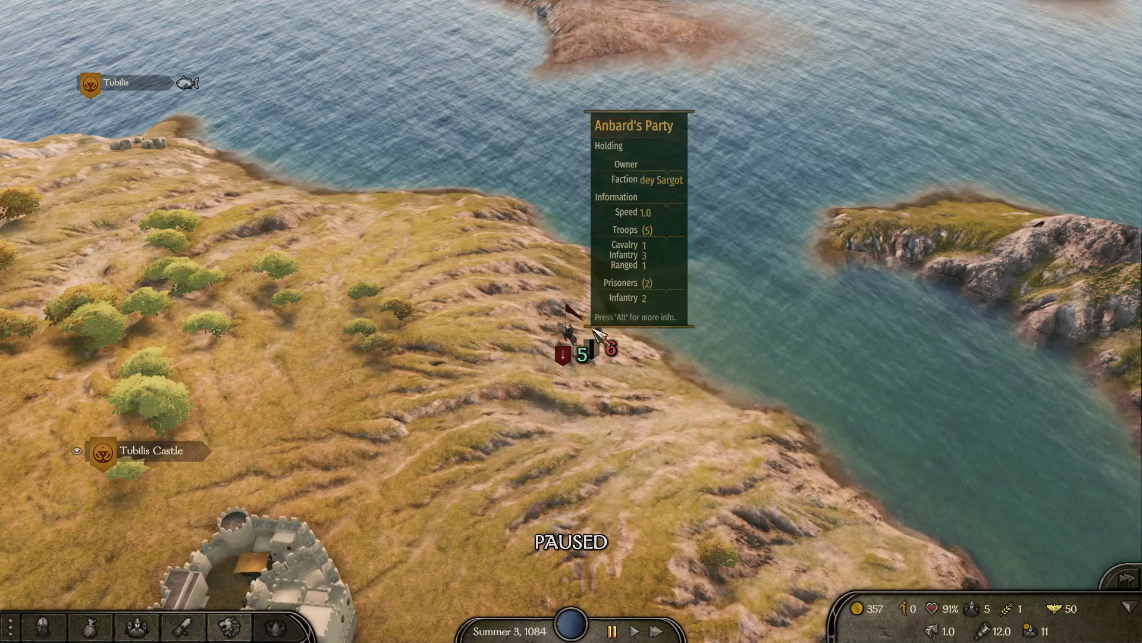
{"action": "left_click", "coordinate": [633, 630]}
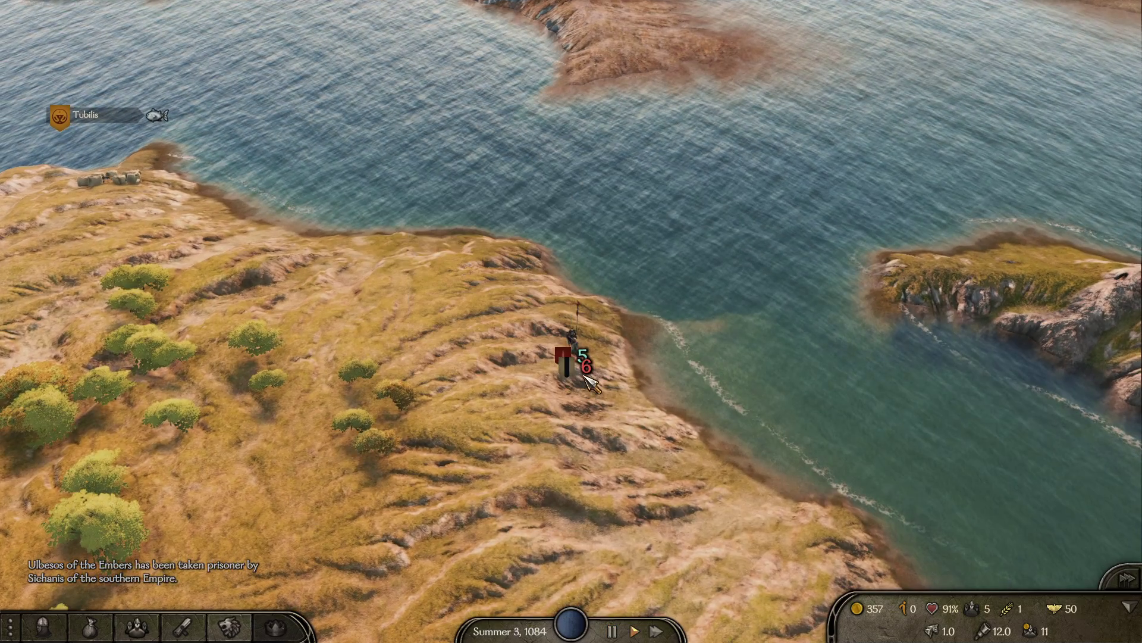
{"action": "left_click", "coordinate": [580, 364]}
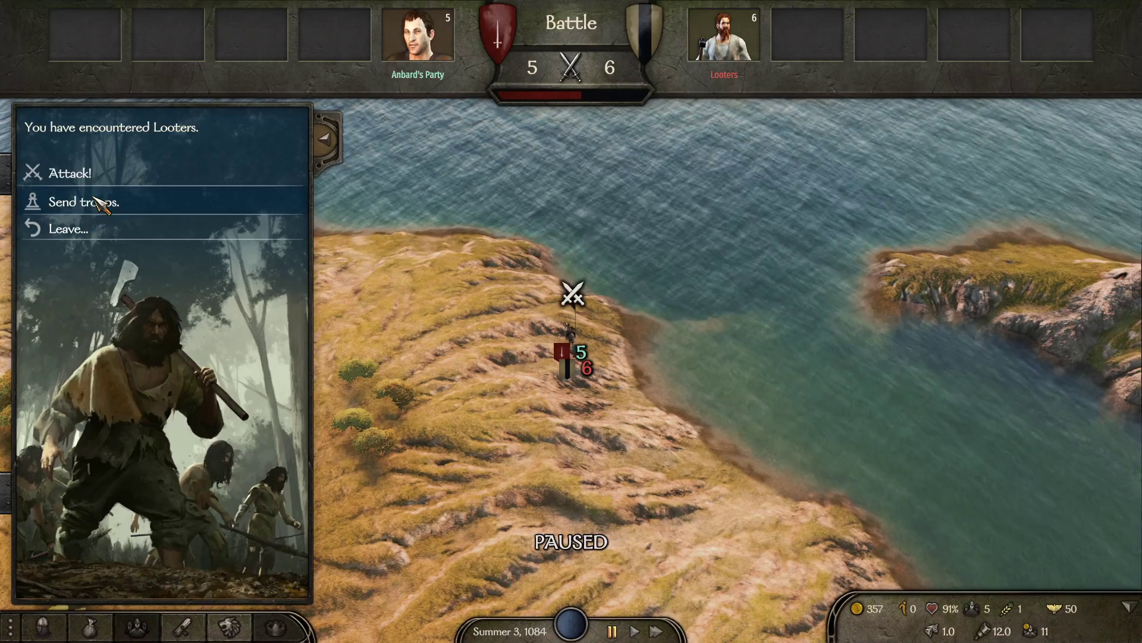
- Attack the looters, win the battle and dismiss the victory results
{"action": "left_click", "coordinate": [70, 173]}
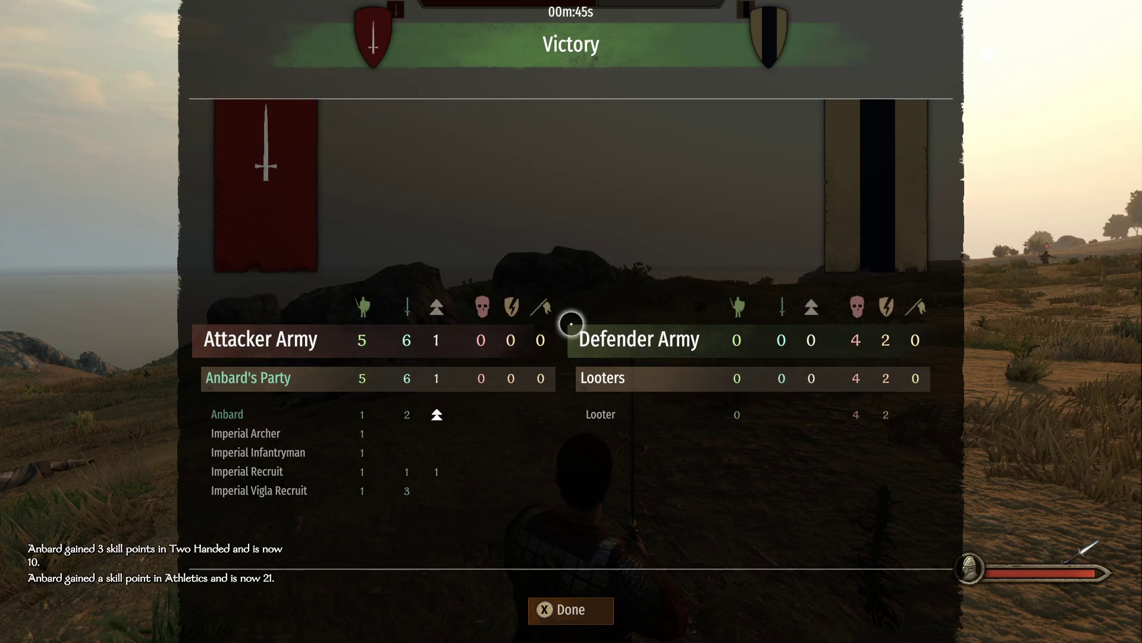
{"action": "left_click", "coordinate": [570, 610]}
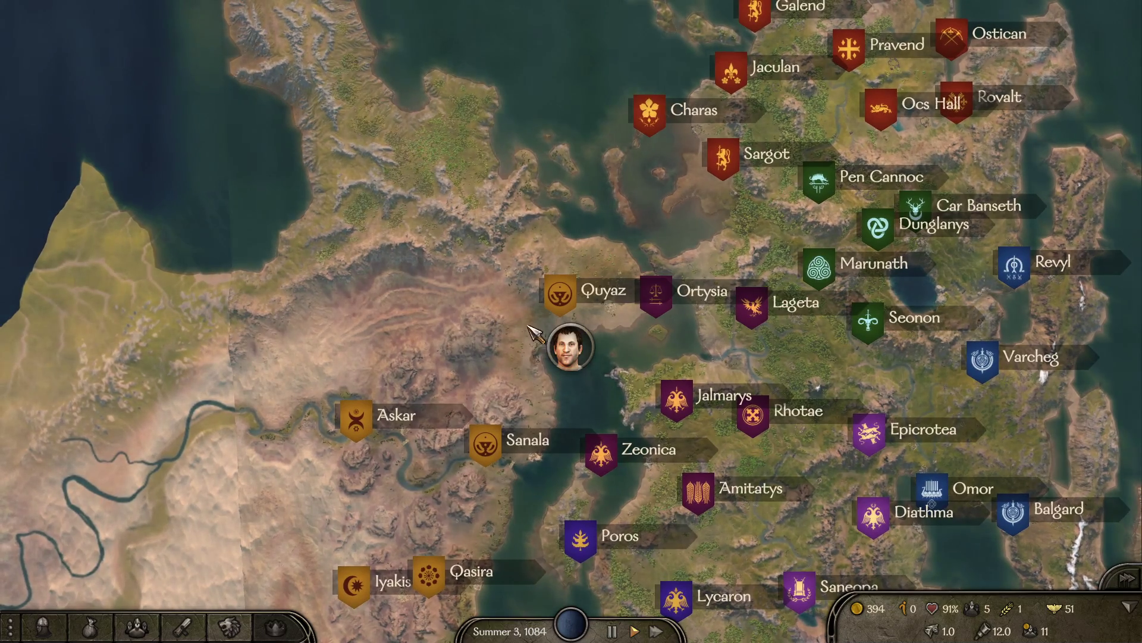
- Send the party into the southern desert near Bunqaz, then switch windows away from the game
{"action": "left_click", "coordinate": [633, 631]}
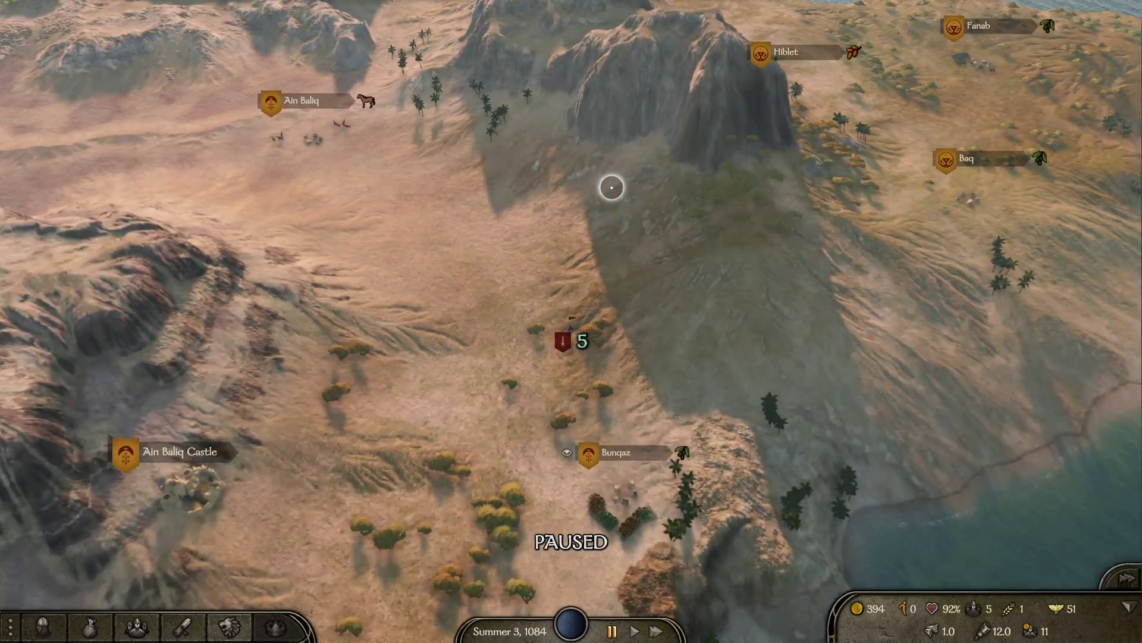
{"action": "key", "text": "alt+tab"}
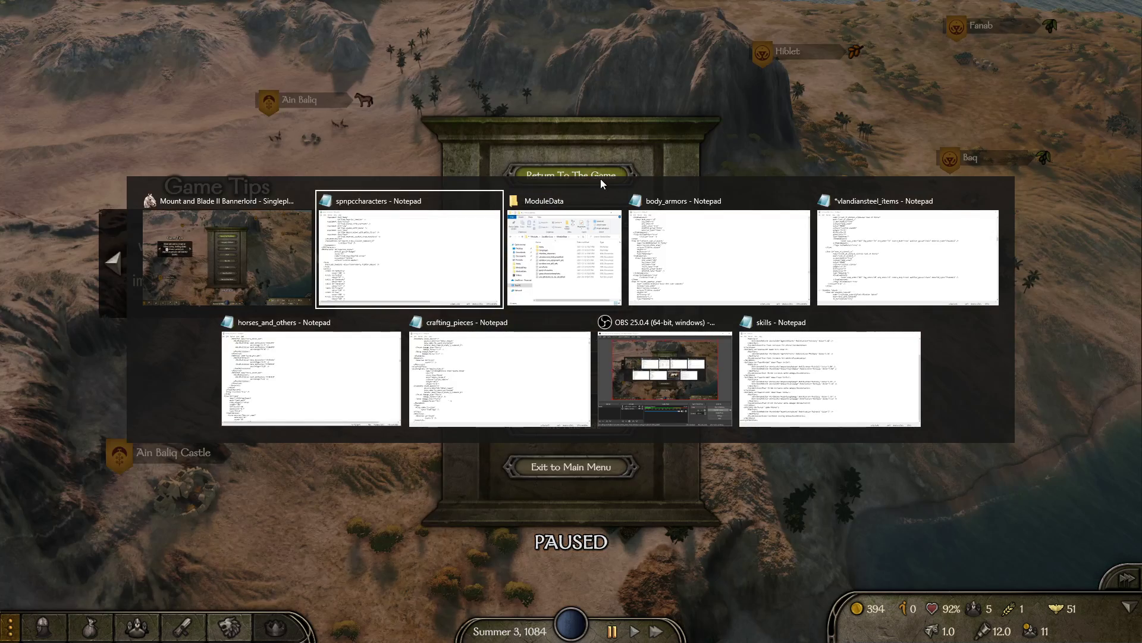
- Bring spnpccharacters back up and scroll down toward the imperial_veteran_infantryman entry
{"action": "left_click", "coordinate": [408, 251]}
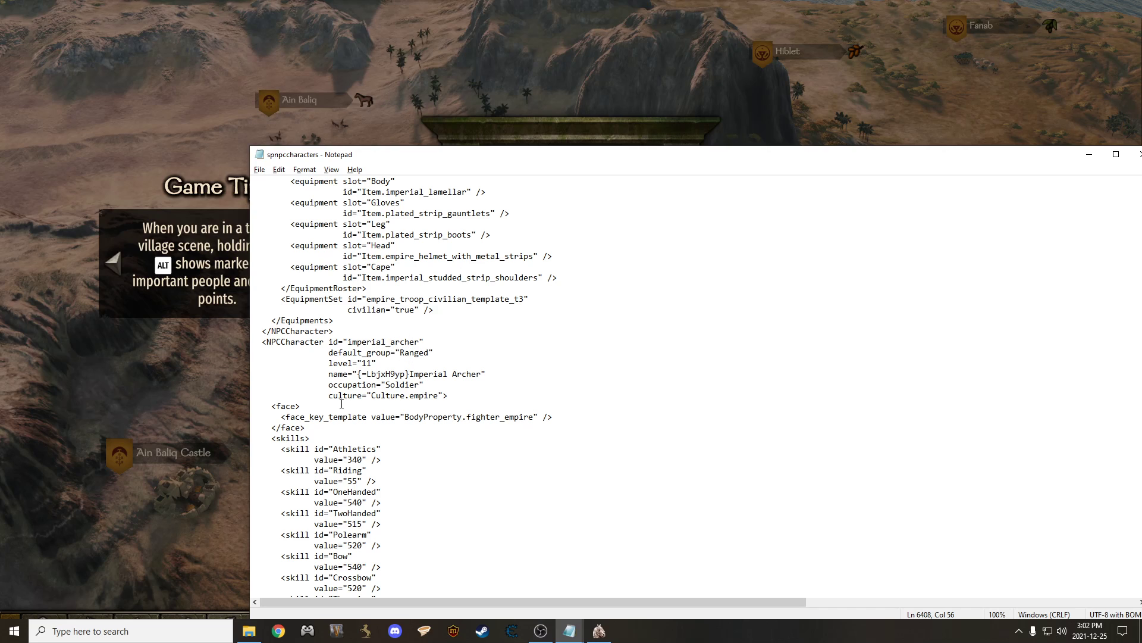
{"action": "scroll", "scroll_direction": "down", "scroll_amount": 3}
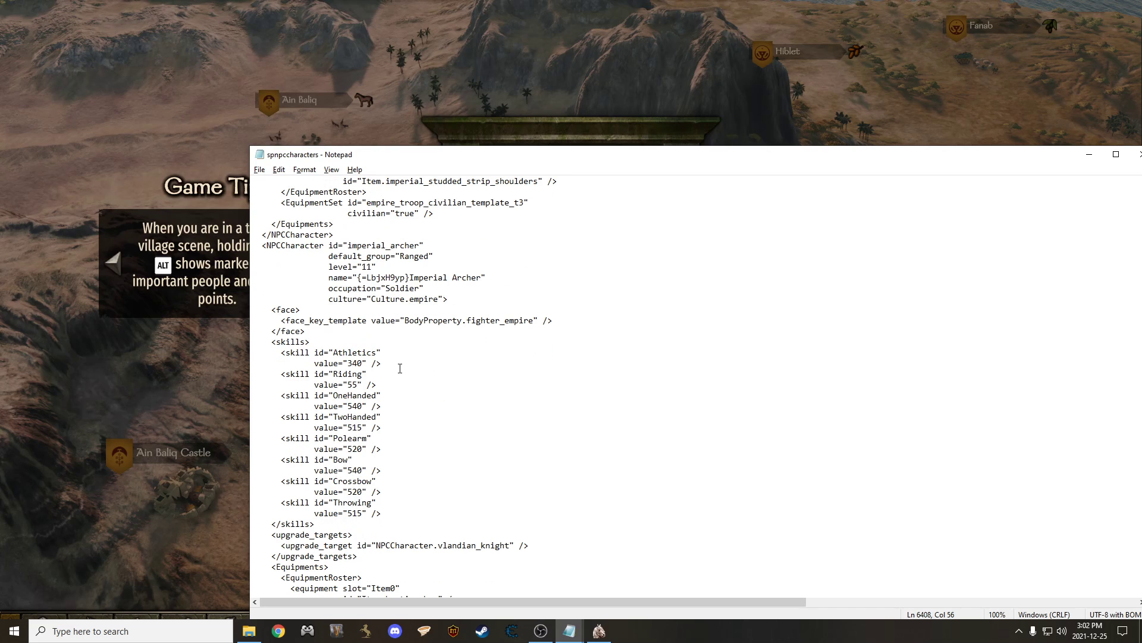
{"action": "left_click_drag", "start_coordinate": [372, 352], "coordinate": [379, 502]}
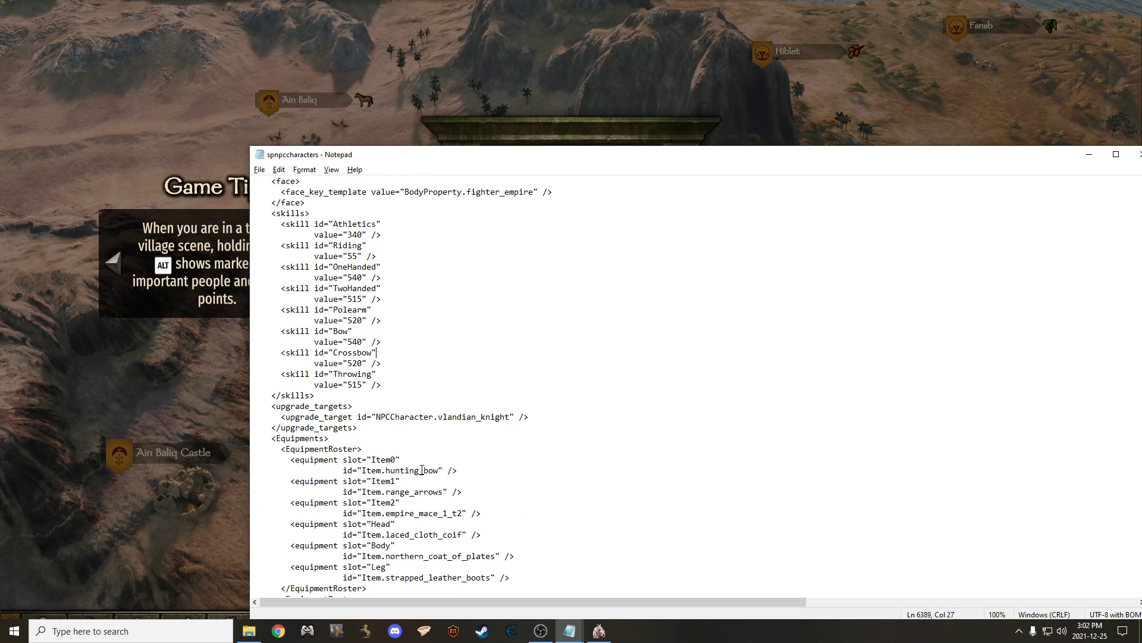
{"action": "scroll", "scroll_direction": "down", "scroll_amount": 3}
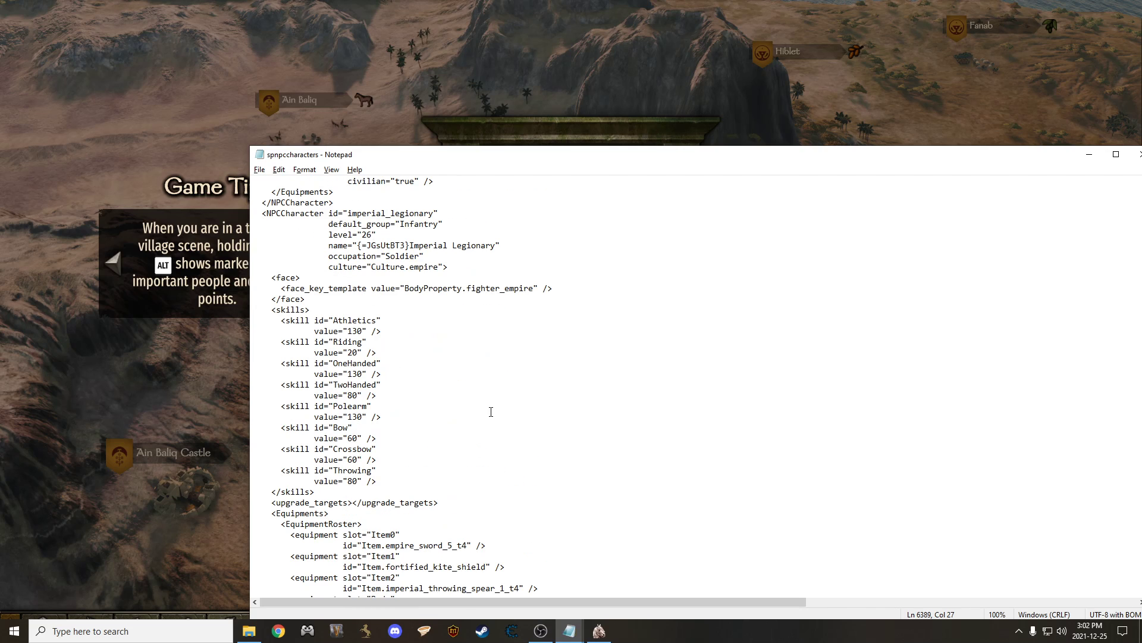
{"action": "scroll", "scroll_direction": "down", "scroll_amount": 3}
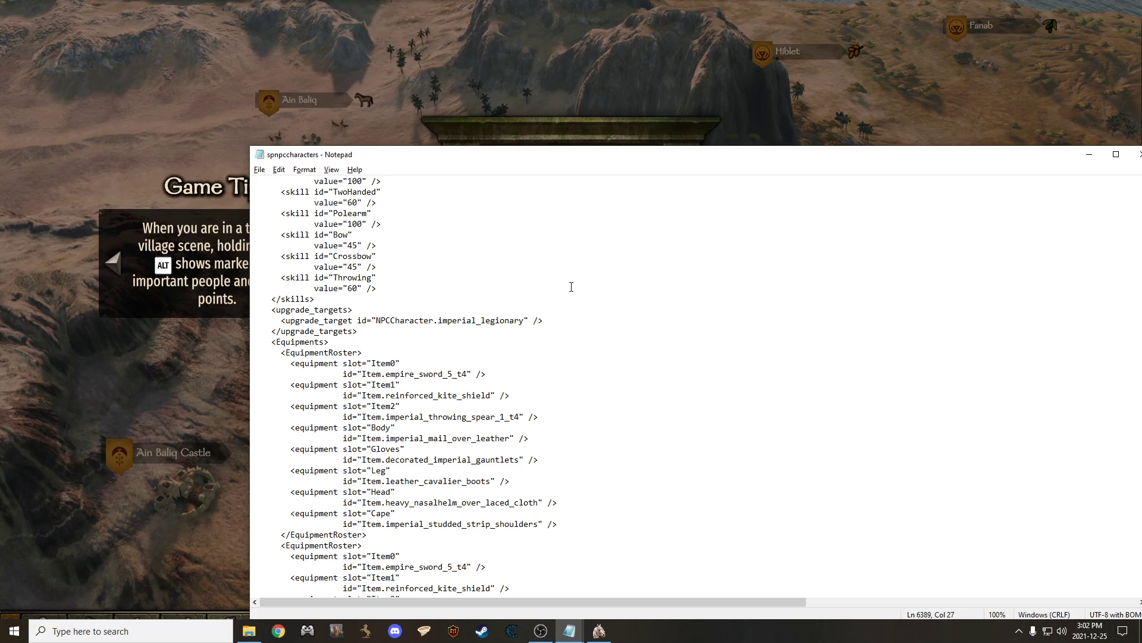
{"action": "mouse_move", "coordinate": [598, 333]}
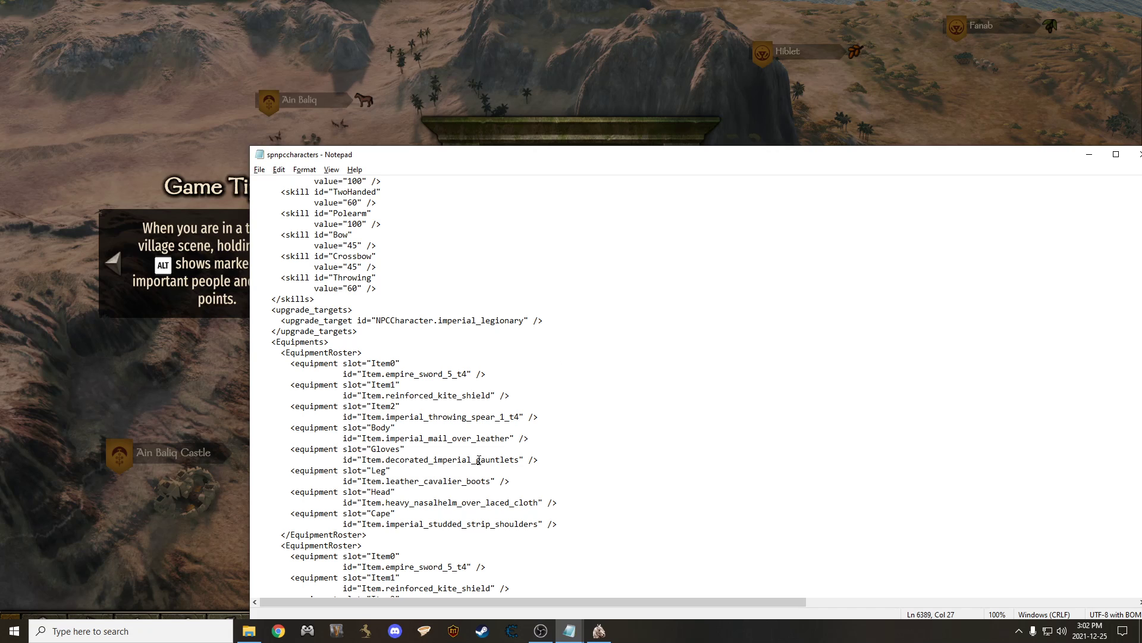
{"action": "mouse_move", "coordinate": [438, 402]}
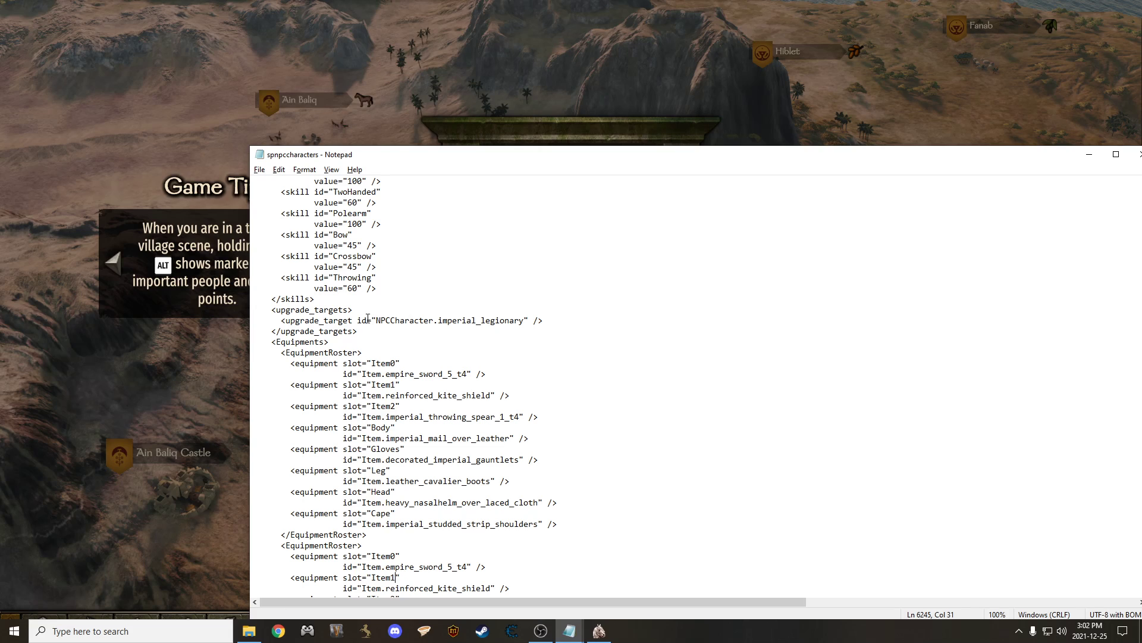
- Select the imperial_legionary upgrade target line in the Imperial Veteran Infantryman definition
{"action": "left_click_drag", "start_coordinate": [357, 320], "coordinate": [357, 330]}
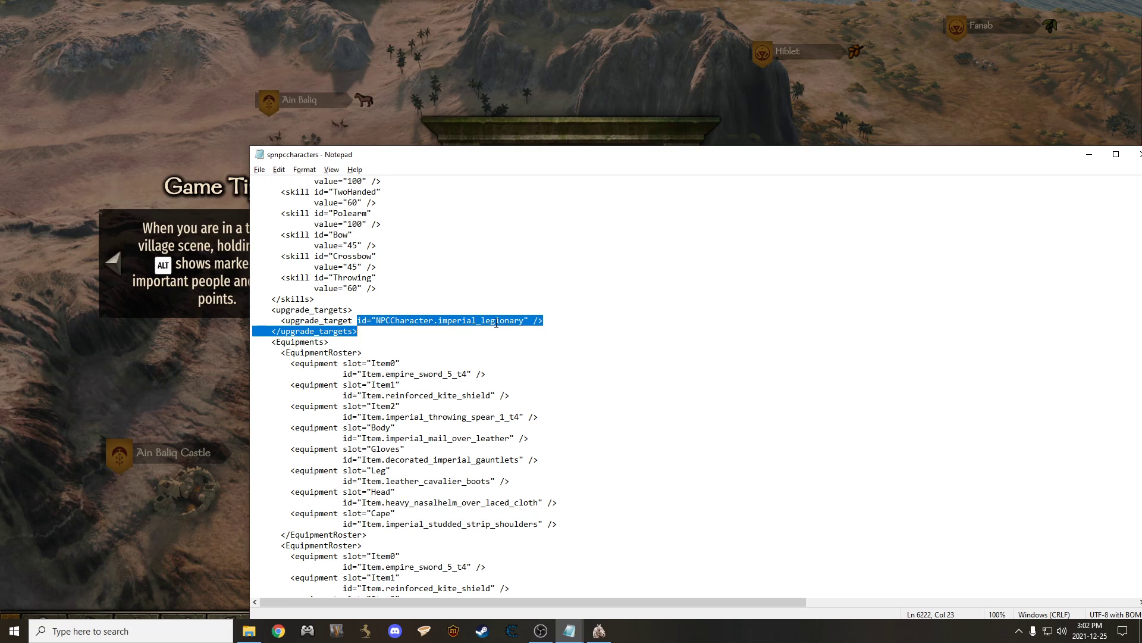
{"action": "left_click", "coordinate": [362, 320]}
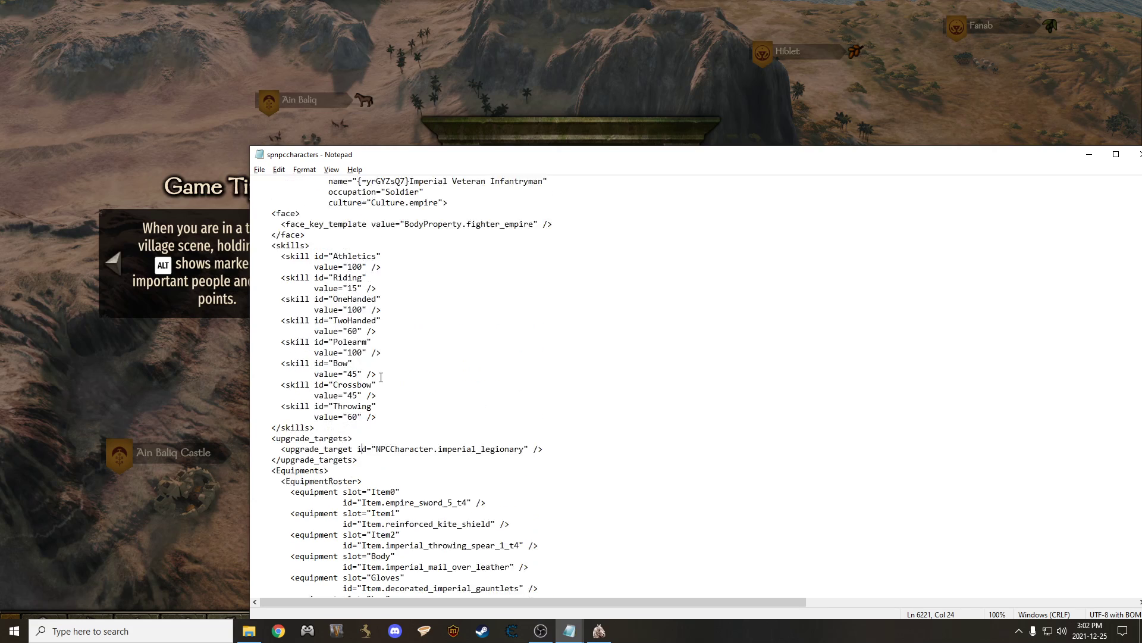
{"action": "scroll", "scroll_direction": "down", "scroll_amount": 3}
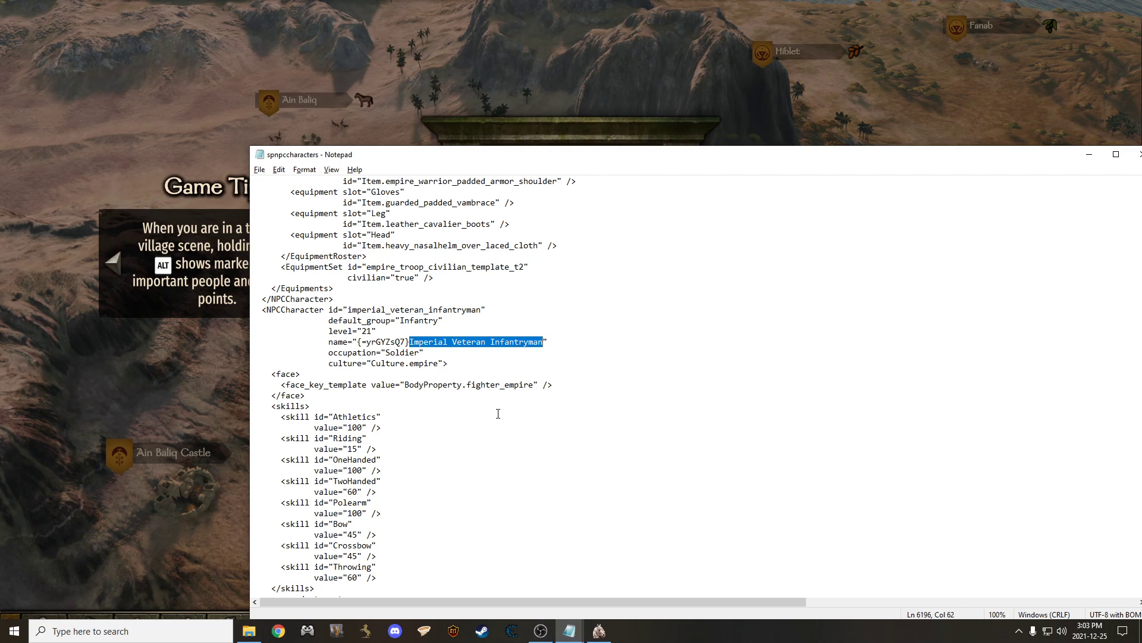
- Replace the Imperial Veteran Infantryman's display name with 'Codys dead men'
{"action": "key", "text": "Delete"}
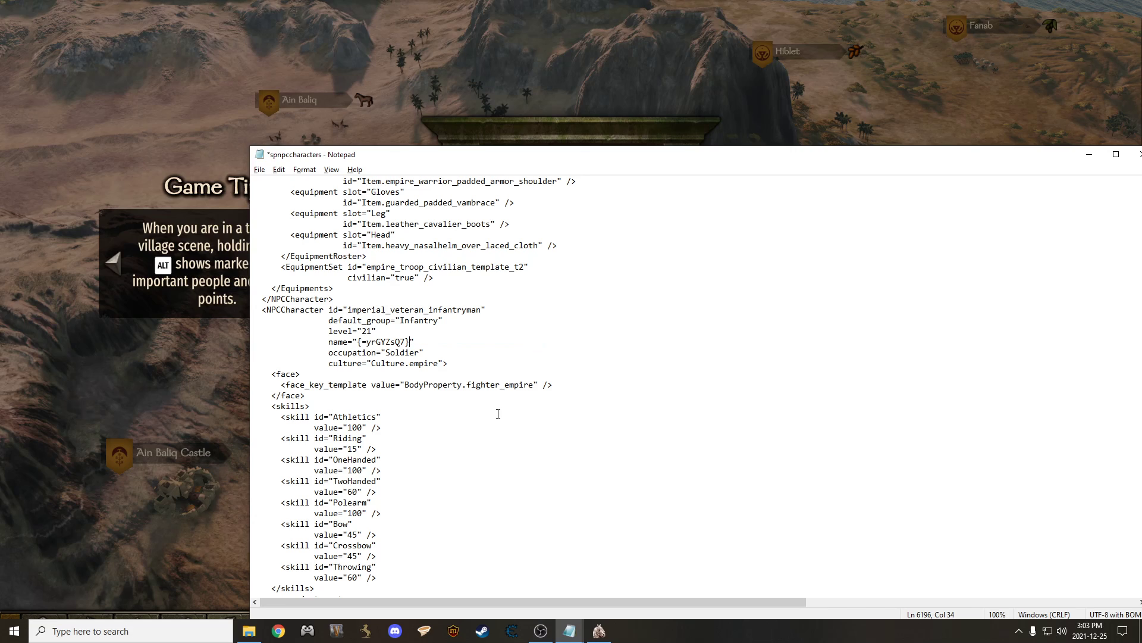
{"action": "type", "text": "Cod"}
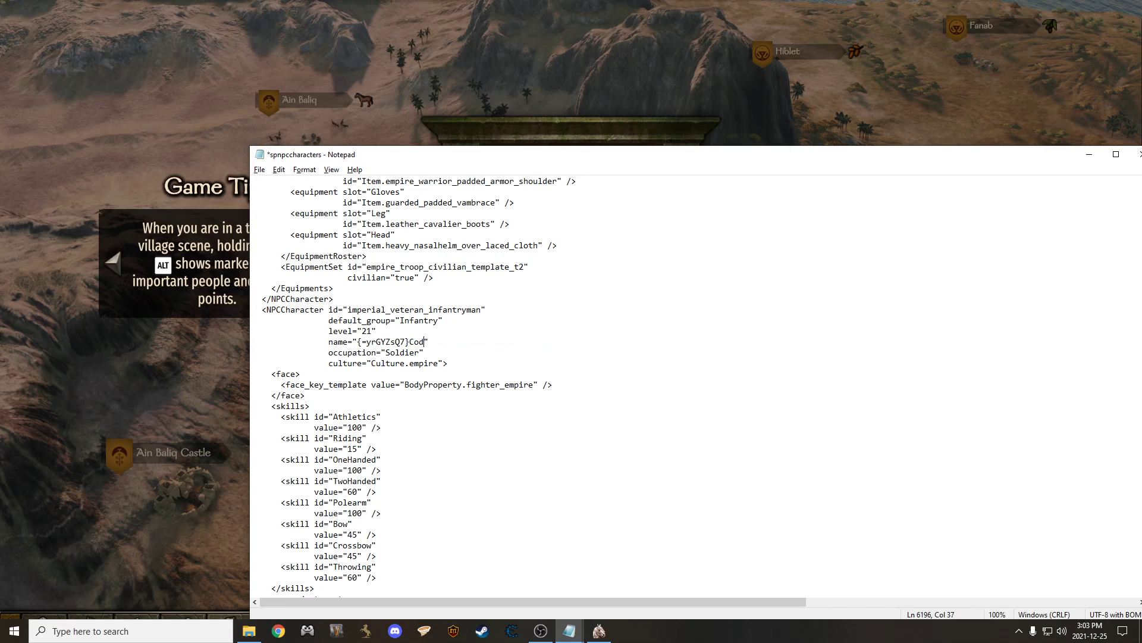
{"action": "type", "text": "ys"}
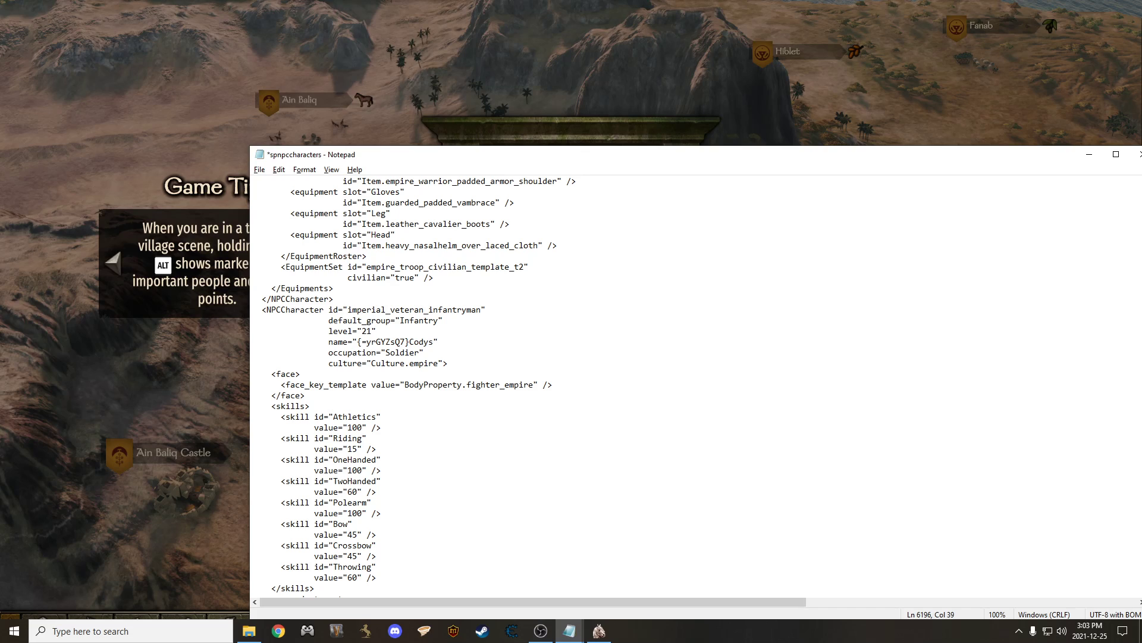
{"action": "type", "text": "dead"}
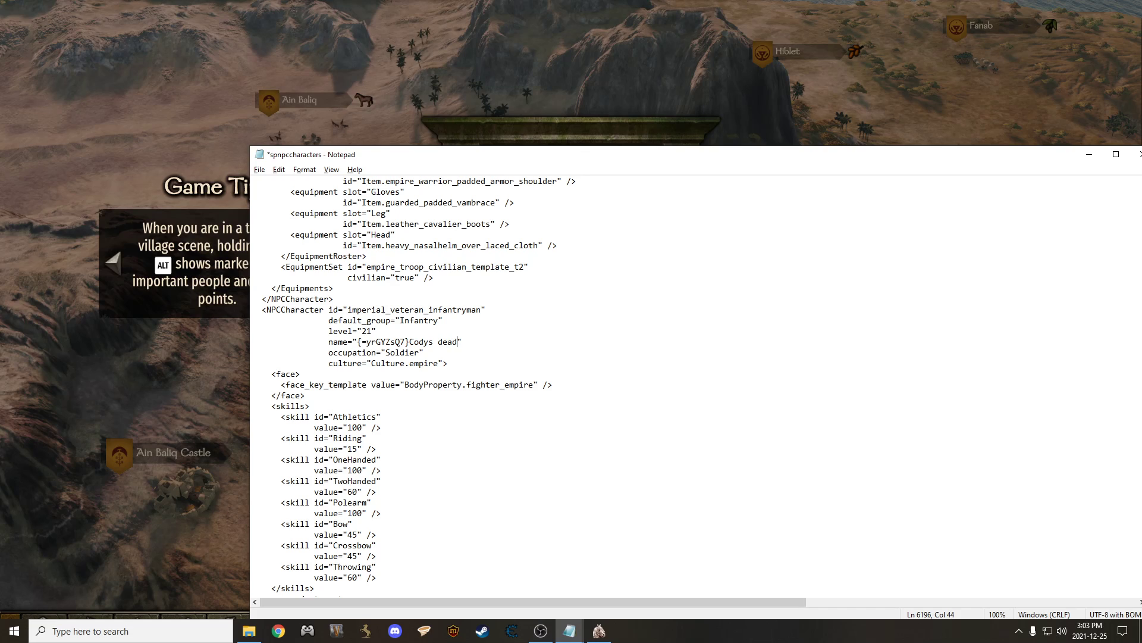
{"action": "type", "text": "men"}
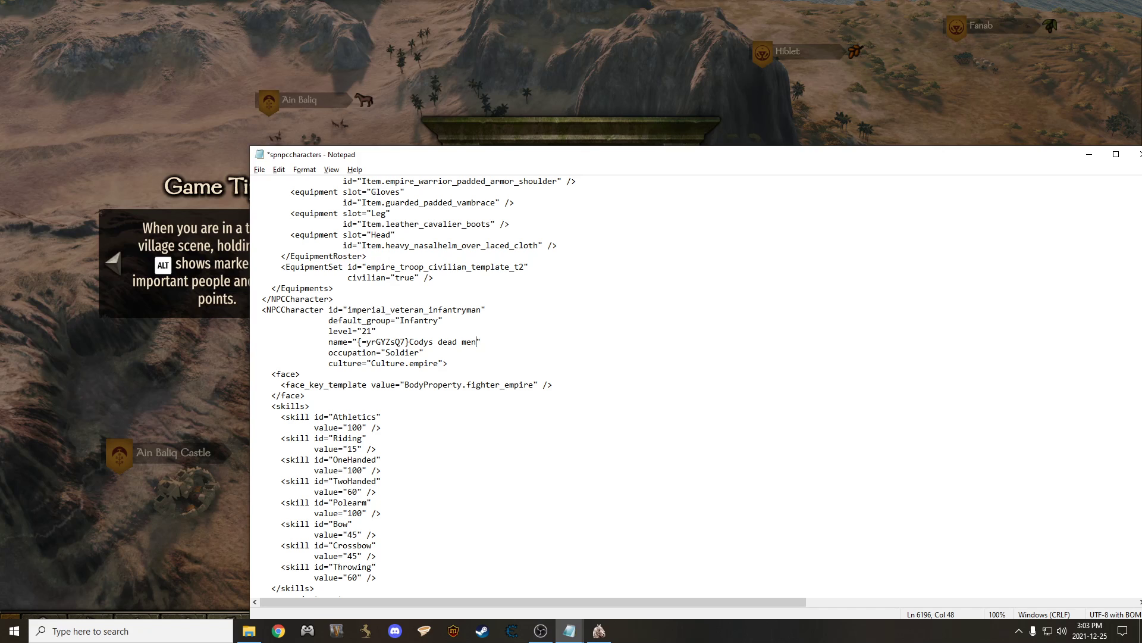
- Switch between the spnpccharacters file and the paused Bannerlord game, ending in the game
{"action": "left_click", "coordinate": [259, 169]}
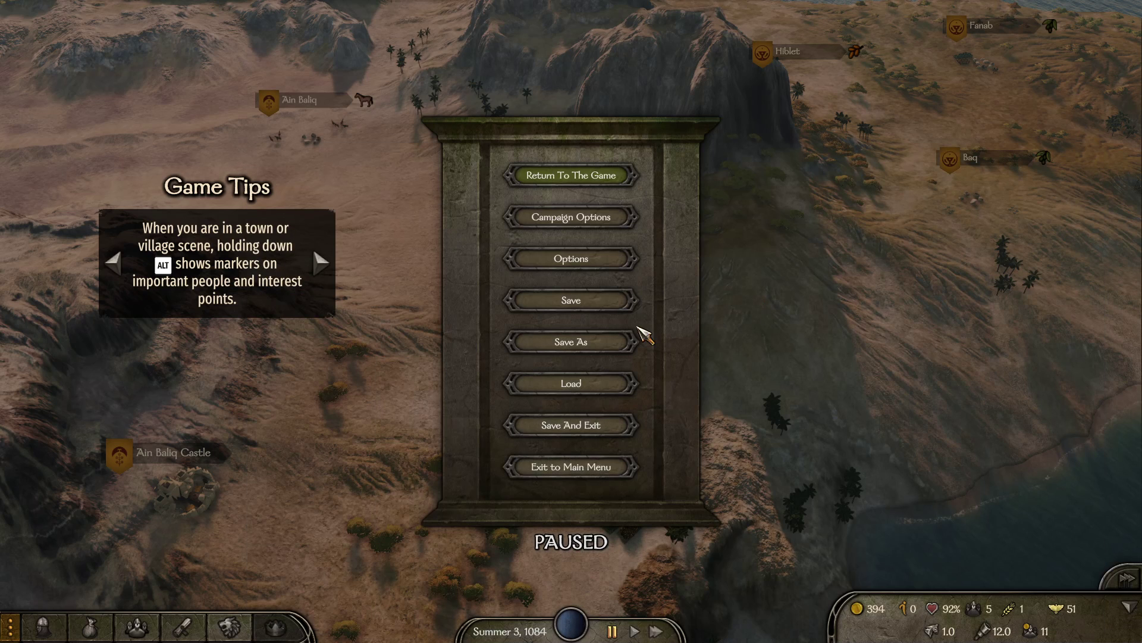
{"action": "mouse_move", "coordinate": [649, 209]}
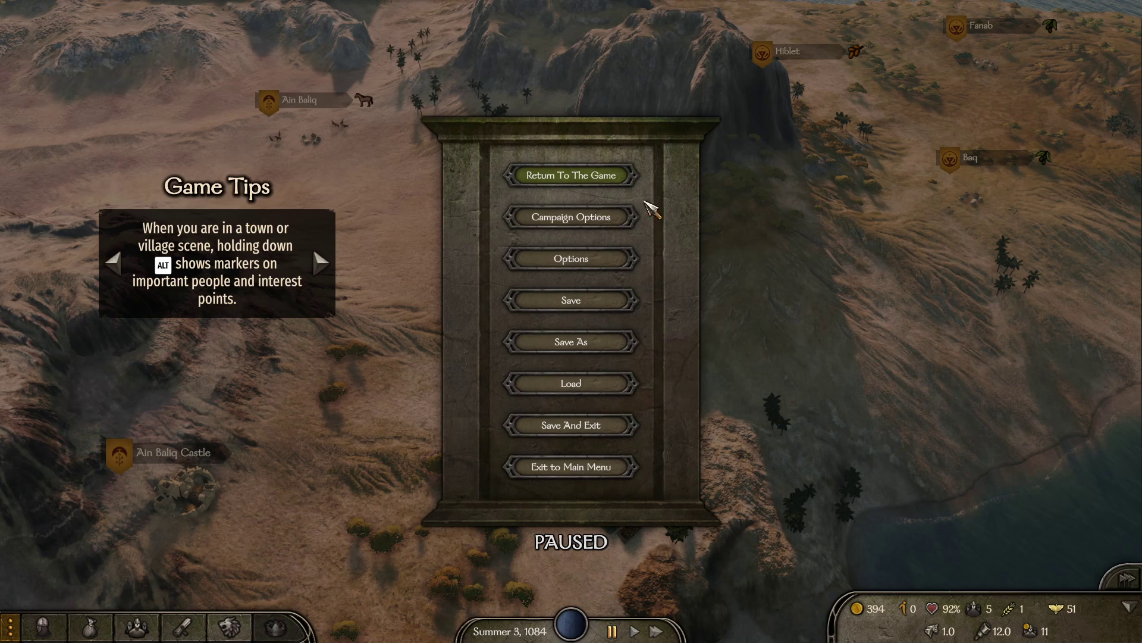
{"action": "key", "text": "alt+tab"}
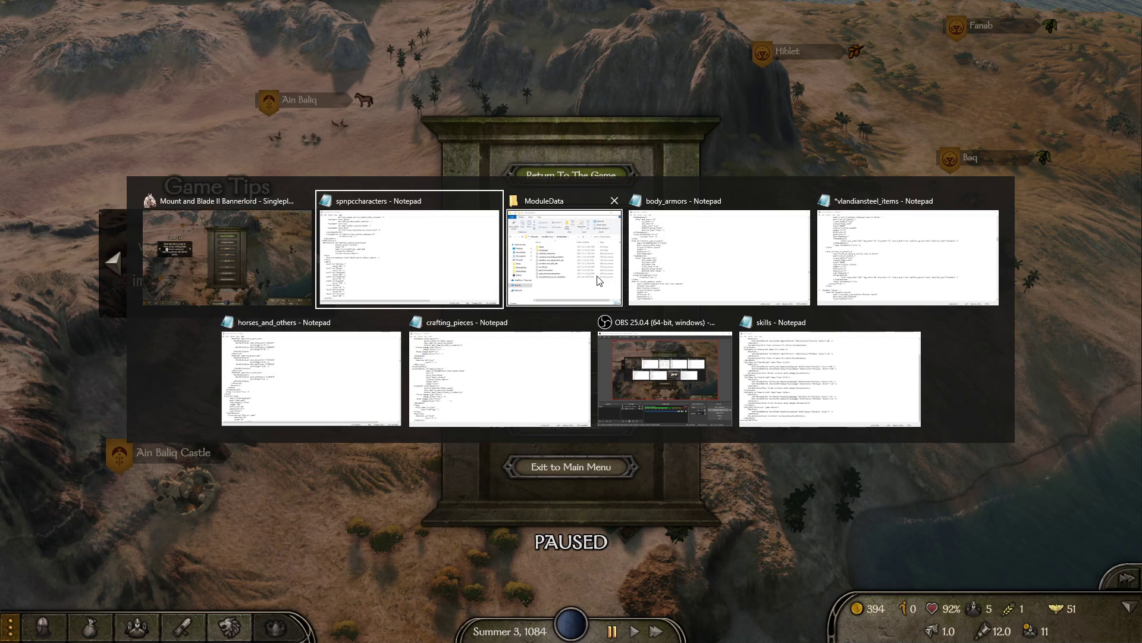
{"action": "left_click", "coordinate": [407, 253]}
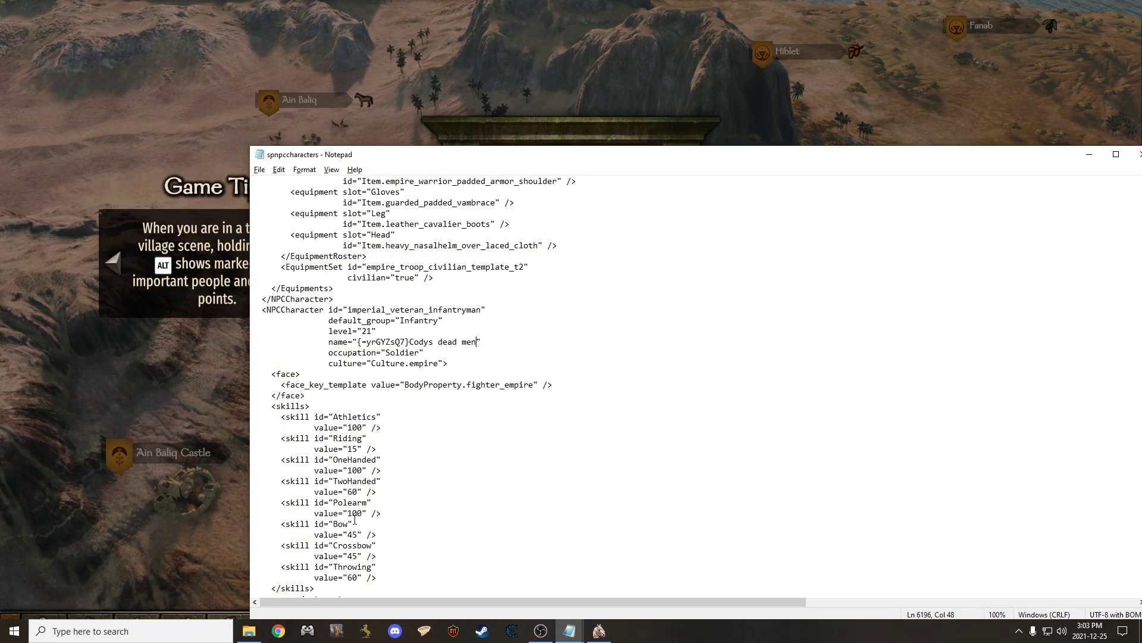
{"action": "scroll", "scroll_direction": "down", "scroll_amount": 3}
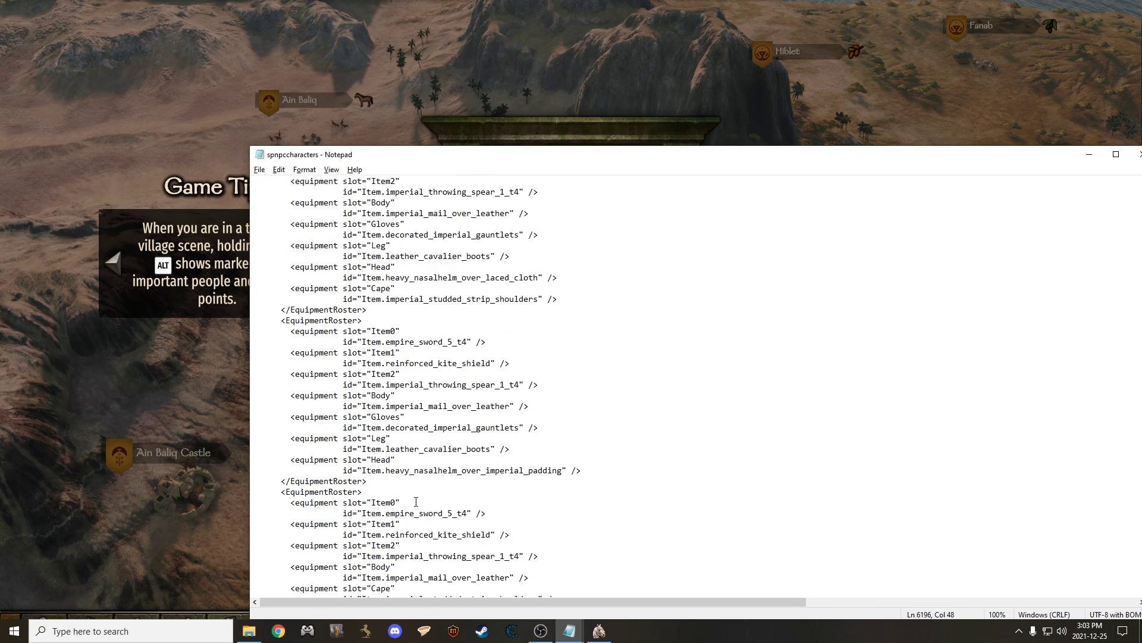
{"action": "key", "text": "alt+tab"}
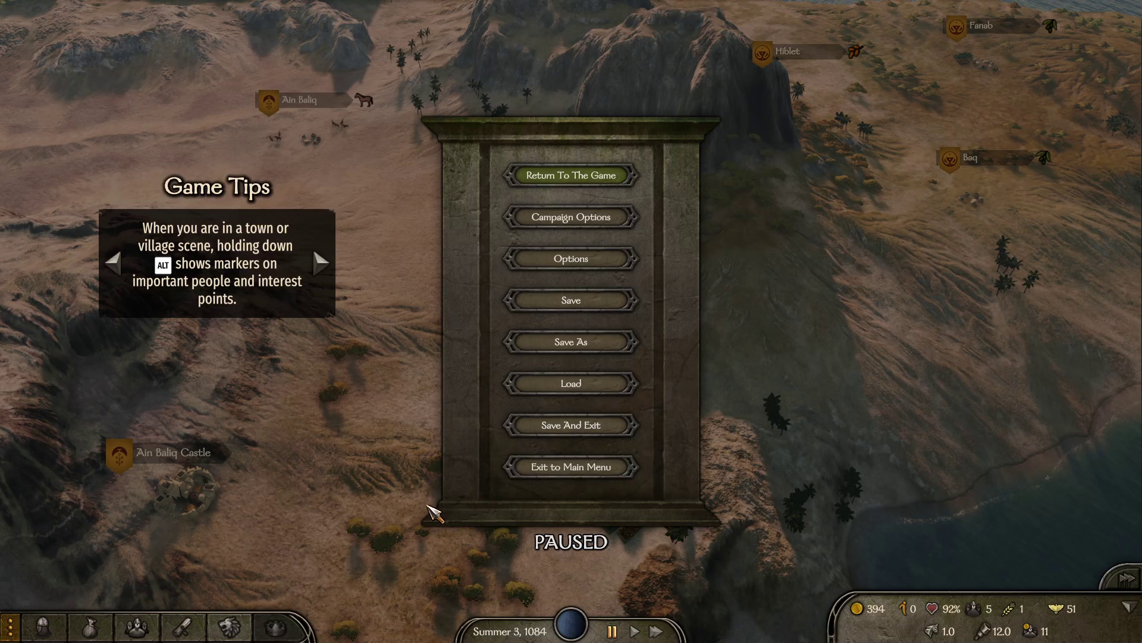
- Resume the campaign map and run config.cheat_mode 1 in the command console
{"action": "left_click", "coordinate": [570, 174]}
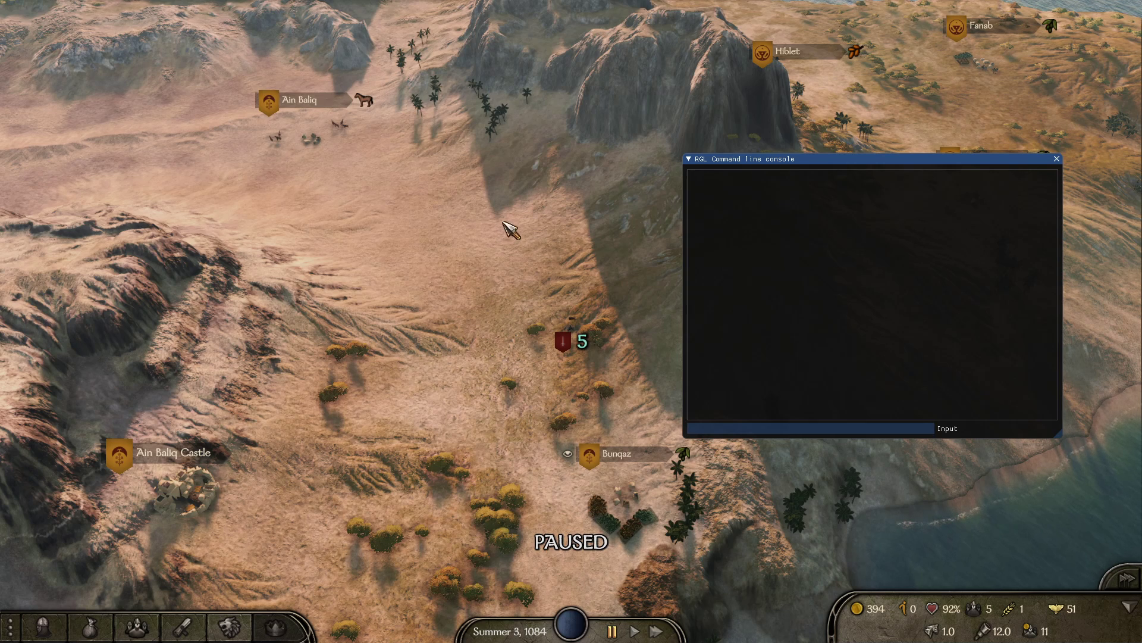
{"action": "left_click", "coordinate": [809, 428]}
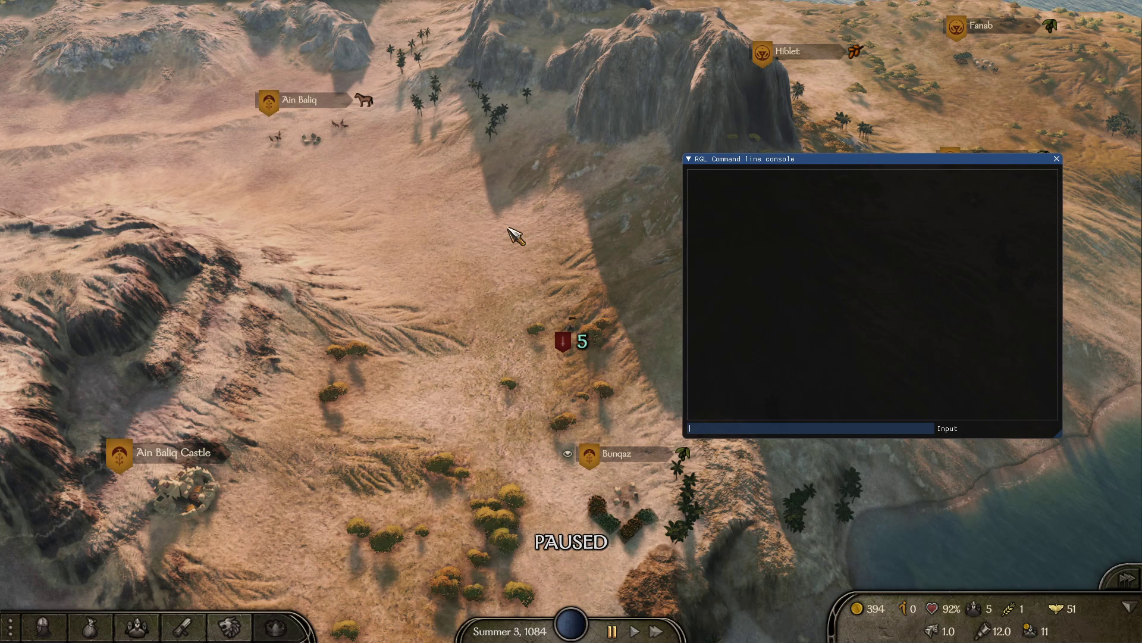
{"action": "type", "text": "config.ch"}
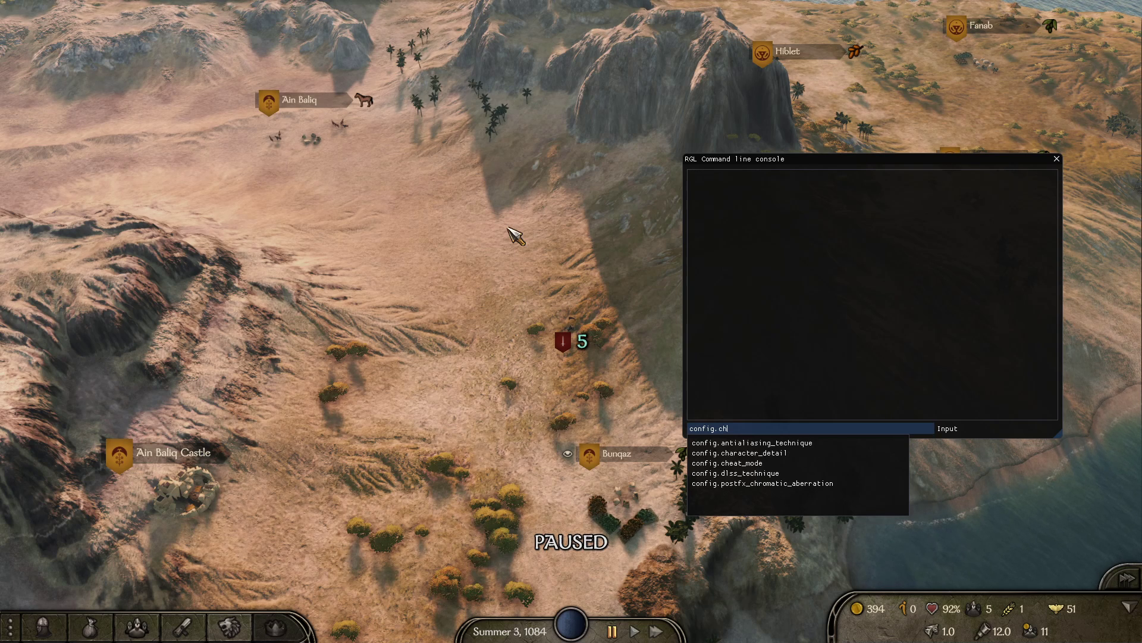
{"action": "key", "text": "Backspace"}
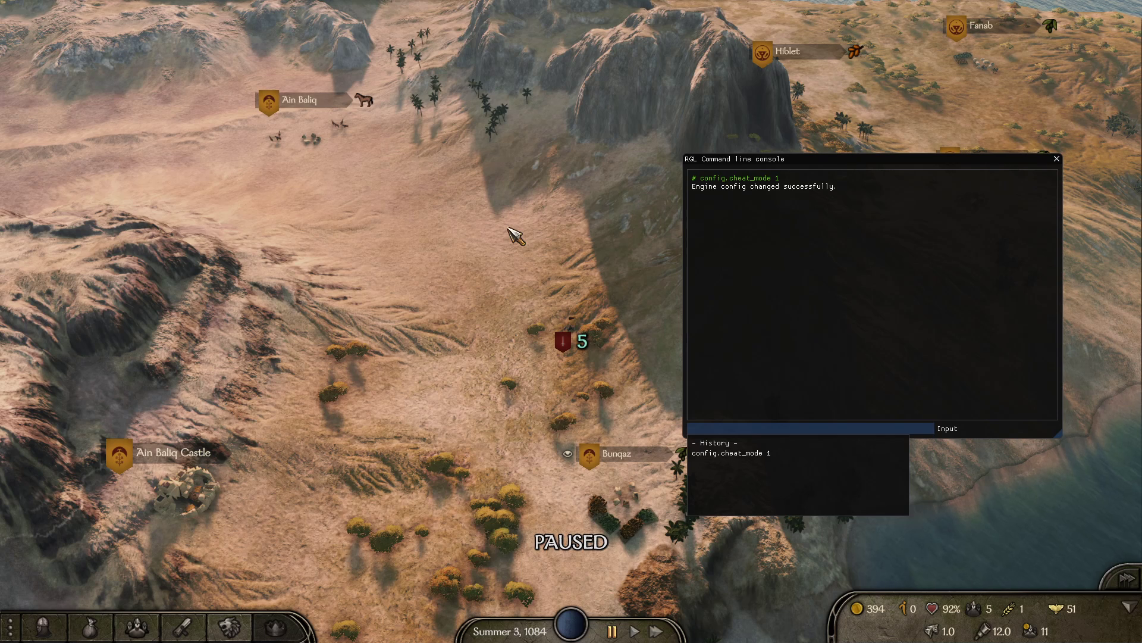
{"action": "mouse_move", "coordinate": [168, 564]}
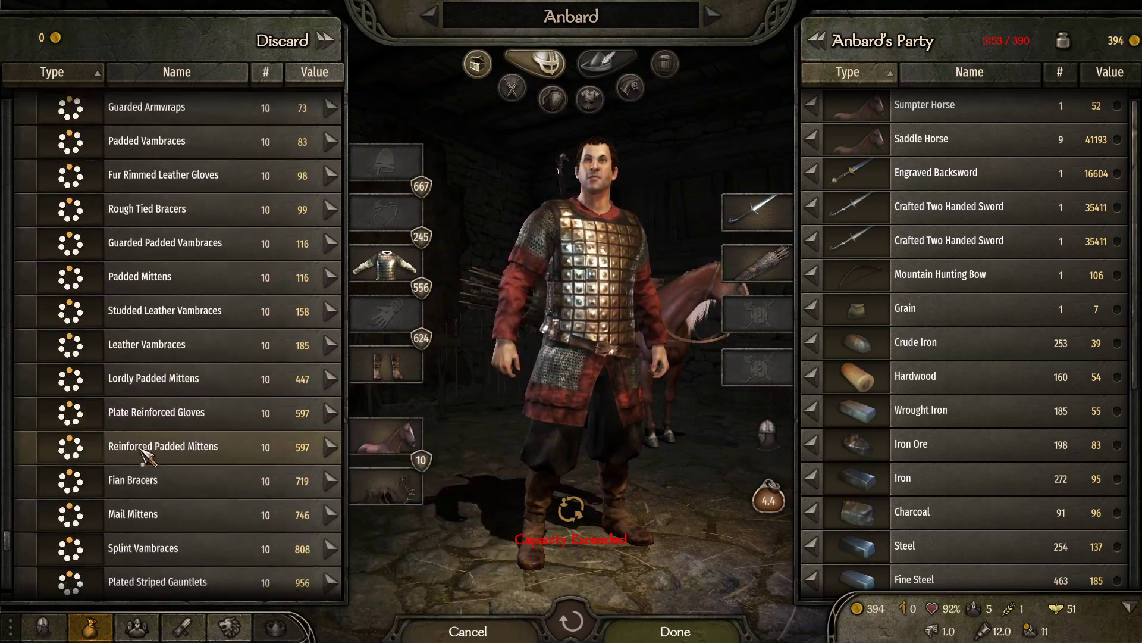
- Check the Fian Bracers' stats in the inventory, then leave the game for the desktop windows
{"action": "left_click", "coordinate": [132, 479]}
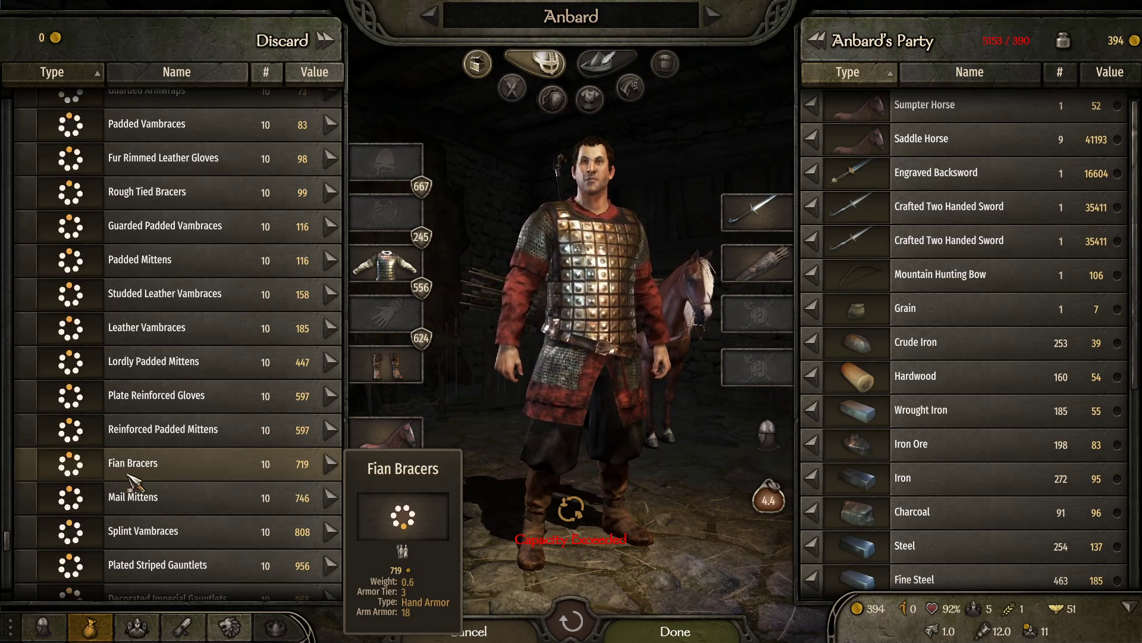
{"action": "key", "text": "alt+tab"}
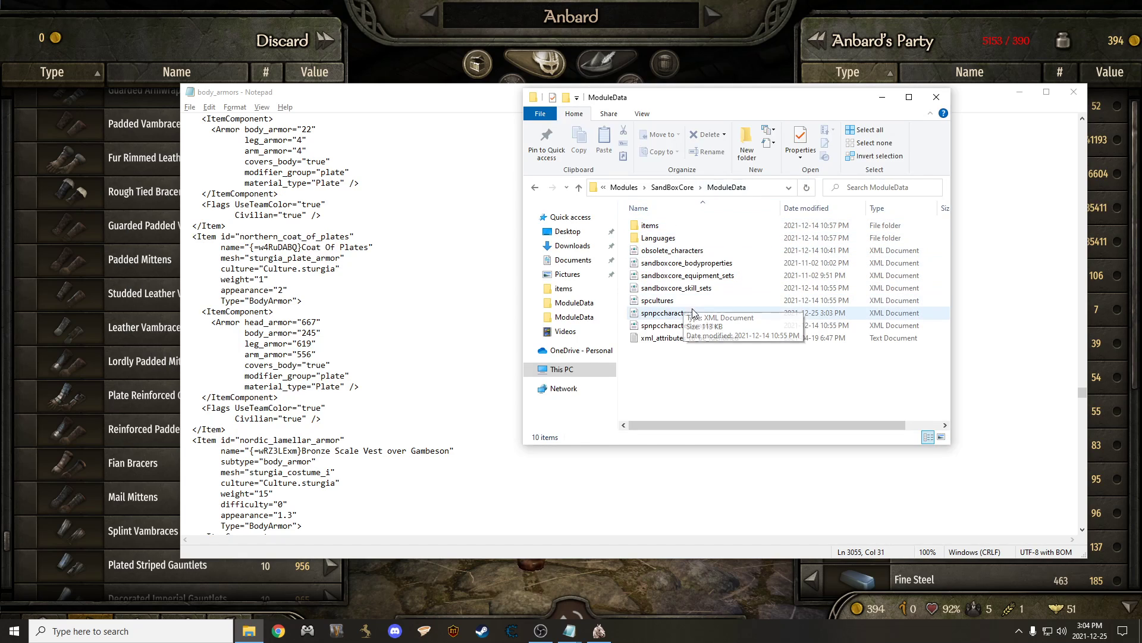
- Enter the SandBoxCore items folder and open the arm_armors file in Notepad
{"action": "left_click", "coordinate": [648, 225]}
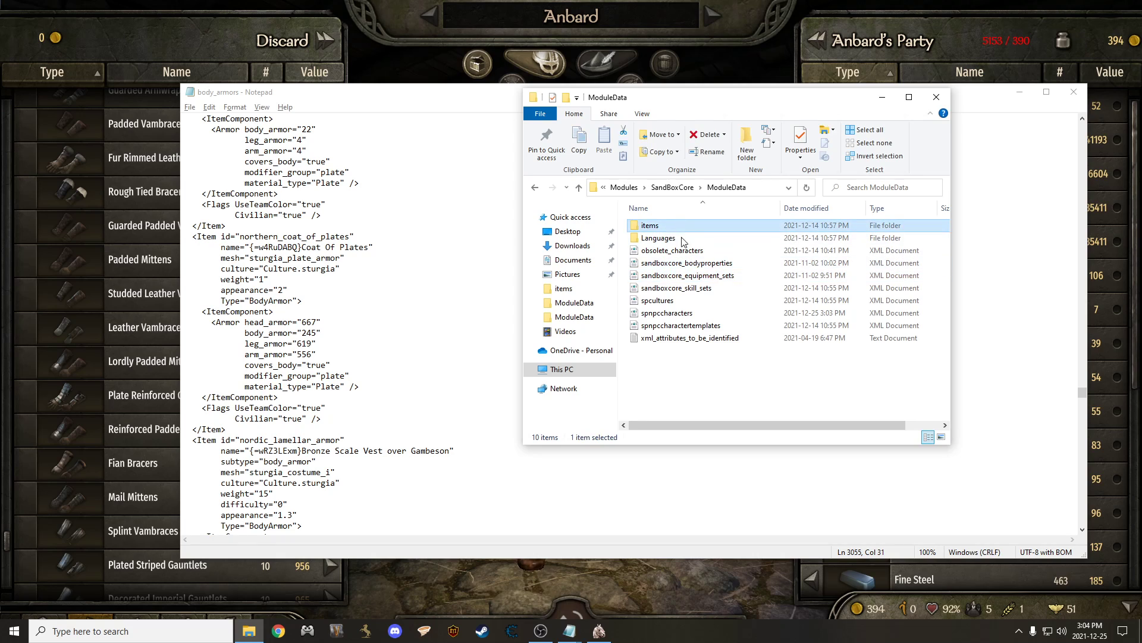
{"action": "double_click", "coordinate": [648, 225]}
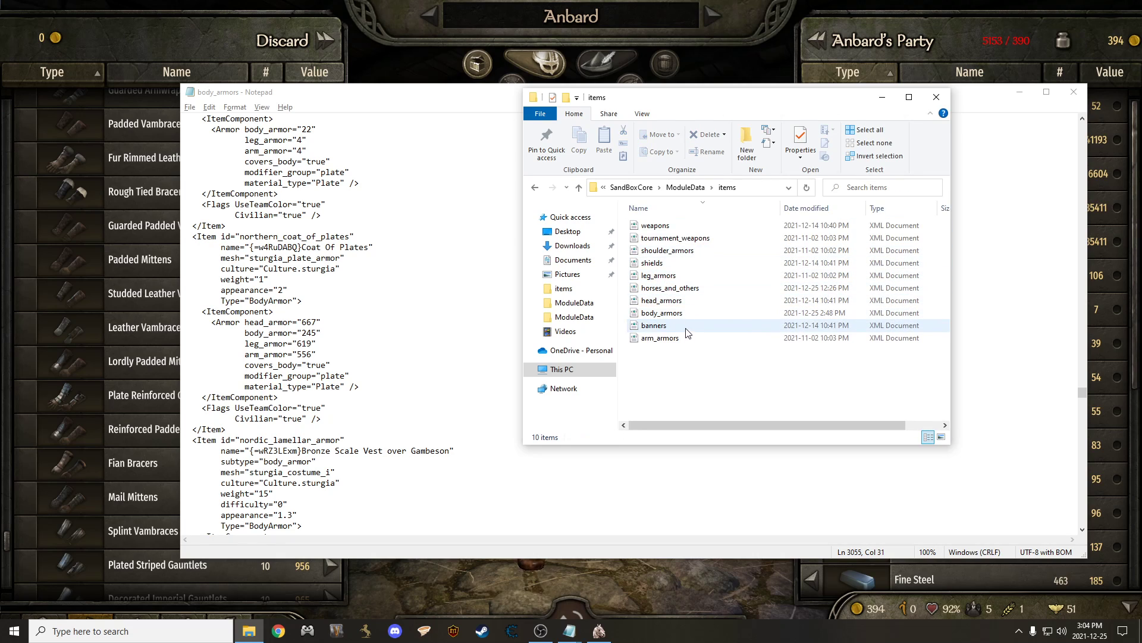
{"action": "left_click", "coordinate": [659, 336]}
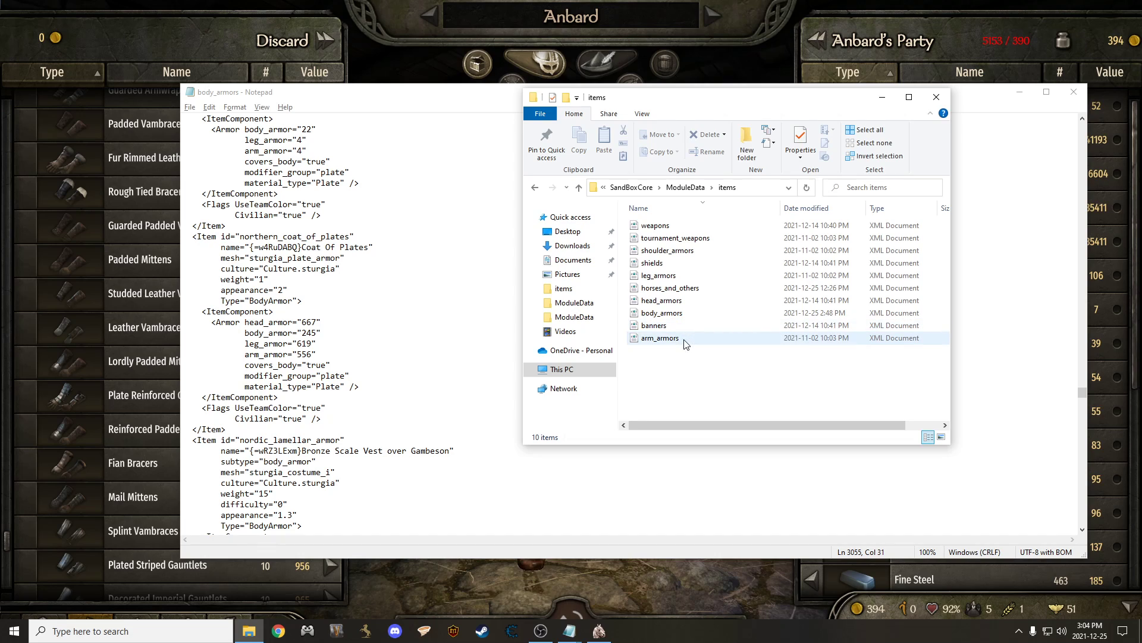
{"action": "mouse_move", "coordinate": [657, 345]}
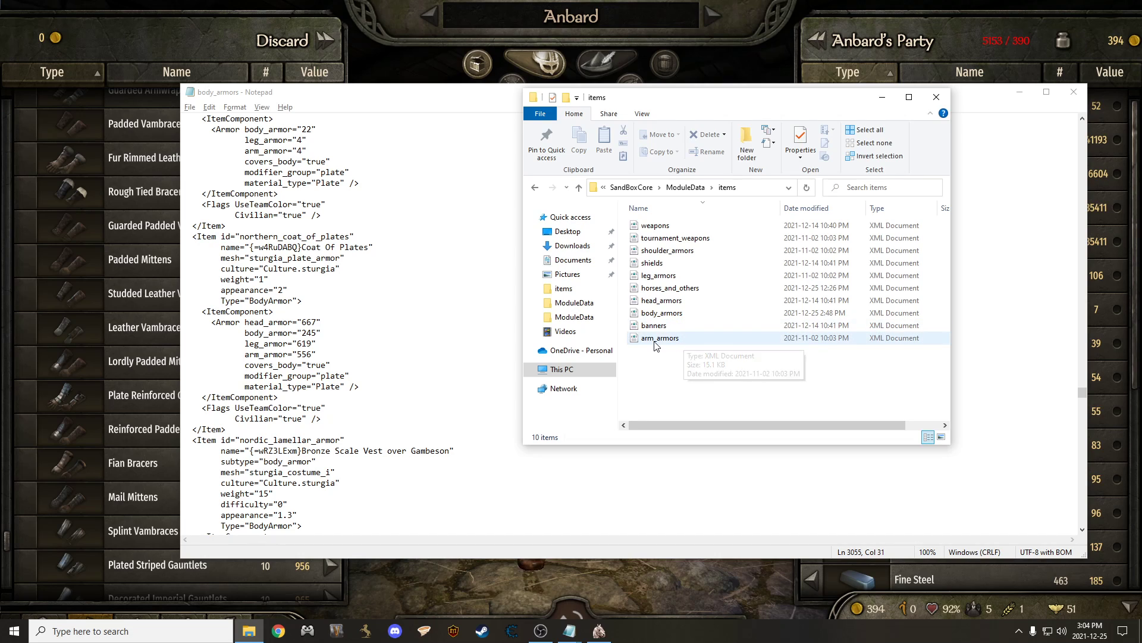
{"action": "left_click", "coordinate": [660, 336]}
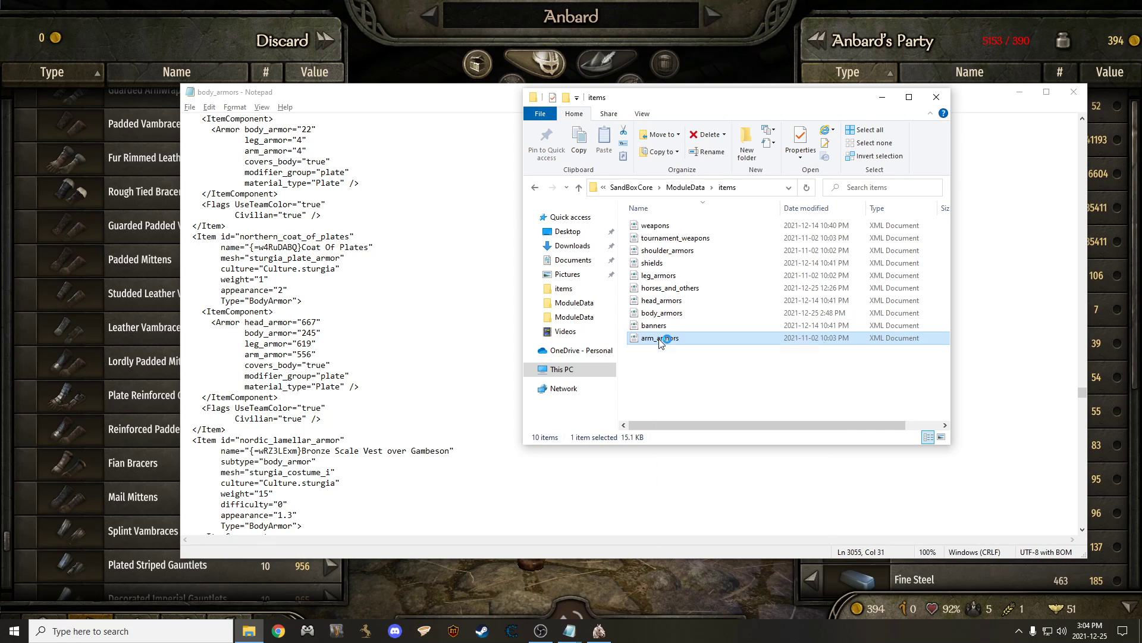
{"action": "double_click", "coordinate": [660, 337]}
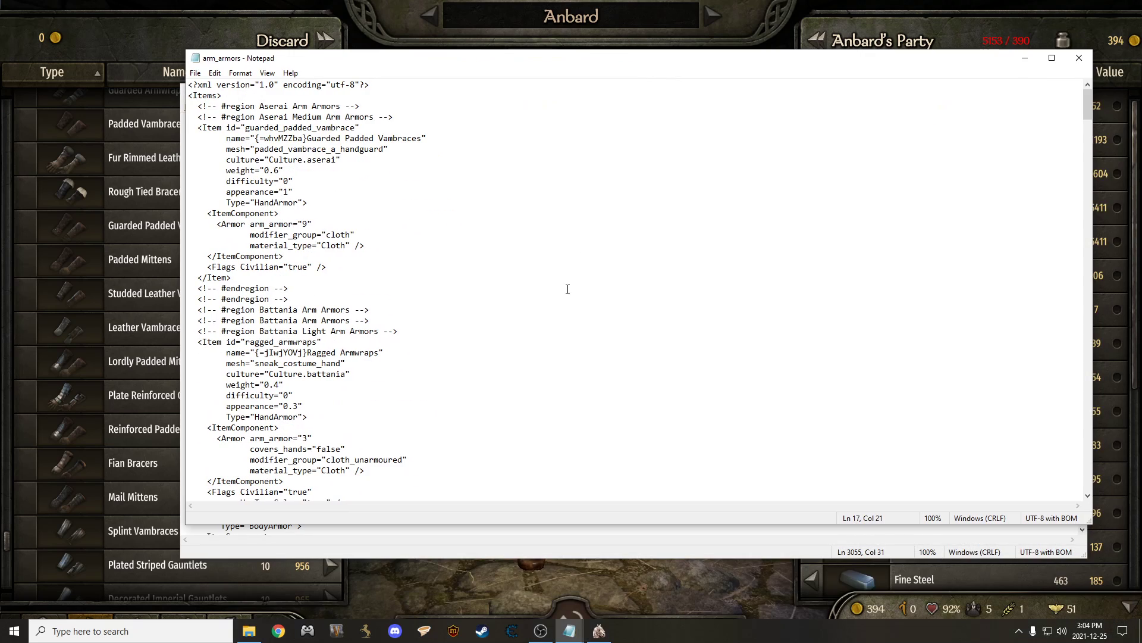
- Search arm_armors for 'fian' and step through matches to the Fian Bracers (battania_noble_bracers) entry
{"action": "key", "text": "Ctrl+f"}
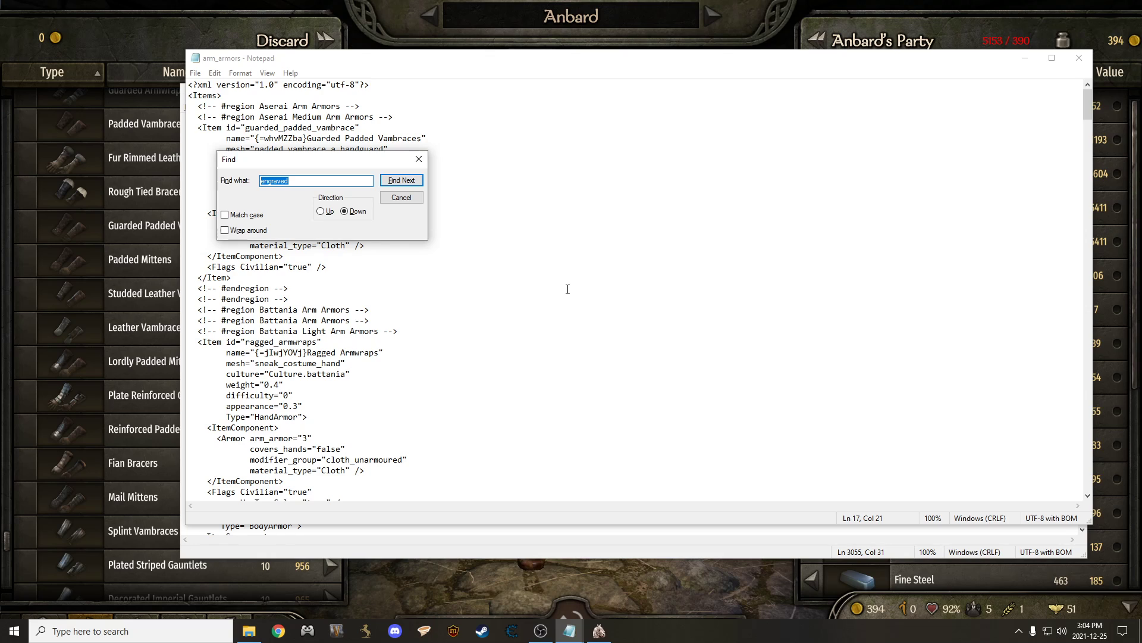
{"action": "type", "text": "fian"}
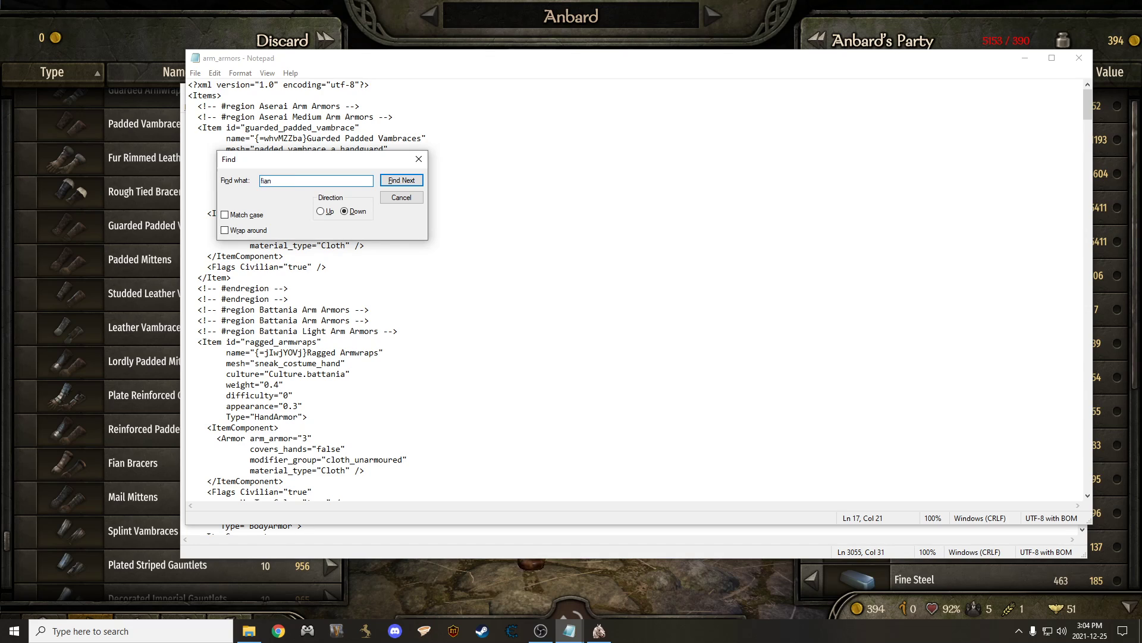
{"action": "left_click", "coordinate": [401, 180]}
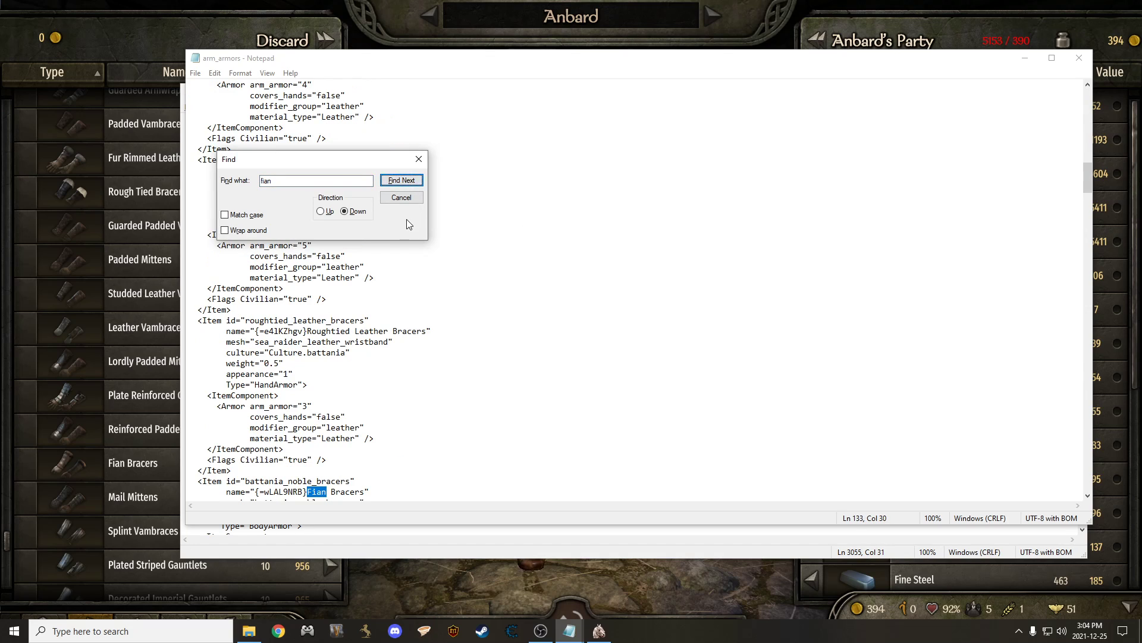
{"action": "left_click", "coordinate": [401, 180]}
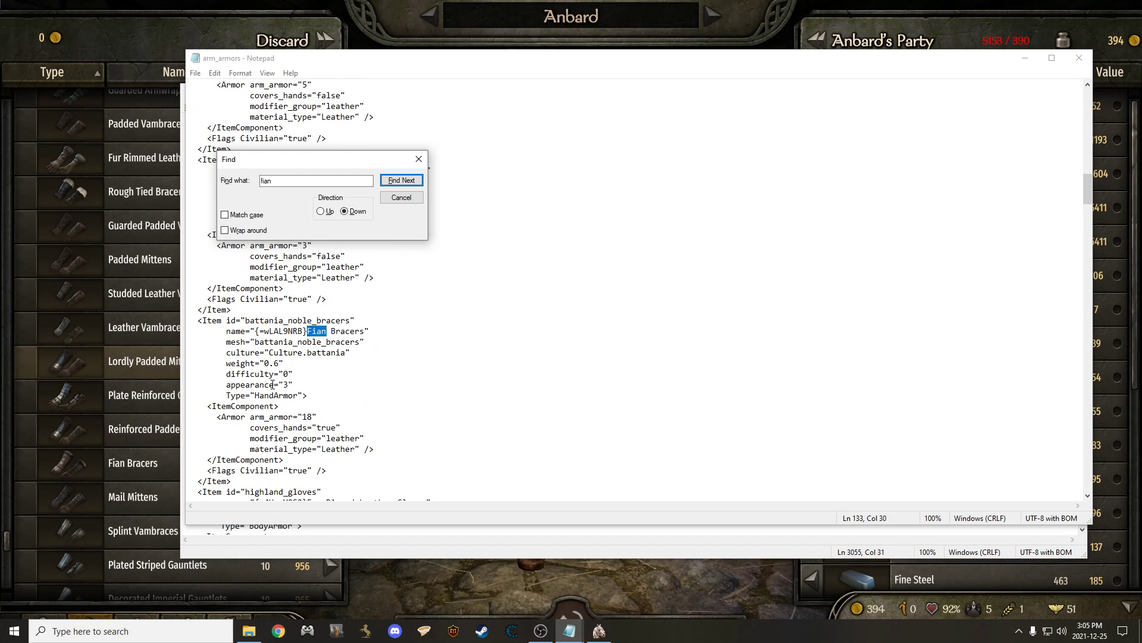
{"action": "left_click", "coordinate": [401, 179]}
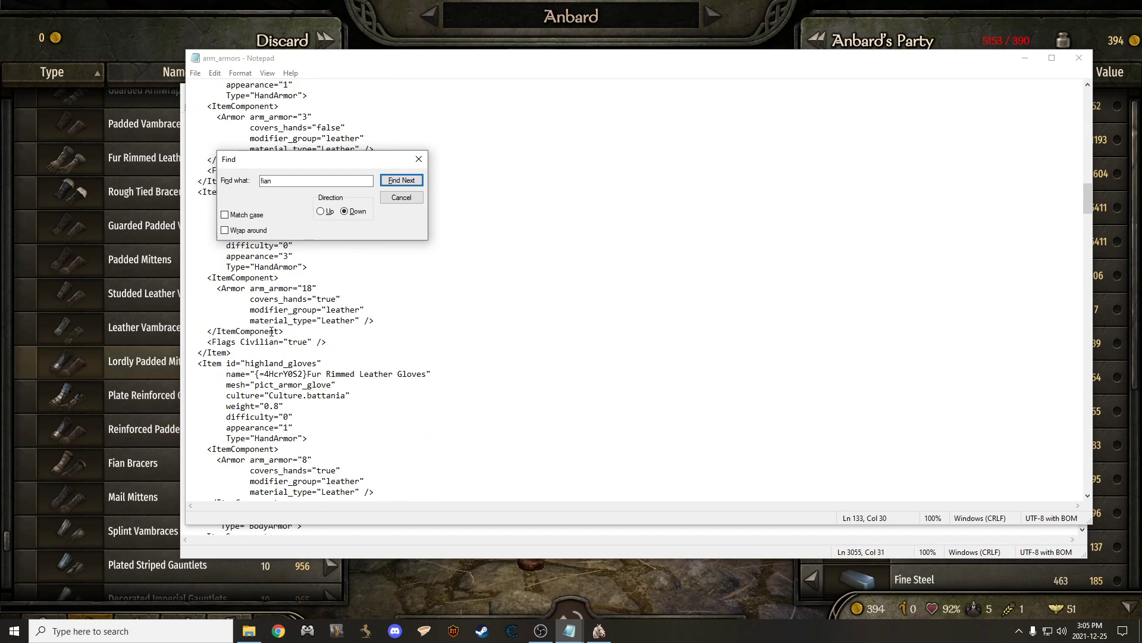
{"action": "left_click", "coordinate": [400, 180]}
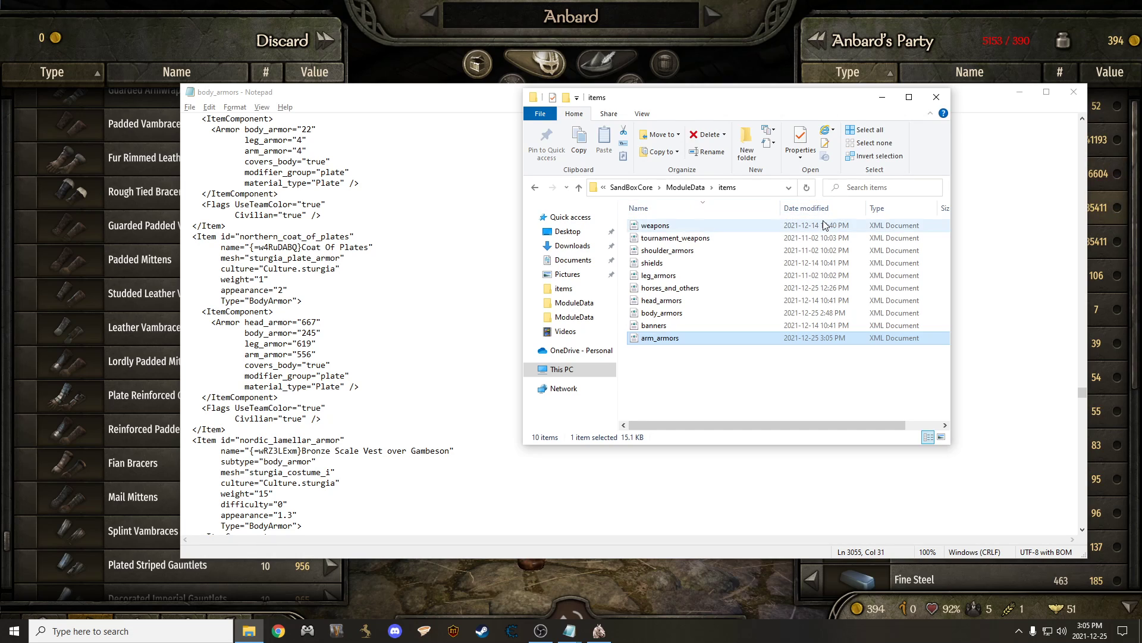
{"action": "mouse_move", "coordinate": [770, 235]}
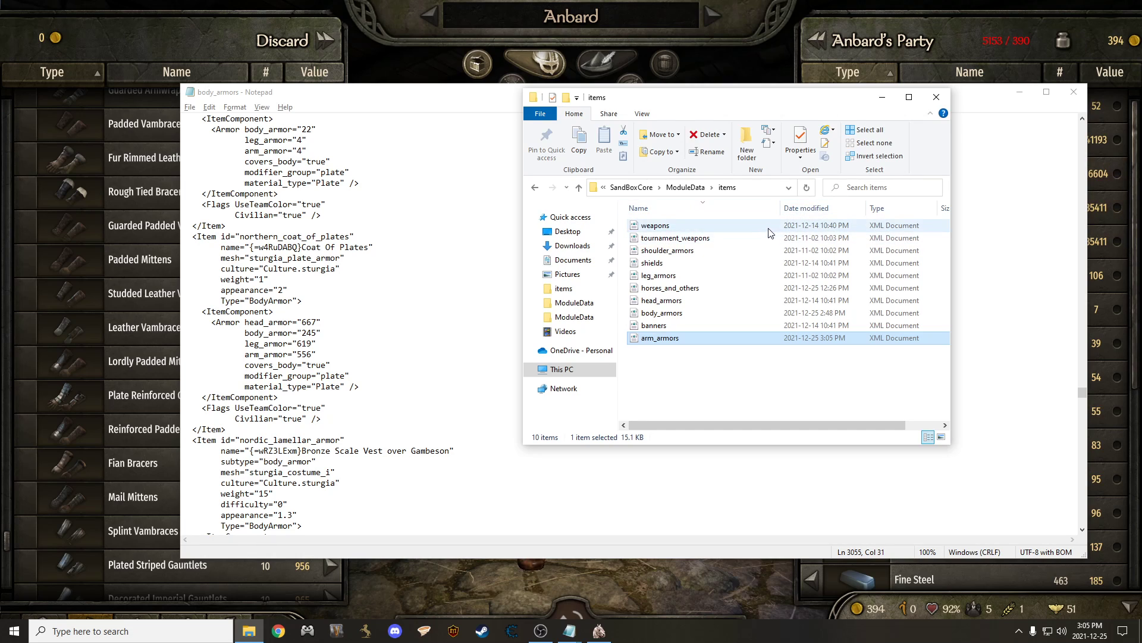
{"action": "mouse_move", "coordinate": [752, 288]}
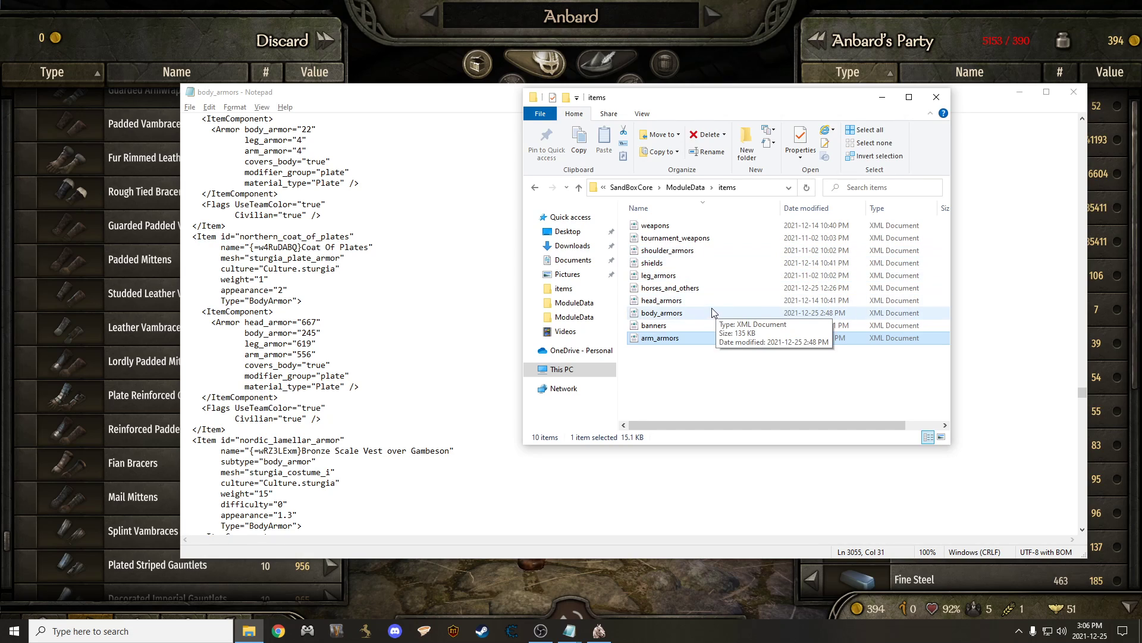
{"action": "mouse_move", "coordinate": [705, 300]}
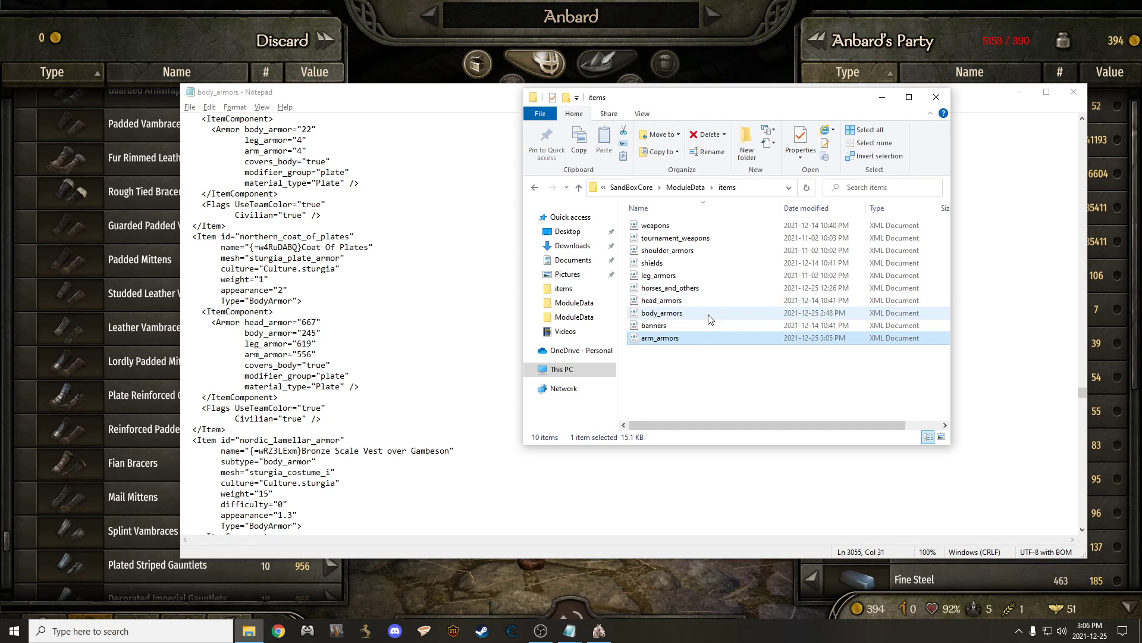
{"action": "mouse_move", "coordinate": [662, 299]}
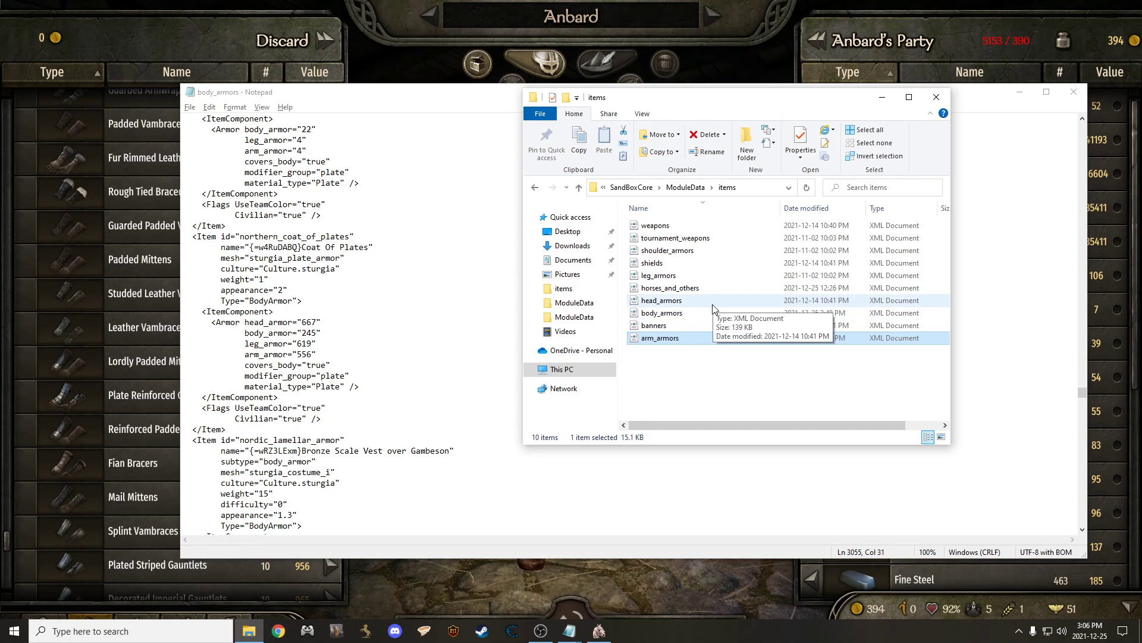
{"action": "mouse_move", "coordinate": [704, 311]}
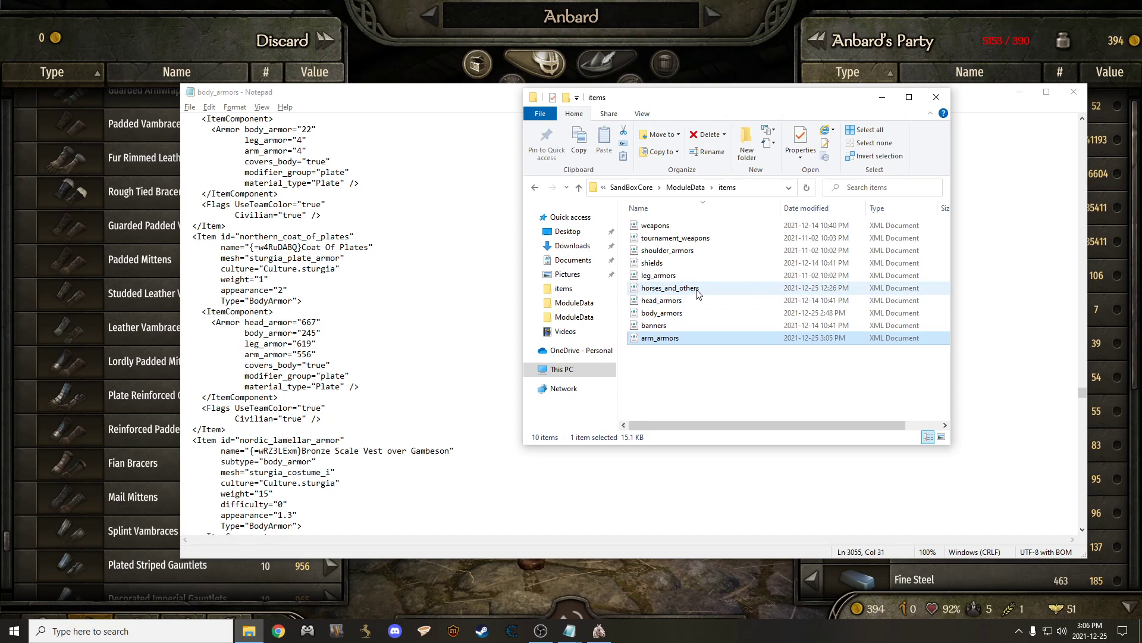
{"action": "mouse_move", "coordinate": [701, 294]}
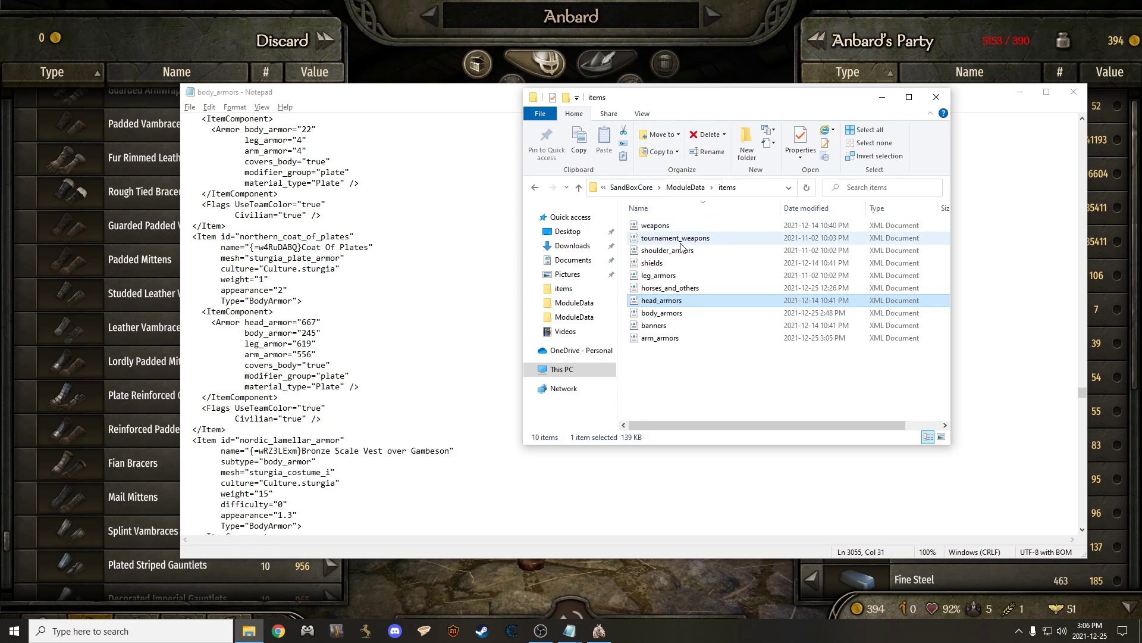
- Select the shields file in the SandBoxCore items folder
{"action": "left_click", "coordinate": [667, 250]}
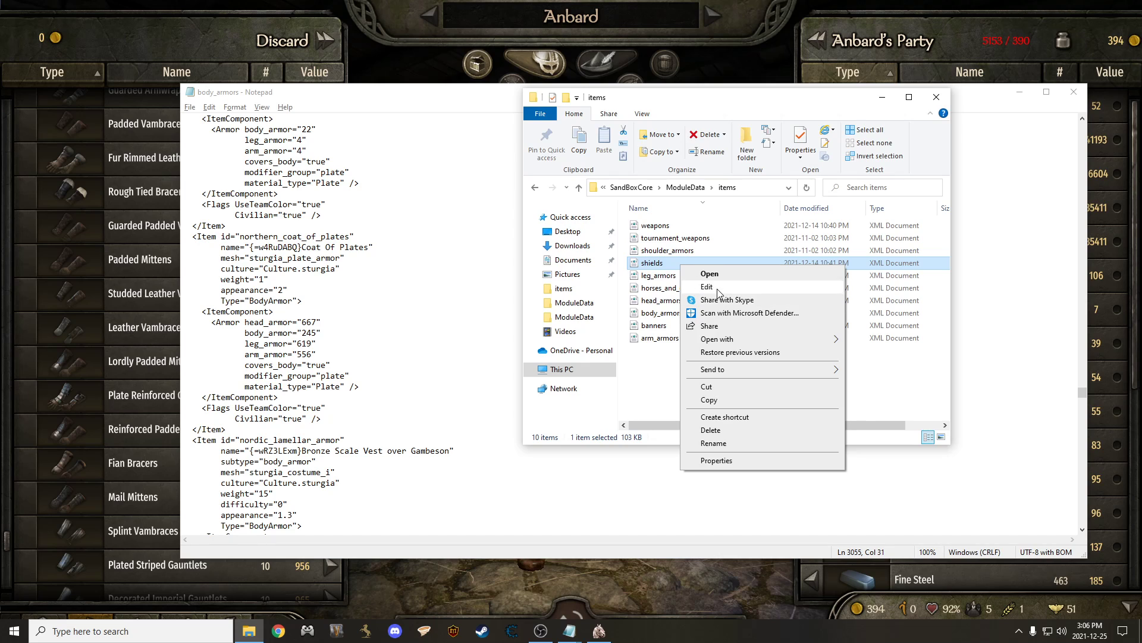
- Open shields in Notepad and look over the Heavy and Large Round Shield entries
{"action": "left_click", "coordinate": [706, 286]}
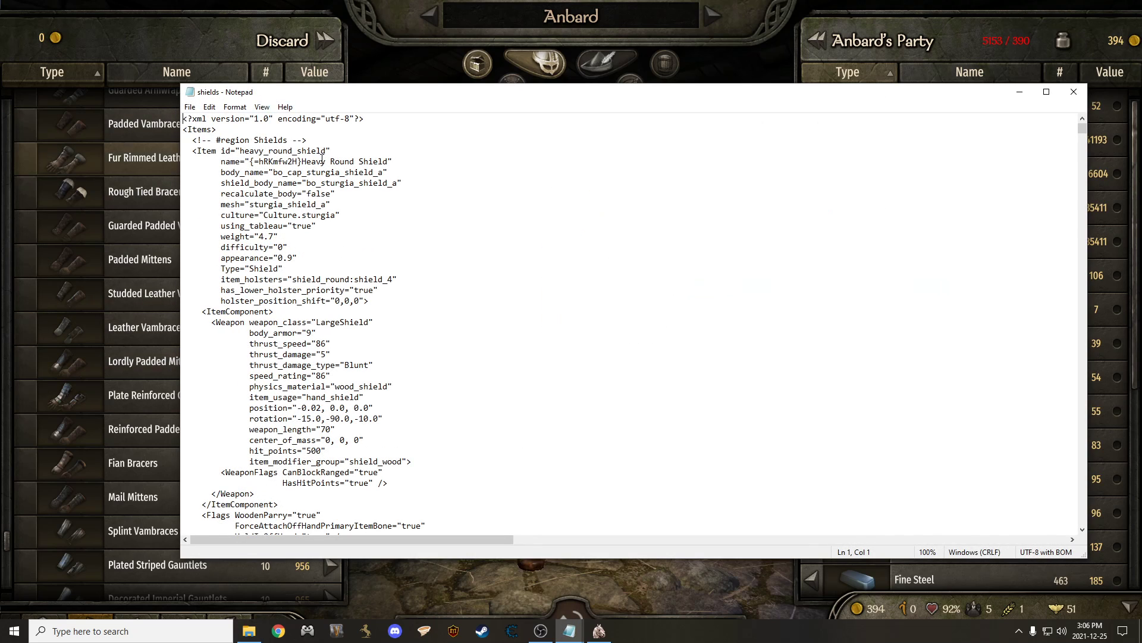
{"action": "left_click", "coordinate": [307, 161]}
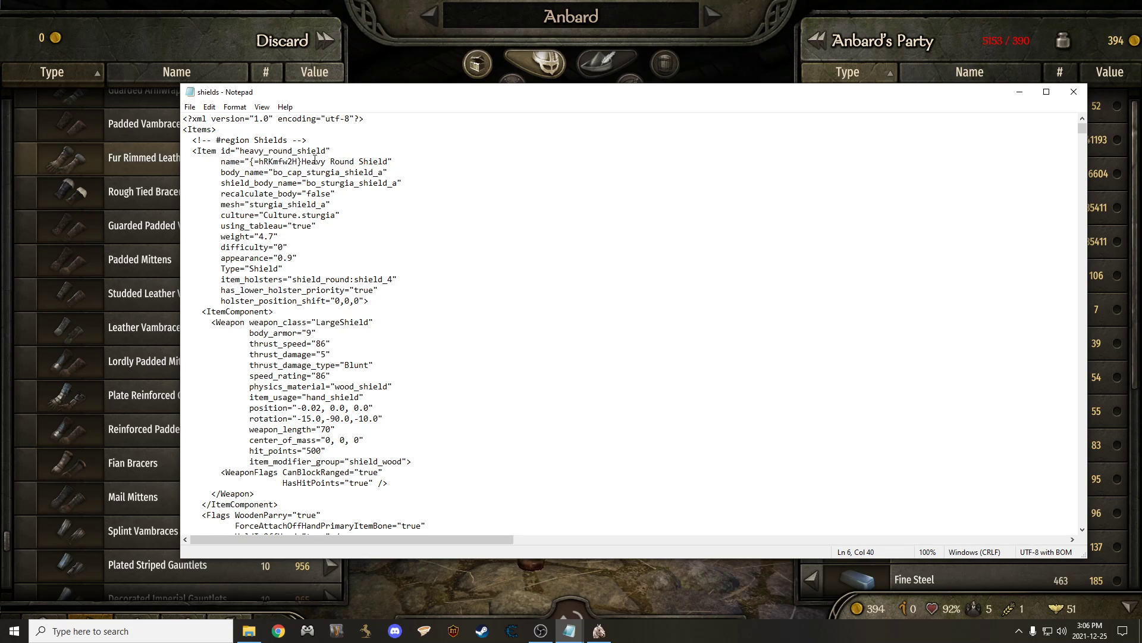
{"action": "left_click_drag", "start_coordinate": [303, 160], "coordinate": [386, 172]}
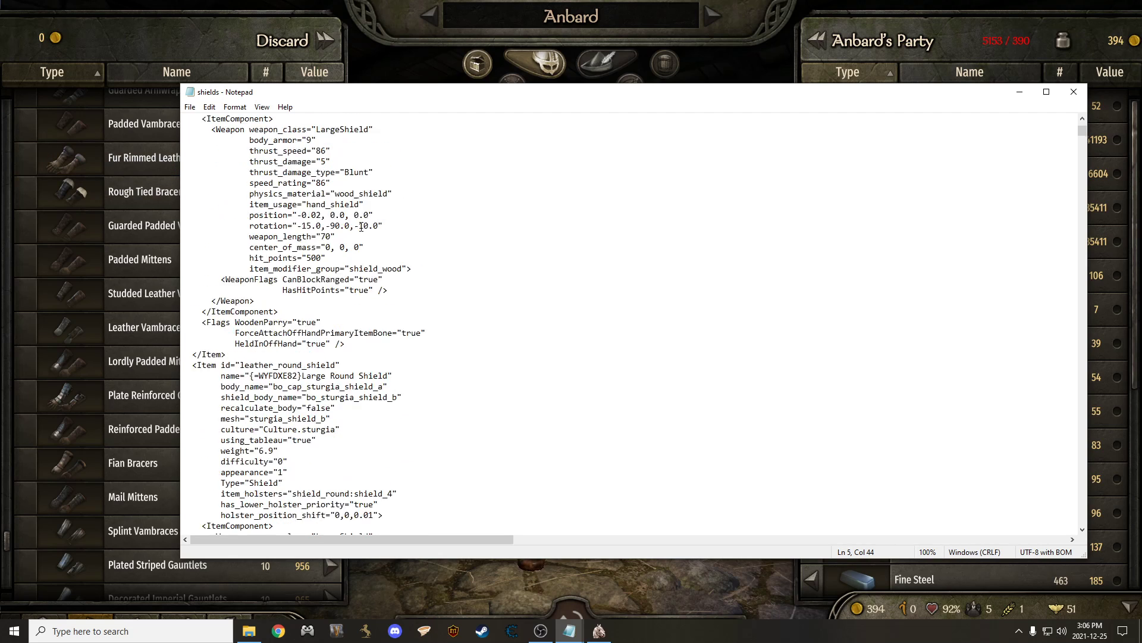
{"action": "scroll", "scroll_direction": "down", "scroll_amount": 3}
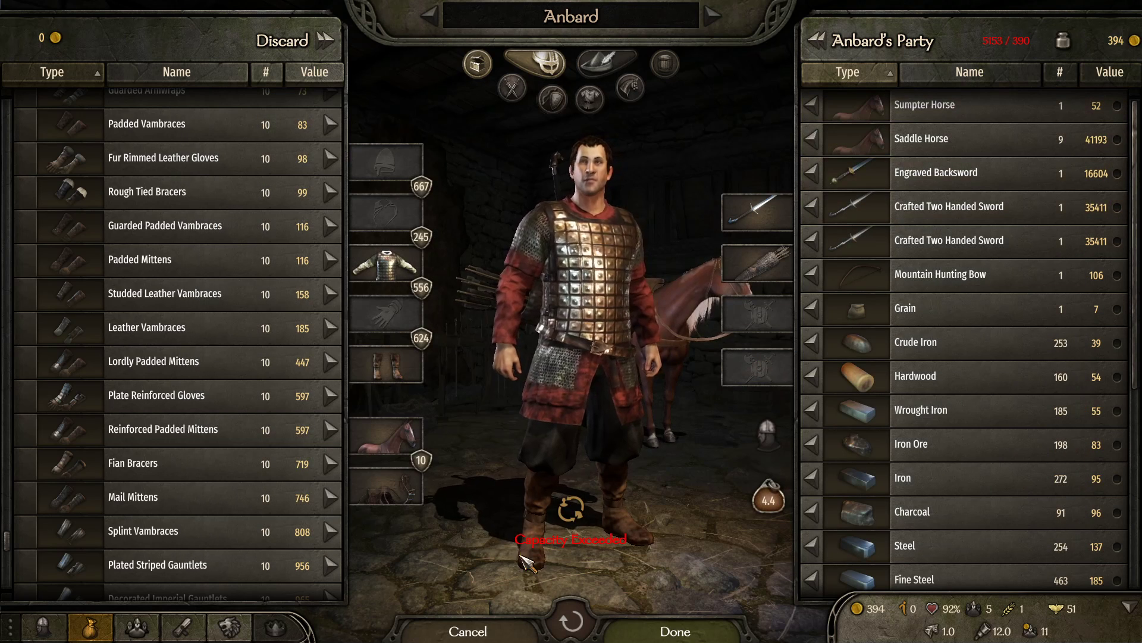
- Close the vlandiansteel_items, horses_and_others and crafting_pieces files and switch to the skills file
{"action": "key", "text": "alt+tab"}
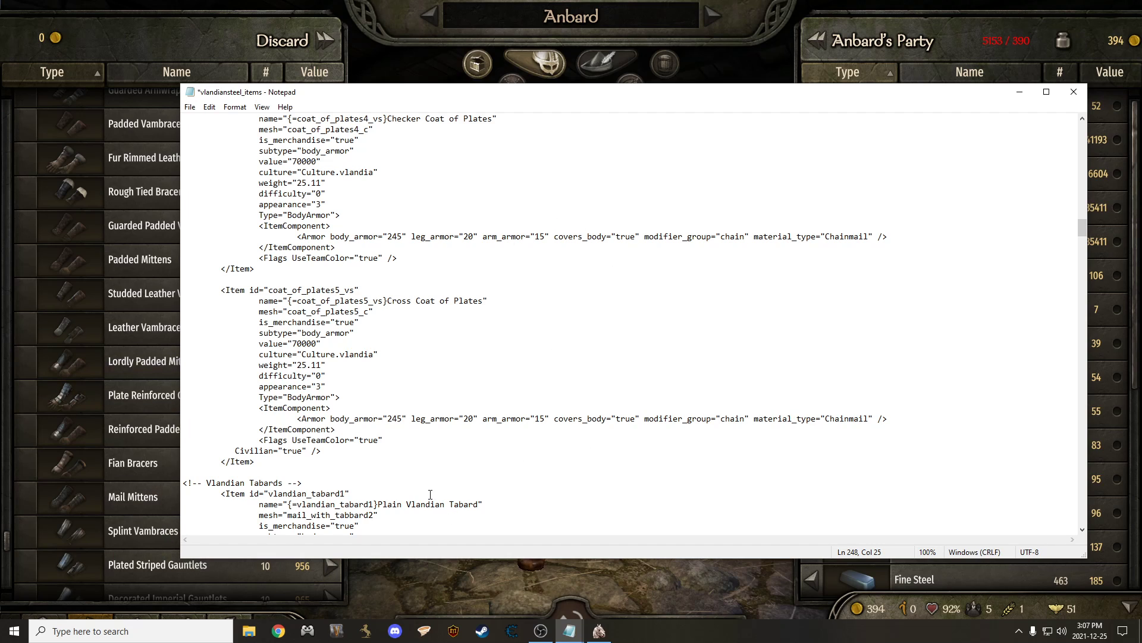
{"action": "mouse_move", "coordinate": [1073, 93]}
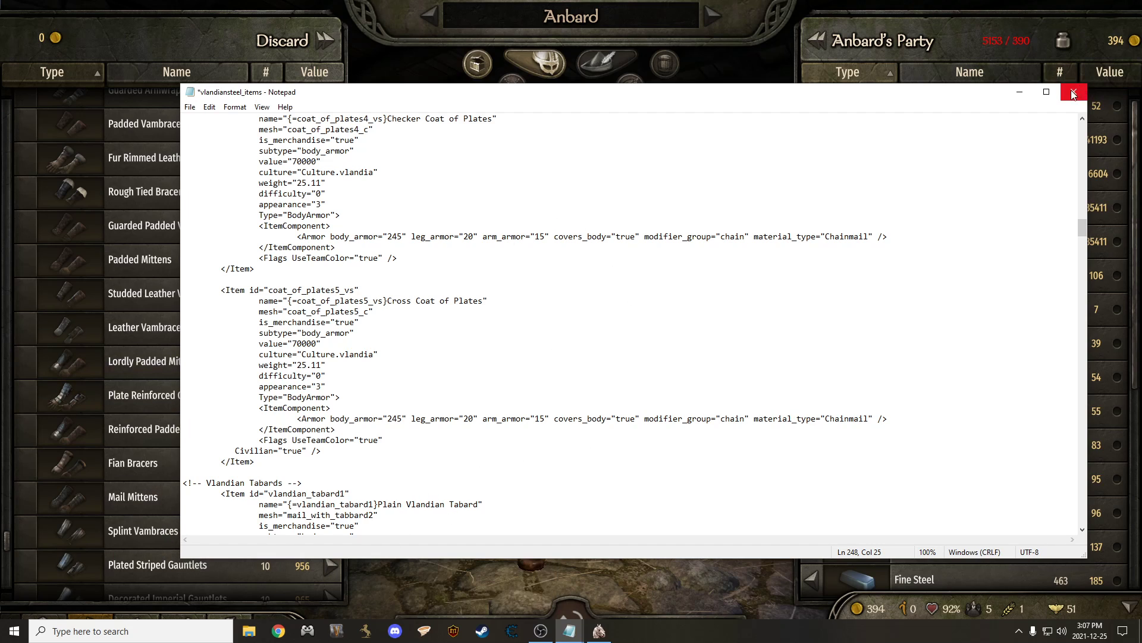
{"action": "left_click", "coordinate": [1072, 92]}
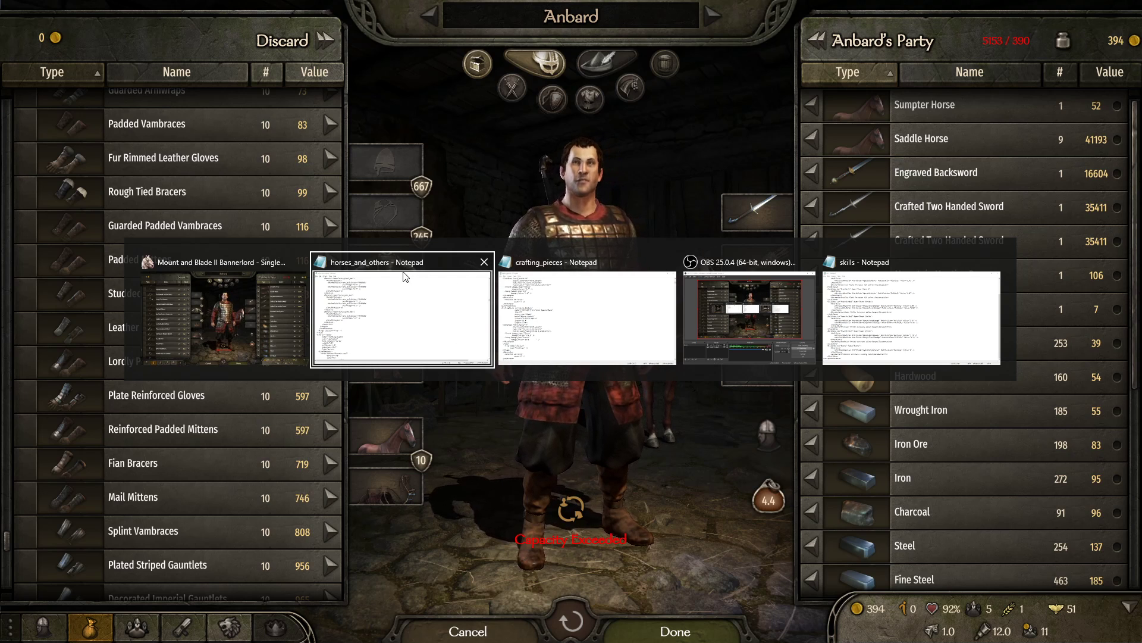
{"action": "left_click", "coordinate": [482, 262]}
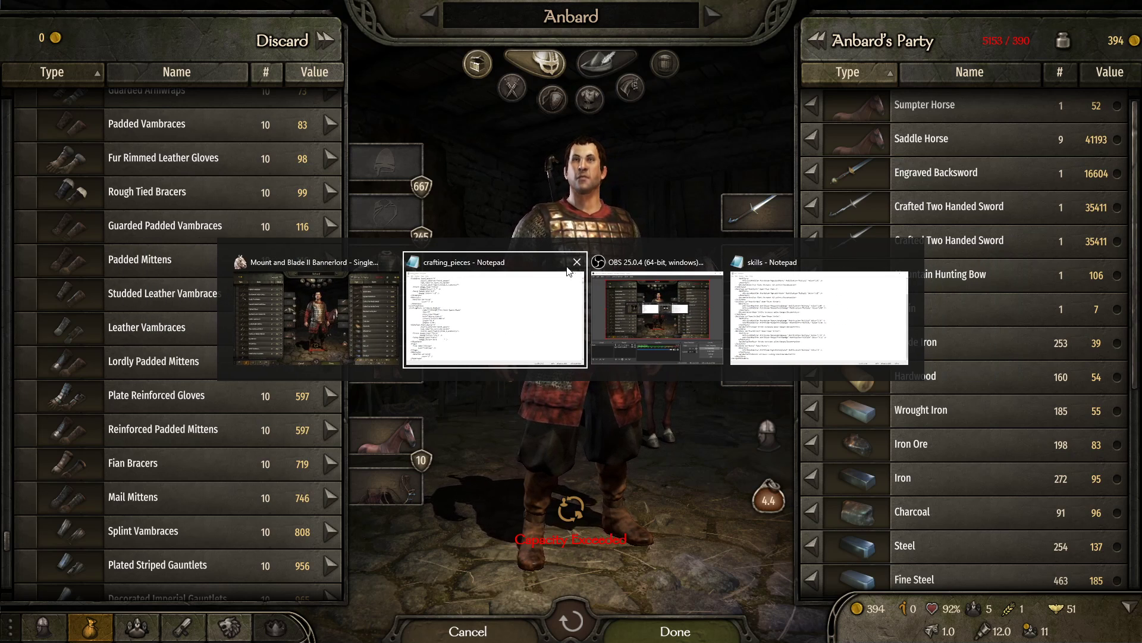
{"action": "left_click", "coordinate": [577, 261]}
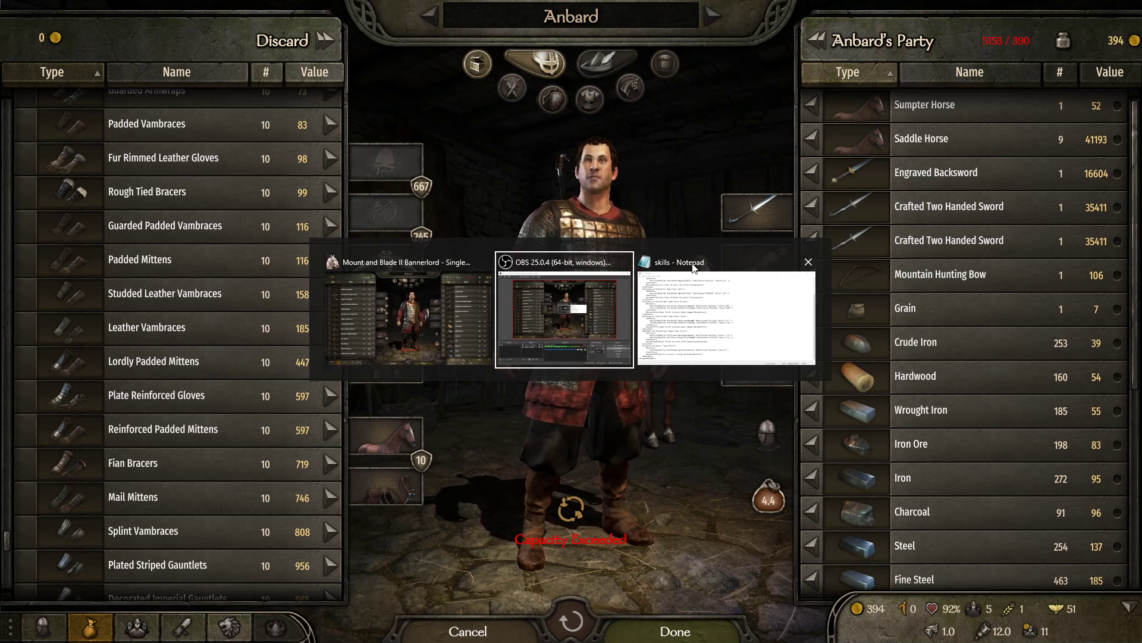
{"action": "left_click", "coordinate": [680, 262]}
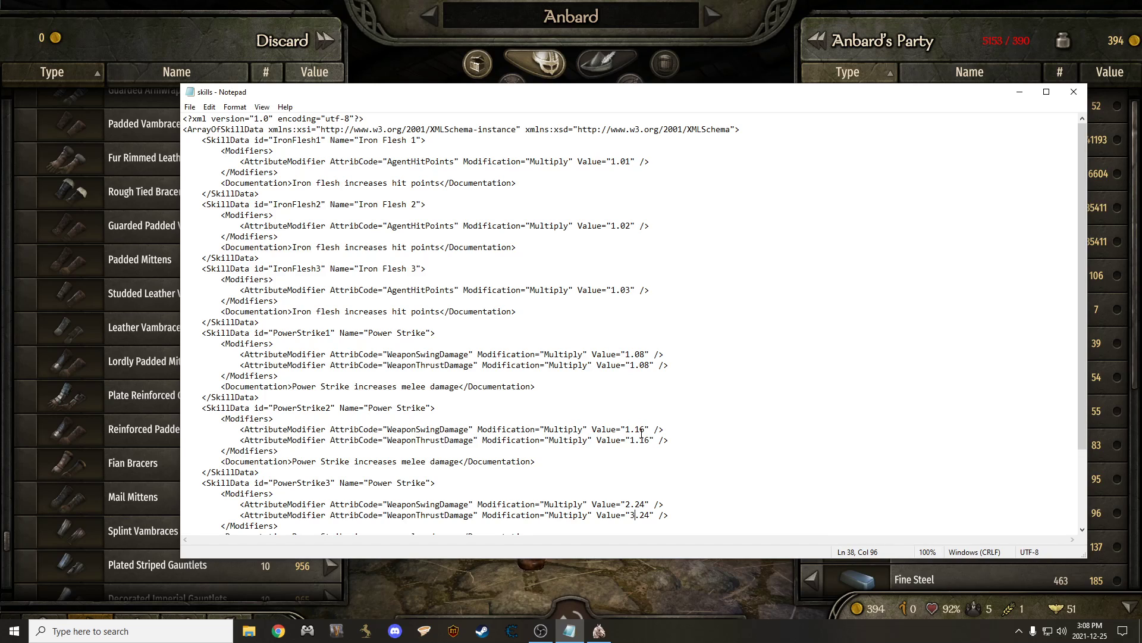
{"action": "scroll", "scroll_direction": "down", "scroll_amount": 3}
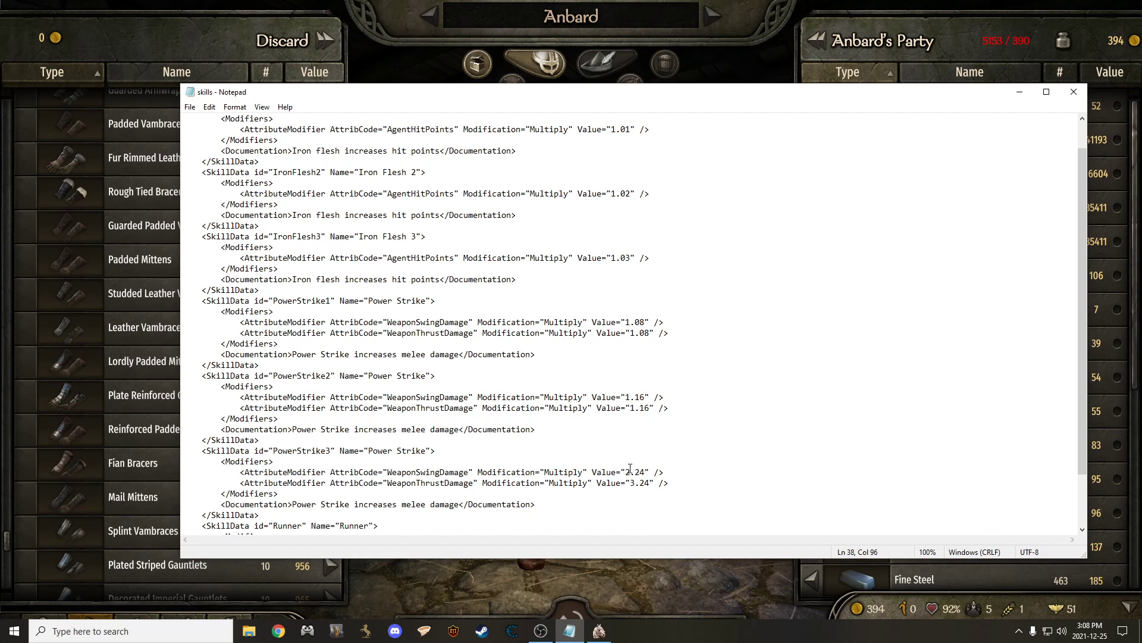
{"action": "scroll", "scroll_direction": "down", "scroll_amount": 3}
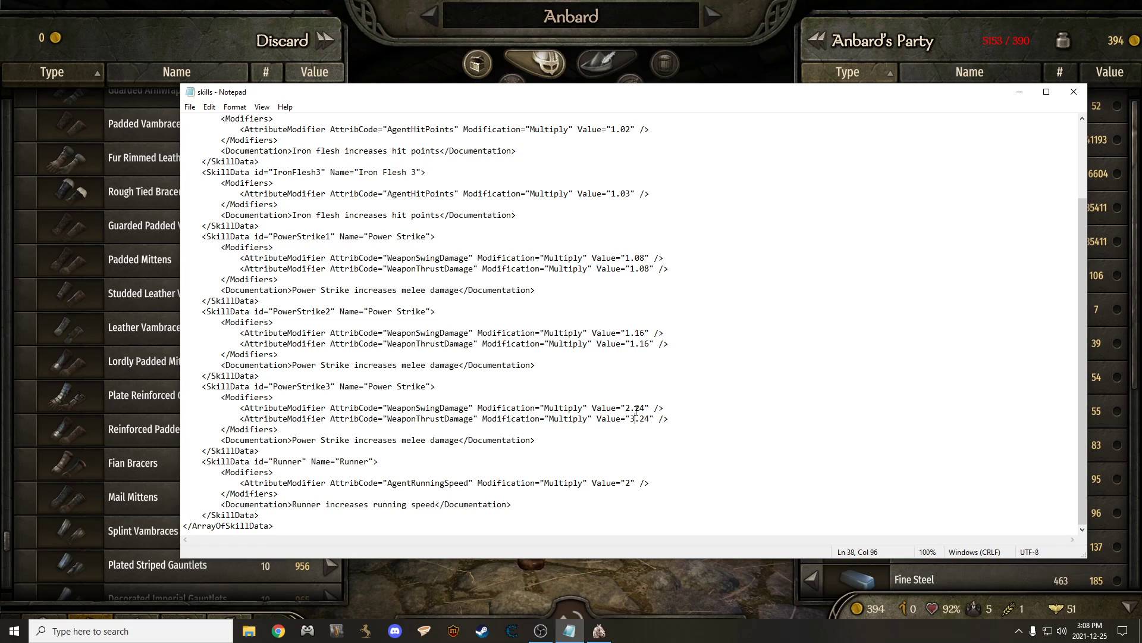
{"action": "scroll", "scroll_direction": "down", "scroll_amount": 3}
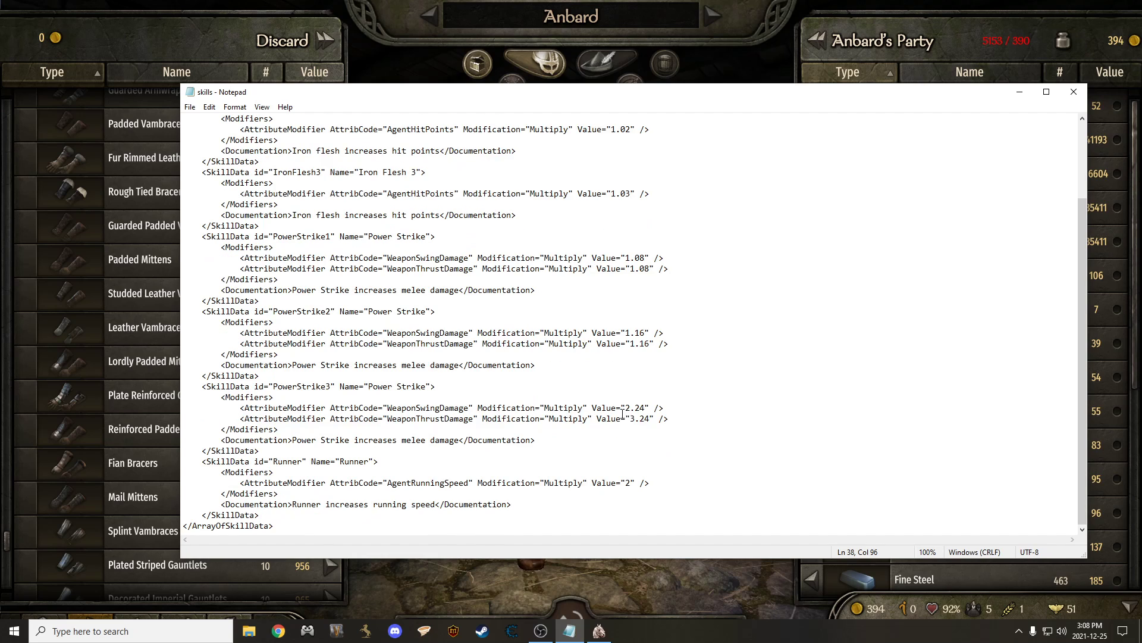
{"action": "scroll", "scroll_direction": "down", "scroll_amount": 3}
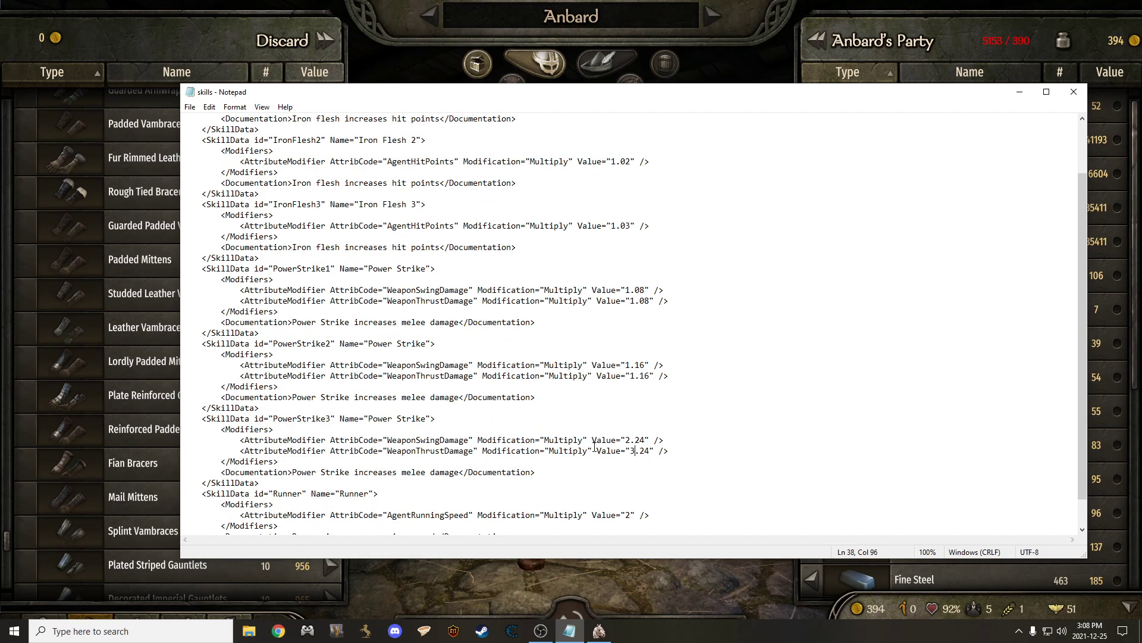
{"action": "scroll", "scroll_direction": "down", "scroll_amount": 3}
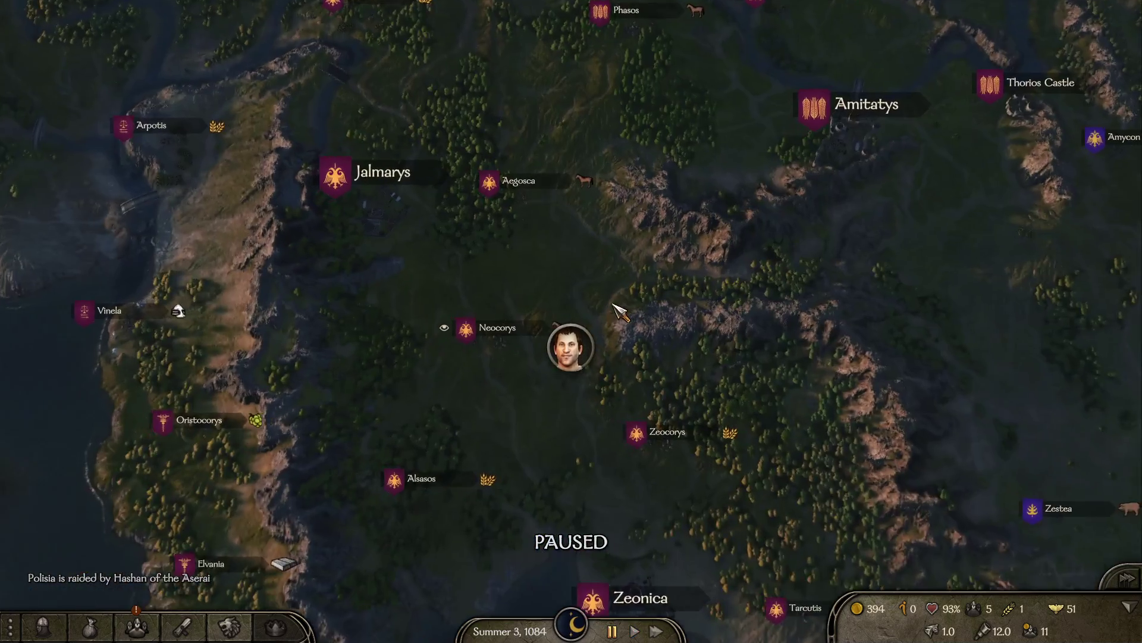
- Zoom the campaign map and open Anbard's party troop roster
{"action": "scroll", "scroll_direction": "down", "scroll_amount": 3}
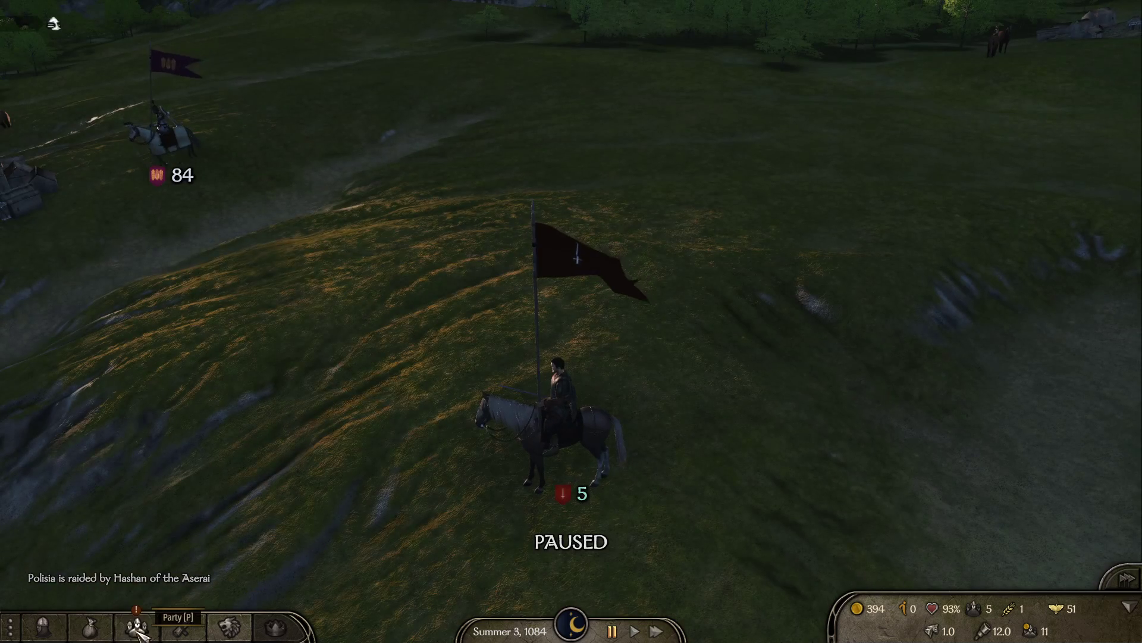
{"action": "left_click", "coordinate": [135, 627]}
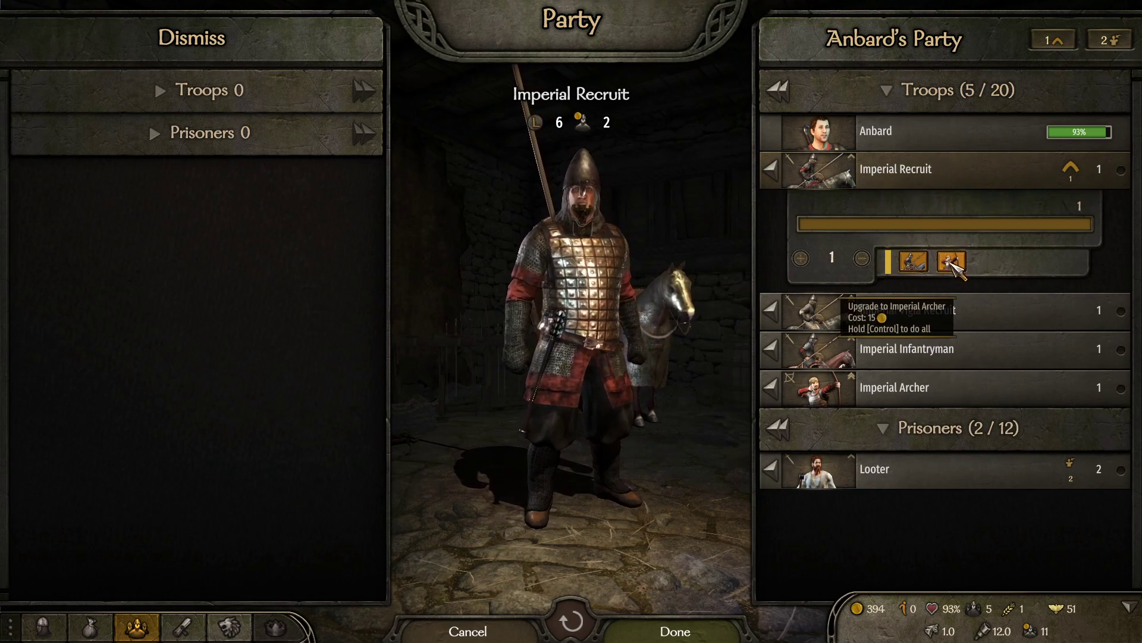
- Upgrade the Imperial Recruit to a second Imperial Archer for 15 gold and confirm with Done
{"action": "left_click", "coordinate": [950, 262]}
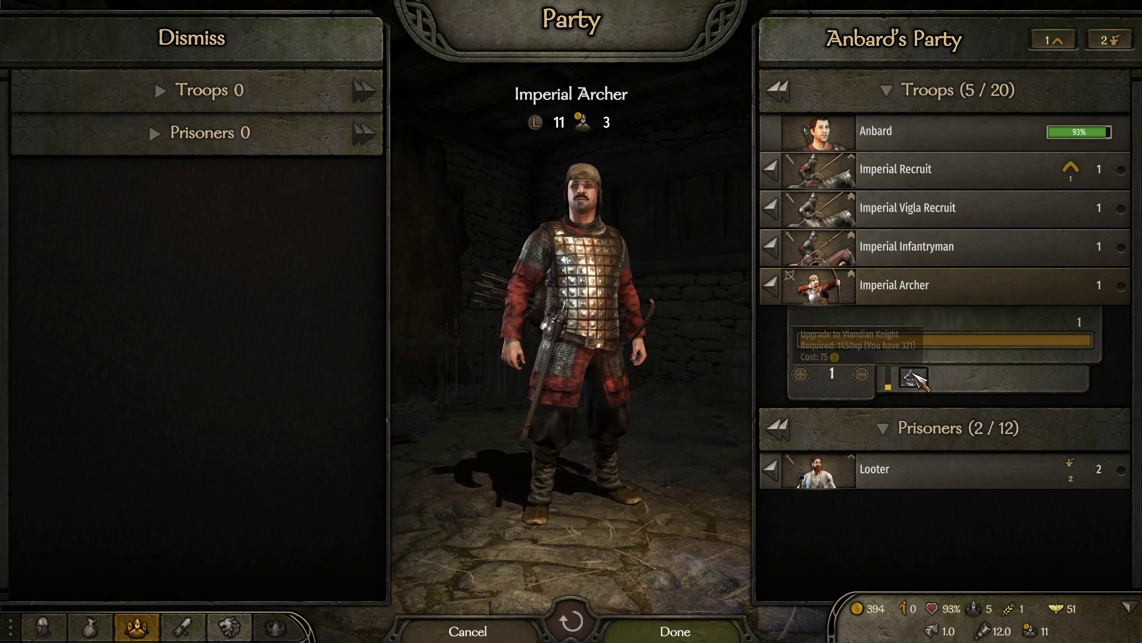
{"action": "left_click", "coordinate": [907, 245]}
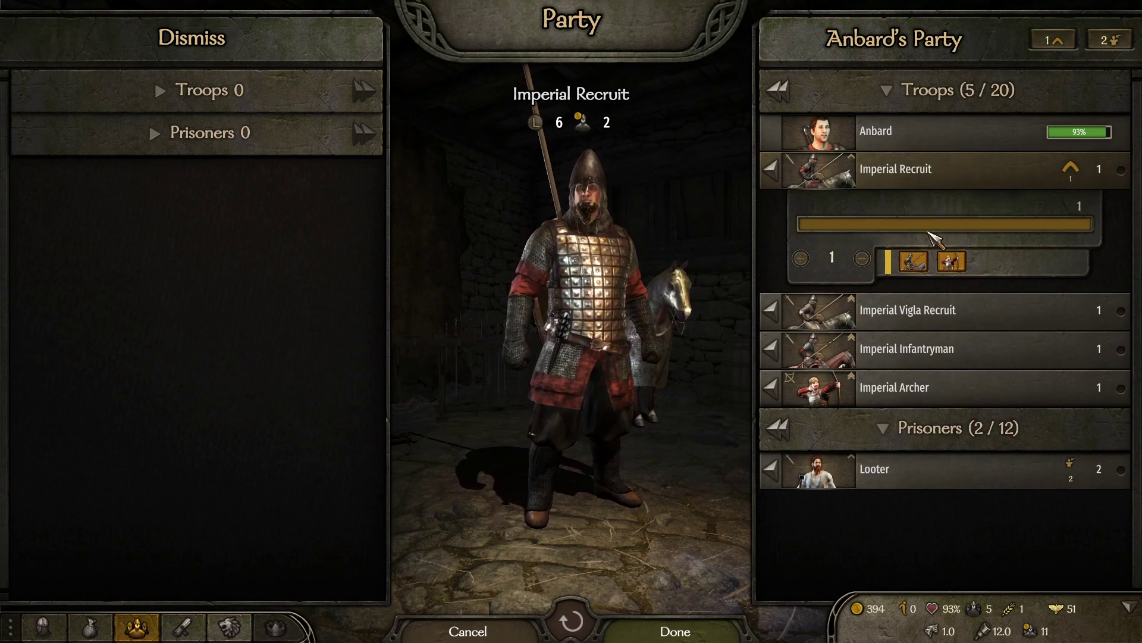
{"action": "mouse_move", "coordinate": [951, 261]}
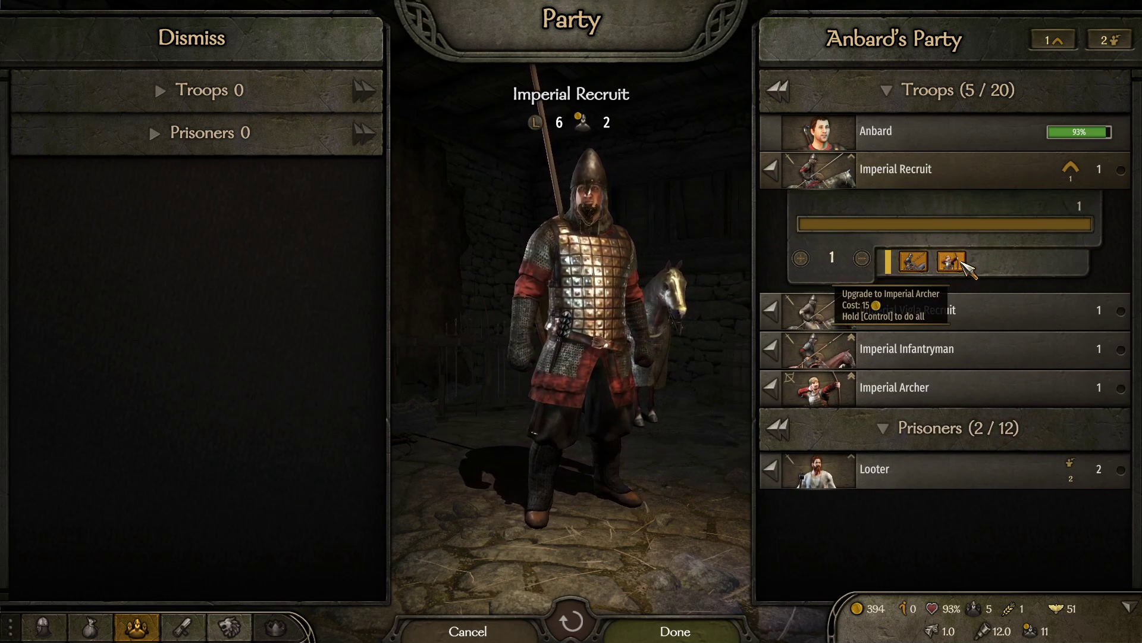
{"action": "left_click", "coordinate": [944, 261]}
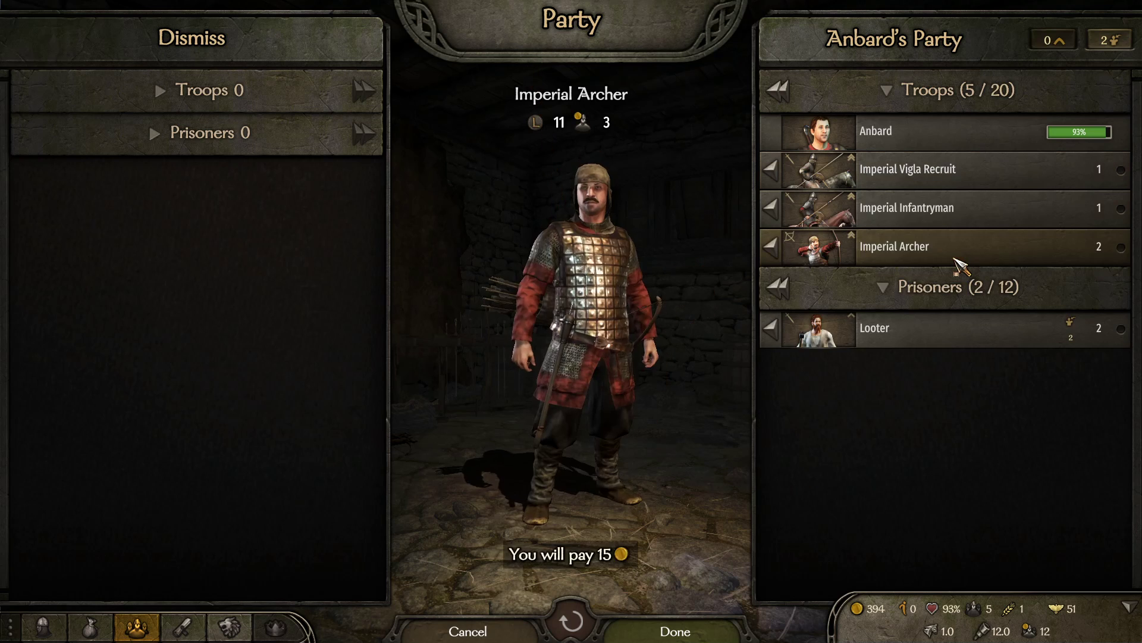
{"action": "left_click", "coordinate": [906, 167]}
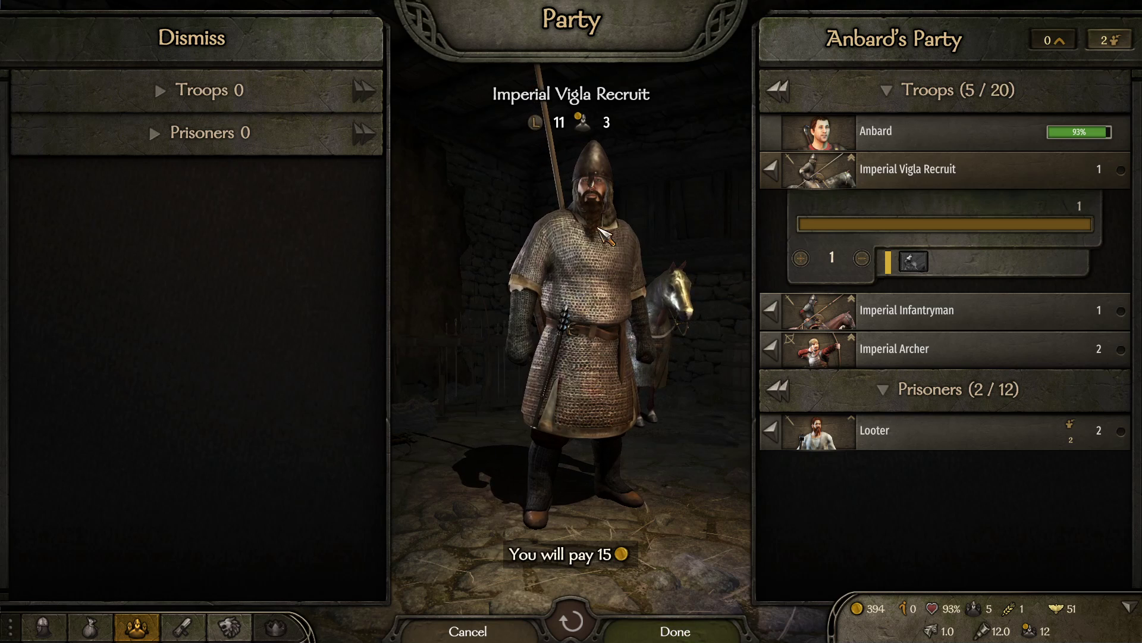
{"action": "left_click", "coordinate": [674, 631]}
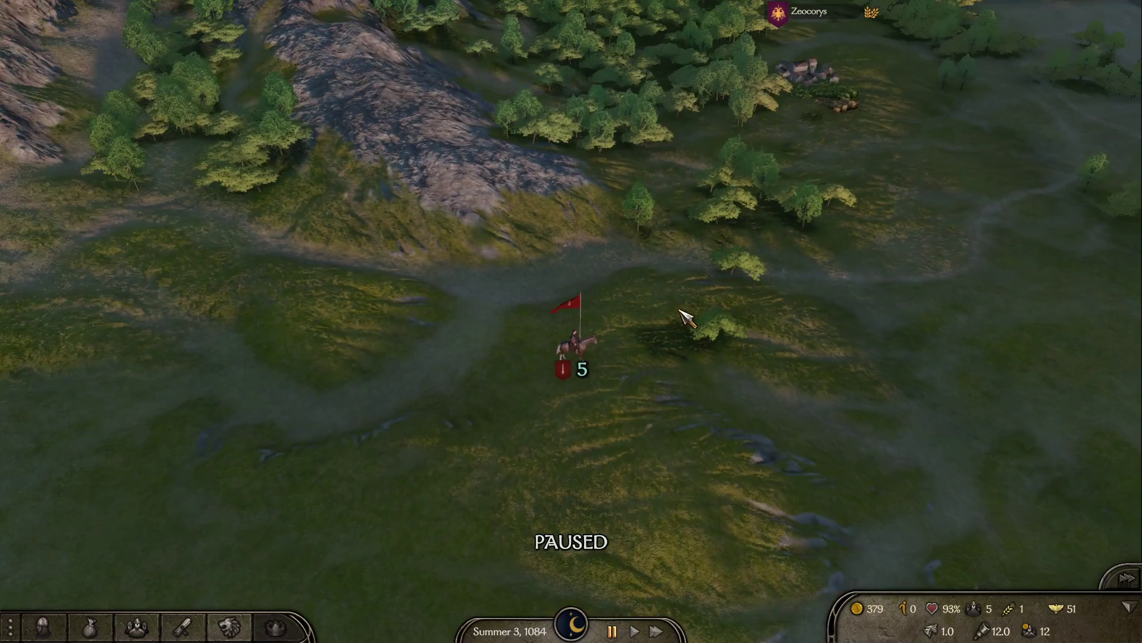
{"action": "scroll", "scroll_direction": "down", "scroll_amount": 3}
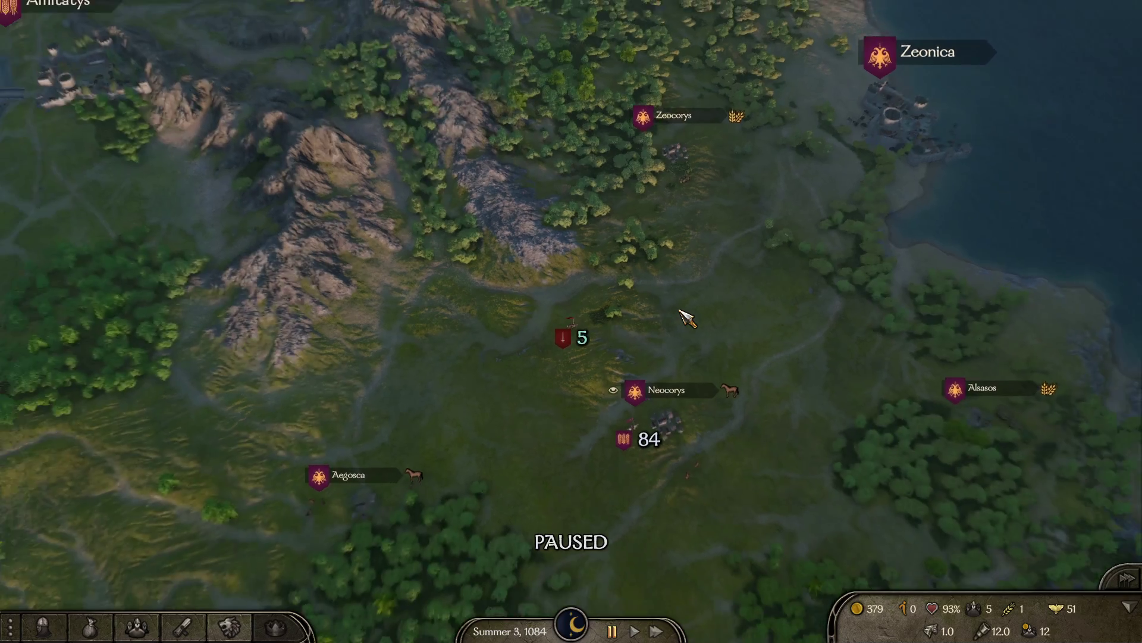